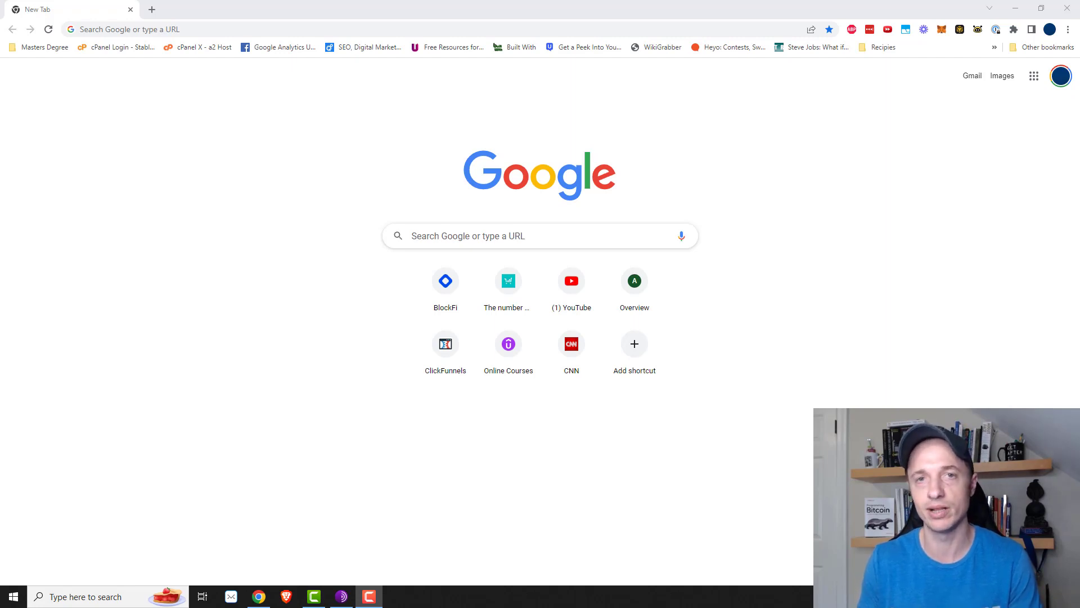
pyautogui.moveTo(987, 38)
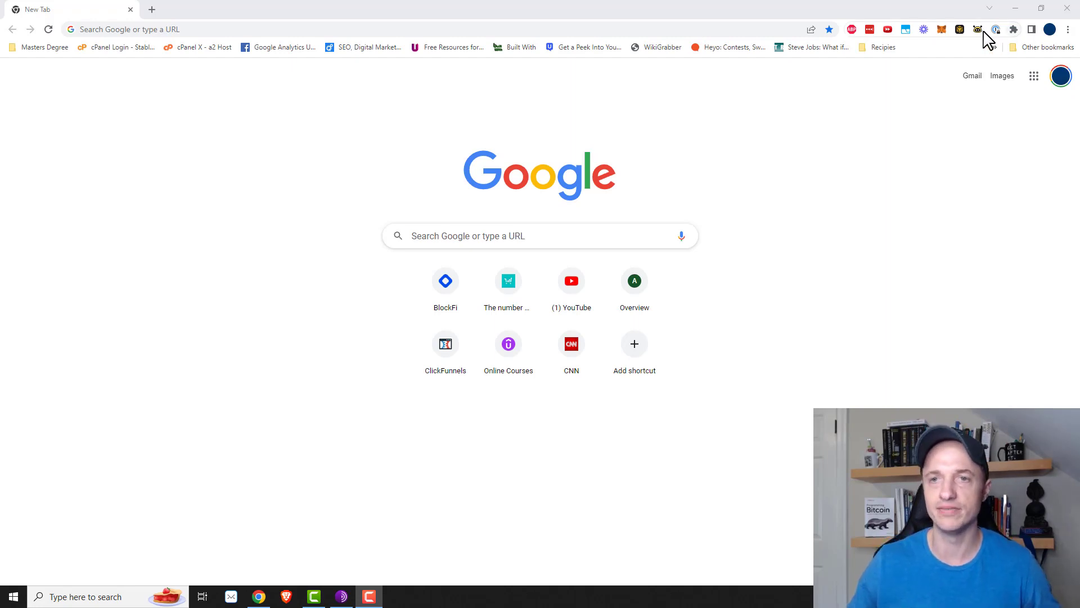
# Step: Check the Alby wallet balance, switch to Tor Browser and load the RoboSats .onion site
pyautogui.click(977, 29)
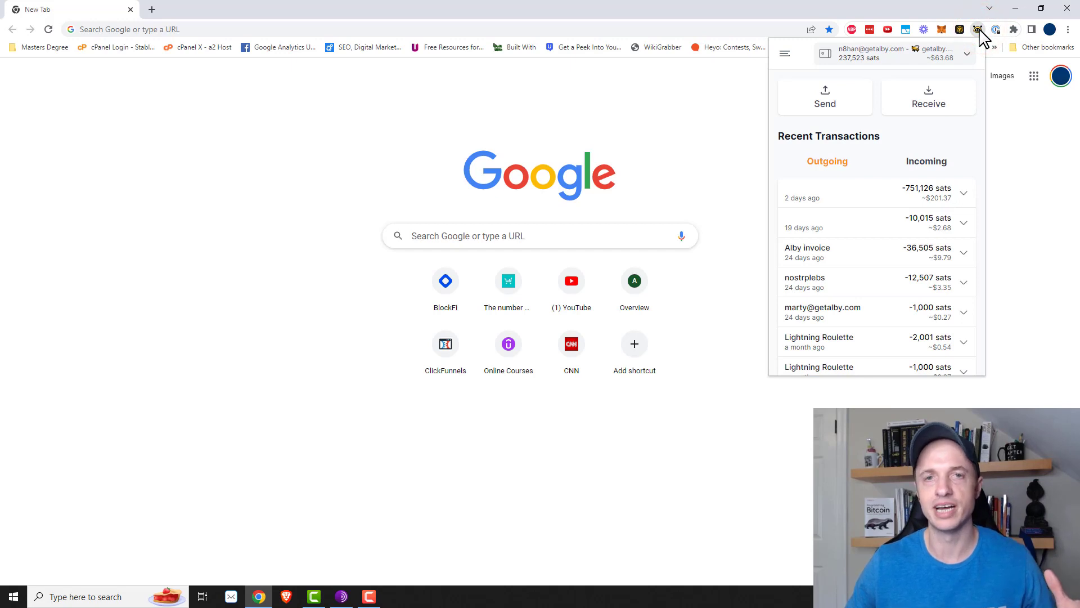
pyautogui.moveTo(818, 228)
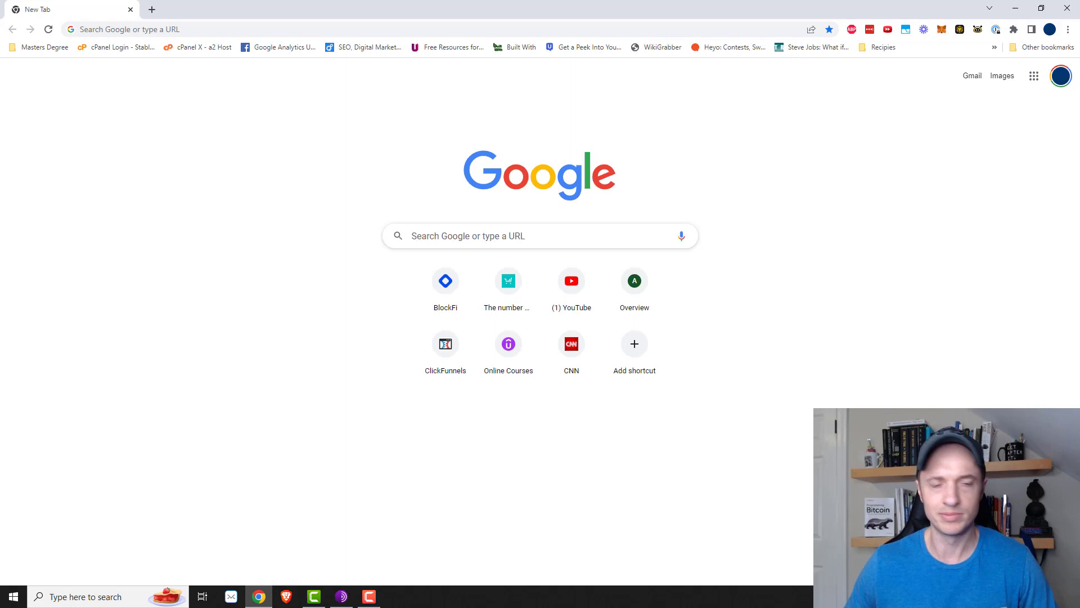
pyautogui.moveTo(749, 125)
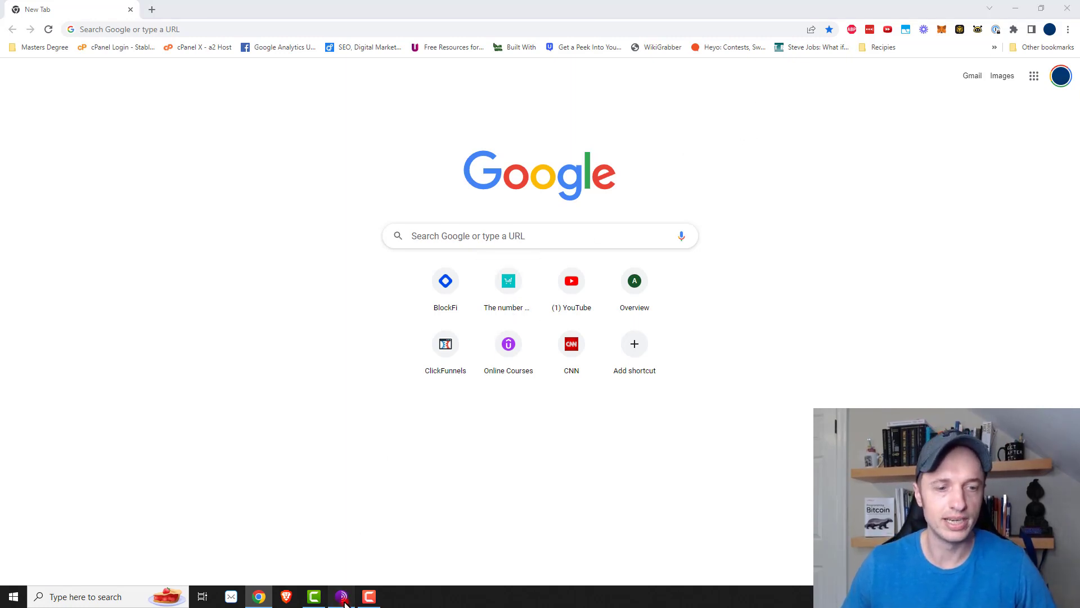
pyautogui.click(342, 597)
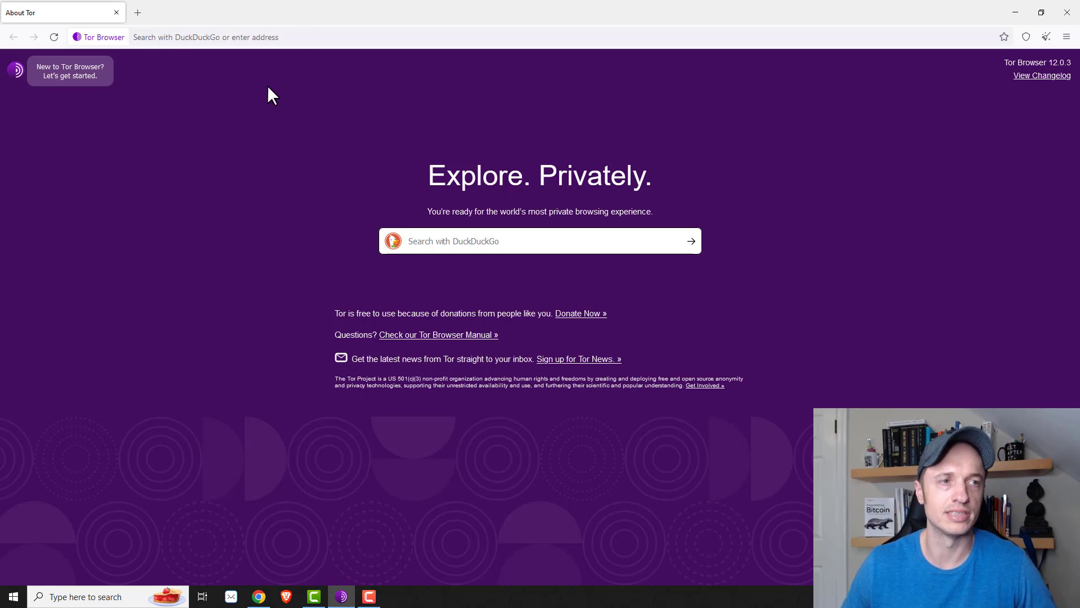
pyautogui.moveTo(293, 79)
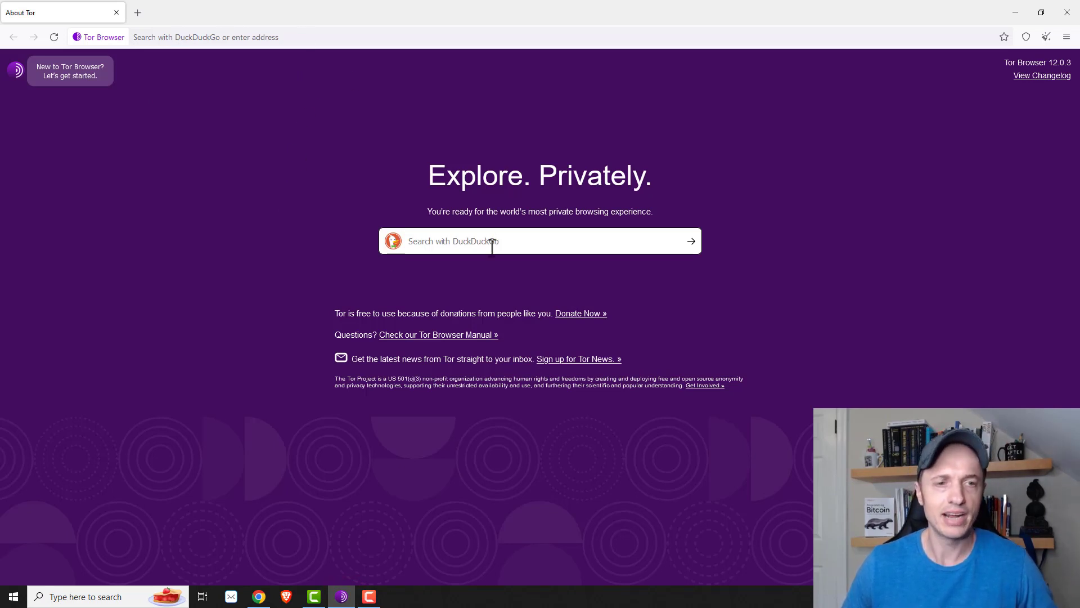
pyautogui.moveTo(526, 264)
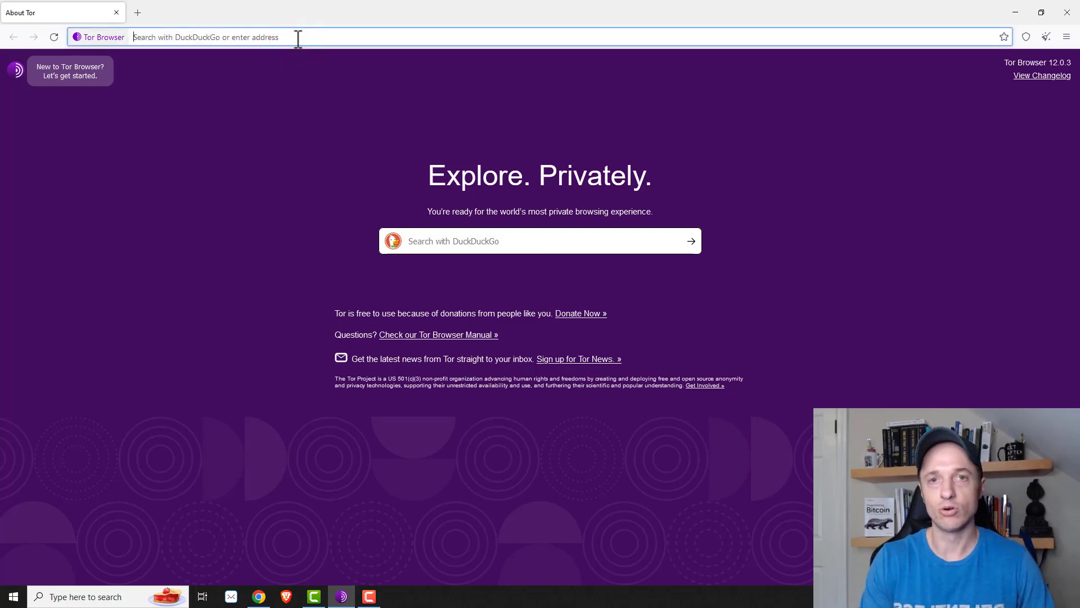
pyautogui.write('robosats6tkf3eva7x2voqso3a5wcorsnw34jveyxfqi2fu7oyheasid.onion')
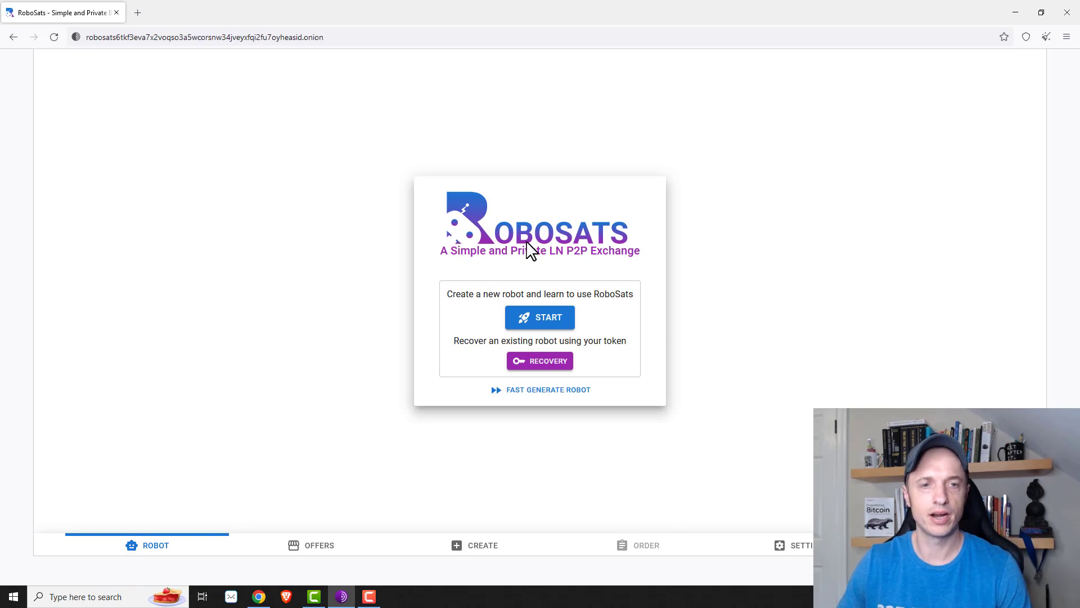
pyautogui.moveTo(558, 259)
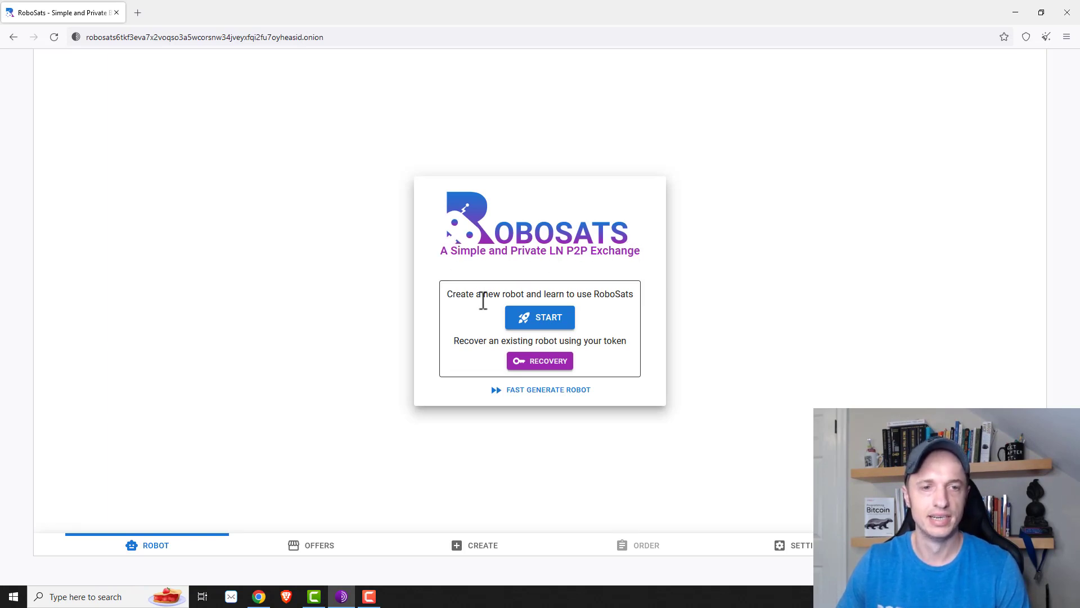
pyautogui.moveTo(539, 324)
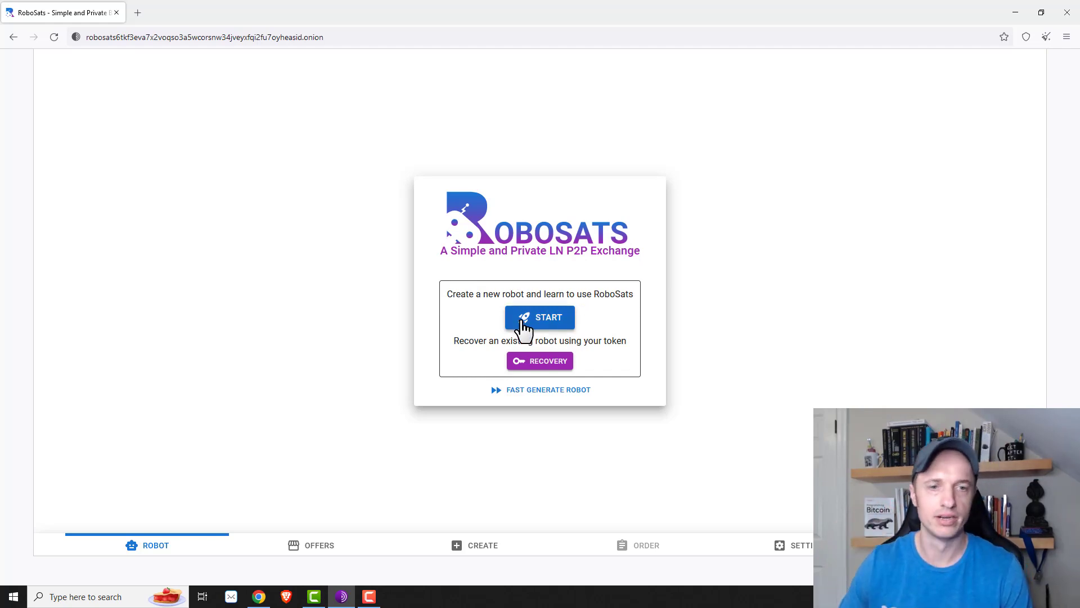
pyautogui.moveTo(539, 360)
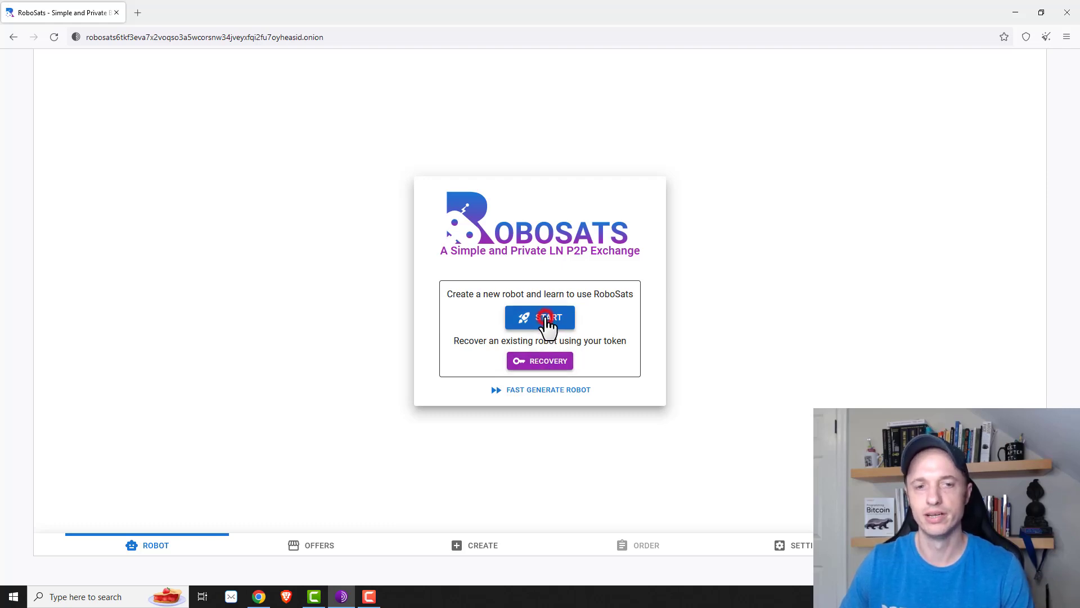
# Step: Start a new robot, accept the generated token for FreeBloodlust584 and continue to the order step
pyautogui.click(539, 317)
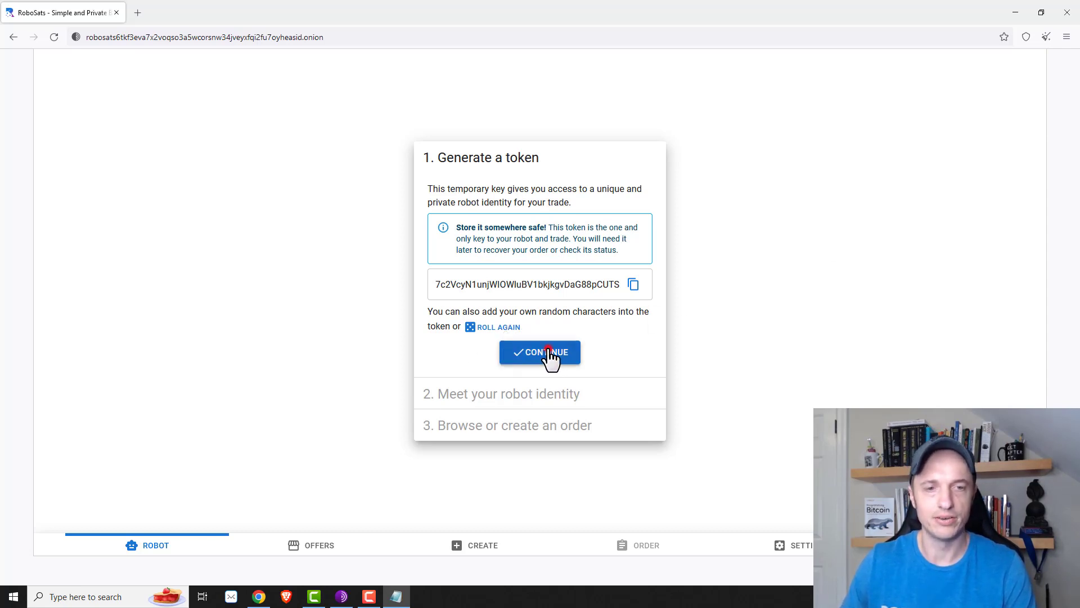
pyautogui.click(539, 353)
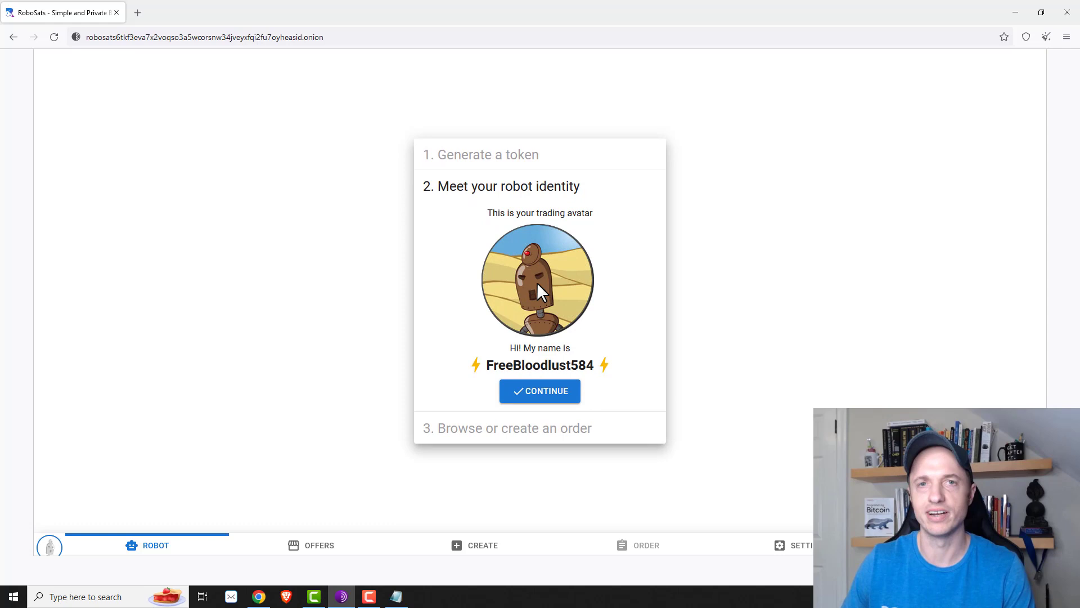
pyautogui.moveTo(547, 285)
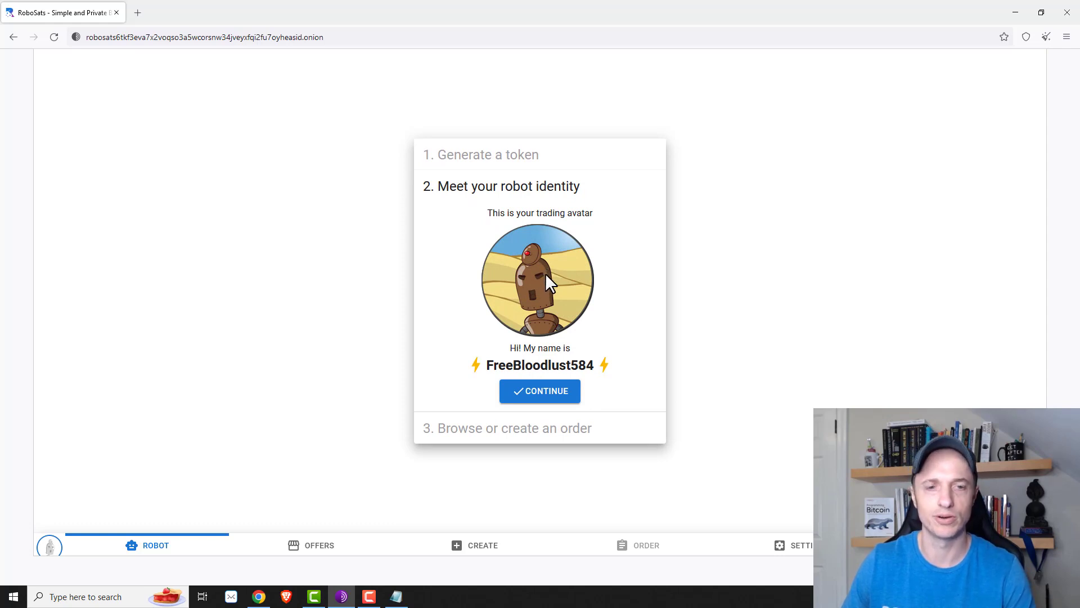
pyautogui.moveTo(509, 366)
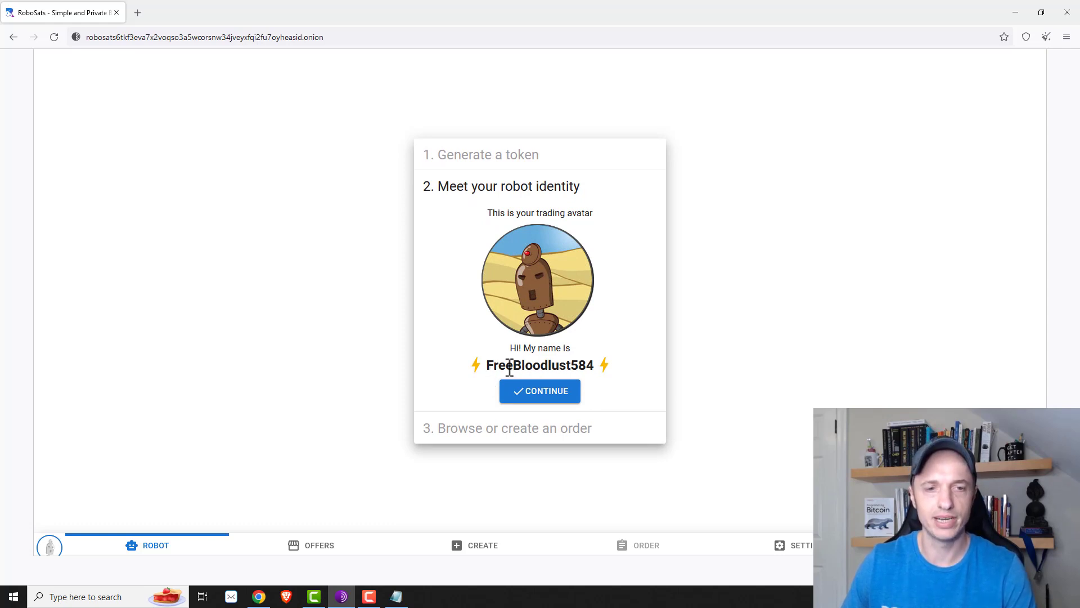
pyautogui.moveTo(542, 400)
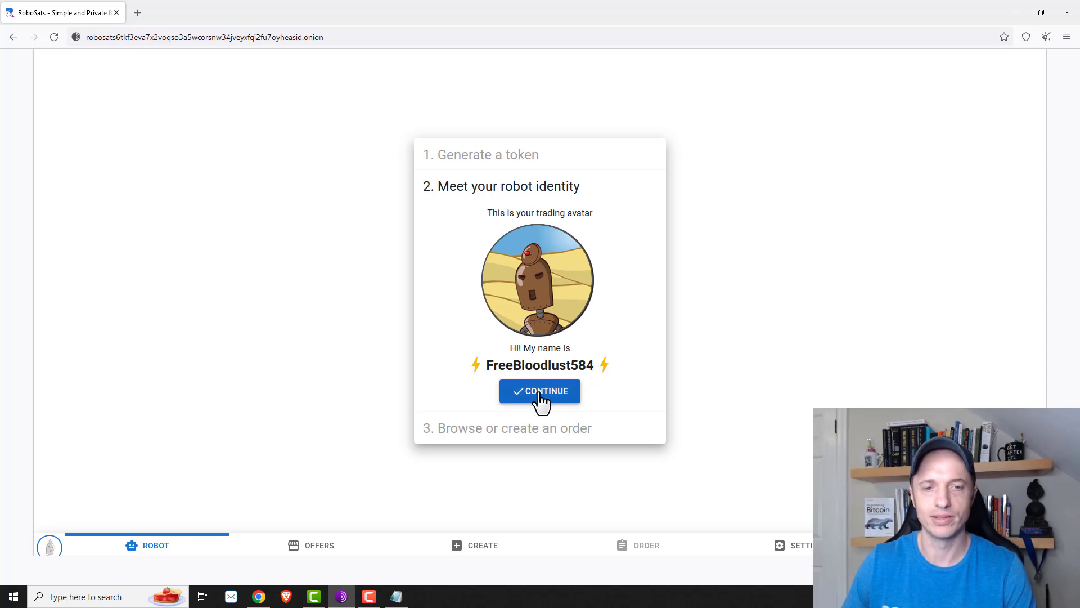
pyautogui.click(539, 391)
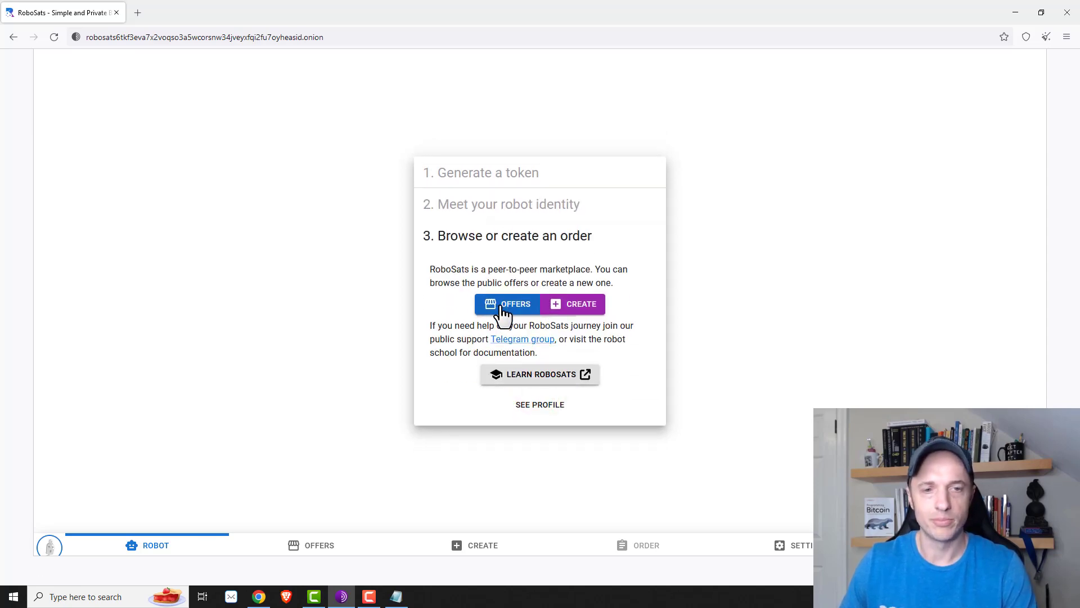
pyautogui.moveTo(565, 310)
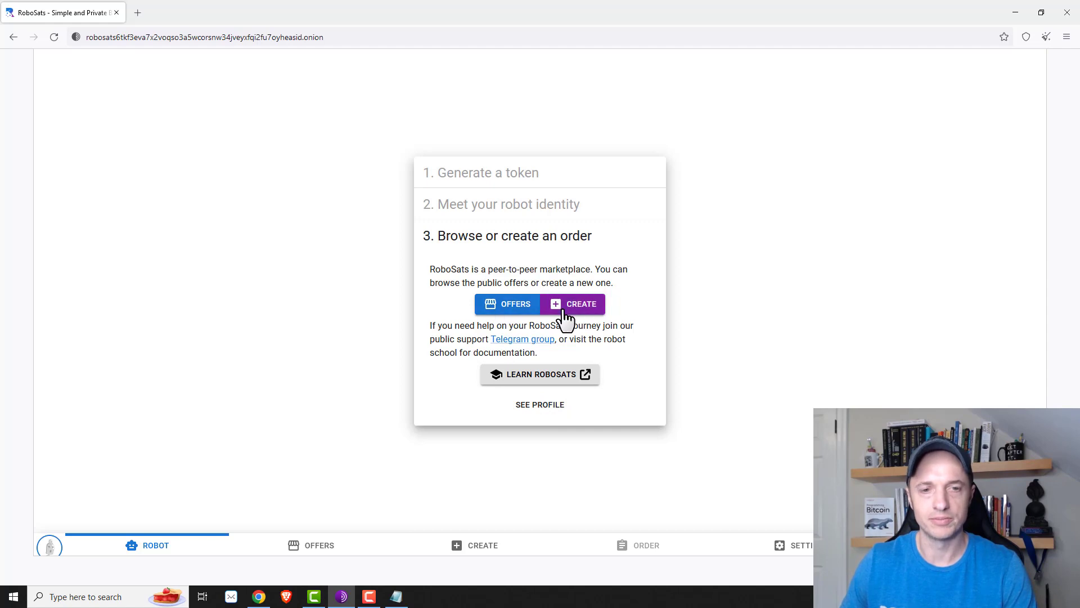
pyautogui.moveTo(508, 310)
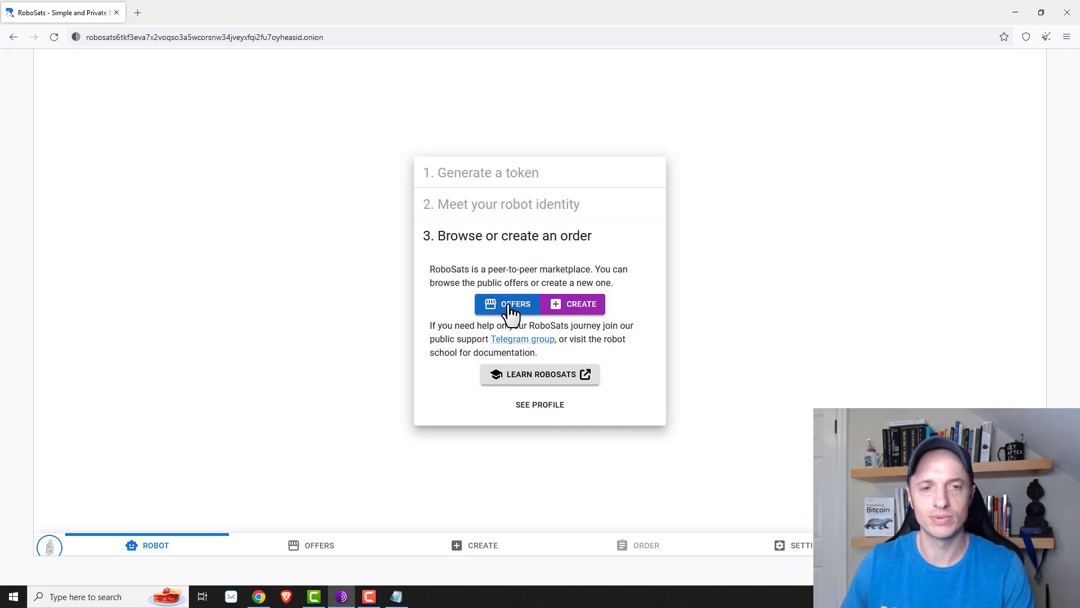
pyautogui.moveTo(552, 314)
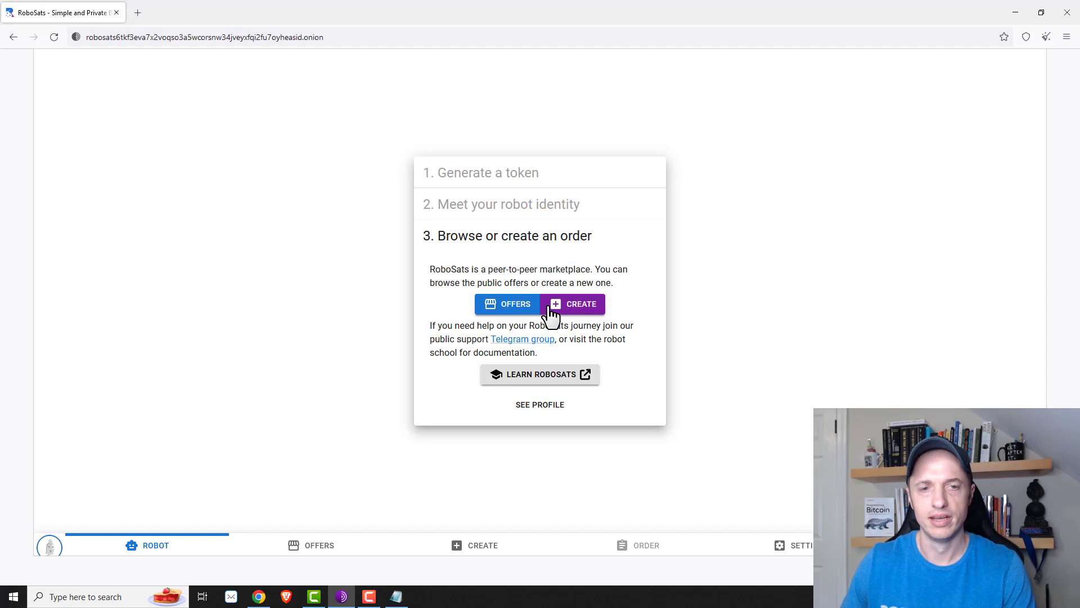
pyautogui.moveTo(516, 308)
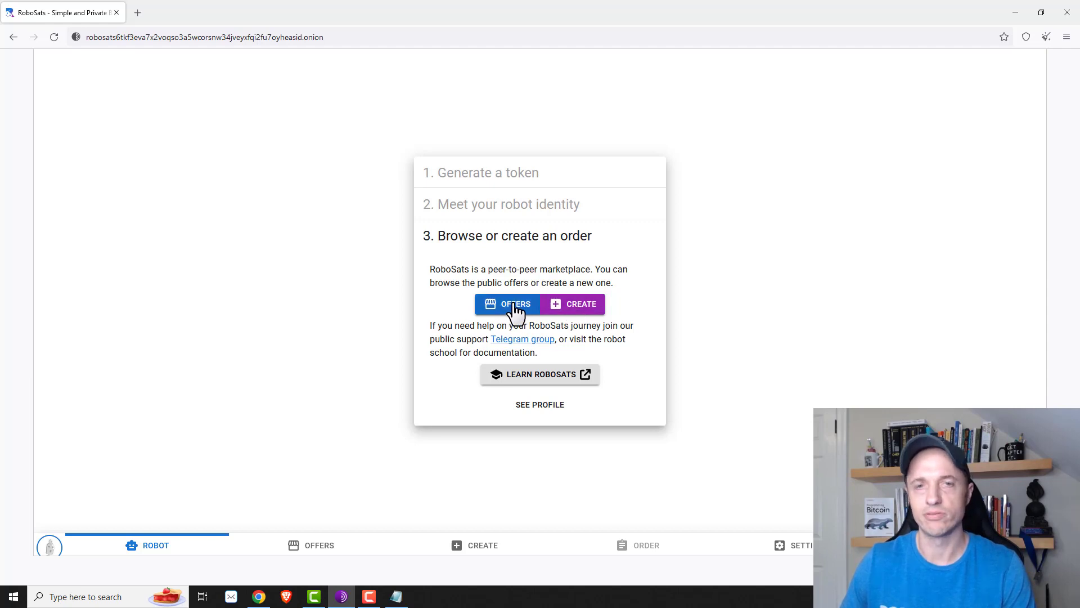
pyautogui.moveTo(502, 331)
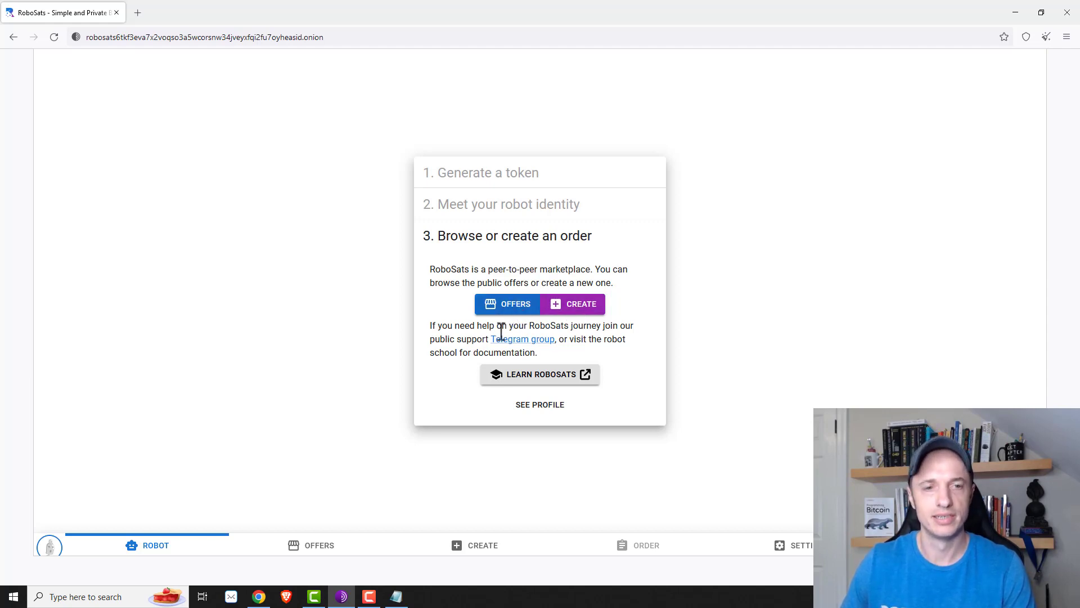
# Step: Show the public offers book with buy and sell orders and the premium depth chart
pyautogui.click(508, 303)
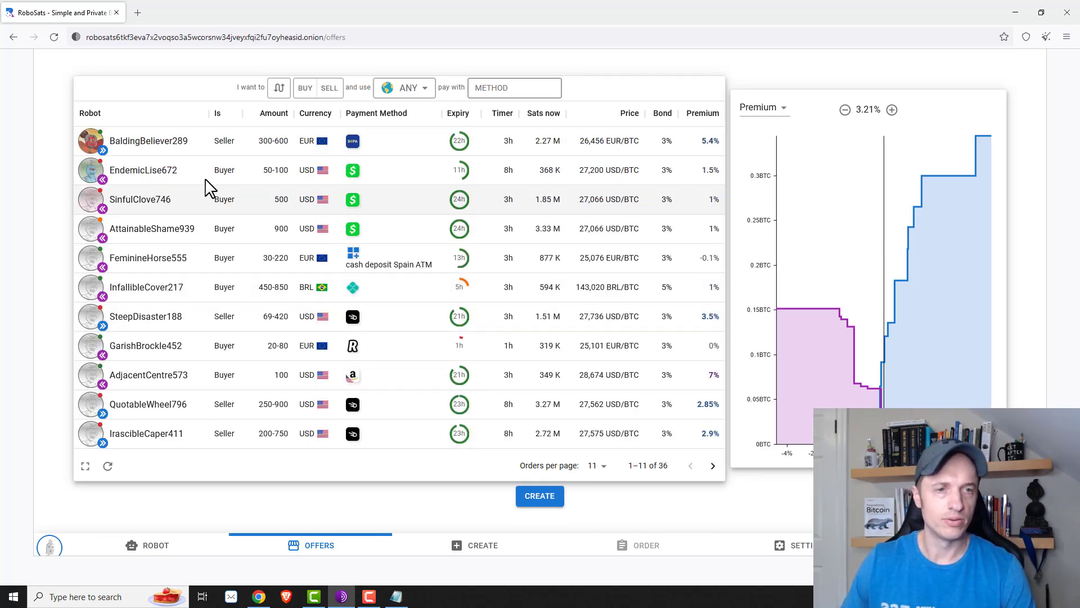
pyautogui.moveTo(331, 256)
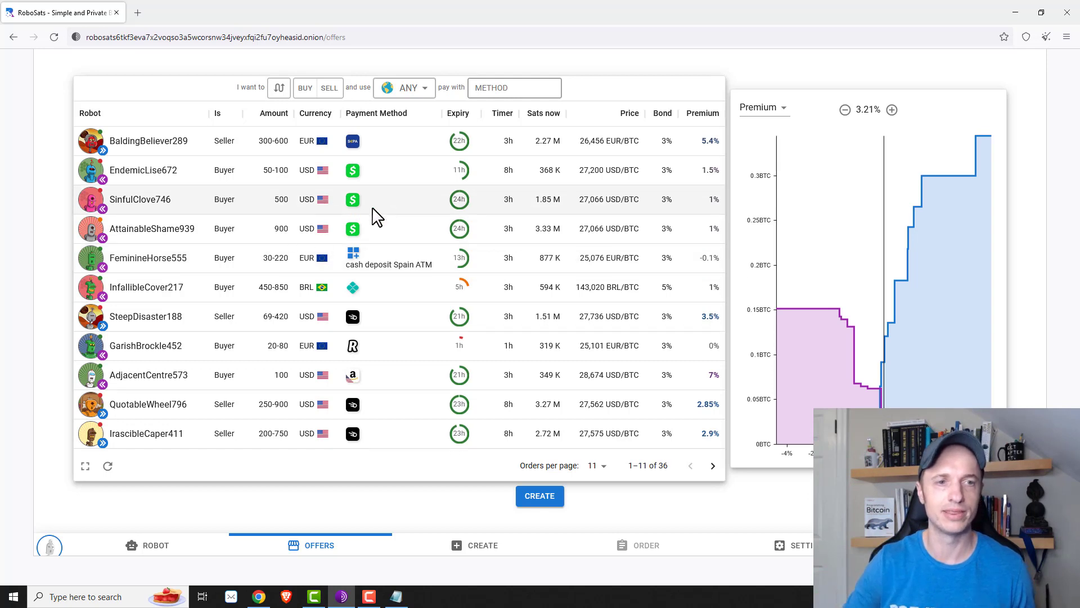
pyautogui.moveTo(373, 183)
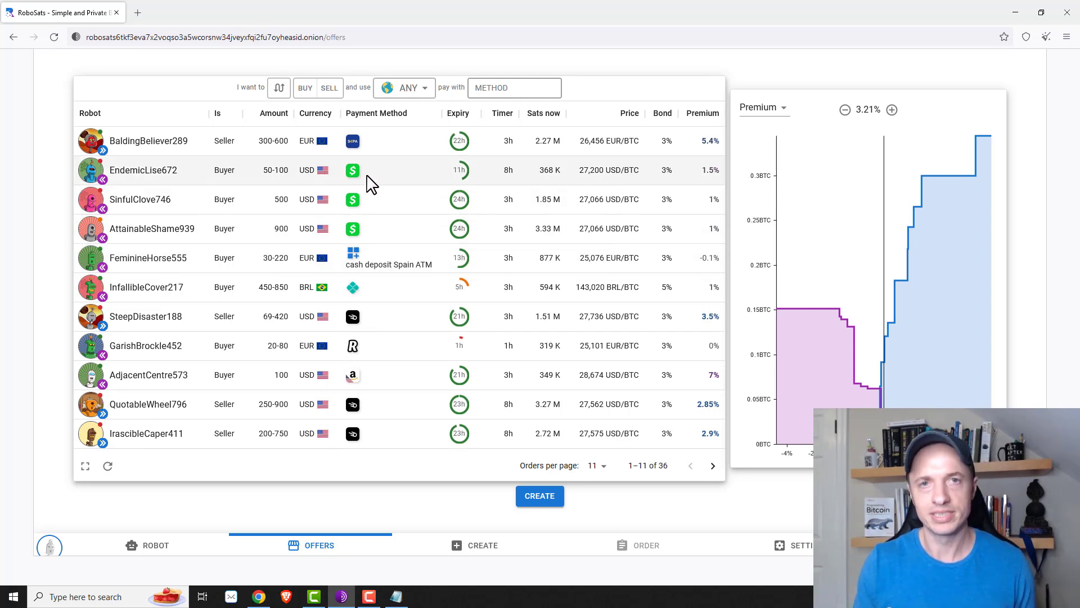
pyautogui.moveTo(364, 233)
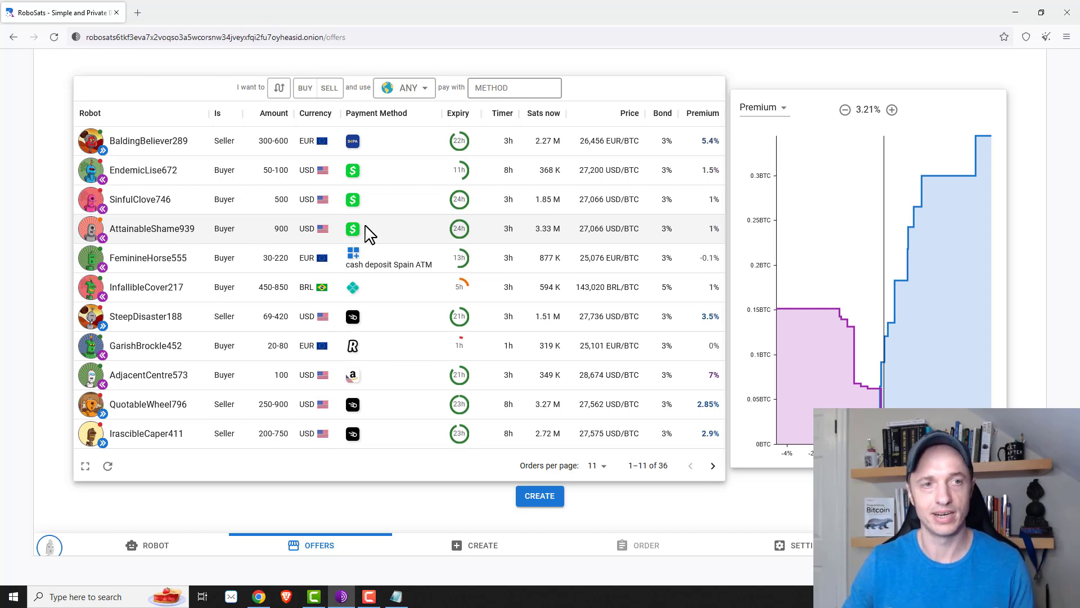
pyautogui.moveTo(483, 259)
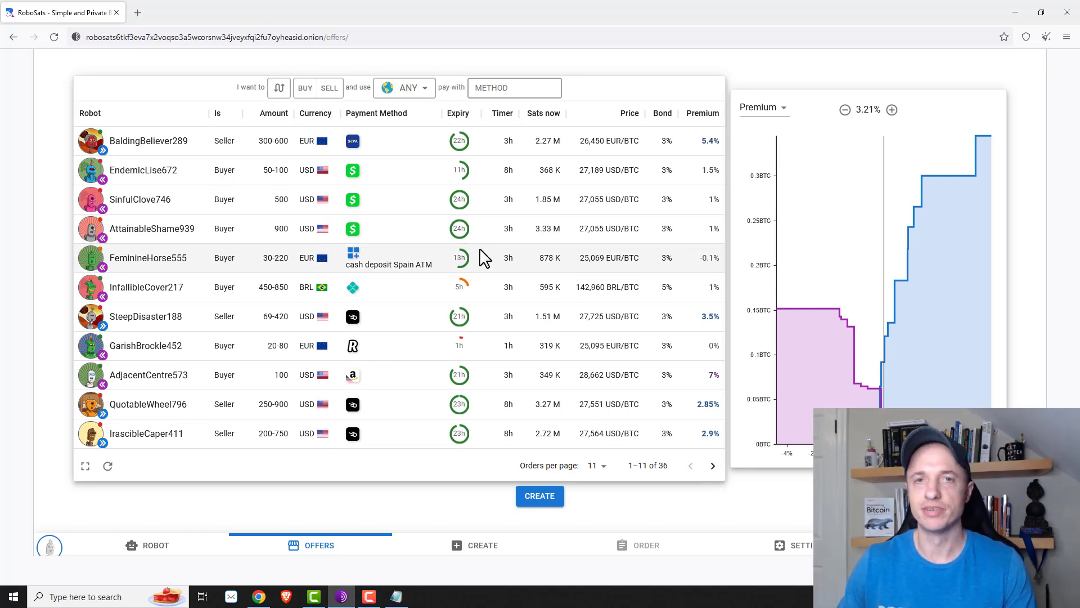
pyautogui.moveTo(255, 93)
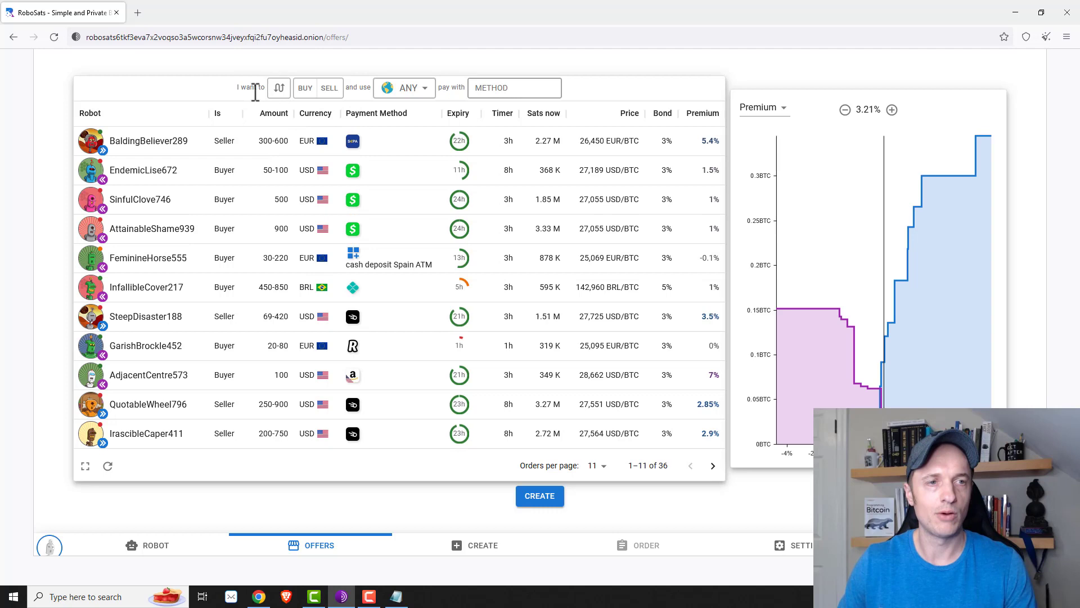
pyautogui.click(279, 88)
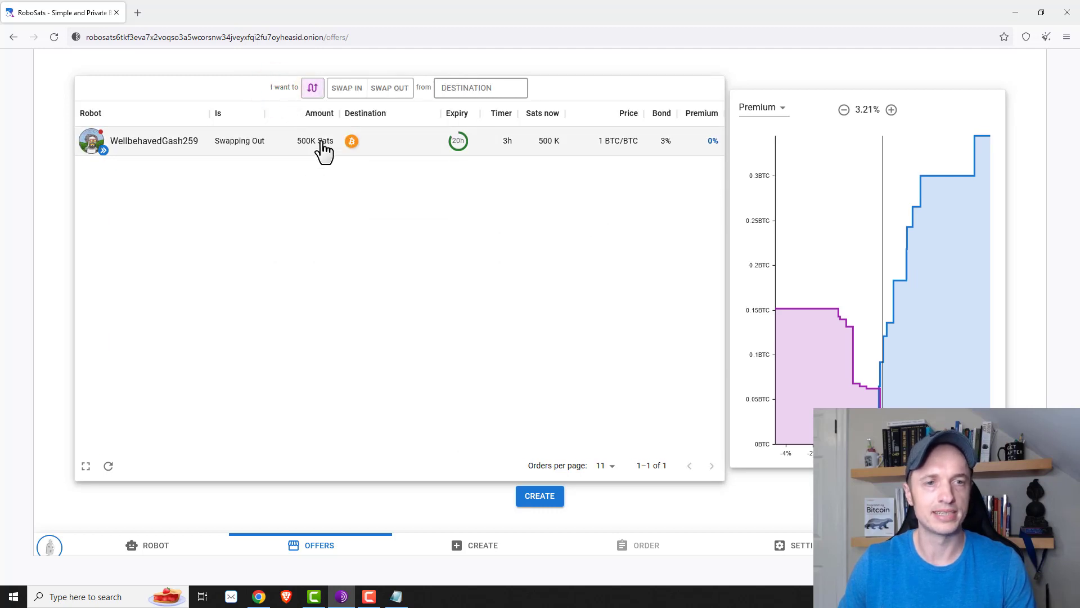
pyautogui.moveTo(315, 153)
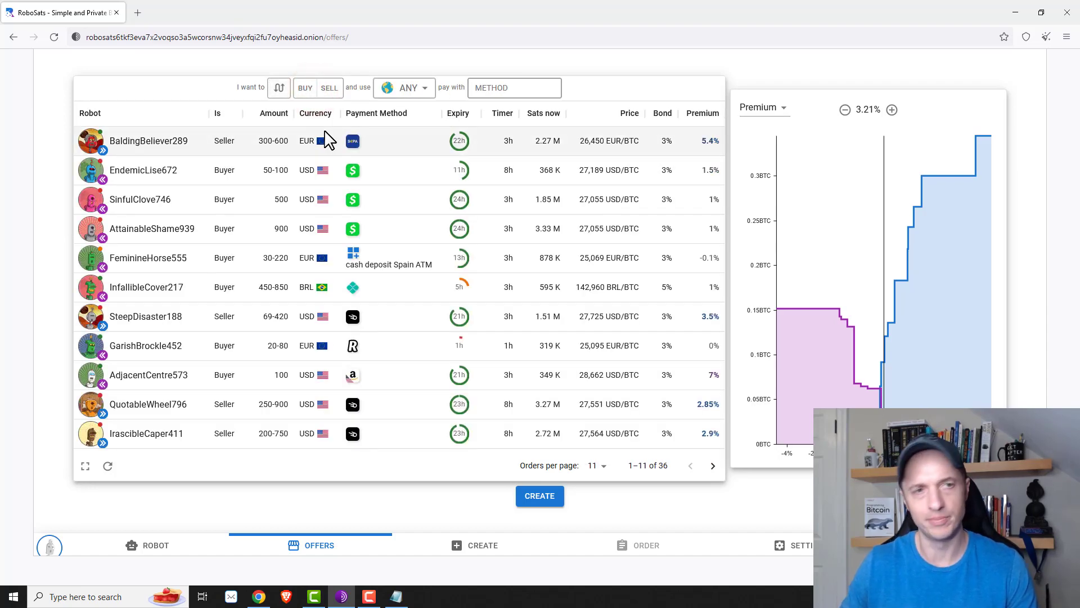
pyautogui.click(312, 88)
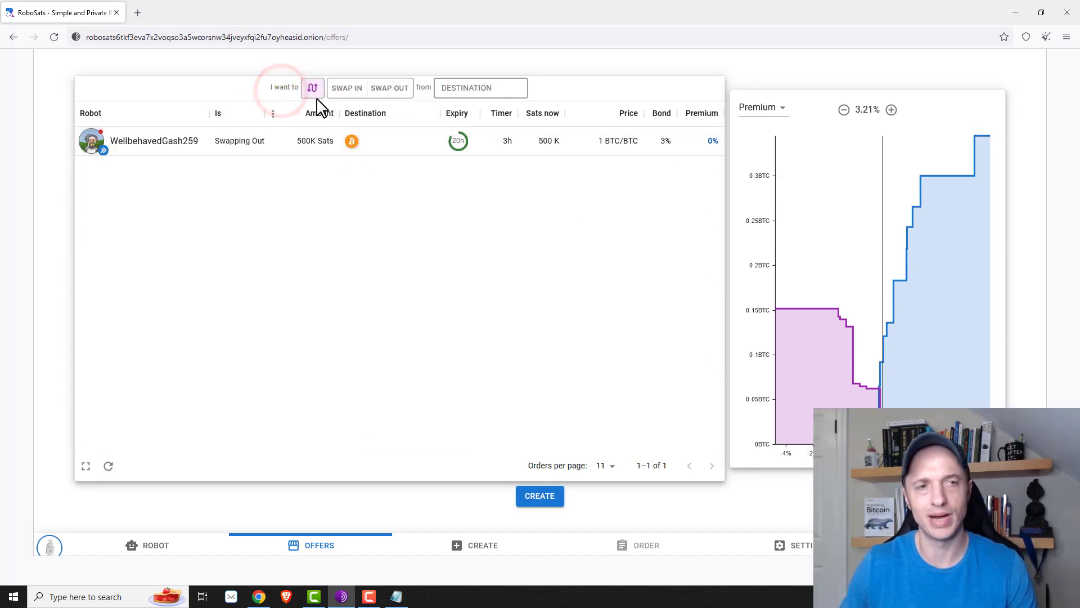
pyautogui.click(279, 88)
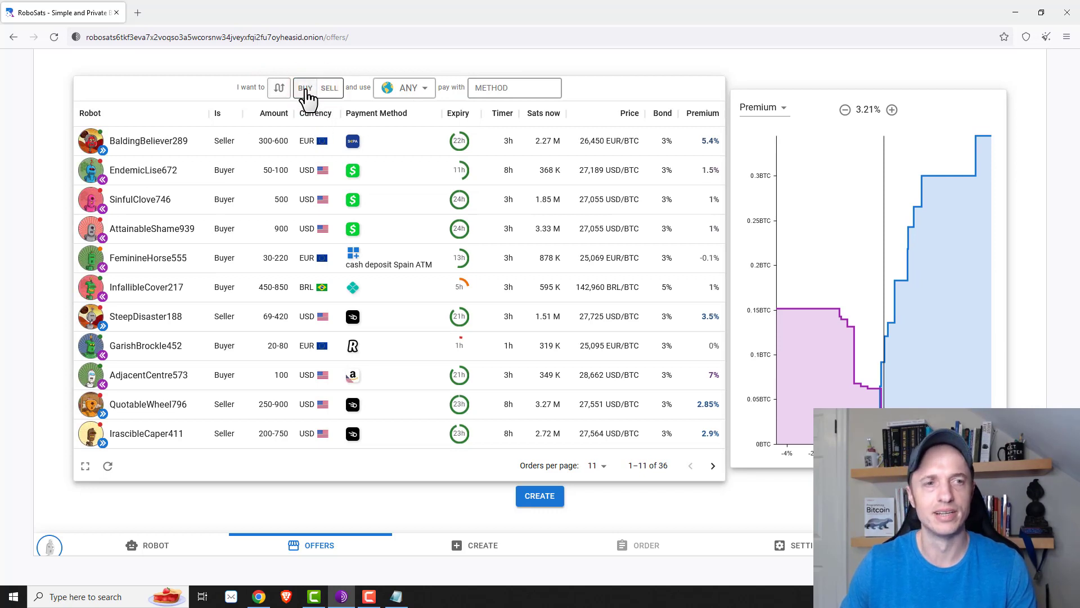
pyautogui.click(305, 88)
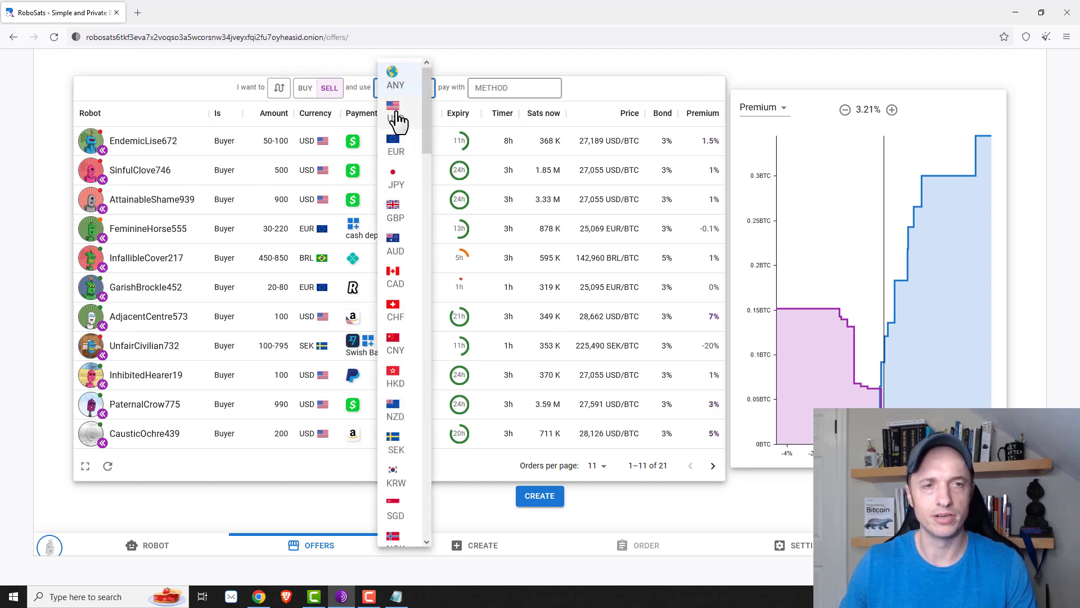
pyautogui.moveTo(398, 124)
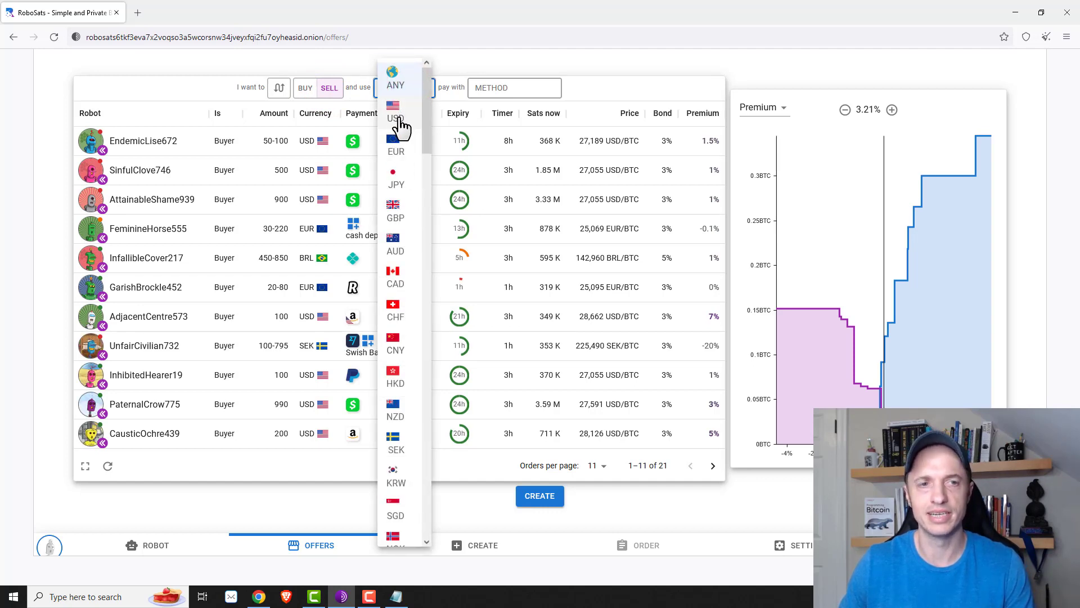
pyautogui.click(395, 118)
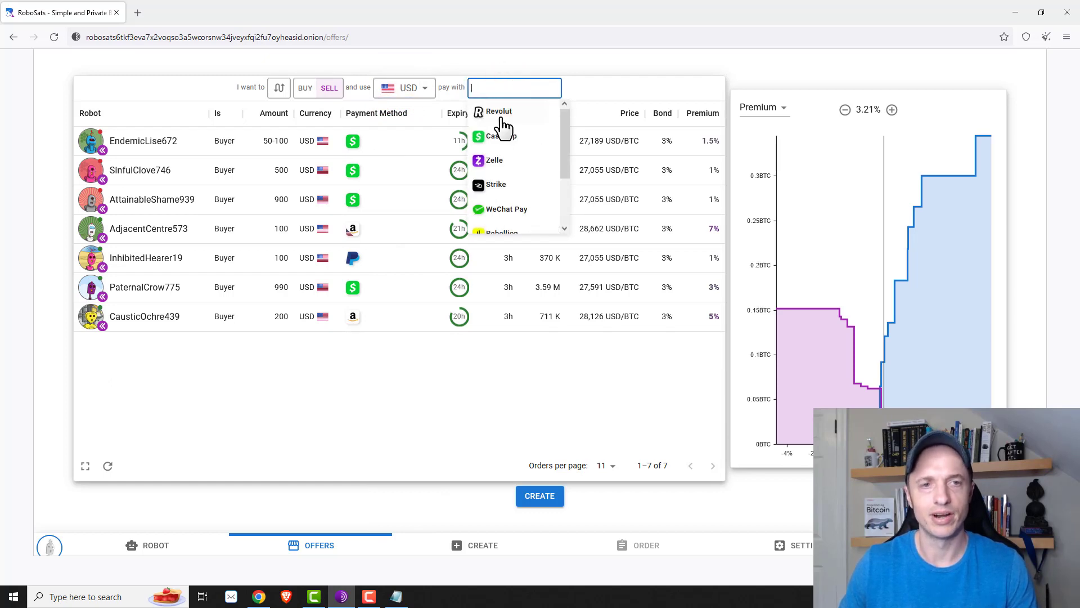
pyautogui.moveTo(513, 196)
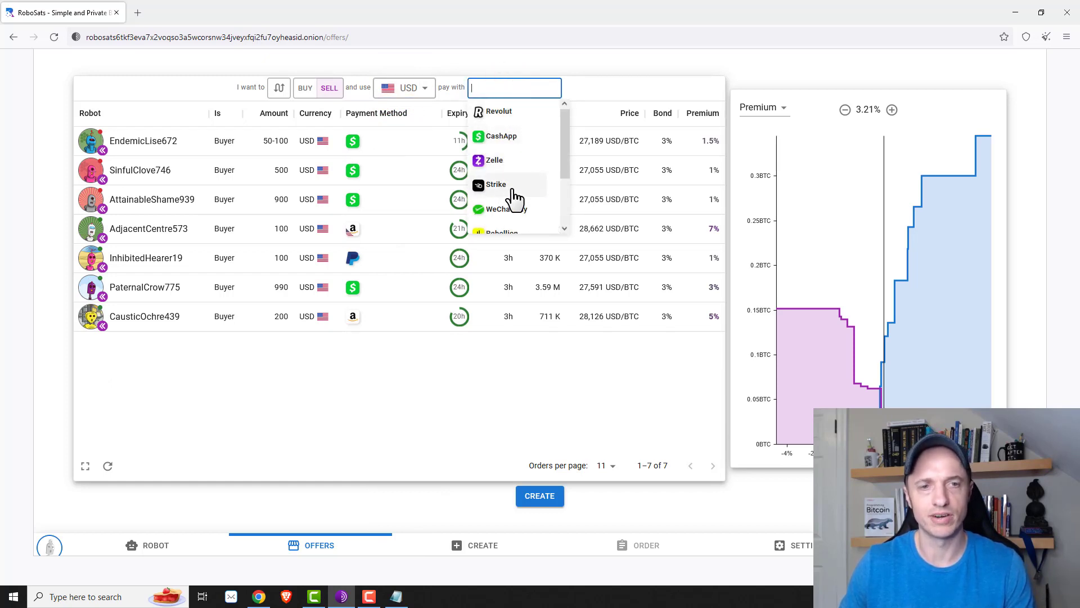
pyautogui.moveTo(555, 143)
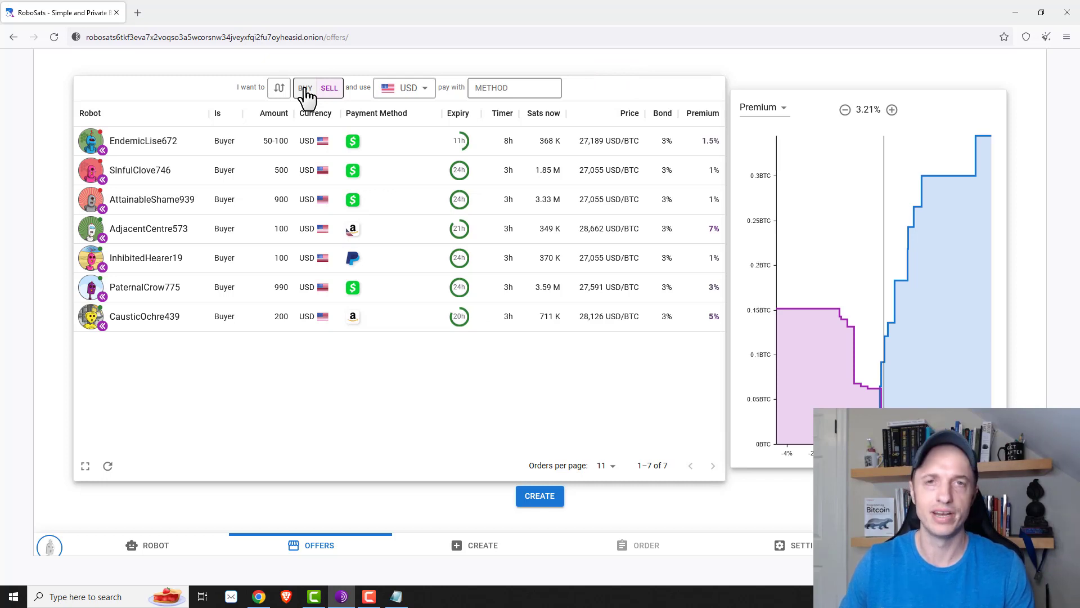
pyautogui.click(305, 88)
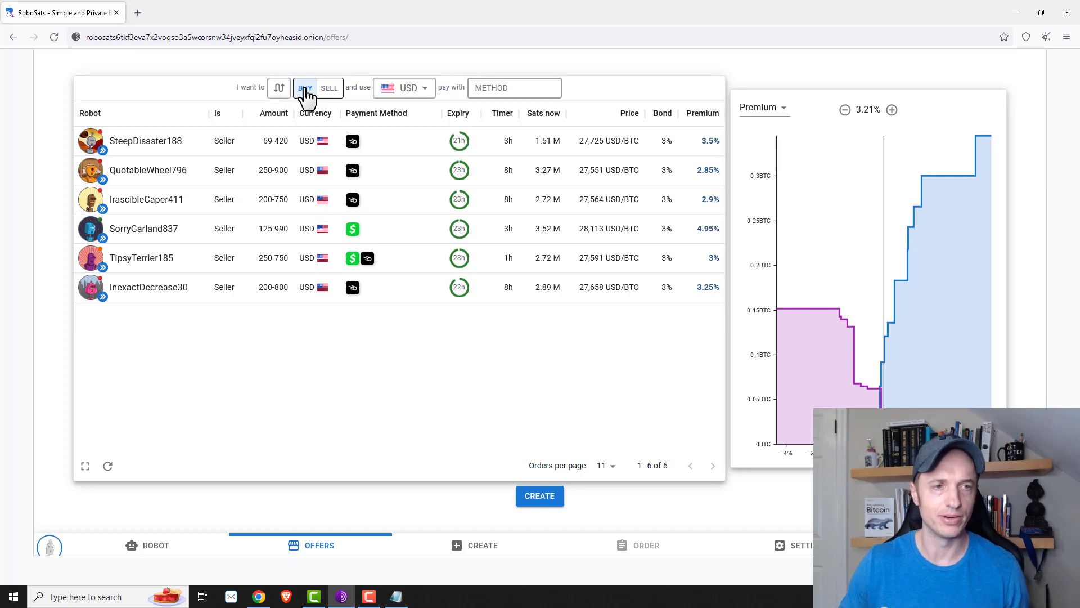
pyautogui.moveTo(344, 114)
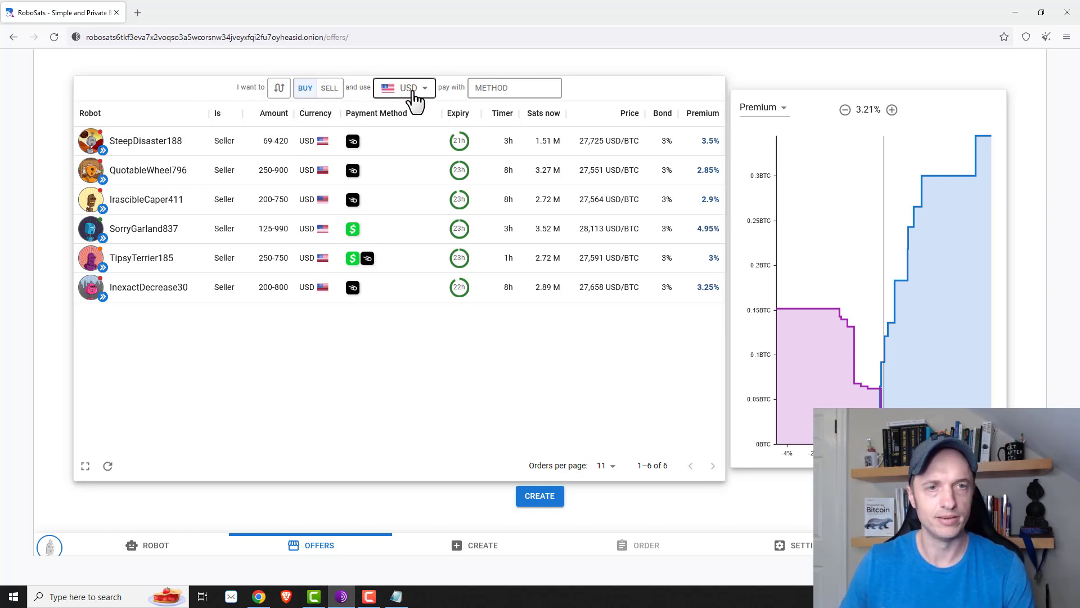
pyautogui.moveTo(409, 136)
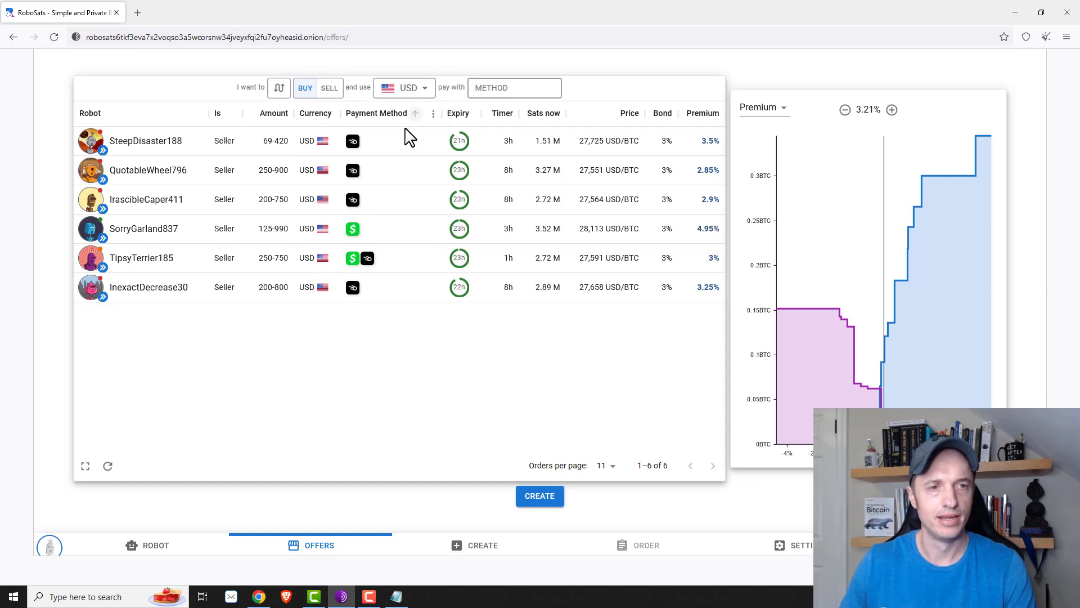
pyautogui.moveTo(352, 228)
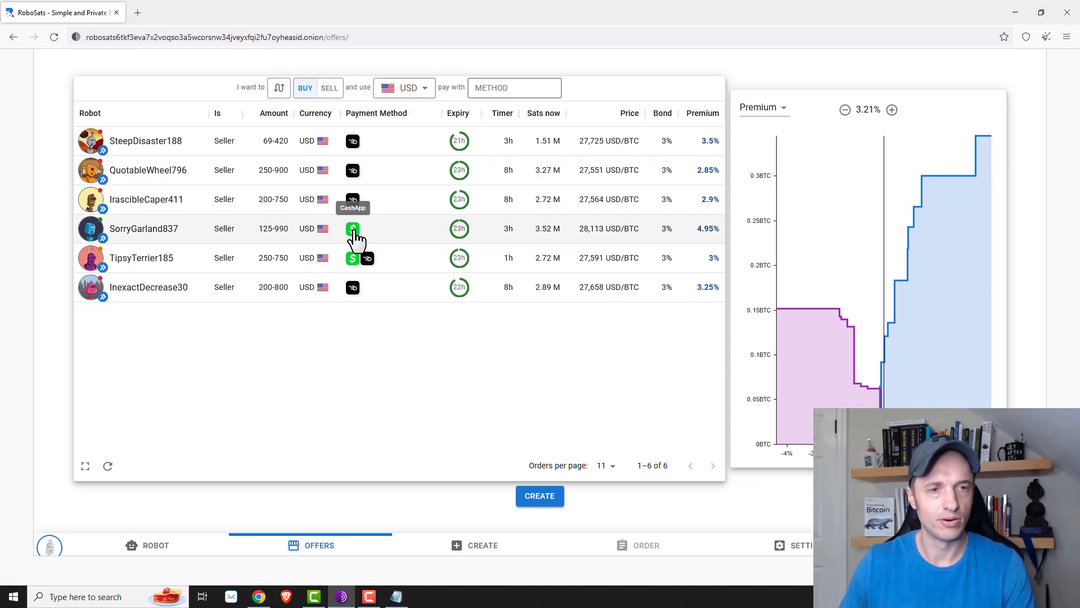
pyautogui.moveTo(353, 258)
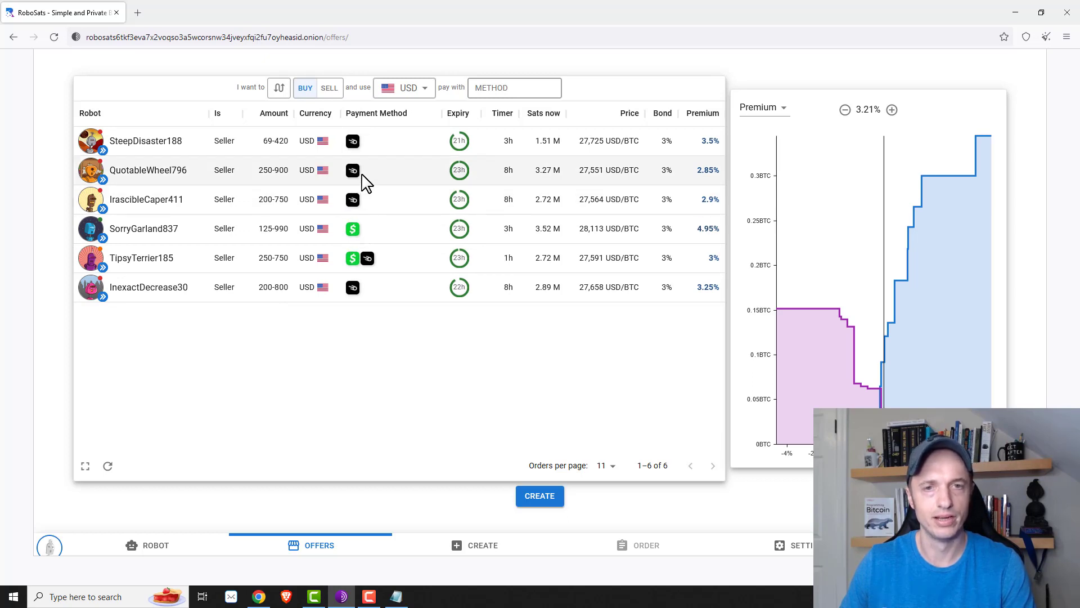
pyautogui.moveTo(312, 152)
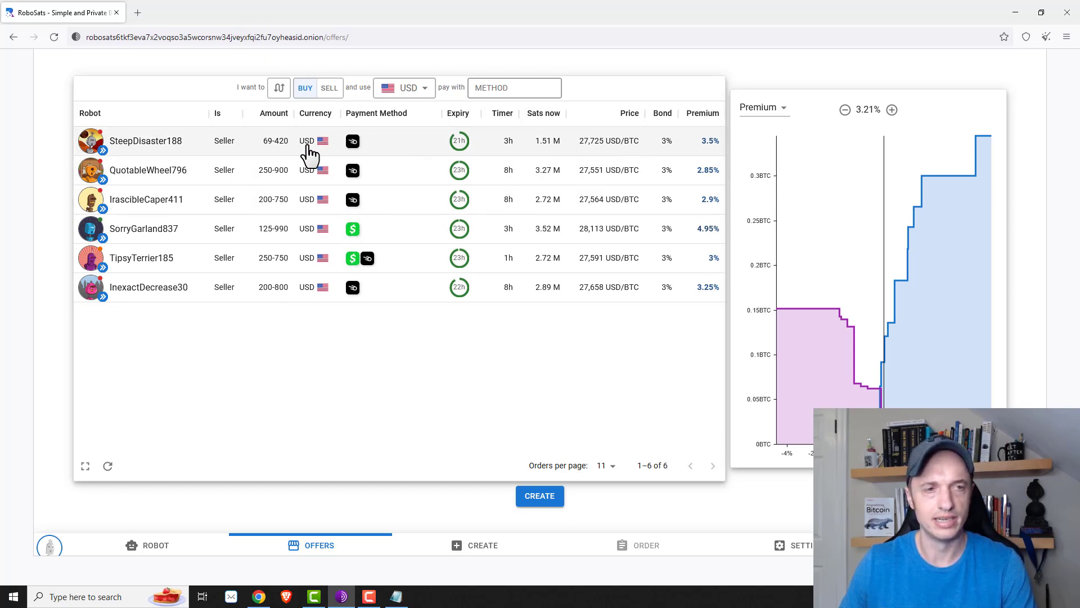
pyautogui.moveTo(159, 269)
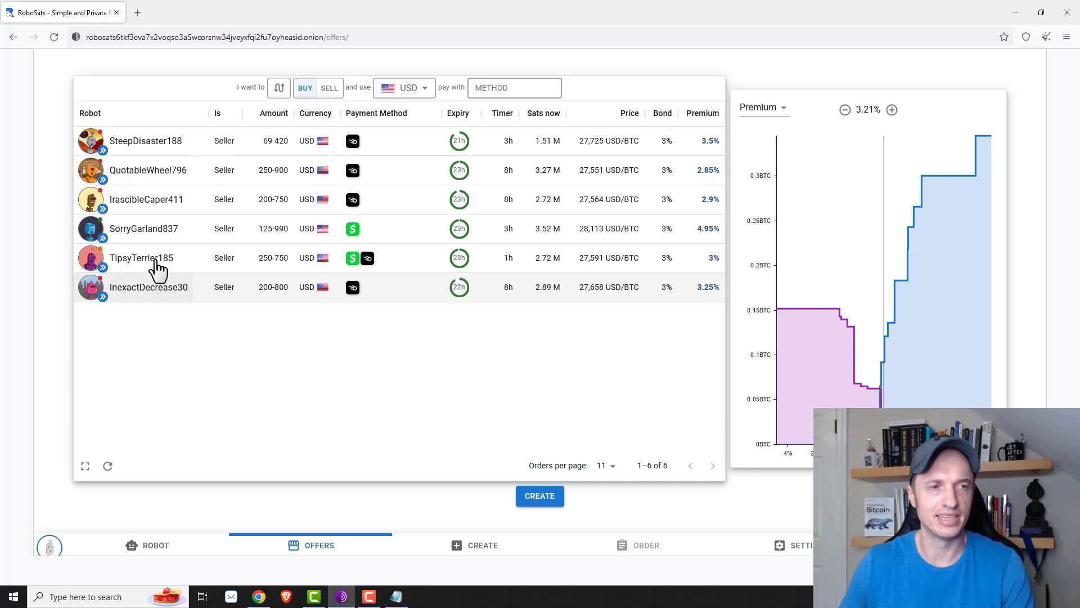
pyautogui.moveTo(200, 152)
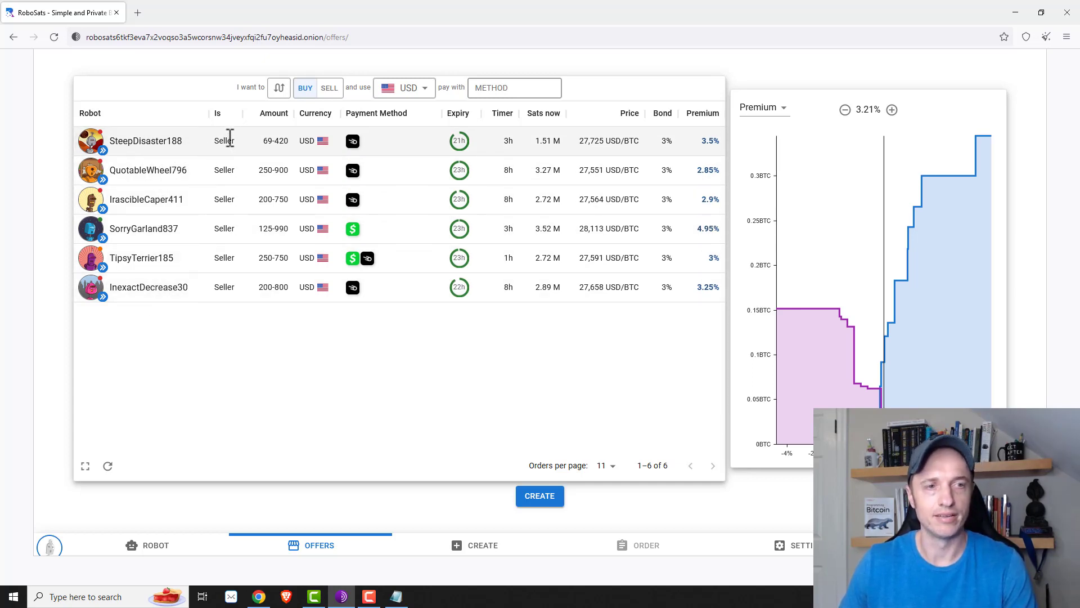
pyautogui.moveTo(273, 157)
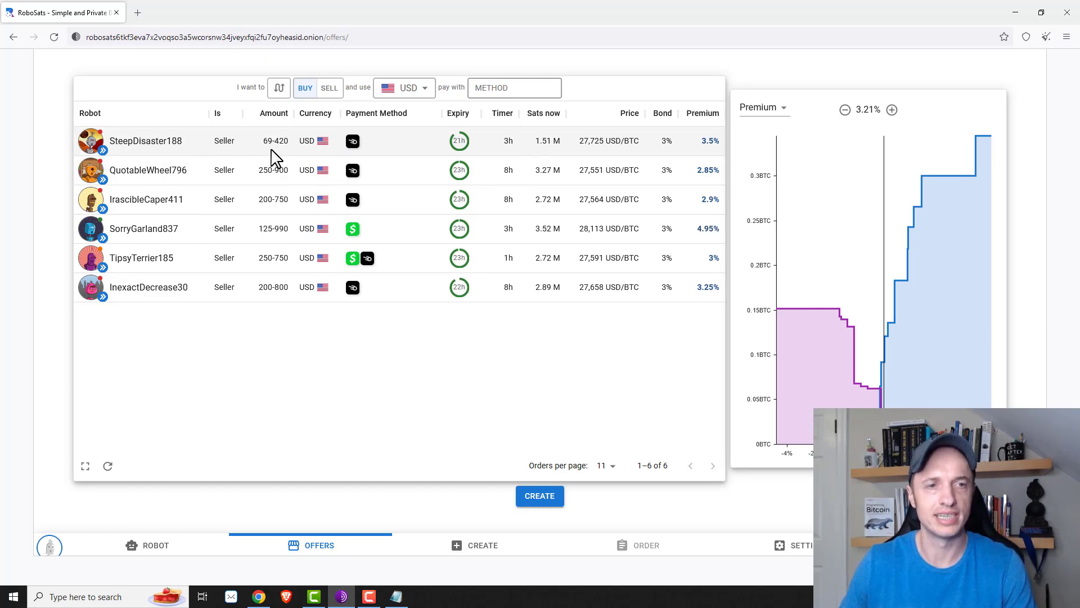
pyautogui.moveTo(396, 170)
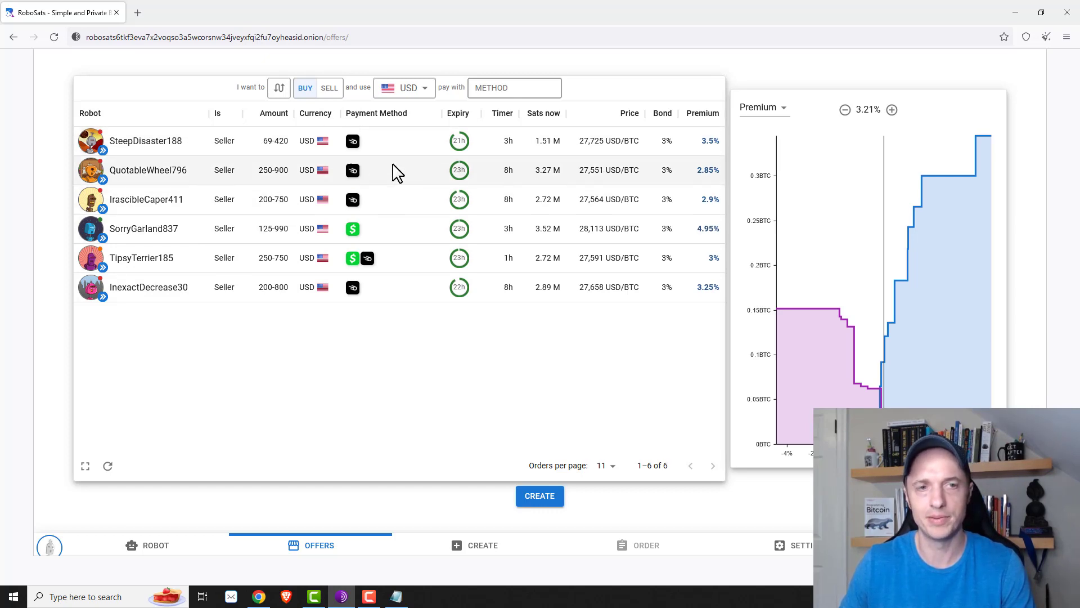
pyautogui.moveTo(474, 142)
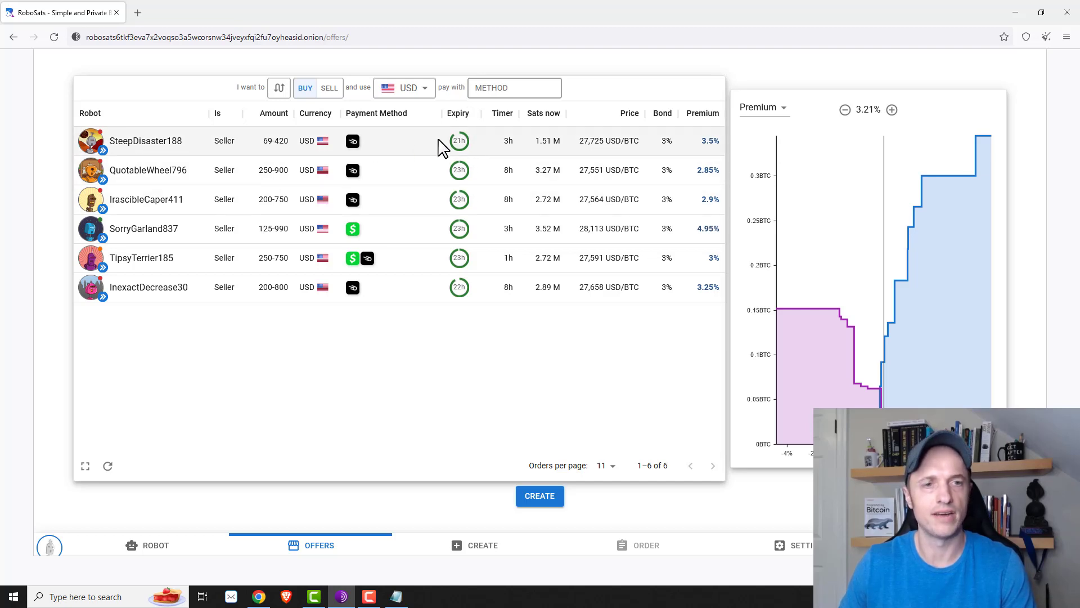
pyautogui.moveTo(463, 243)
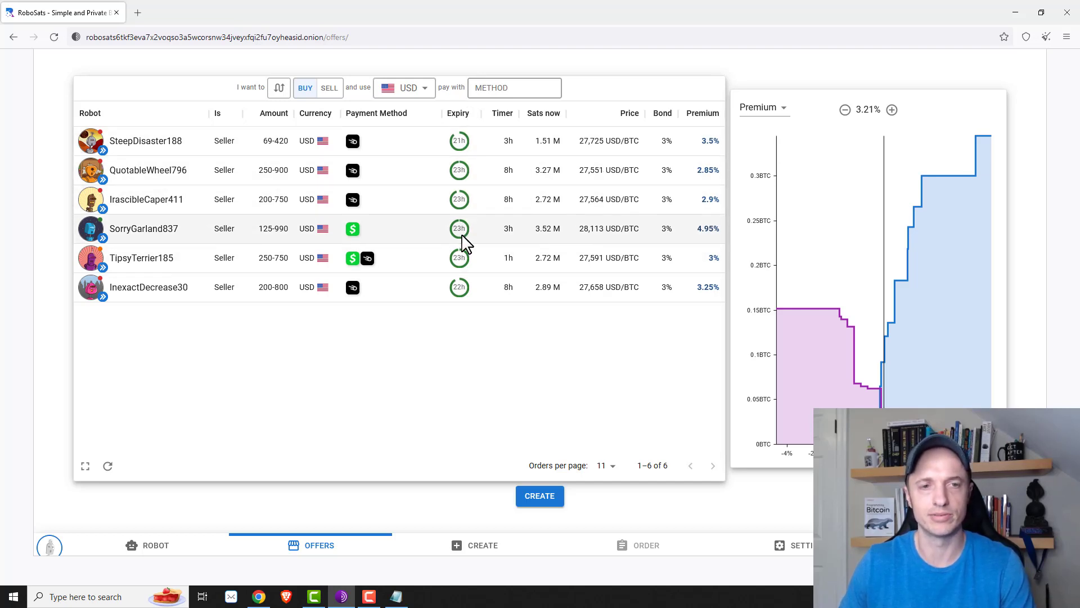
pyautogui.moveTo(508, 149)
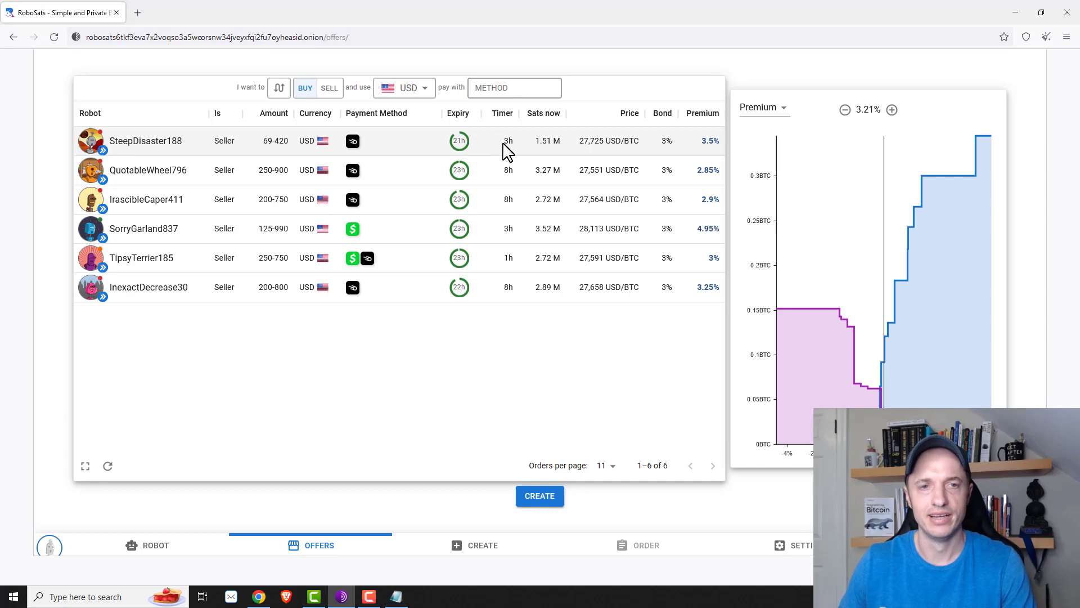
pyautogui.moveTo(508, 155)
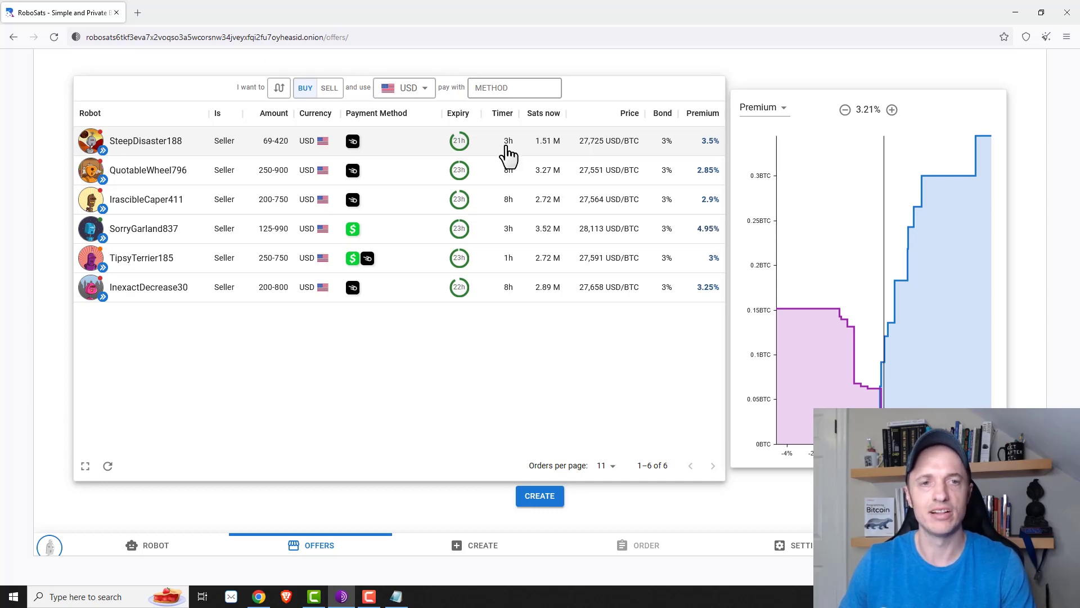
pyautogui.moveTo(513, 152)
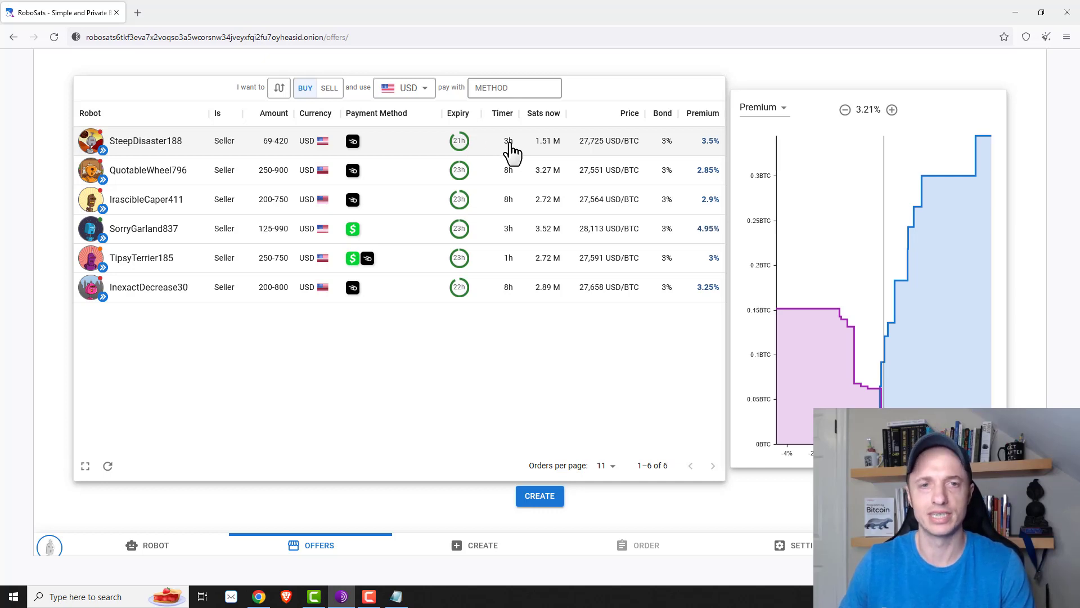
pyautogui.moveTo(513, 158)
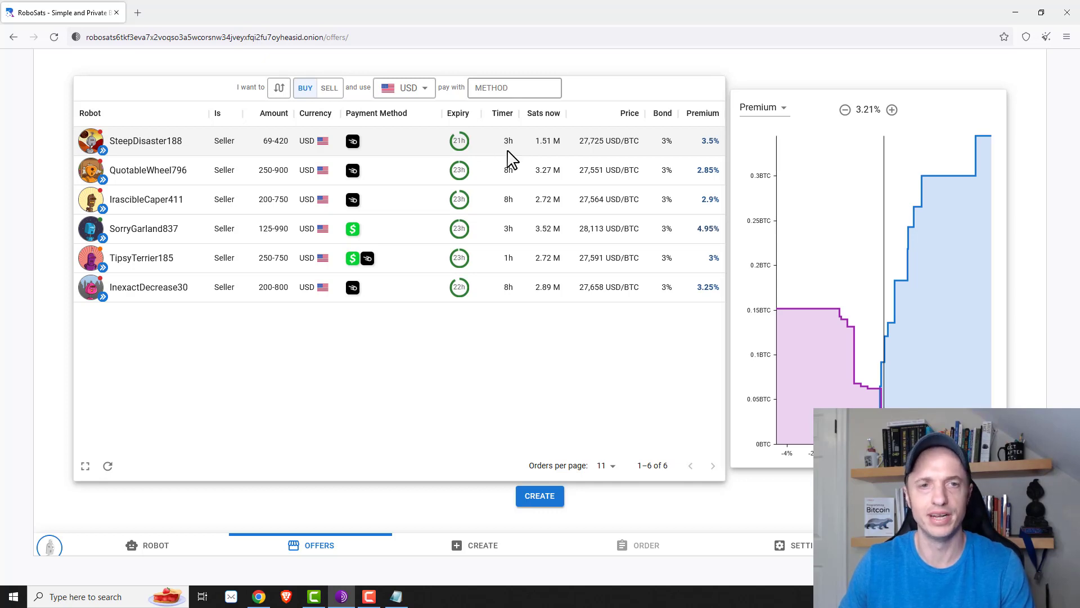
pyautogui.moveTo(555, 150)
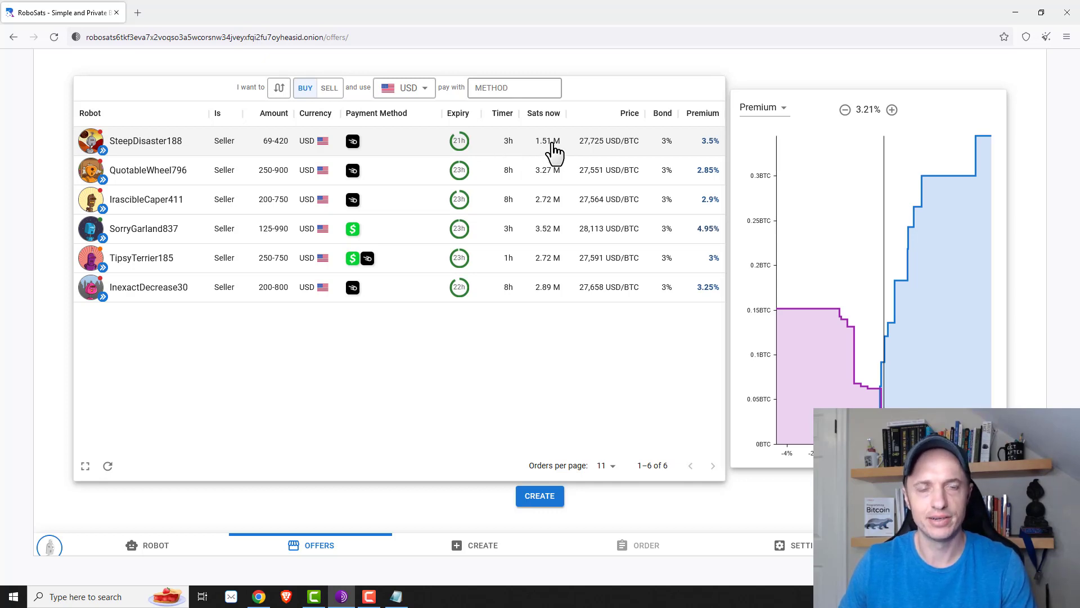
pyautogui.moveTo(549, 149)
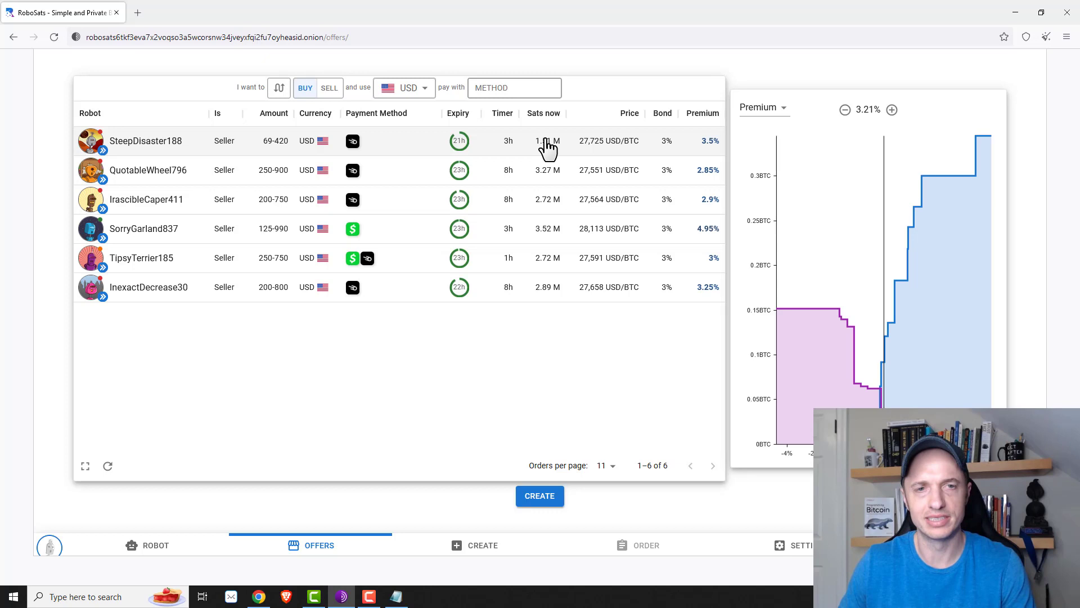
pyautogui.moveTo(589, 156)
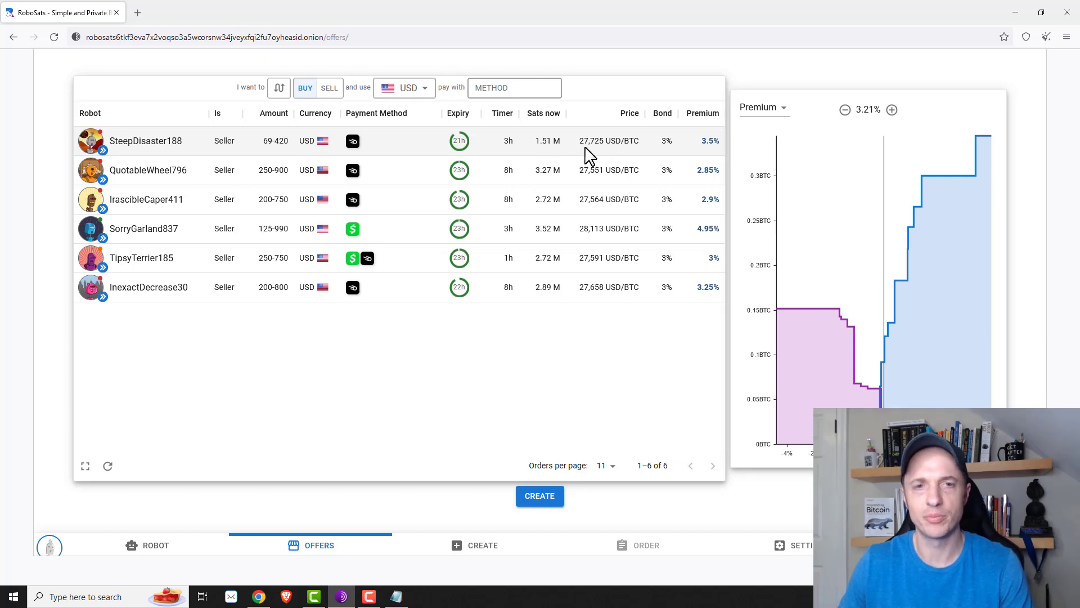
pyautogui.moveTo(706, 148)
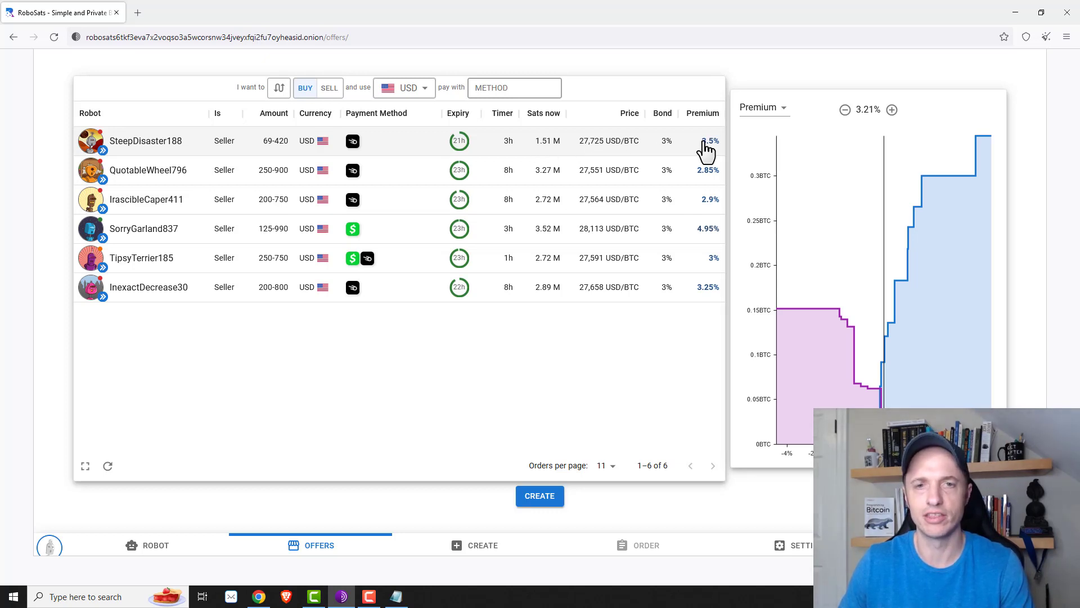
pyautogui.moveTo(603, 146)
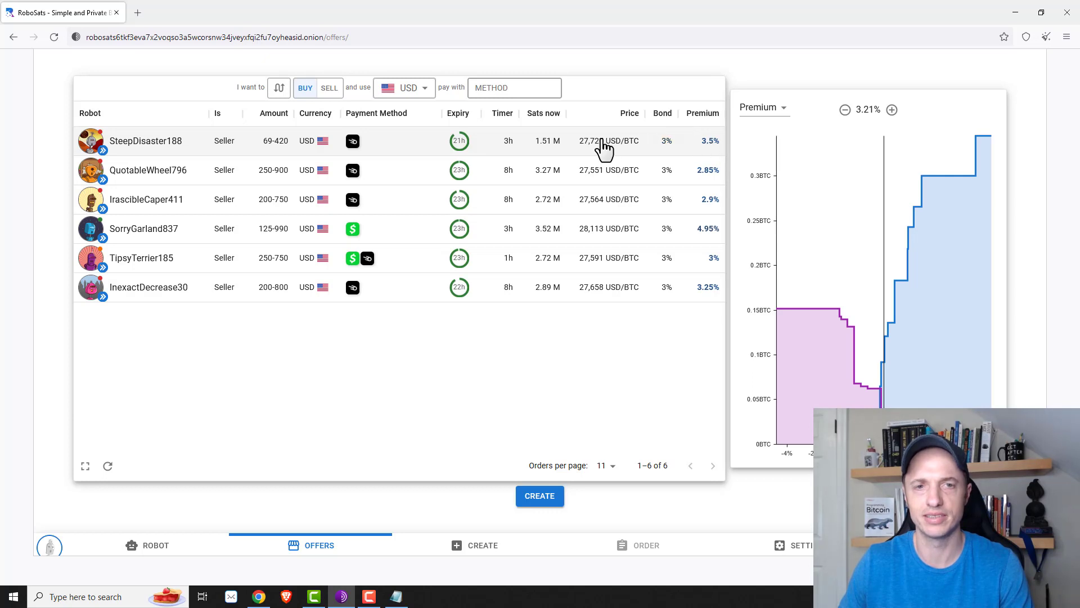
pyautogui.moveTo(667, 147)
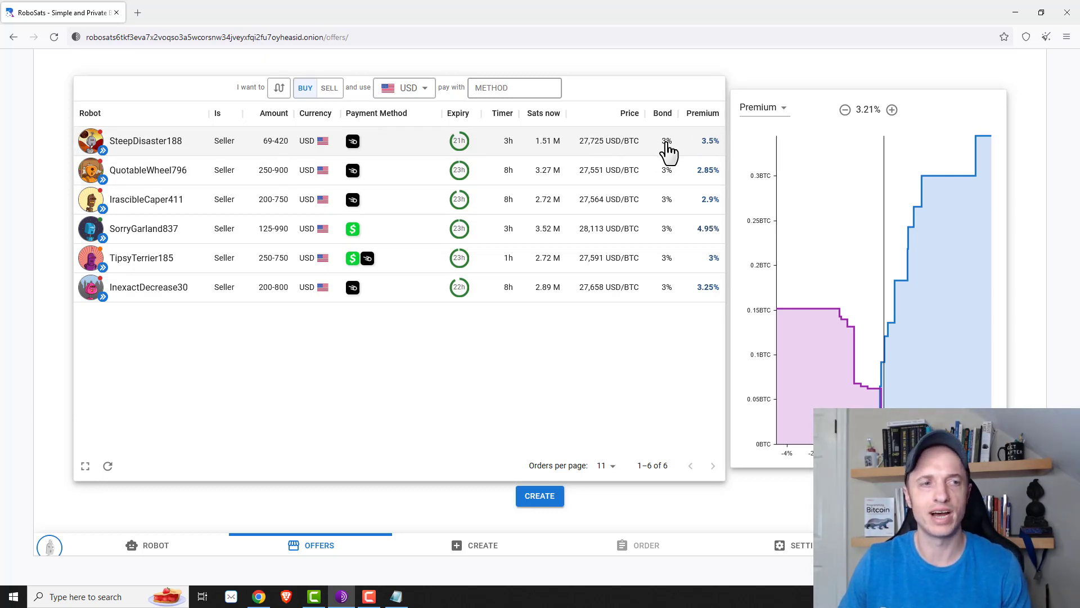
pyautogui.moveTo(661, 149)
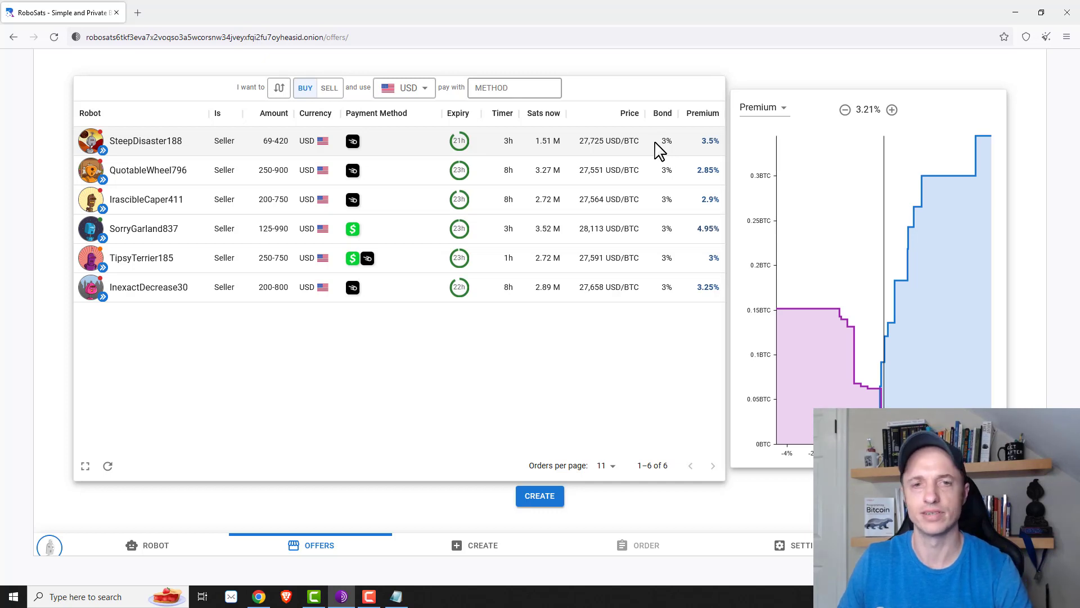
pyautogui.moveTo(257, 156)
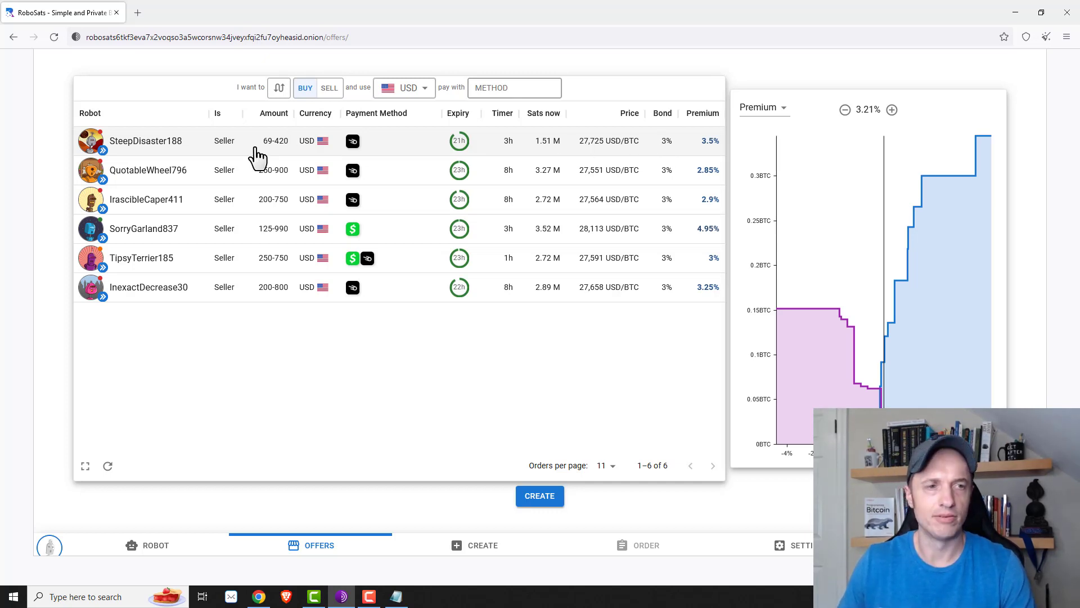
pyautogui.click(145, 140)
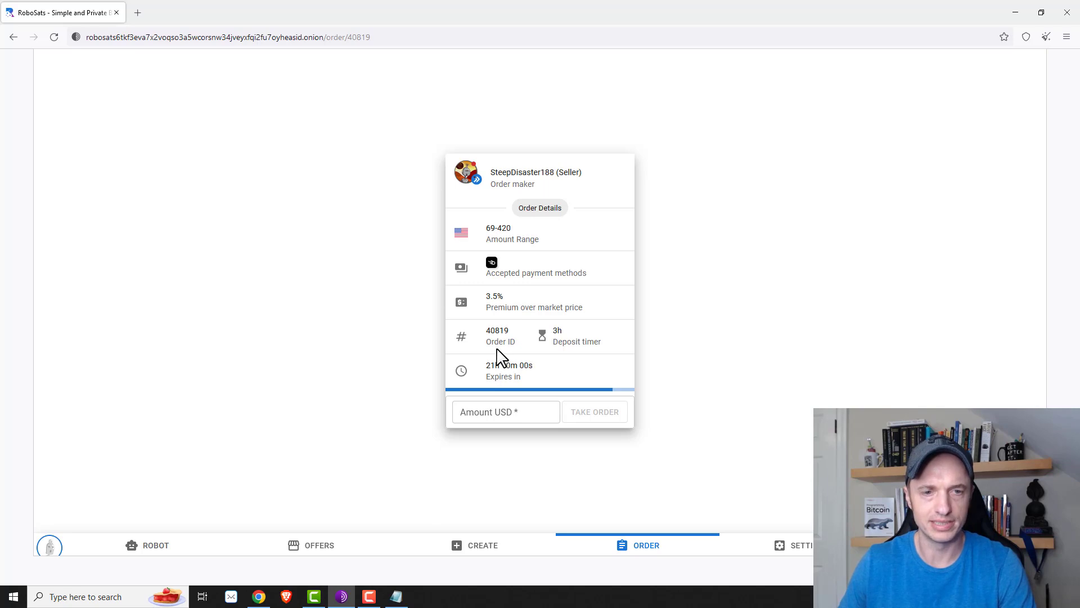
# Step: Enter 100 USD as the amount and take order 40819
pyautogui.click(506, 412)
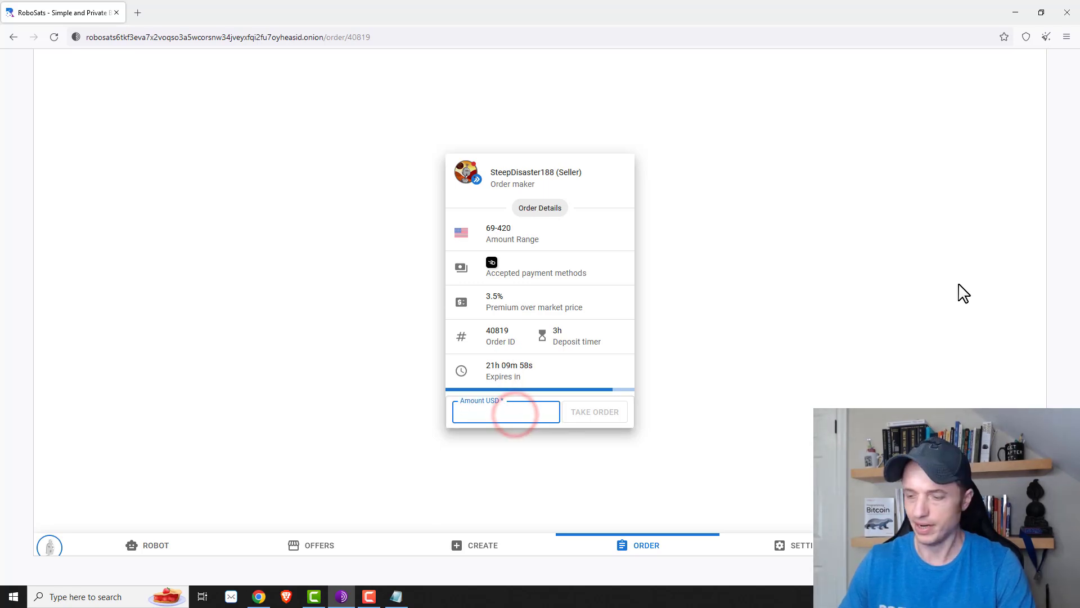
pyautogui.write('100')
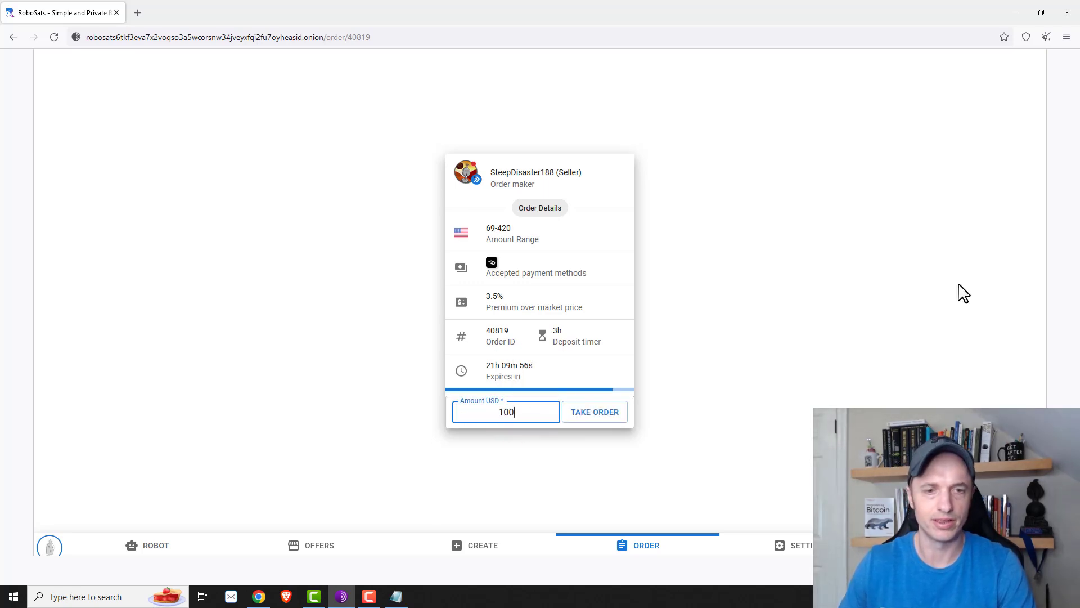
pyautogui.moveTo(612, 416)
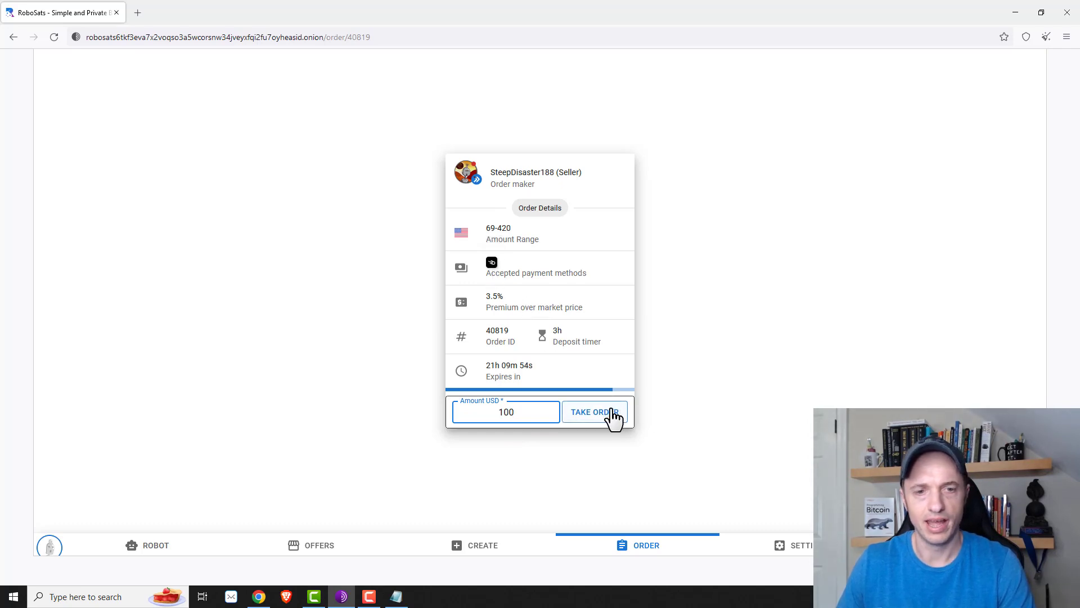
pyautogui.click(594, 412)
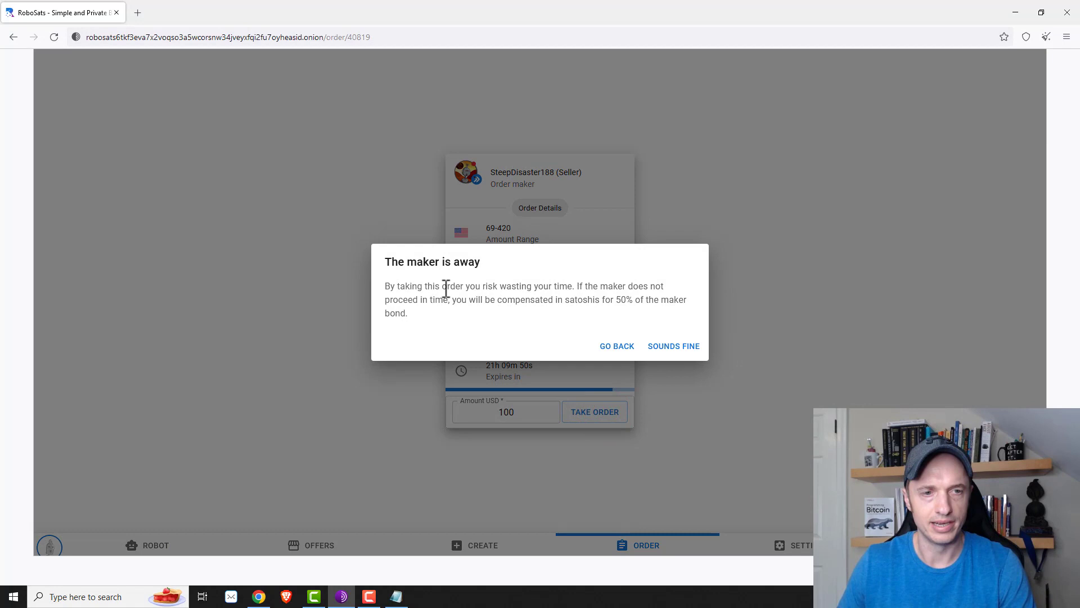
pyautogui.moveTo(571, 302)
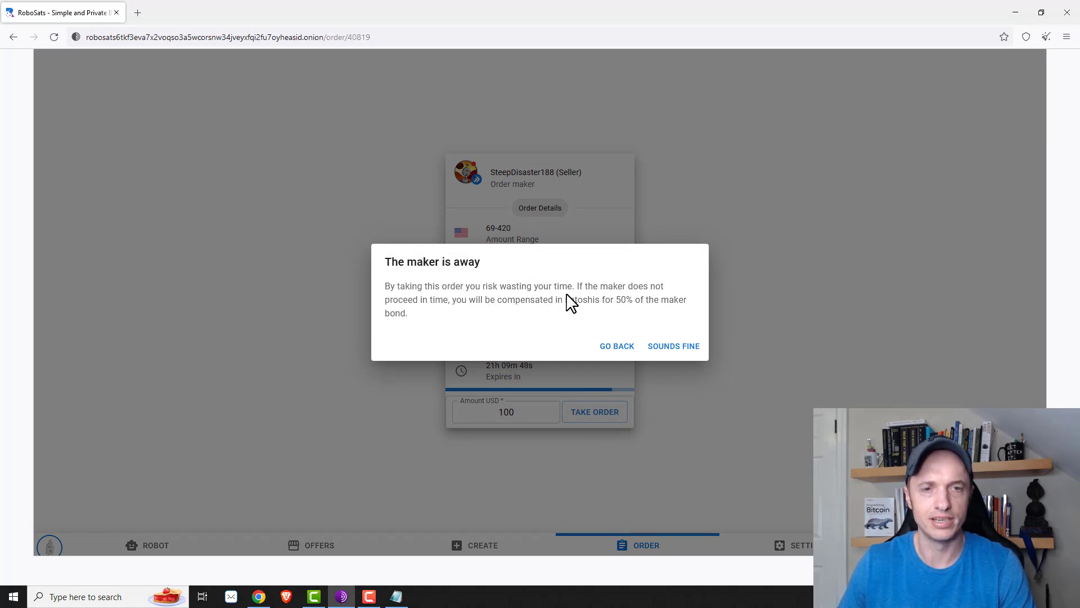
pyautogui.moveTo(479, 318)
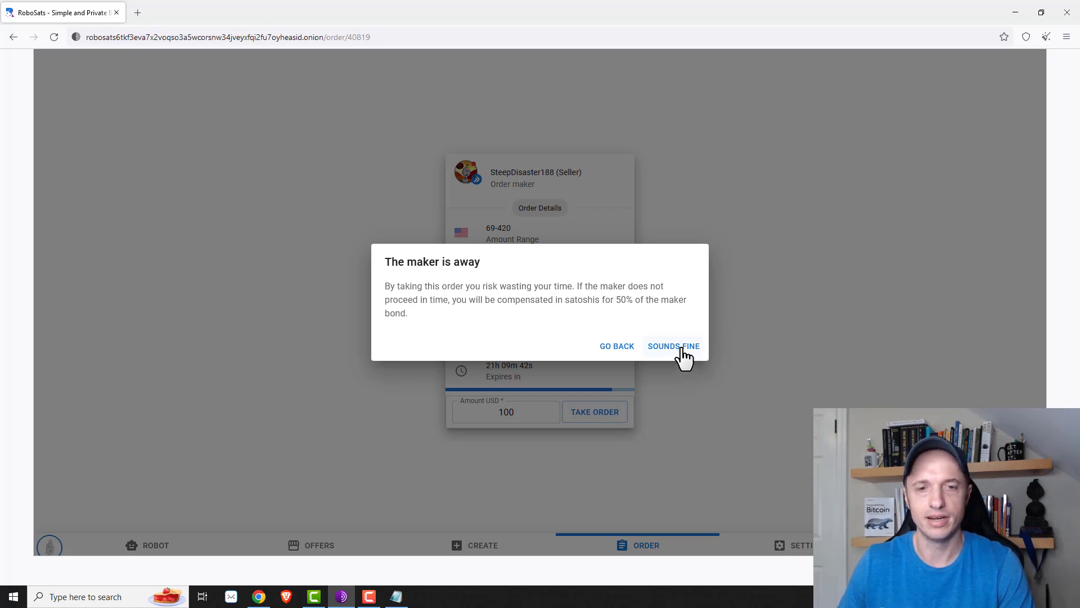
# Step: Accept the away-maker warning and dismiss the robot token backup prompt with Done
pyautogui.click(673, 345)
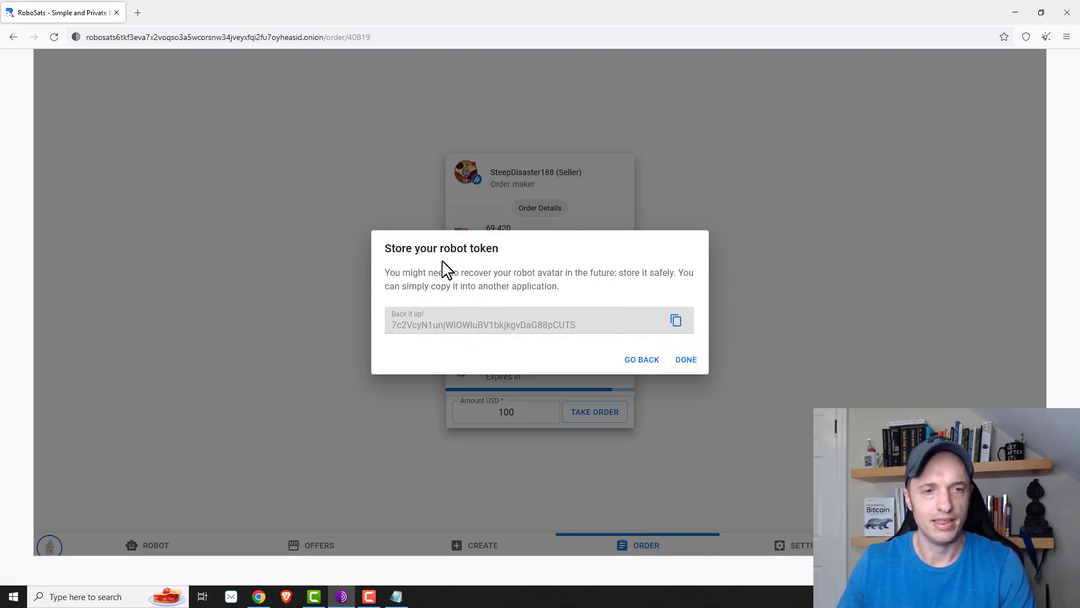
pyautogui.doubleClick(455, 247)
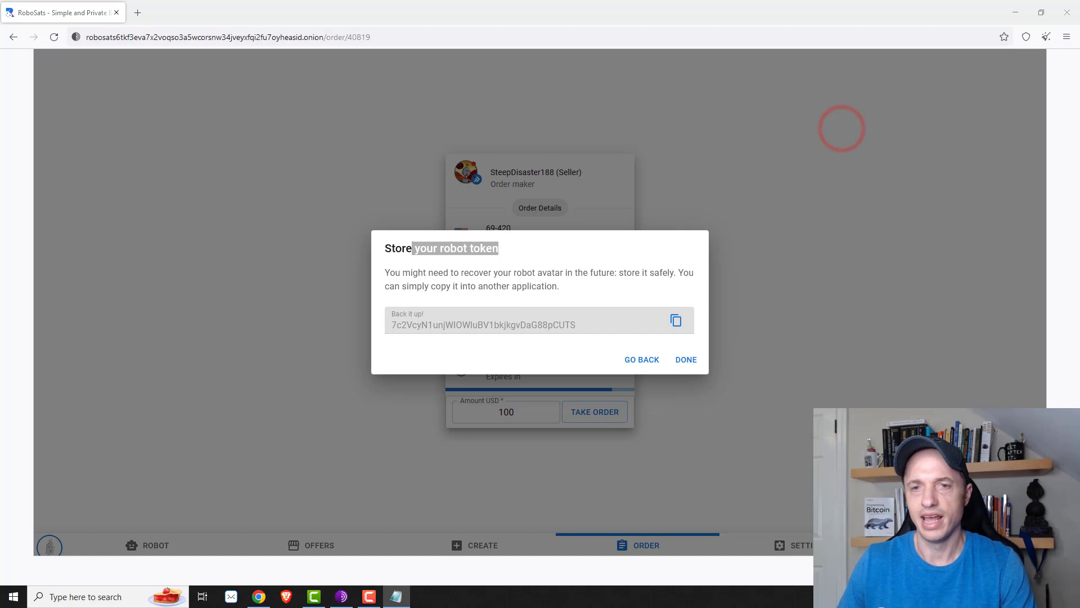
pyautogui.moveTo(778, 250)
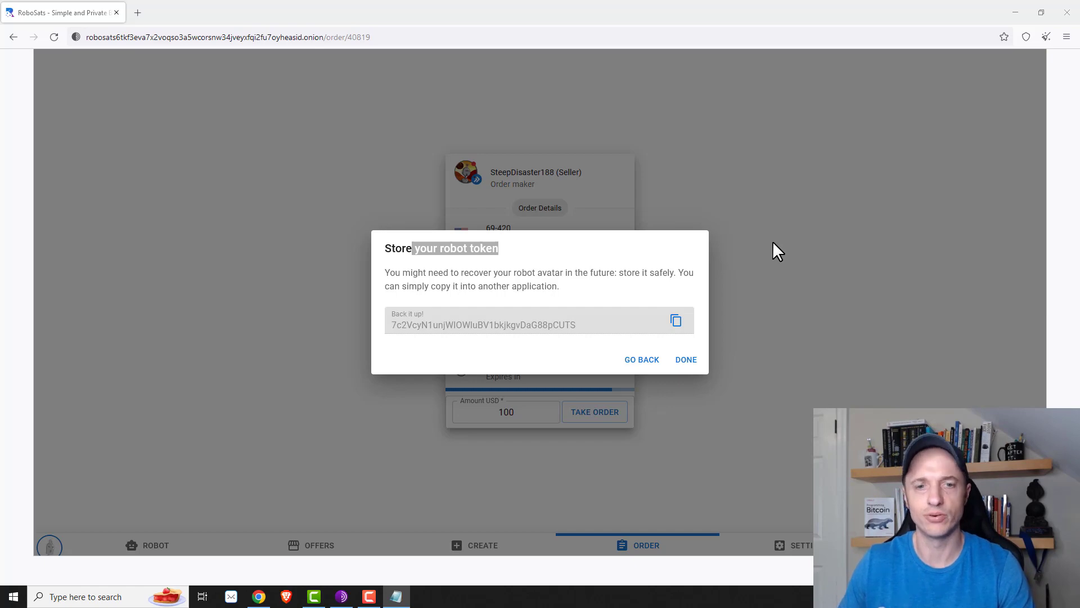
pyautogui.moveTo(687, 366)
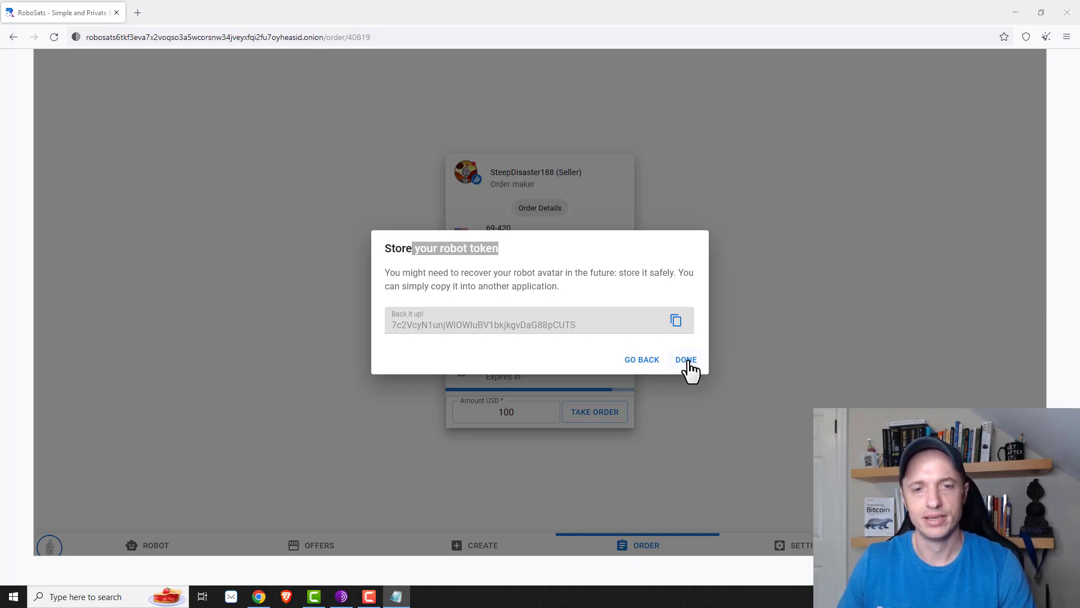
pyautogui.click(685, 359)
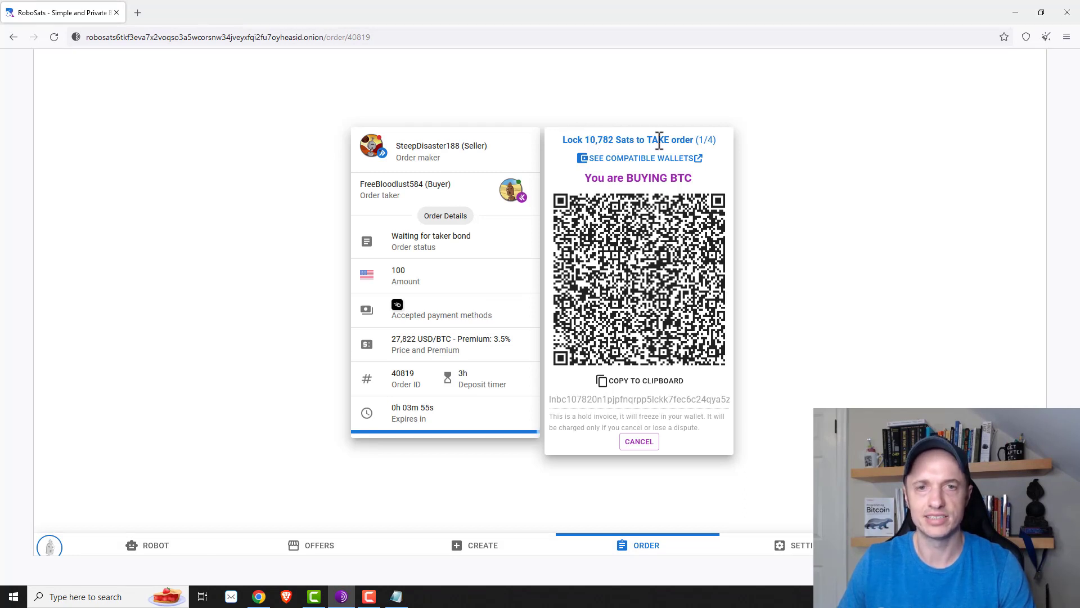
pyautogui.moveTo(635, 328)
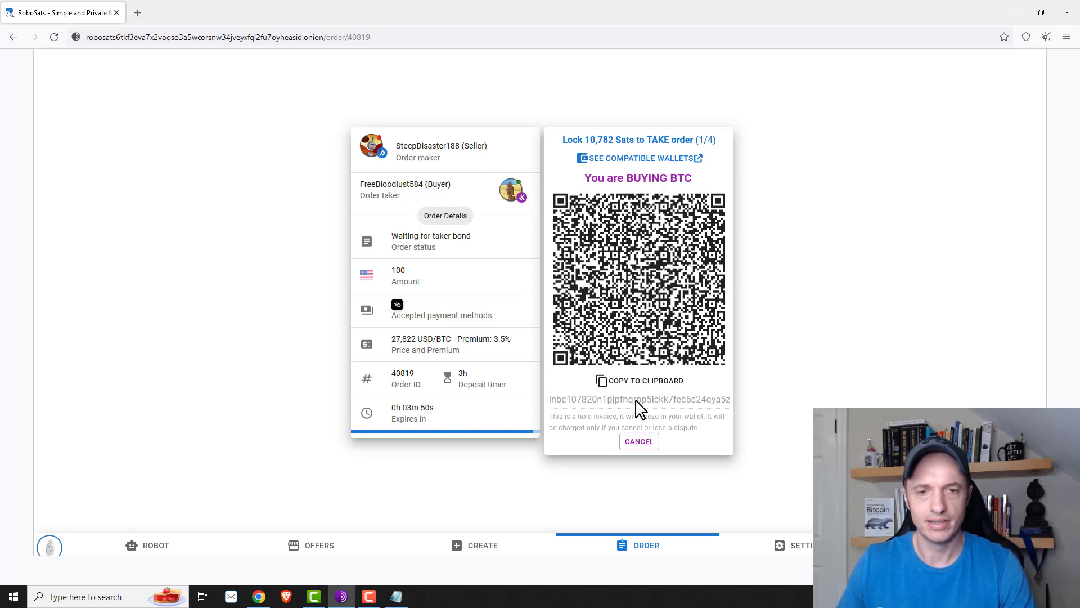
pyautogui.moveTo(290, 475)
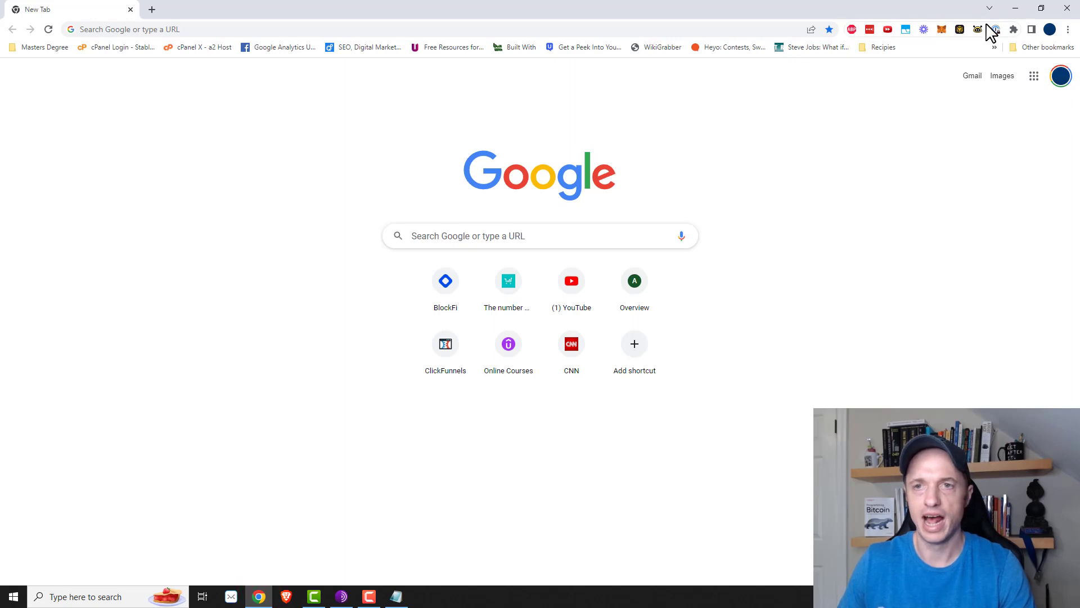
# Step: Paste the hold invoice into Alby's Recipient field and pay the 10,782-sat taker bond
pyautogui.click(977, 29)
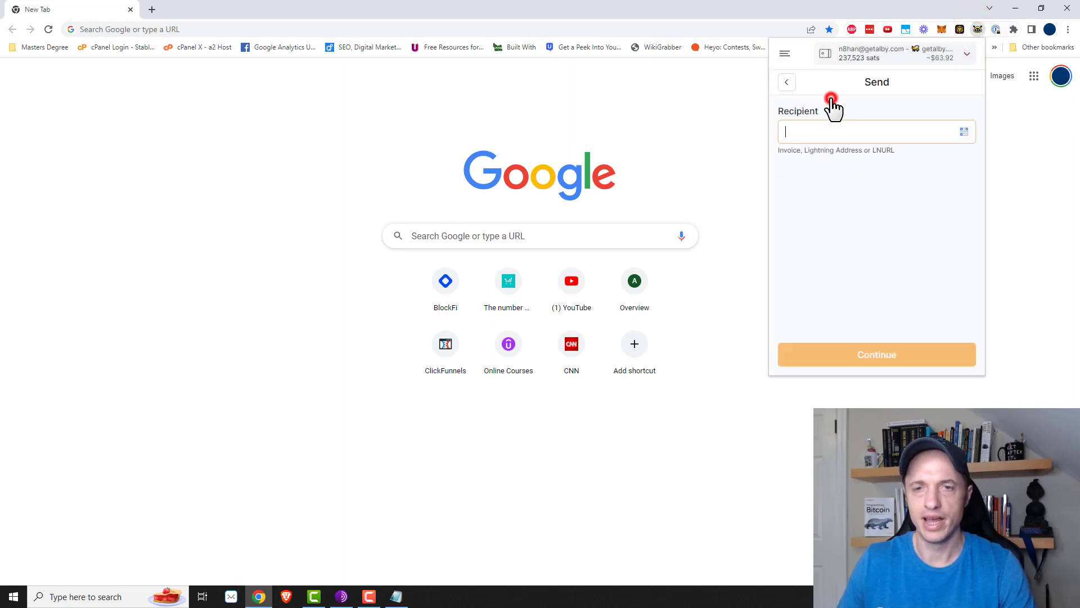
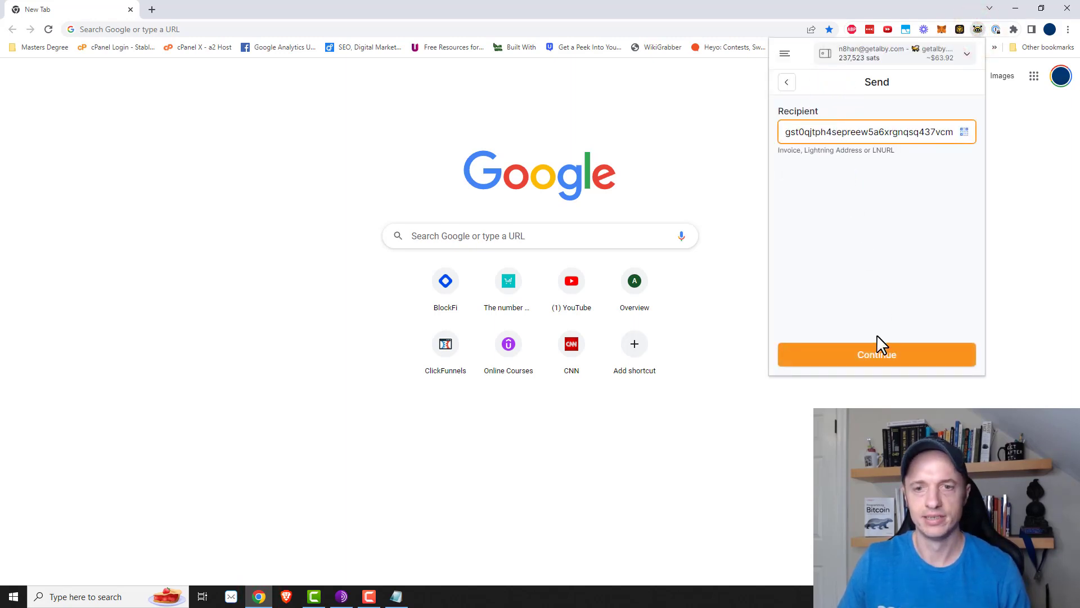
pyautogui.click(877, 355)
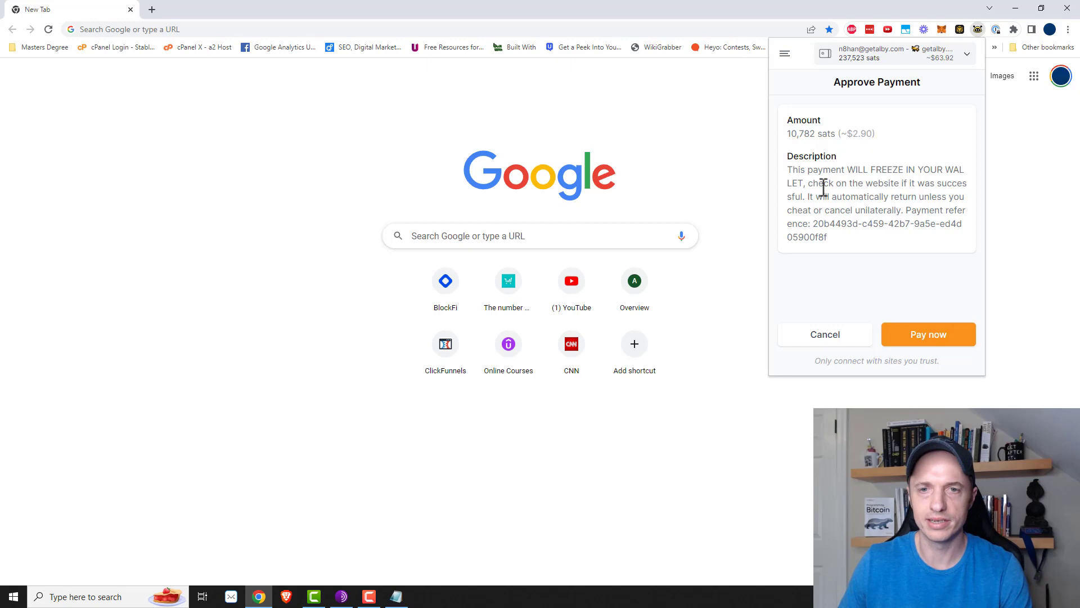
pyautogui.moveTo(820, 198)
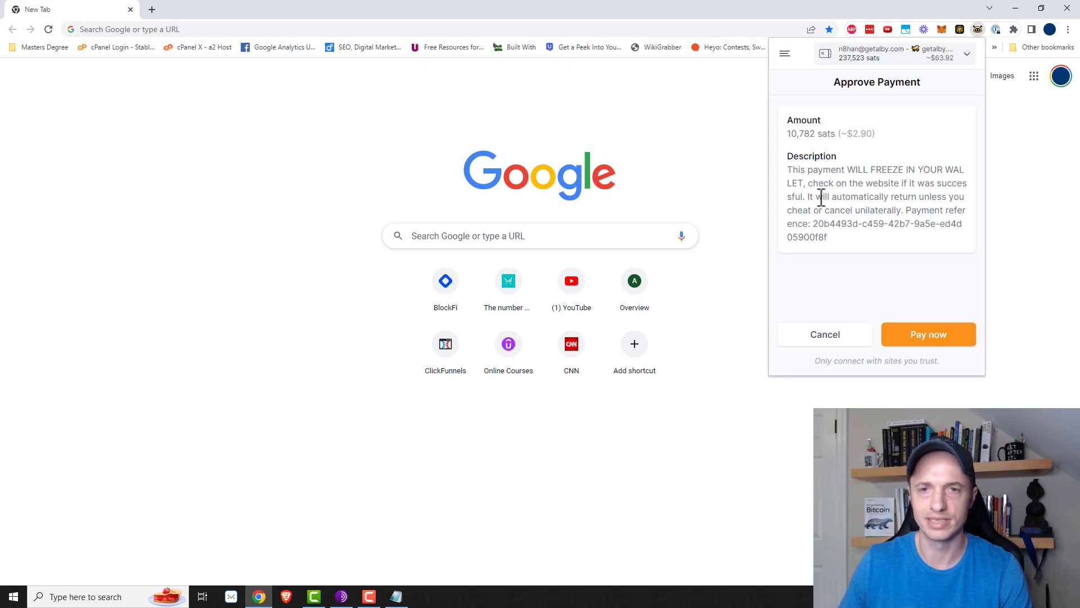
pyautogui.moveTo(948, 200)
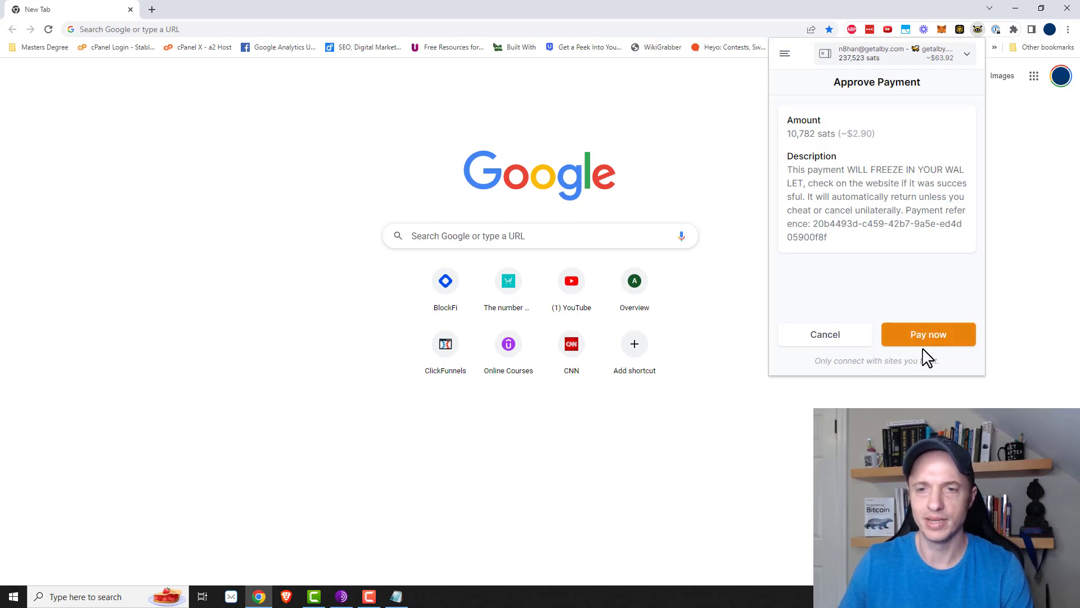
pyautogui.click(928, 334)
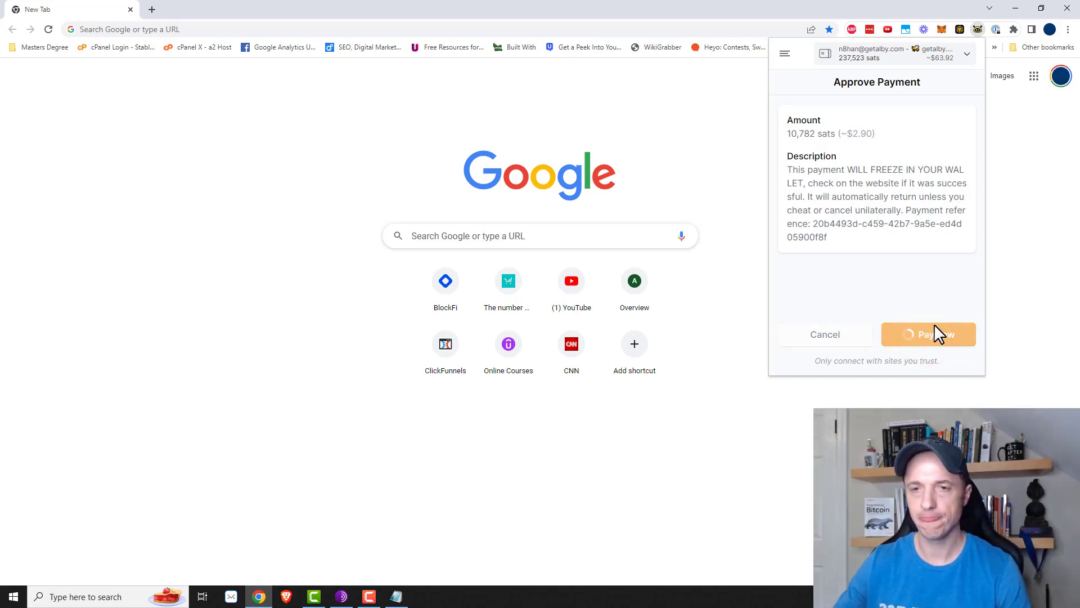
pyautogui.moveTo(374, 499)
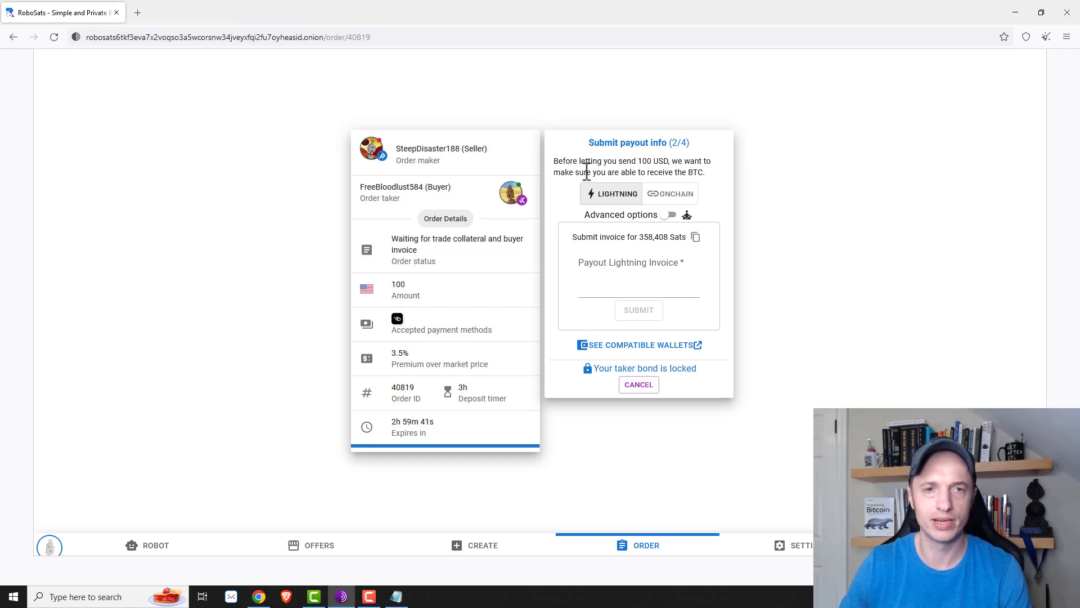
pyautogui.moveTo(672, 191)
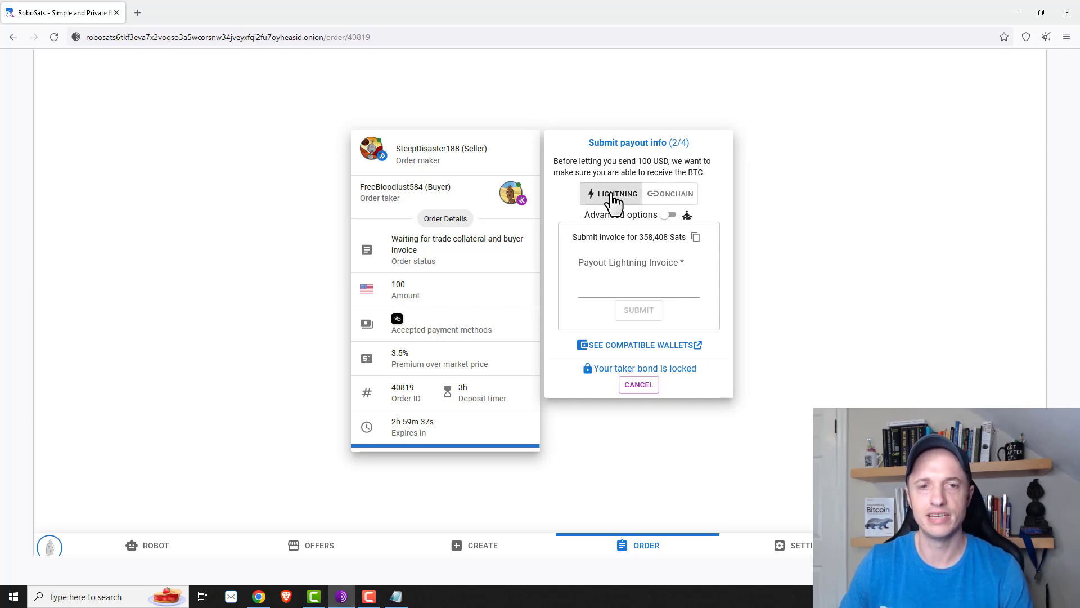
# Step: Review the on-chain payout swap and mining fees, then return to Lightning needing a 358,408-sat invoice
pyautogui.click(671, 193)
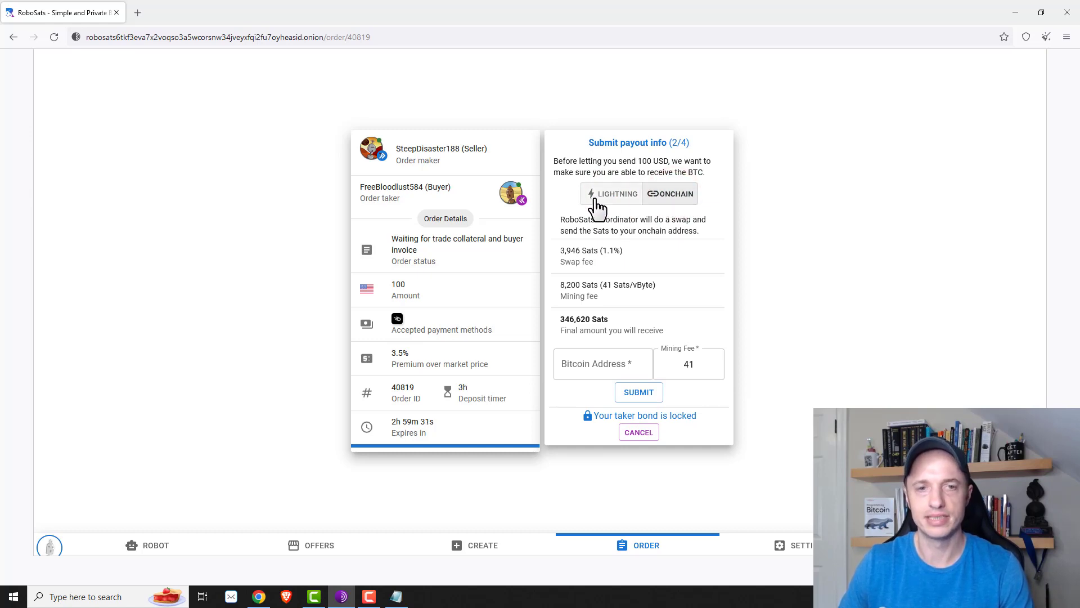
pyautogui.doubleClick(591, 250)
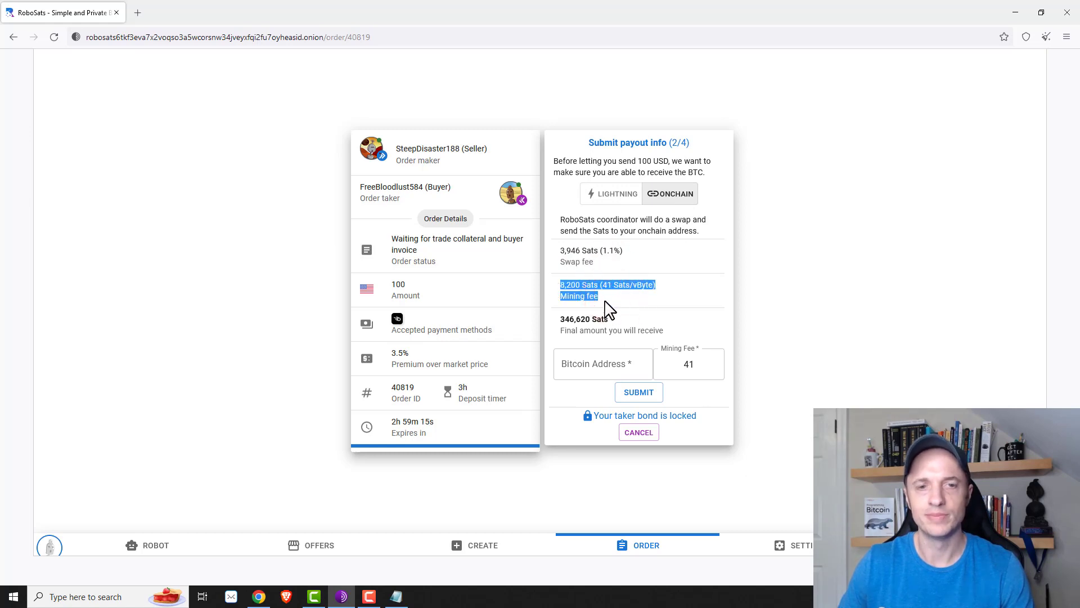
pyautogui.click(617, 194)
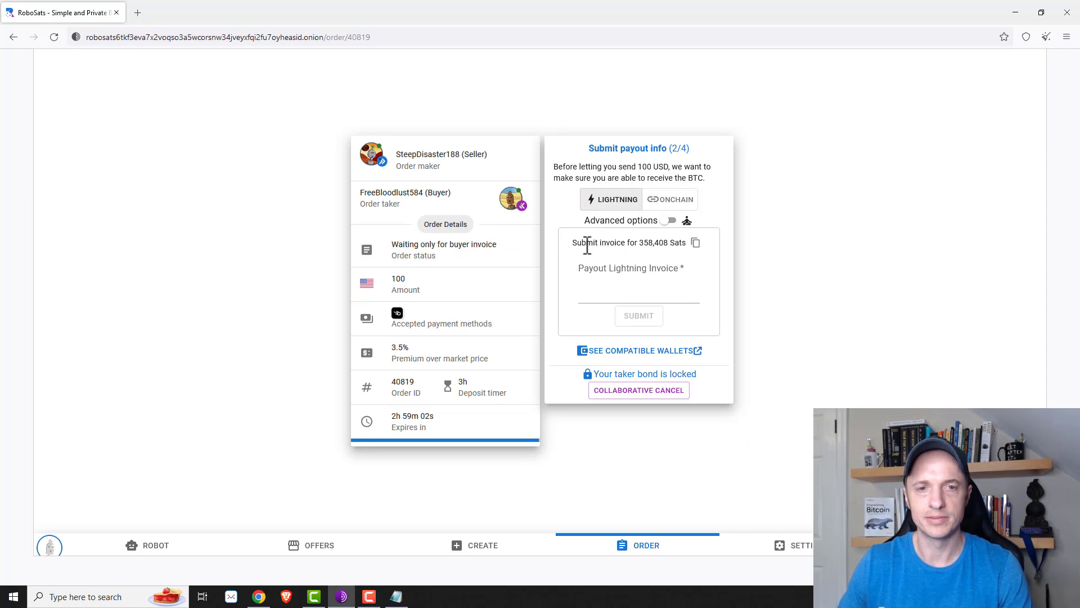
pyautogui.moveTo(646, 244)
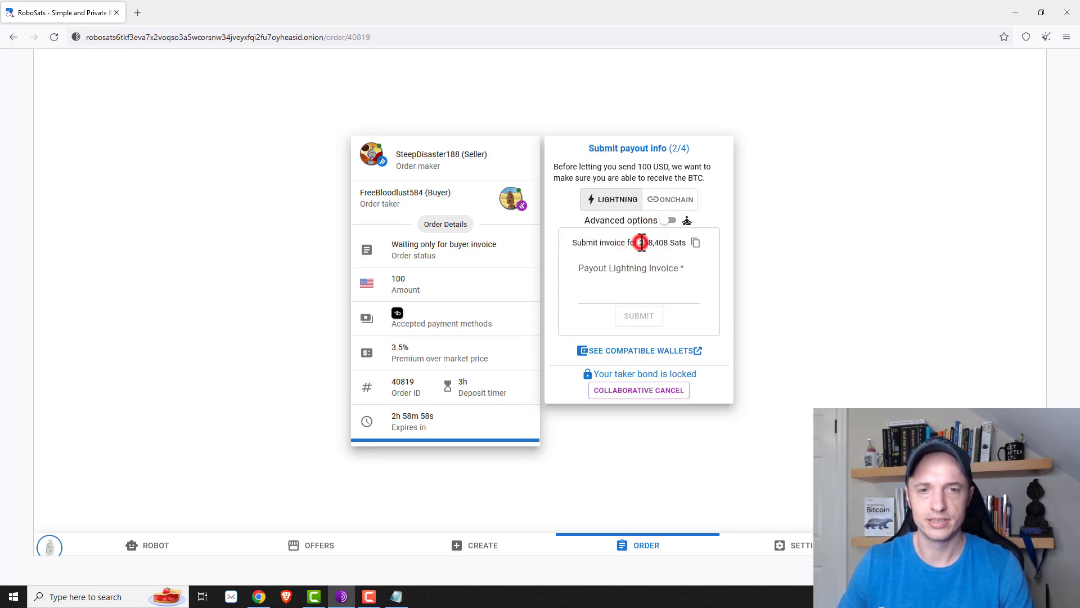
pyautogui.click(696, 243)
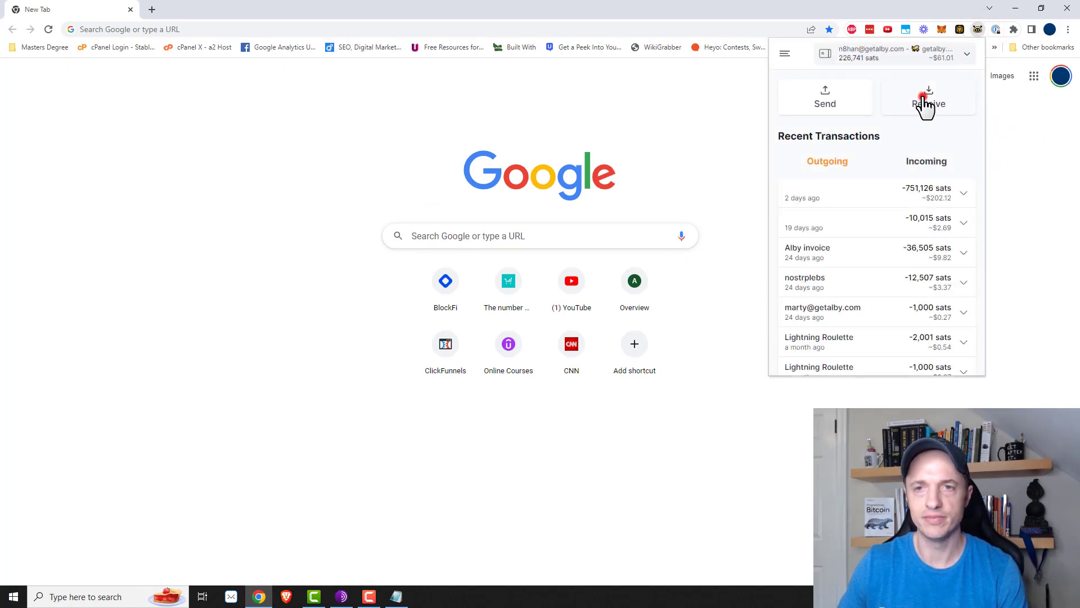
# Step: Generate an Alby invoice for 358,408 sats with description 'rs' and copy it
pyautogui.click(929, 96)
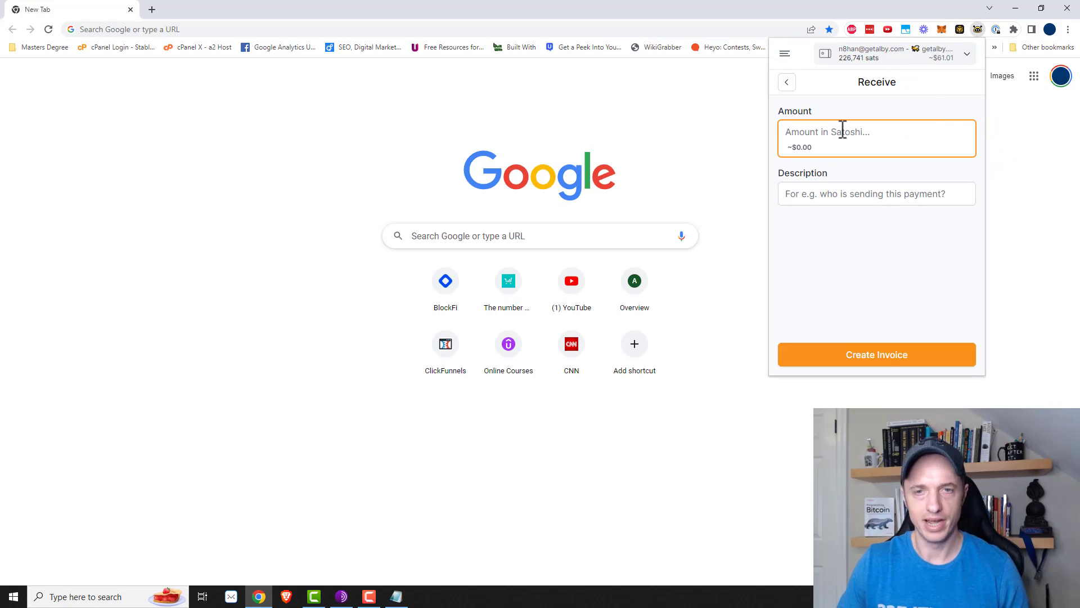
pyautogui.write('358408')
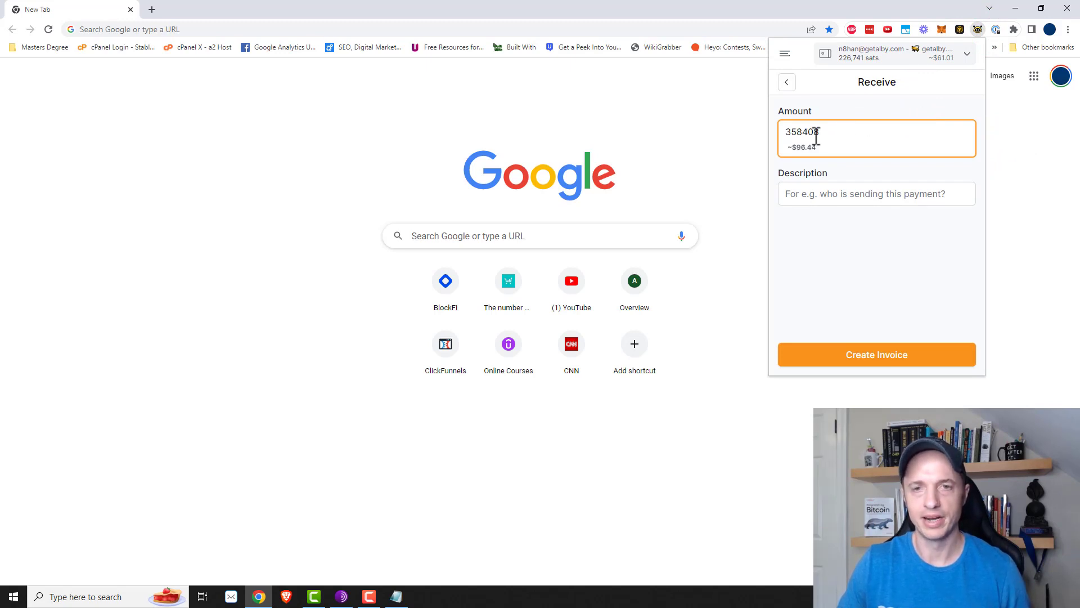
pyautogui.moveTo(798, 159)
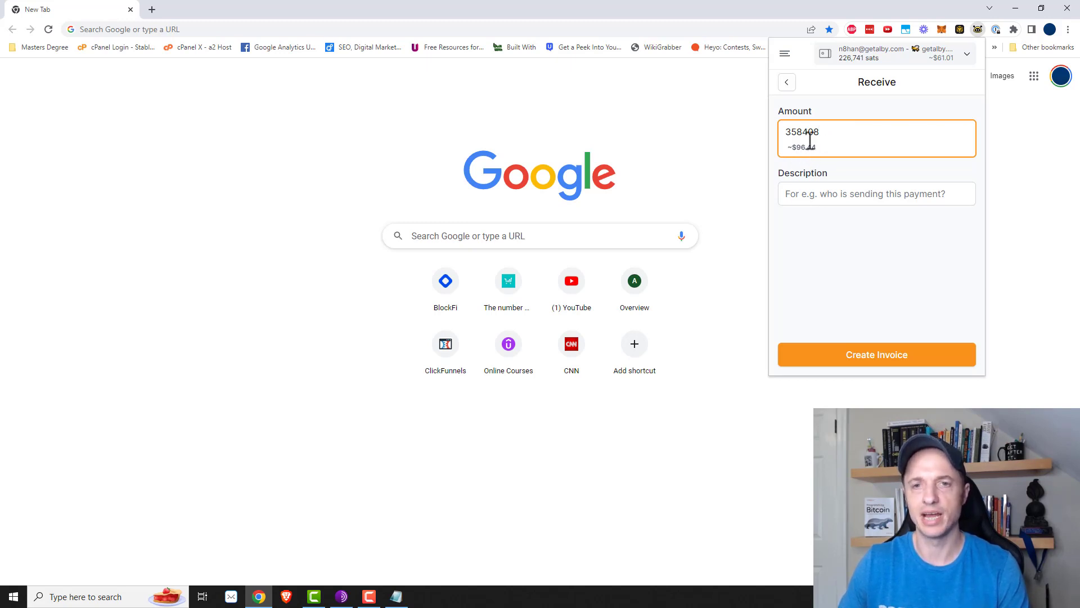
pyautogui.click(877, 194)
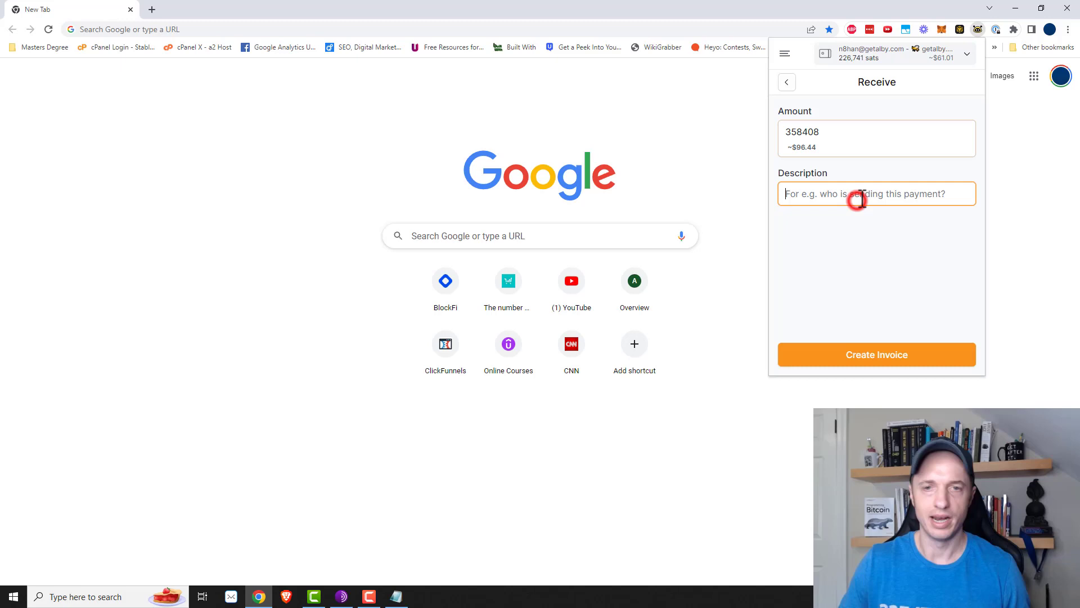
pyautogui.write('rs')
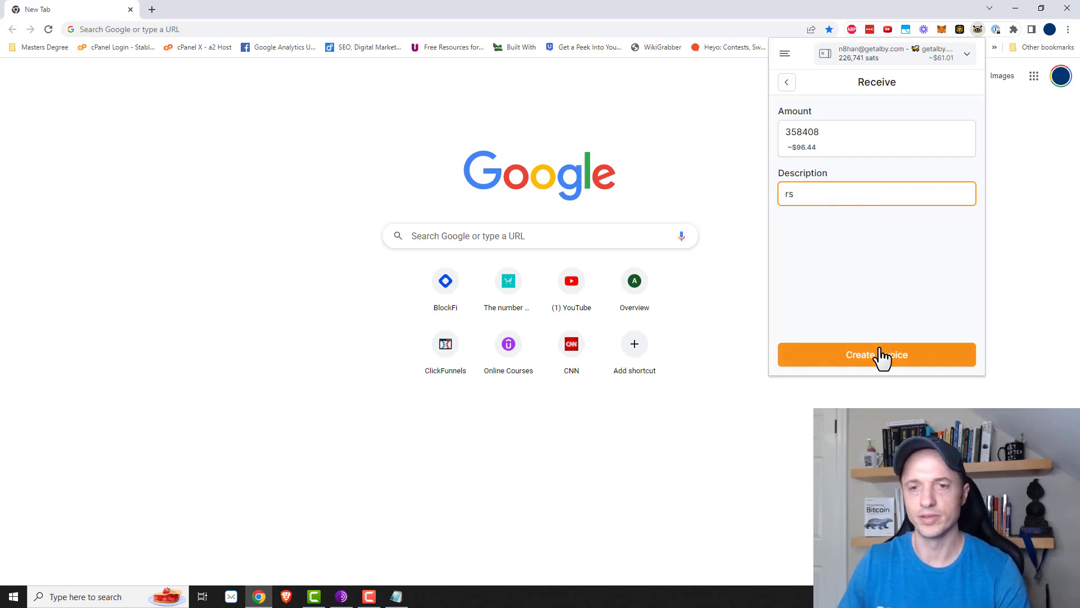
pyautogui.click(877, 354)
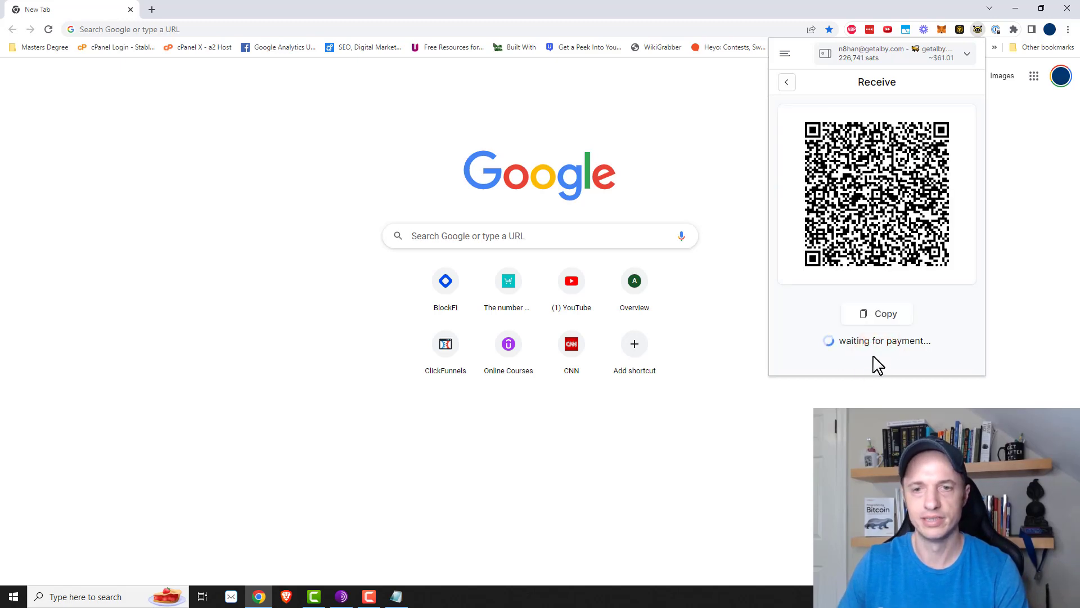
pyautogui.click(876, 314)
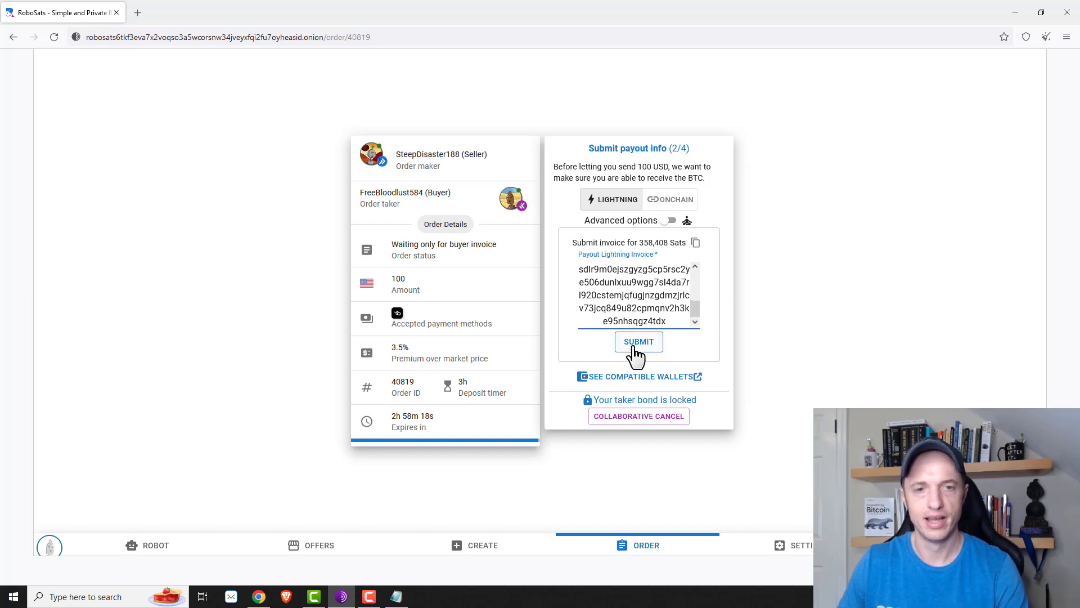
# Step: Submit the pasted payout invoice so order 40819 moves to the seller chat
pyautogui.click(638, 343)
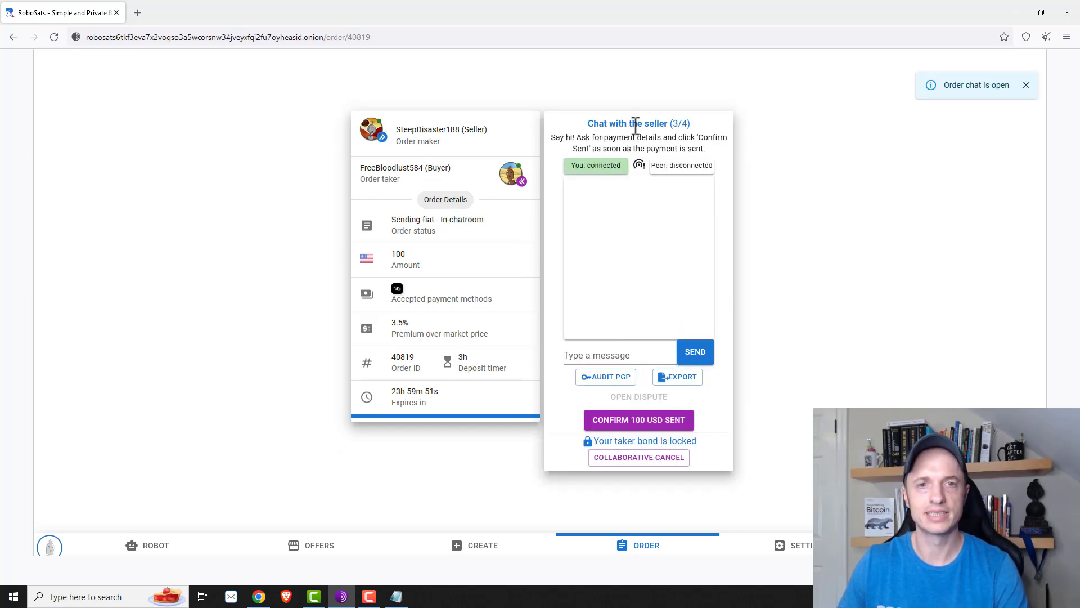
pyautogui.moveTo(632, 232)
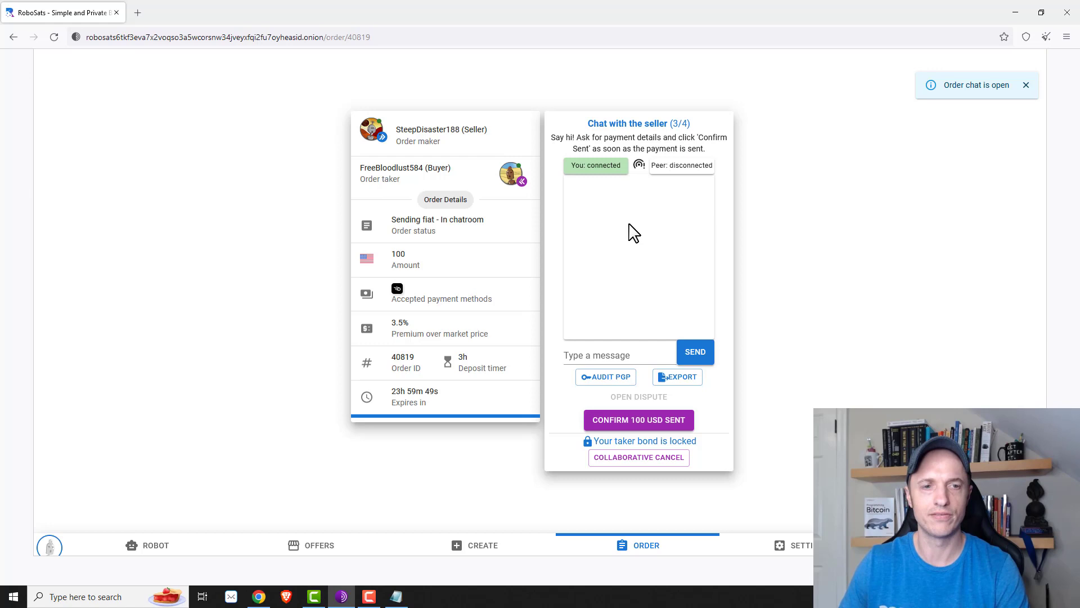
pyautogui.moveTo(672, 248)
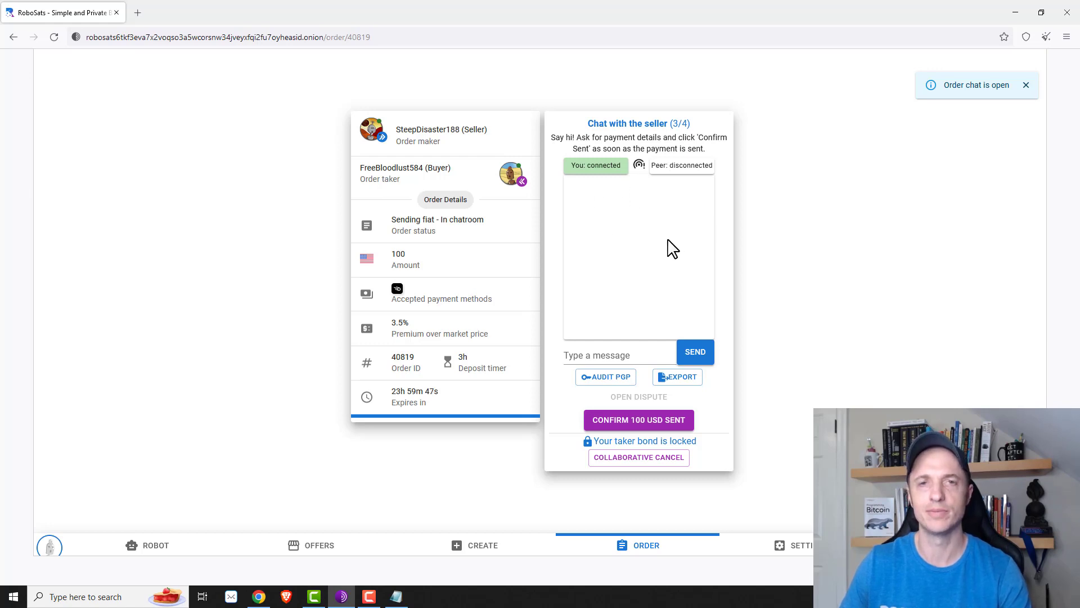
pyautogui.moveTo(659, 231)
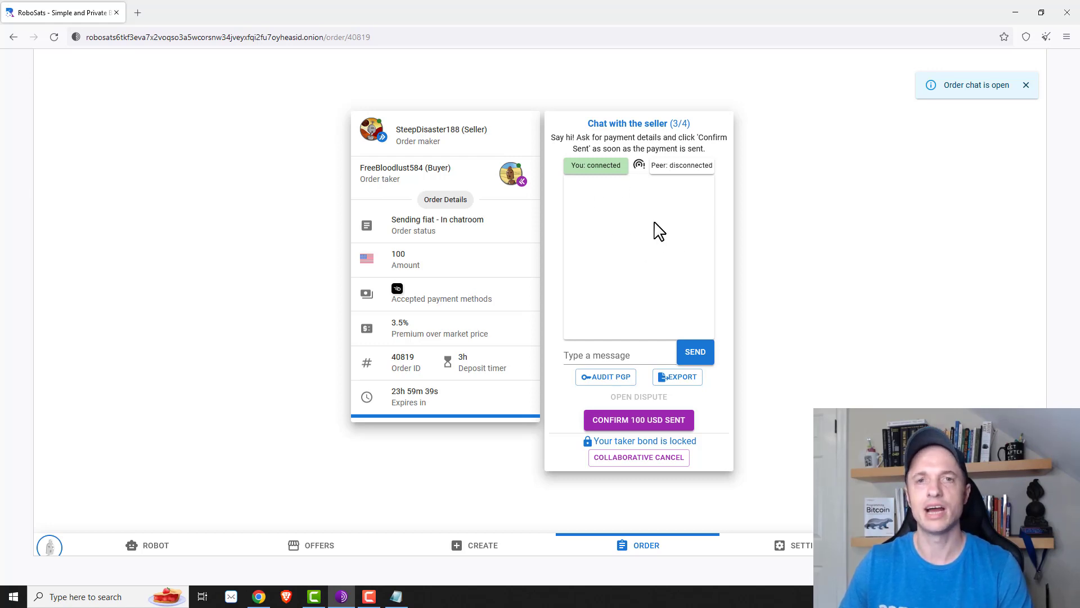
pyautogui.moveTo(710, 309)
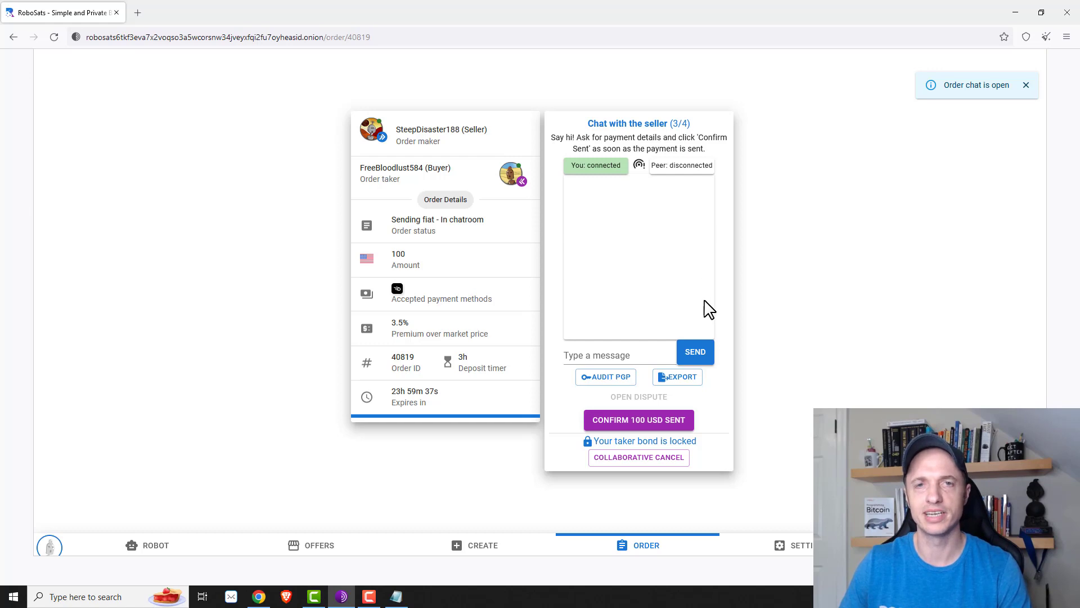
pyautogui.moveTo(634, 256)
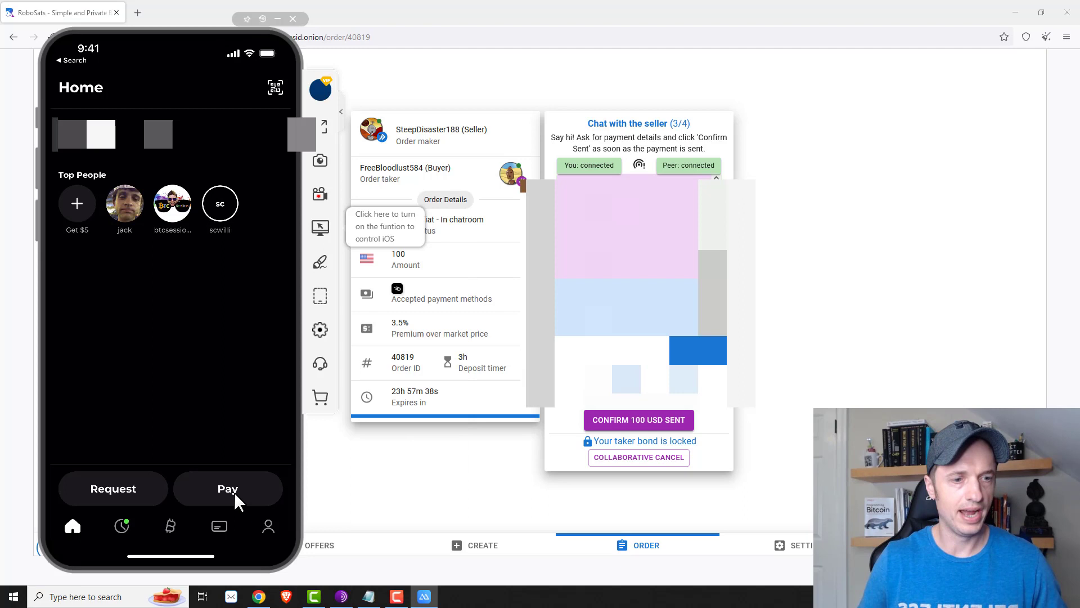
# Step: Pay the seller 100.00 USD in Strike via their username and confirm the payment
pyautogui.click(227, 489)
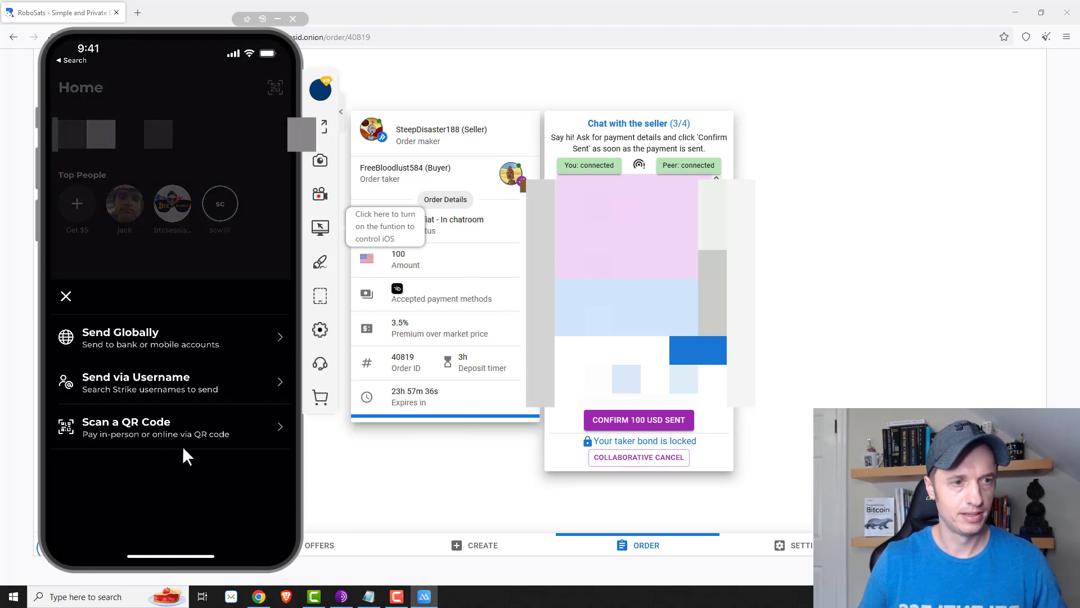
pyautogui.moveTo(172, 400)
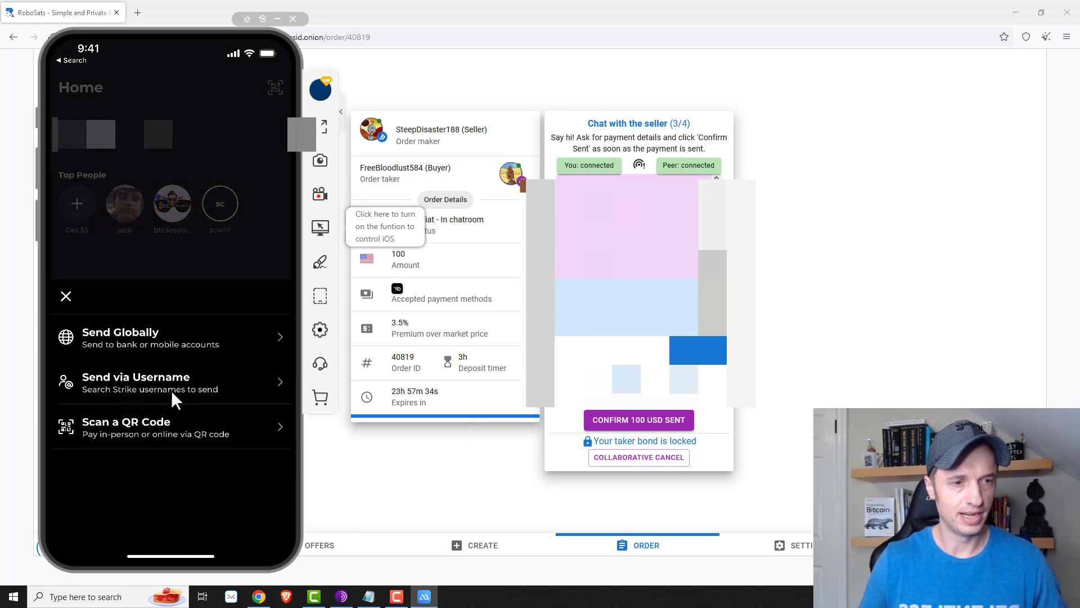
pyautogui.click(137, 382)
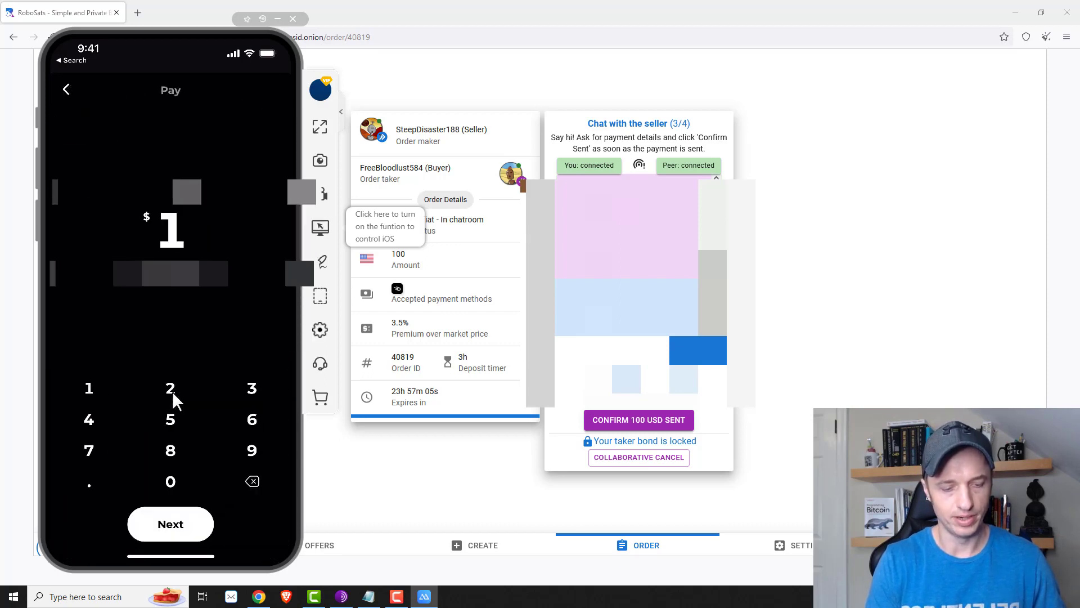
pyautogui.click(170, 523)
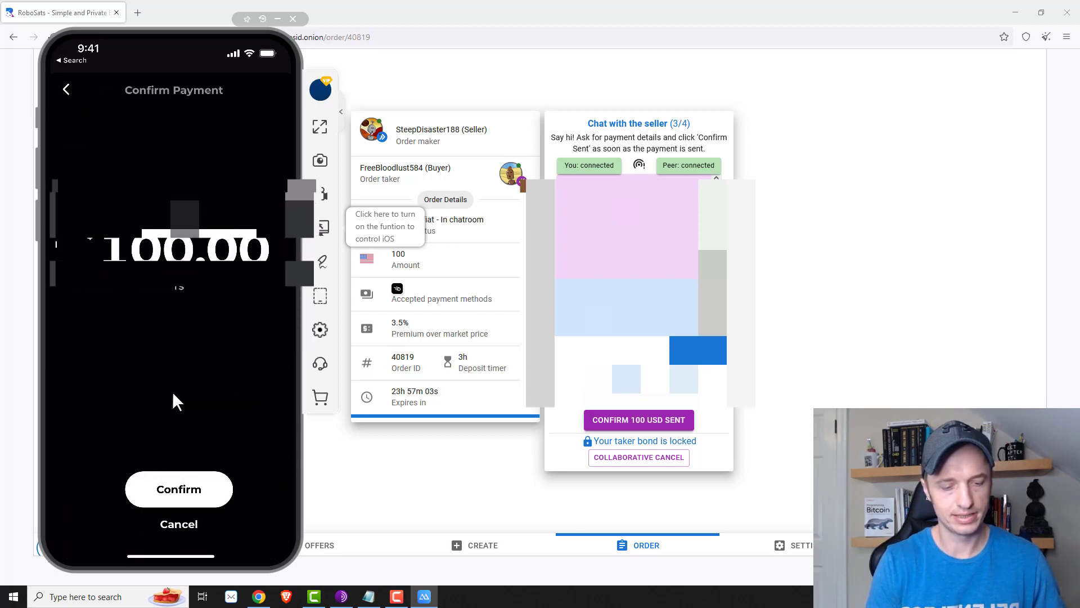
pyautogui.click(179, 489)
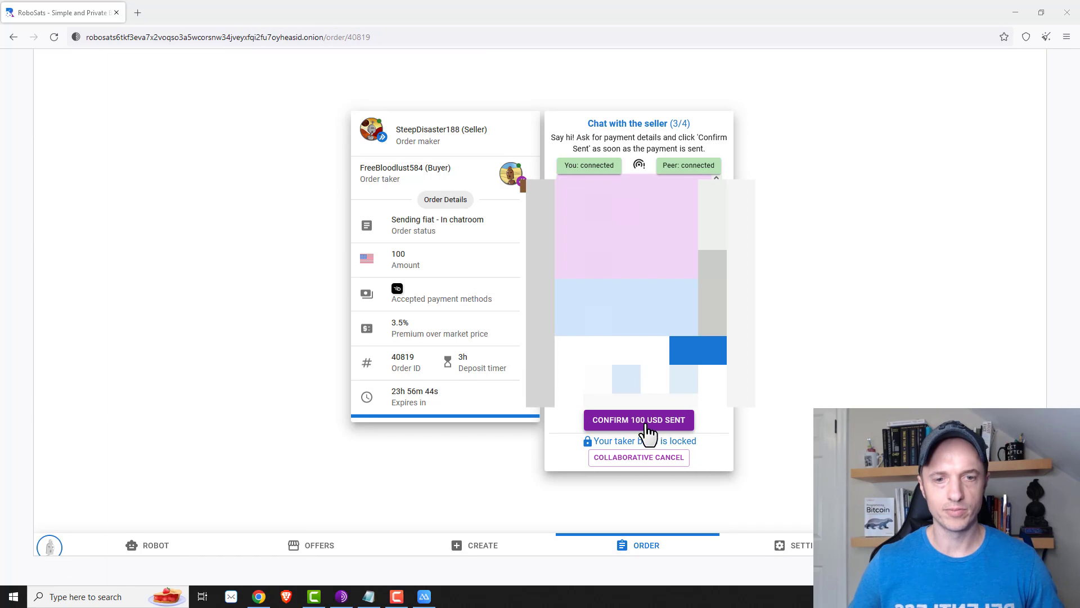
# Step: Declare the 100 USD fiat payment as sent for order 40819 and follow the chat to completion
pyautogui.click(637, 420)
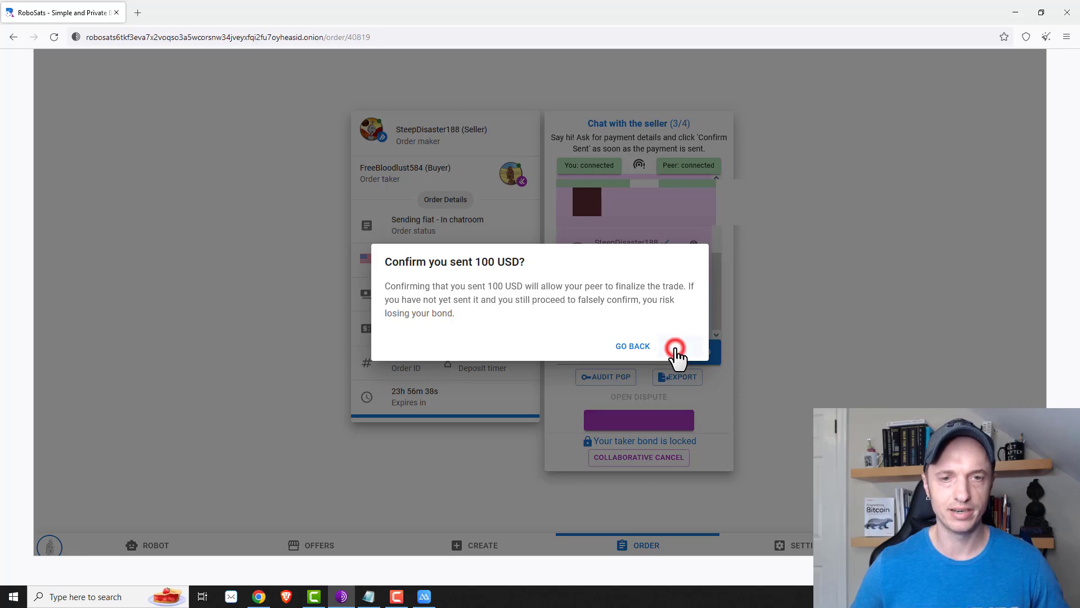
pyautogui.click(675, 345)
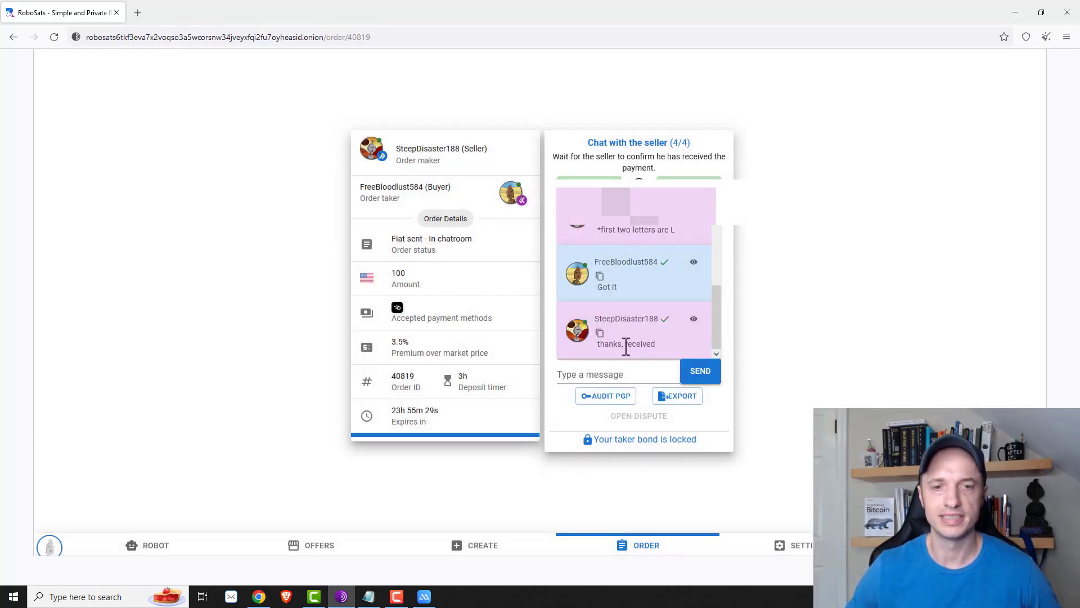
pyautogui.scroll(-3)
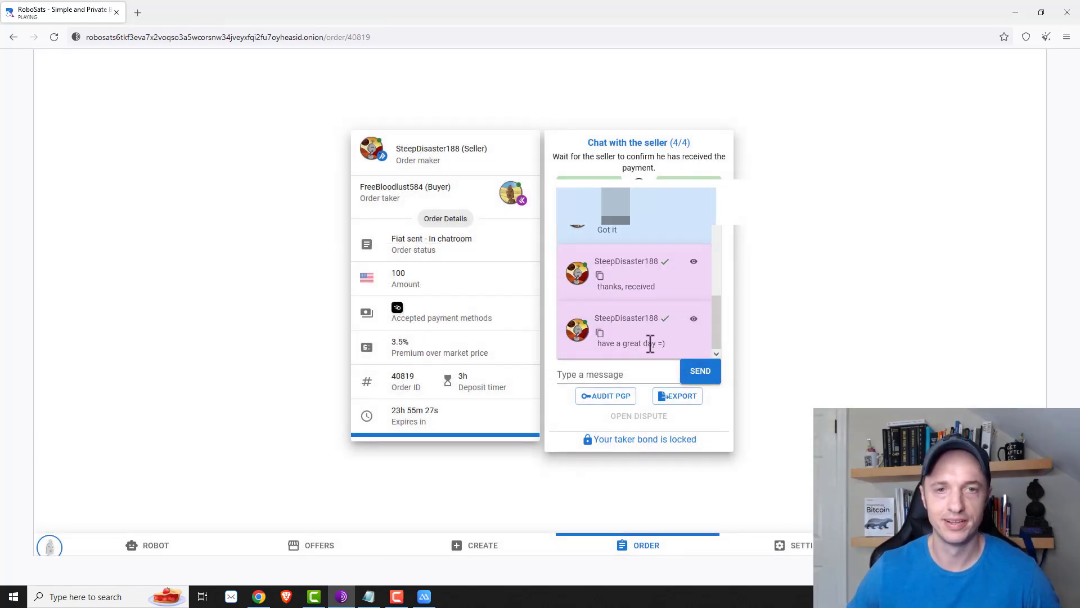
pyautogui.moveTo(668, 353)
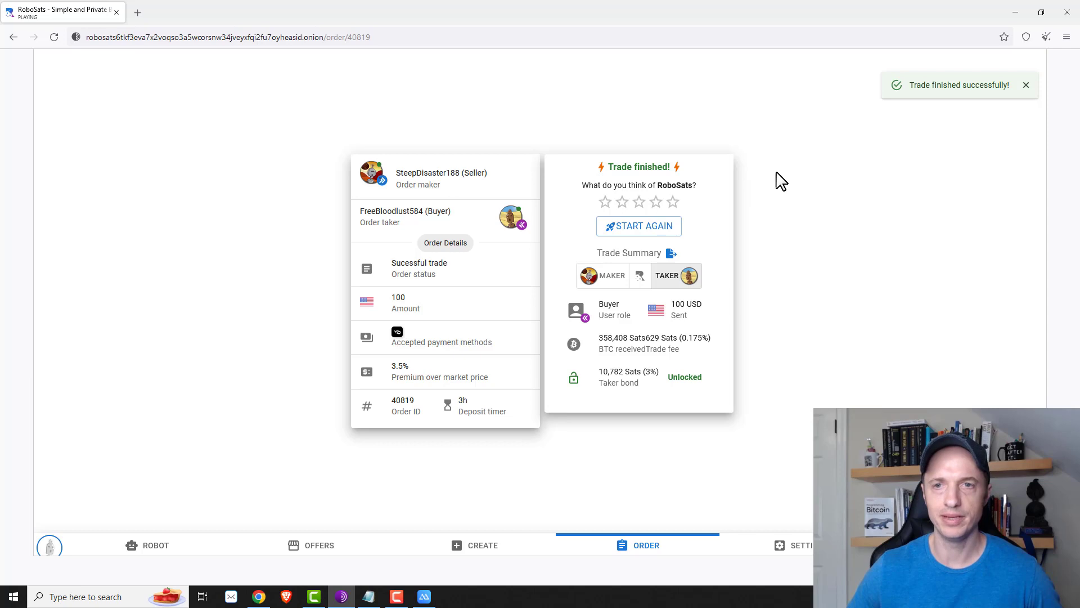
pyautogui.moveTo(967, 91)
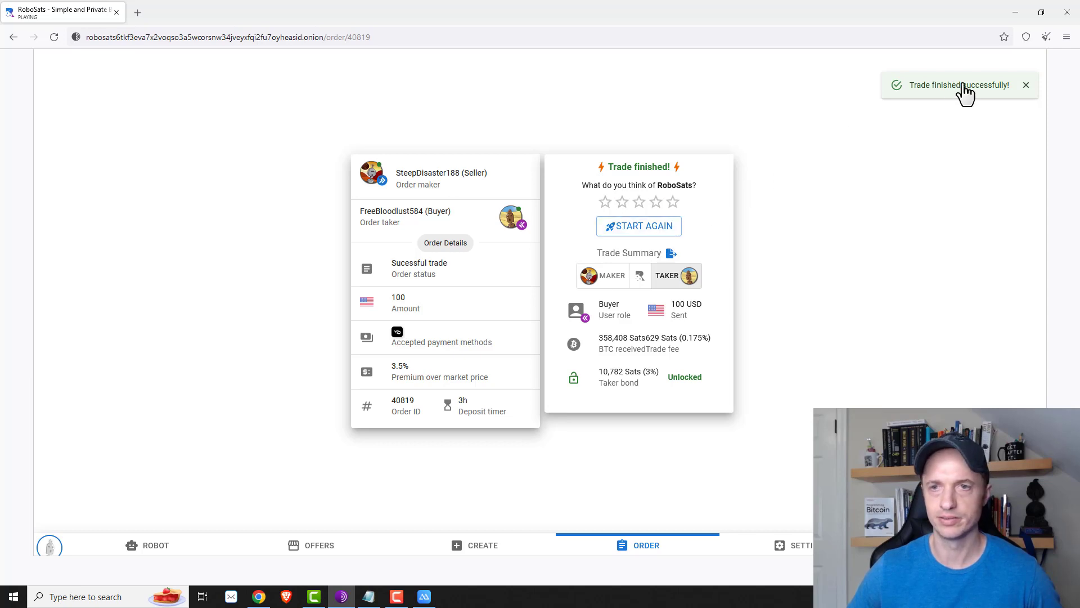
pyautogui.moveTo(409, 450)
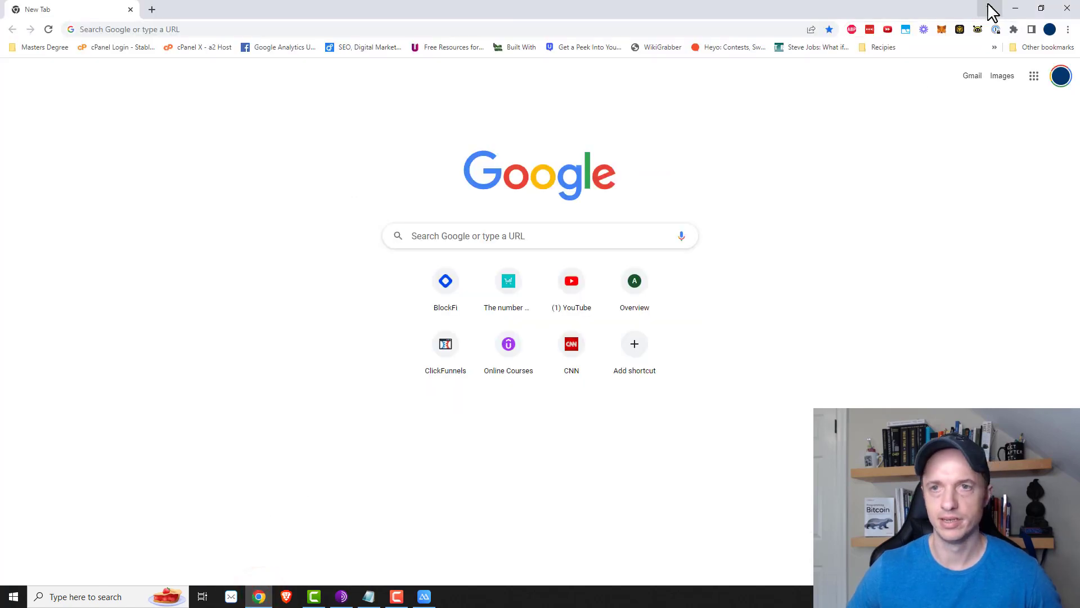
# Step: View Alby's incoming transactions to find the +358,408-sat payout
pyautogui.click(977, 29)
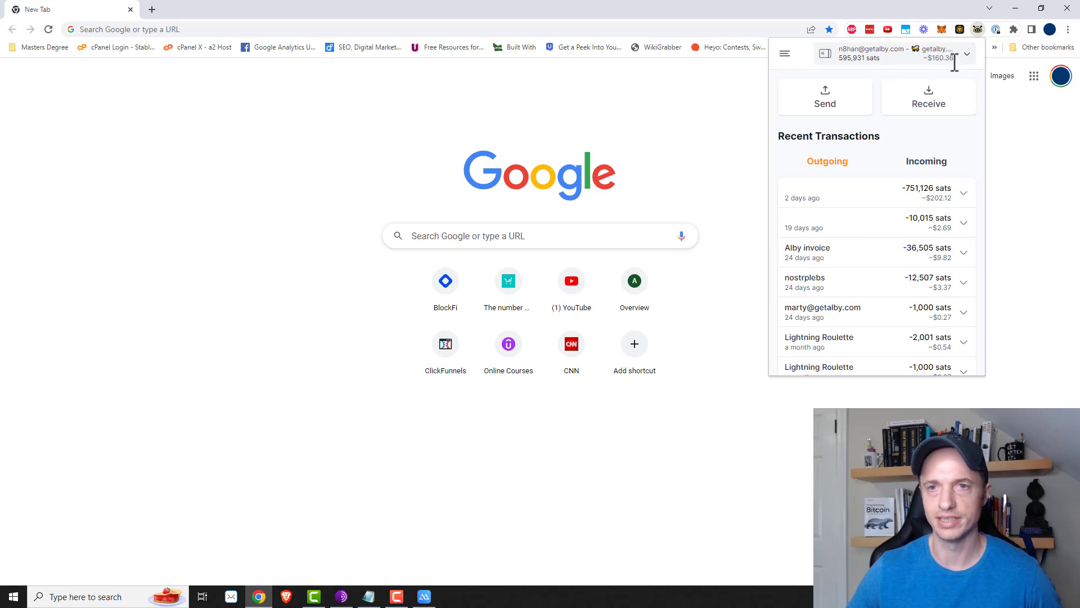
pyautogui.click(926, 161)
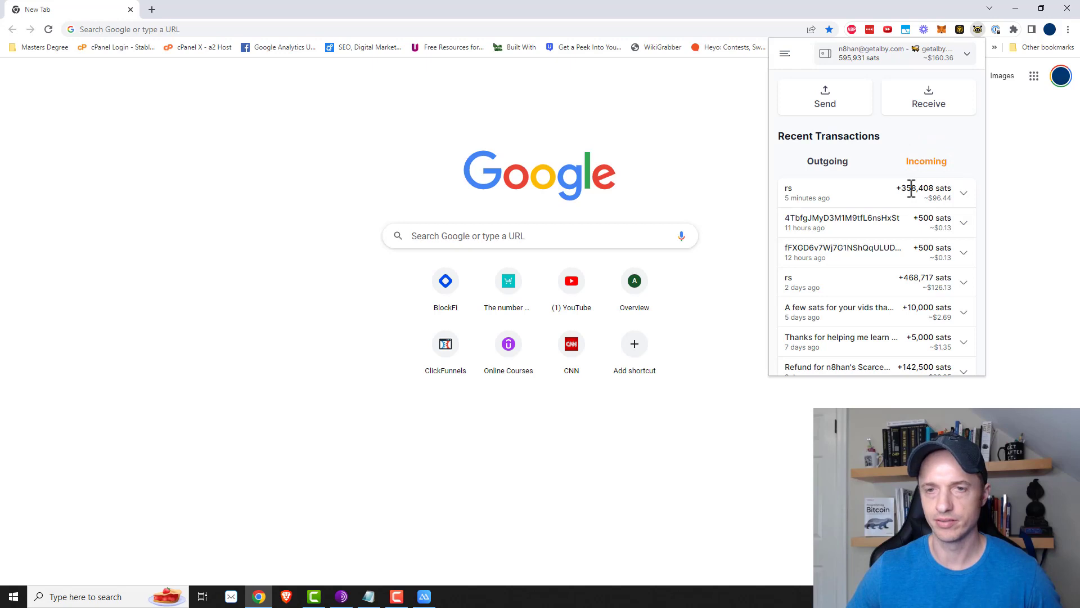
pyautogui.moveTo(938, 201)
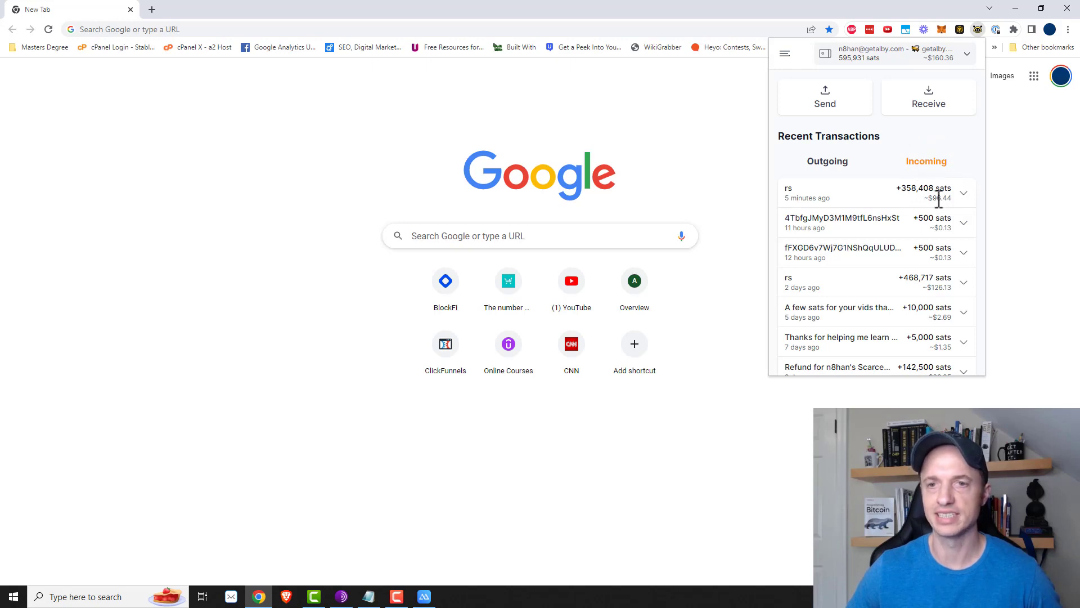
pyautogui.moveTo(790, 188)
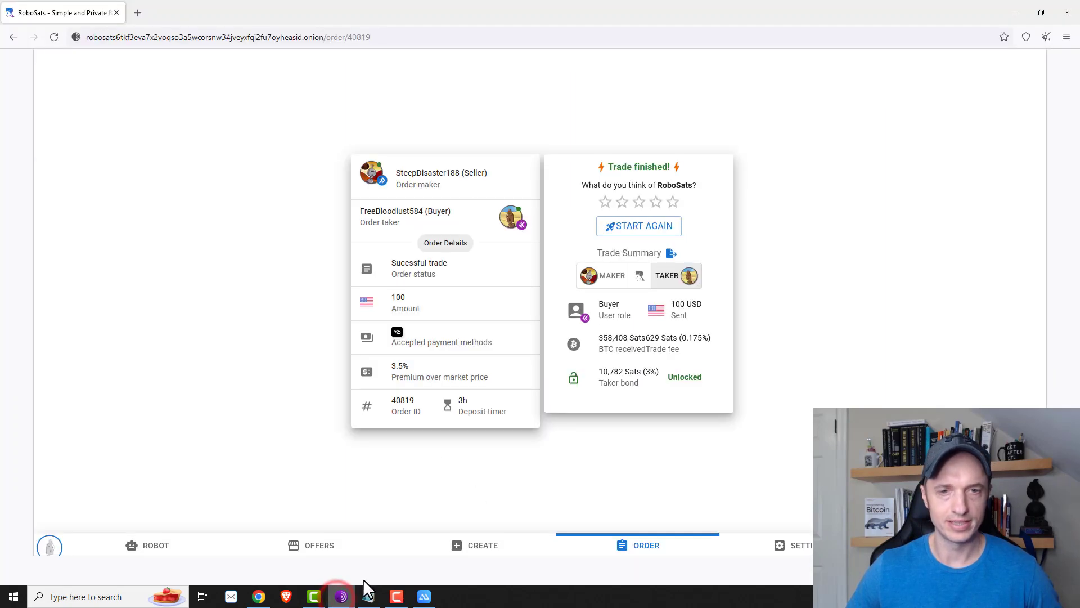
# Step: Rate the finished trade for order 40819 five stars
pyautogui.click(672, 201)
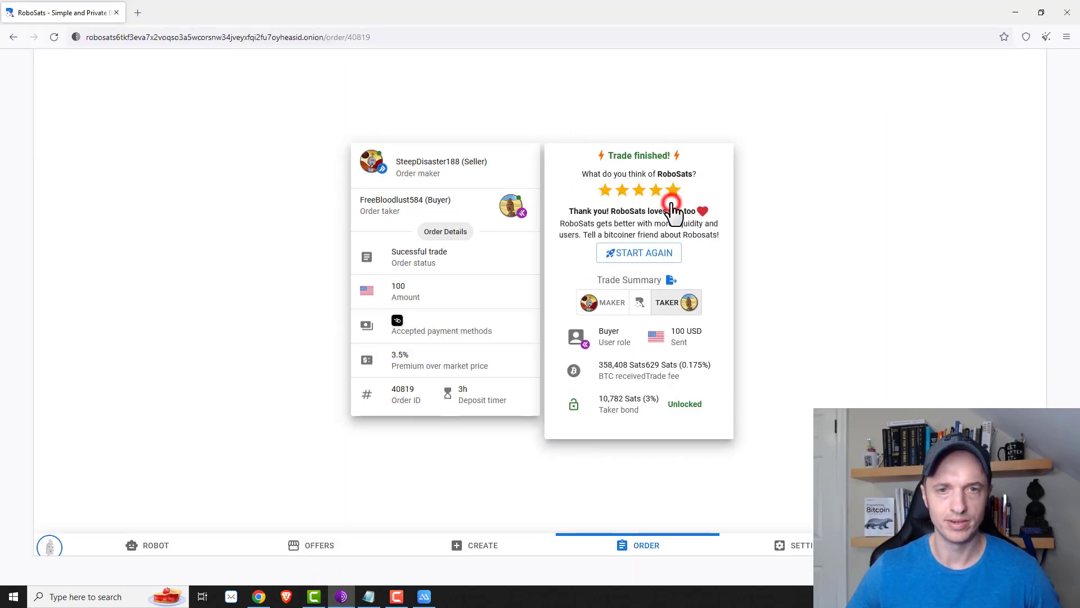
pyautogui.moveTo(672, 192)
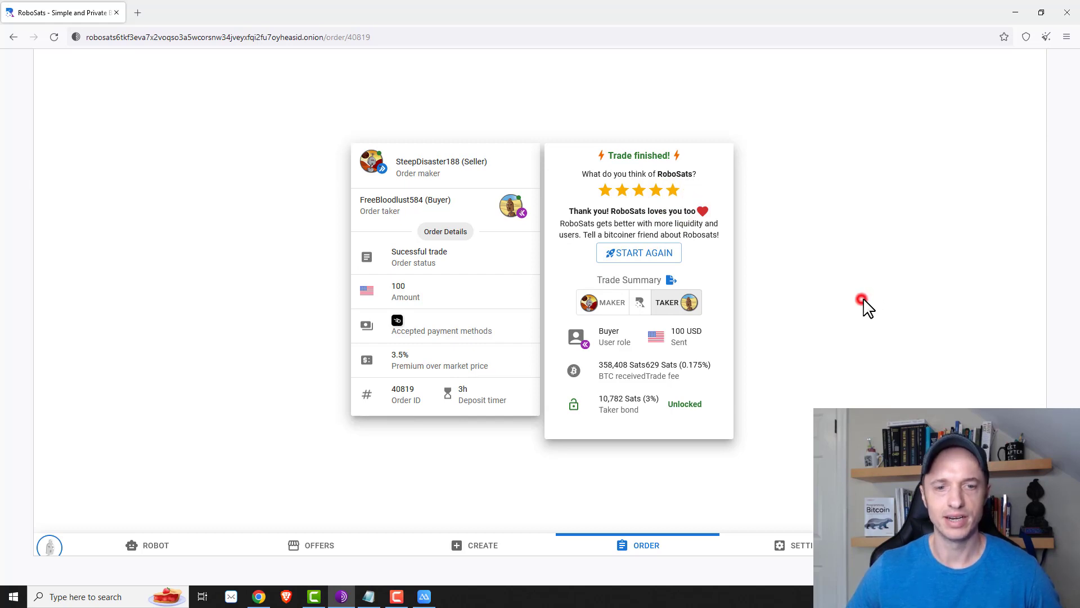
pyautogui.moveTo(399, 286)
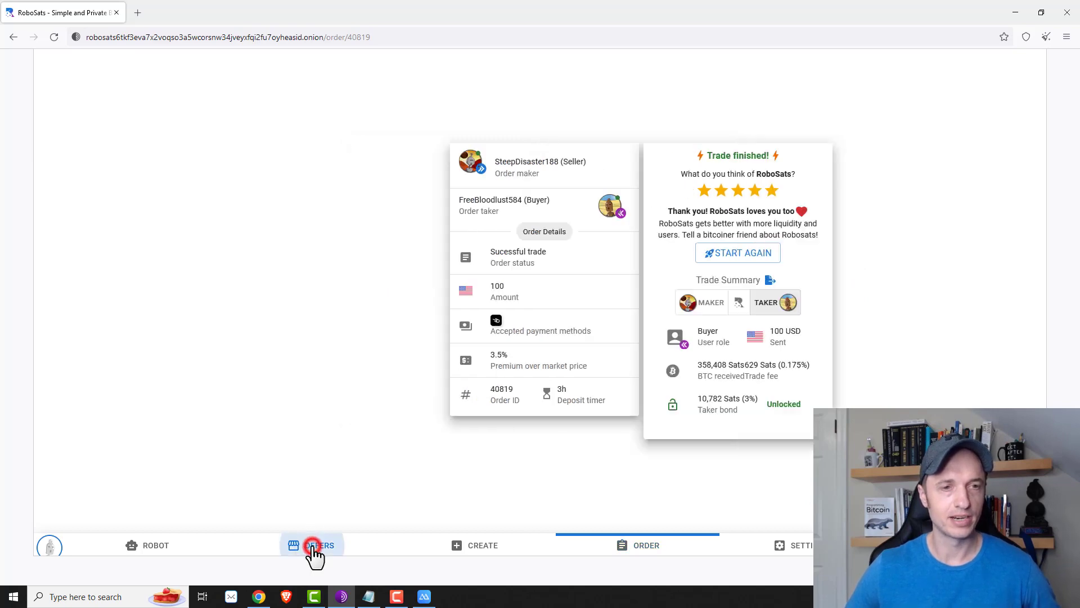
# Step: From the buyer offers, take order 40700 for 50 USD and acknowledge the maker-away risk and token backup
pyautogui.click(313, 545)
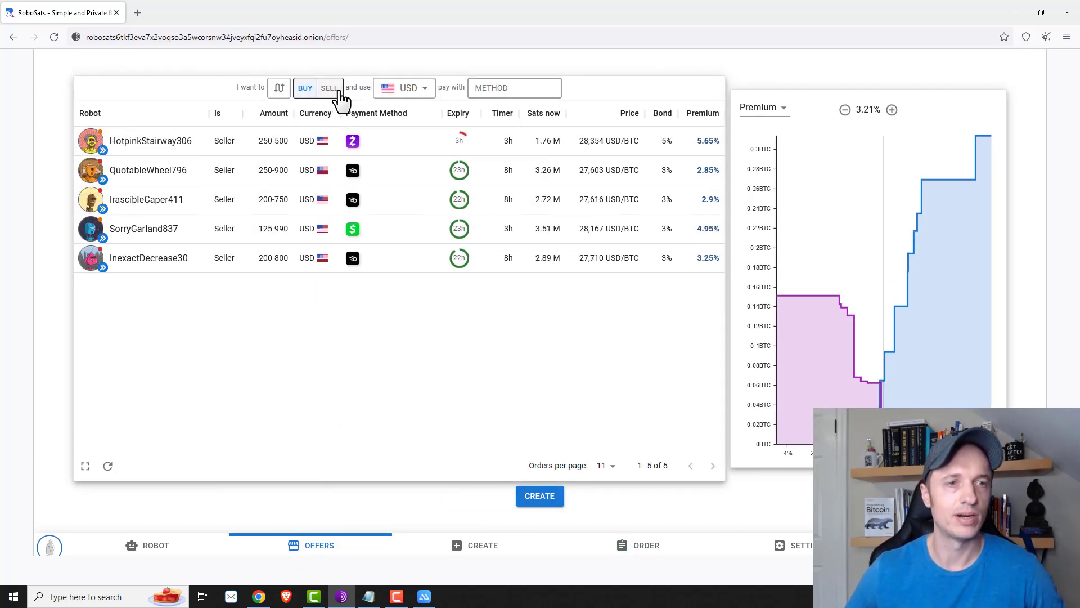
pyautogui.click(329, 87)
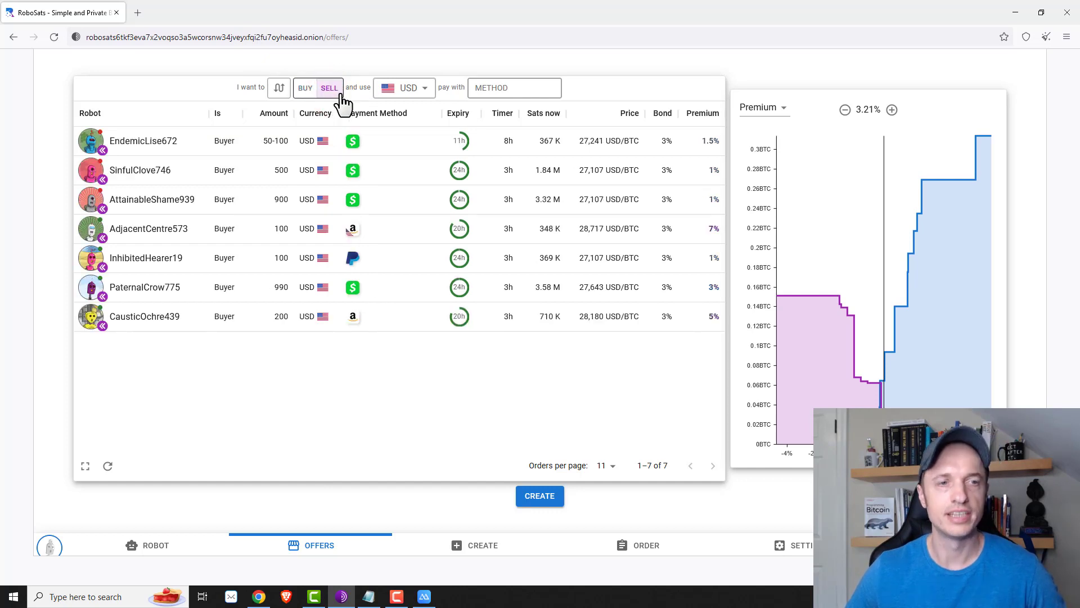
pyautogui.moveTo(353, 186)
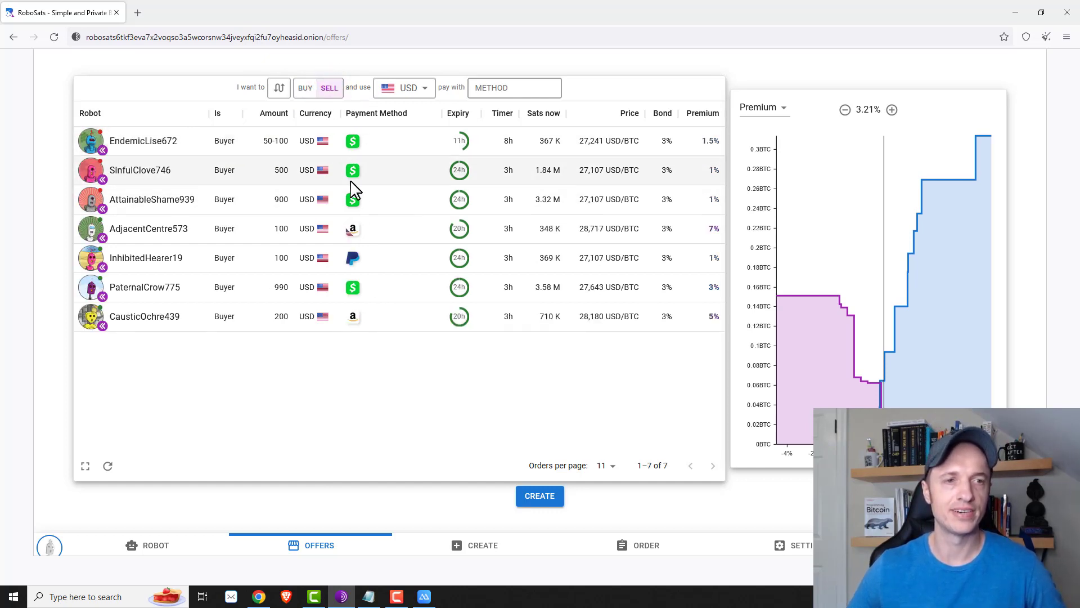
pyautogui.moveTo(353, 141)
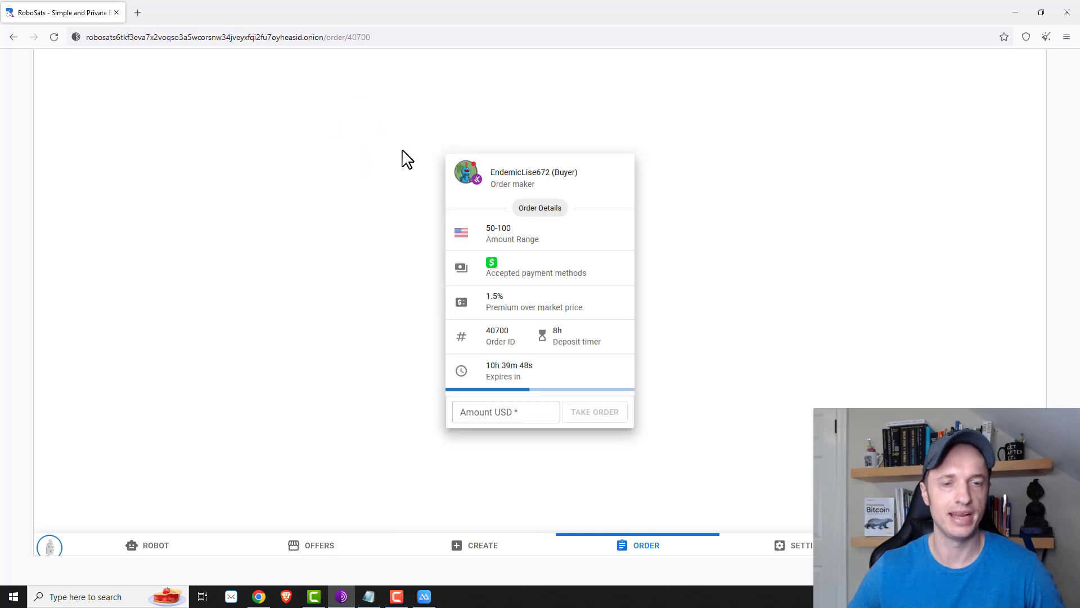
pyautogui.click(505, 412)
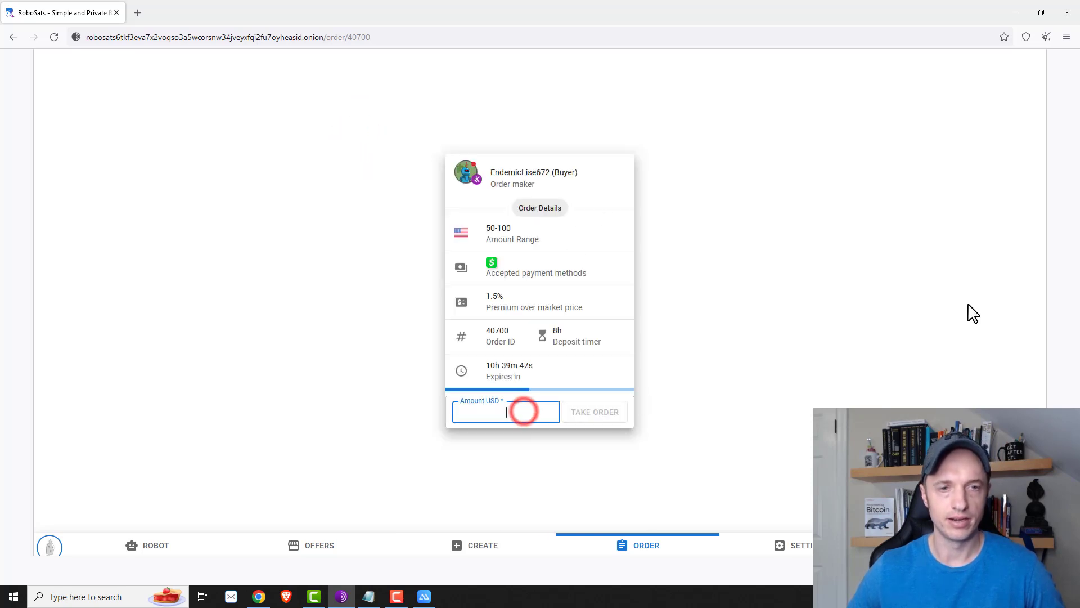
pyautogui.write('5')
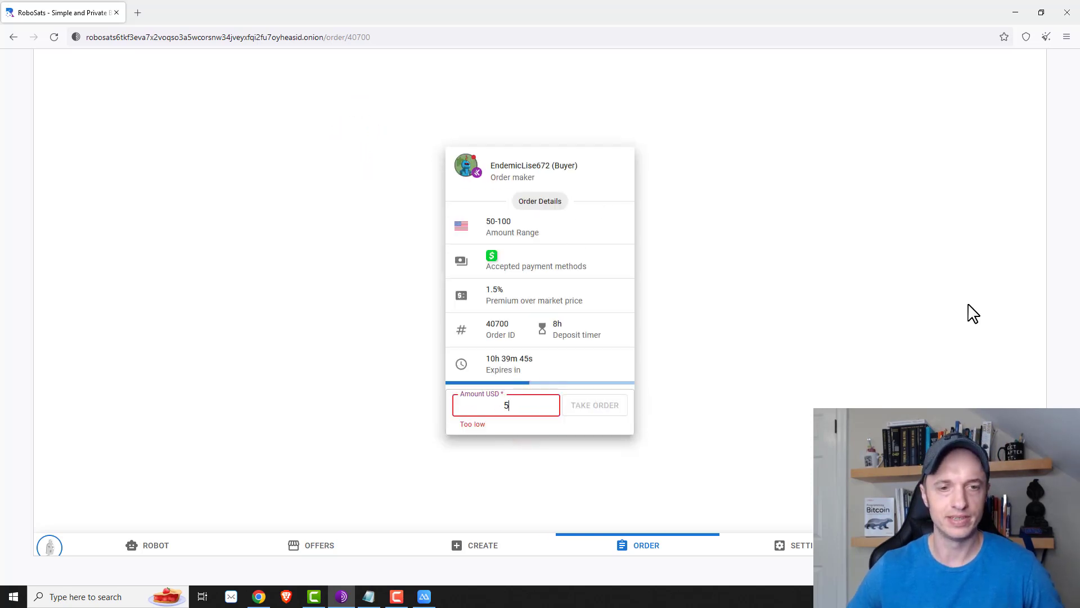
pyautogui.write('0')
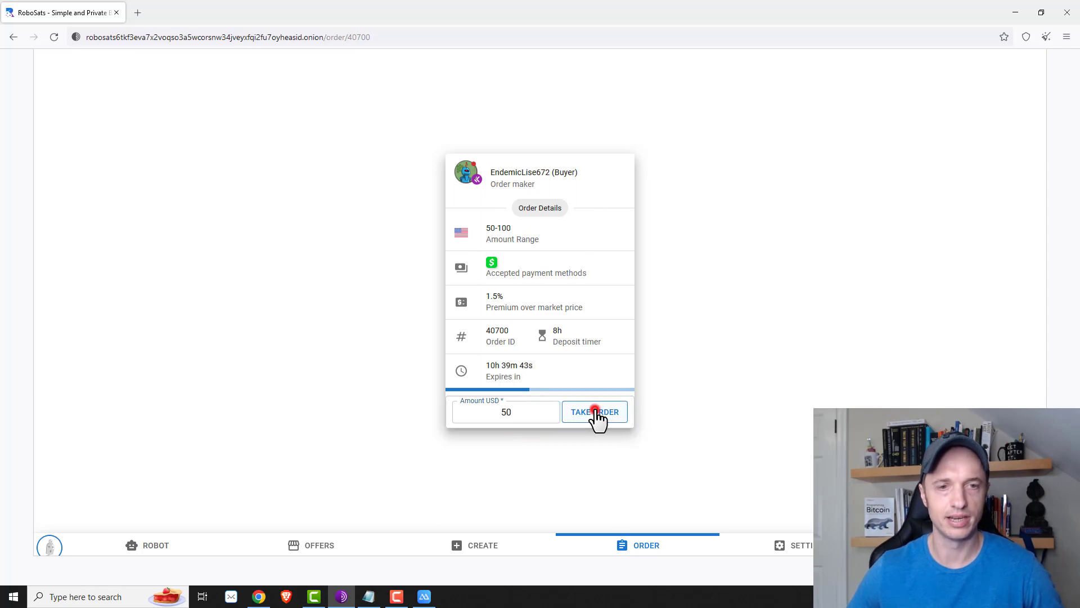
pyautogui.click(594, 412)
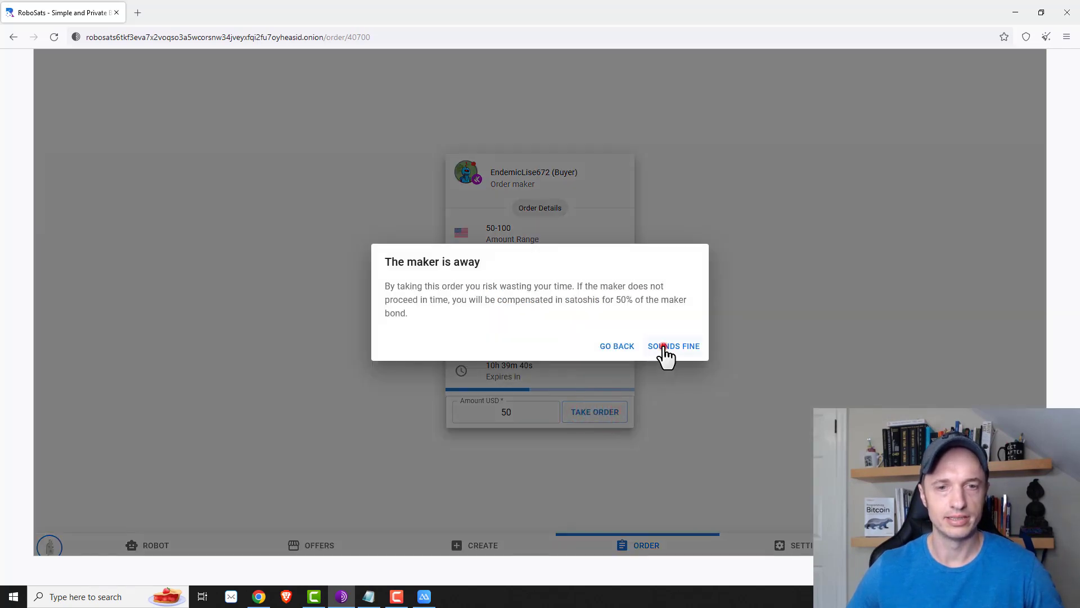
pyautogui.click(673, 346)
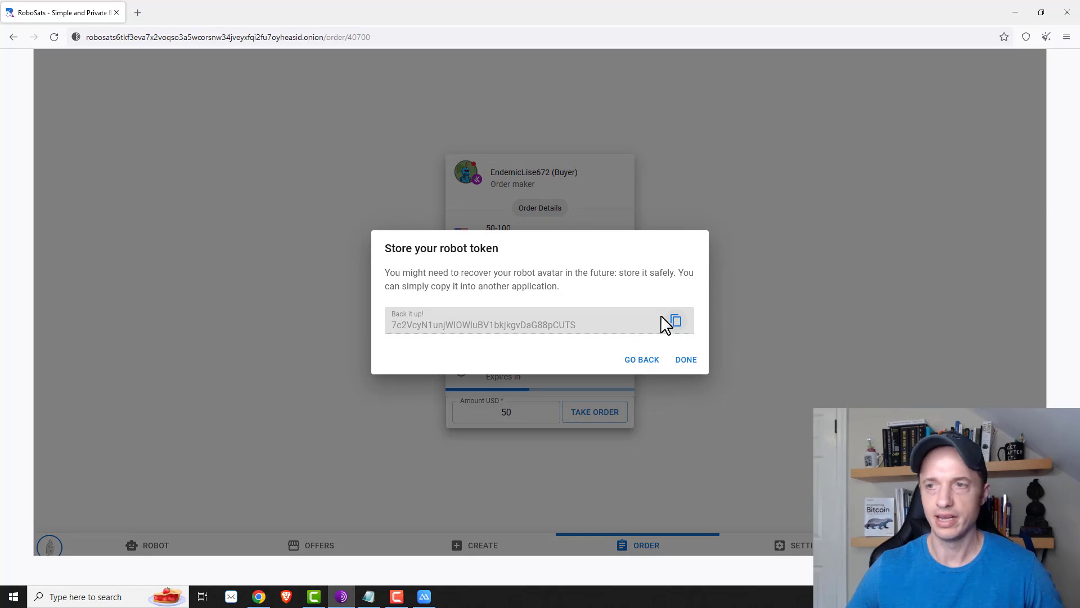
pyautogui.moveTo(516, 330)
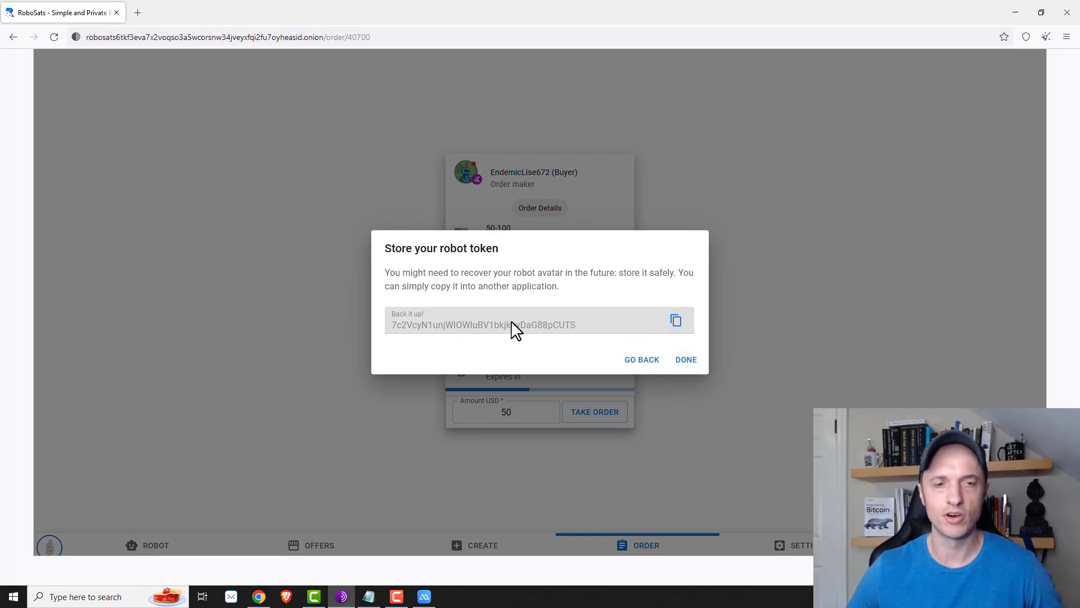
pyautogui.moveTo(686, 359)
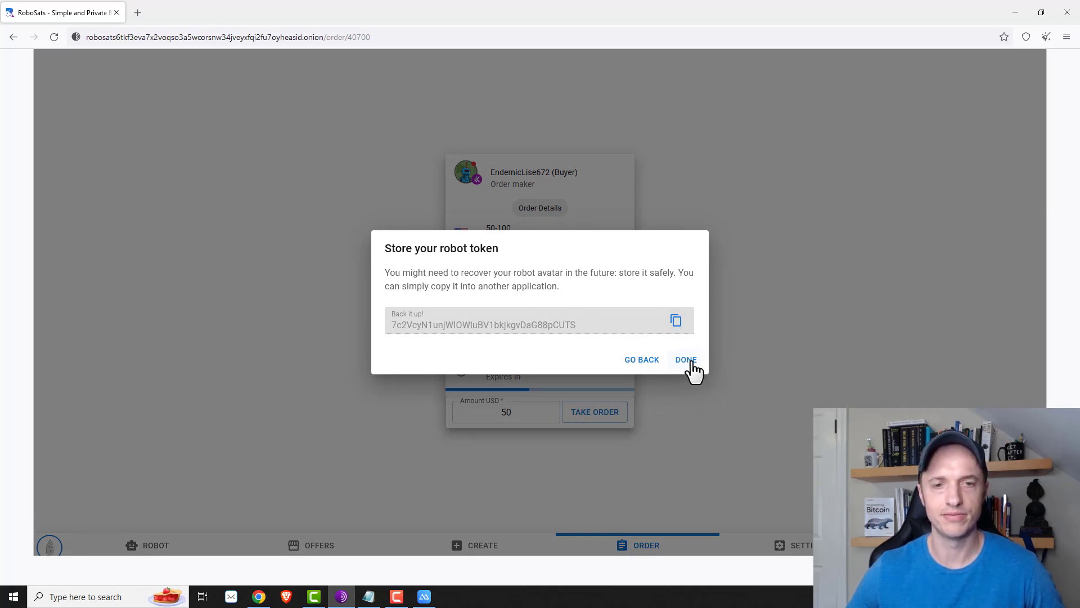
pyautogui.click(686, 359)
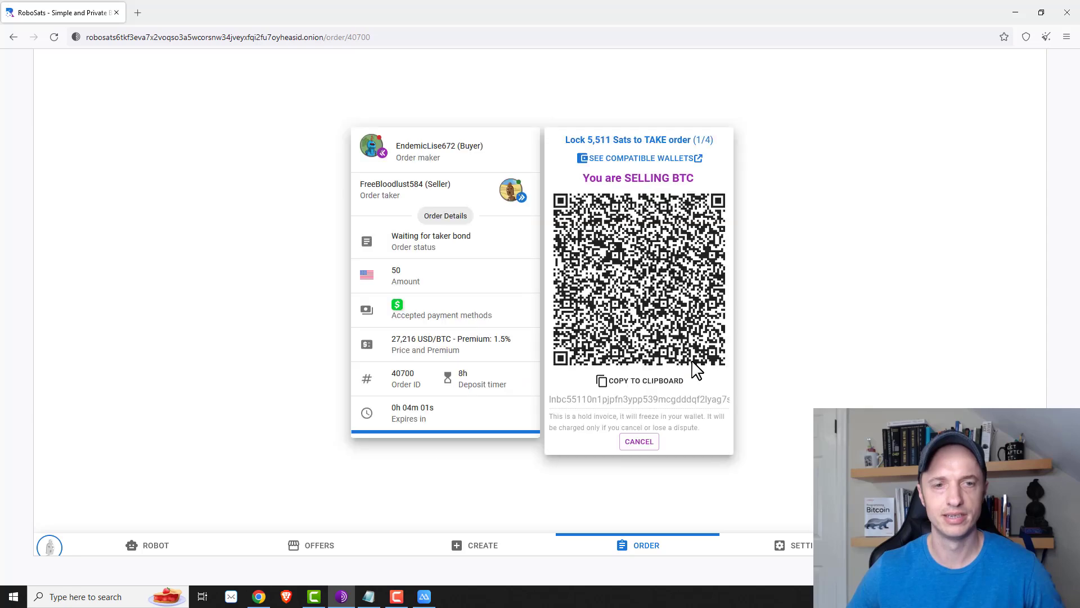
pyautogui.moveTo(727, 188)
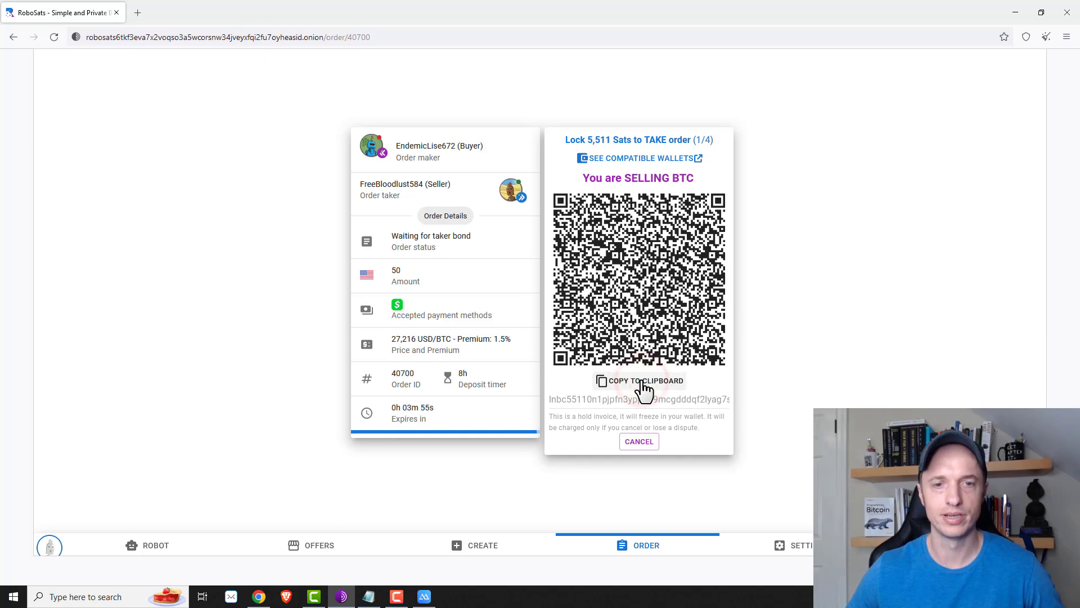
# Step: Pay the 5,511-sat taker bond invoice for order 40700 from the Alby wallet in Chrome
pyautogui.click(259, 597)
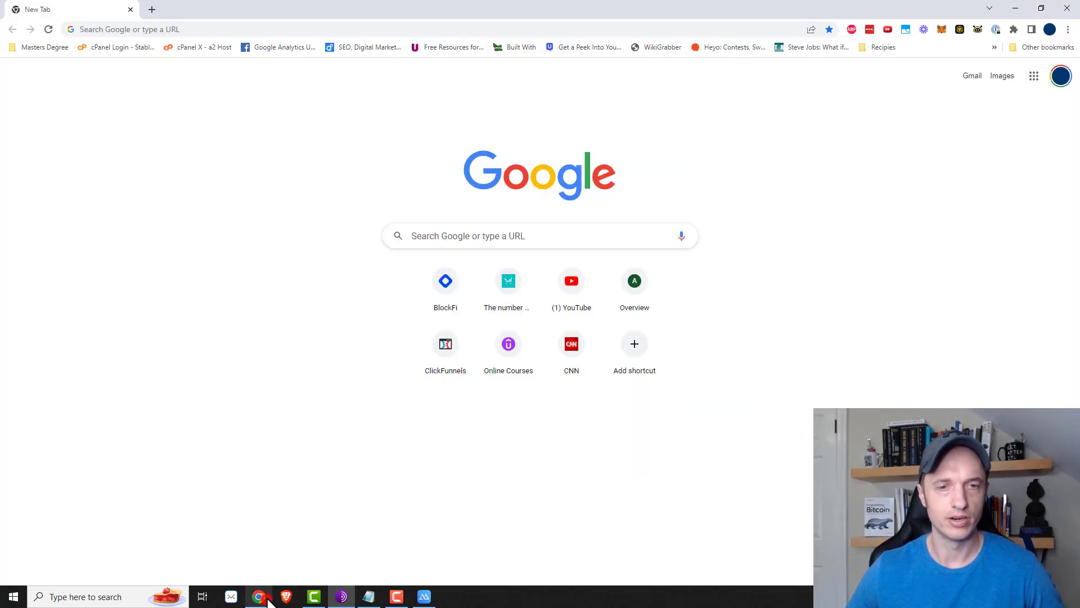
pyautogui.click(974, 29)
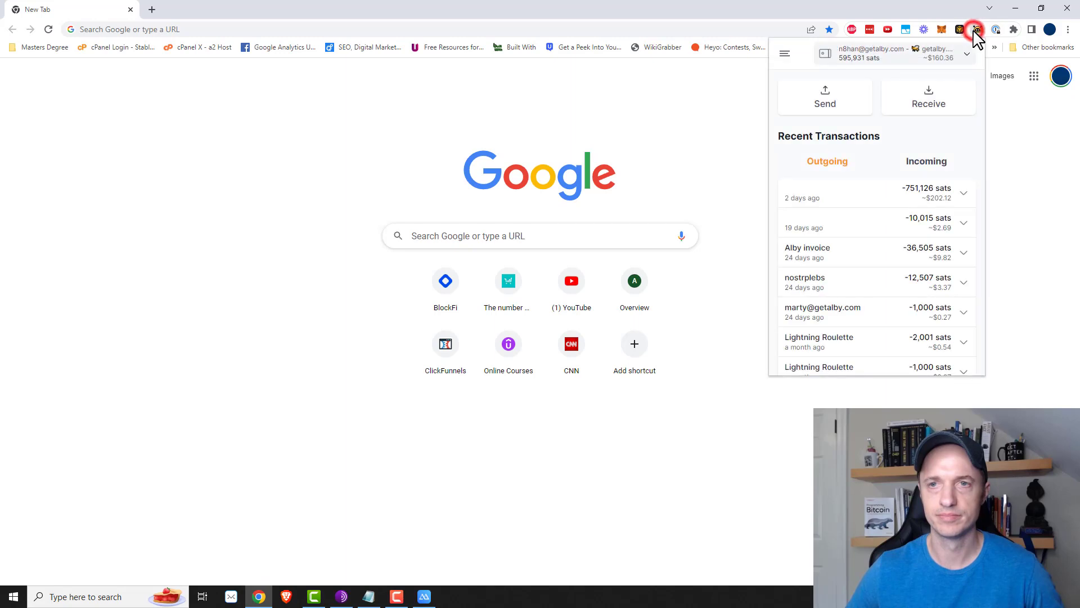
pyautogui.moveTo(825, 96)
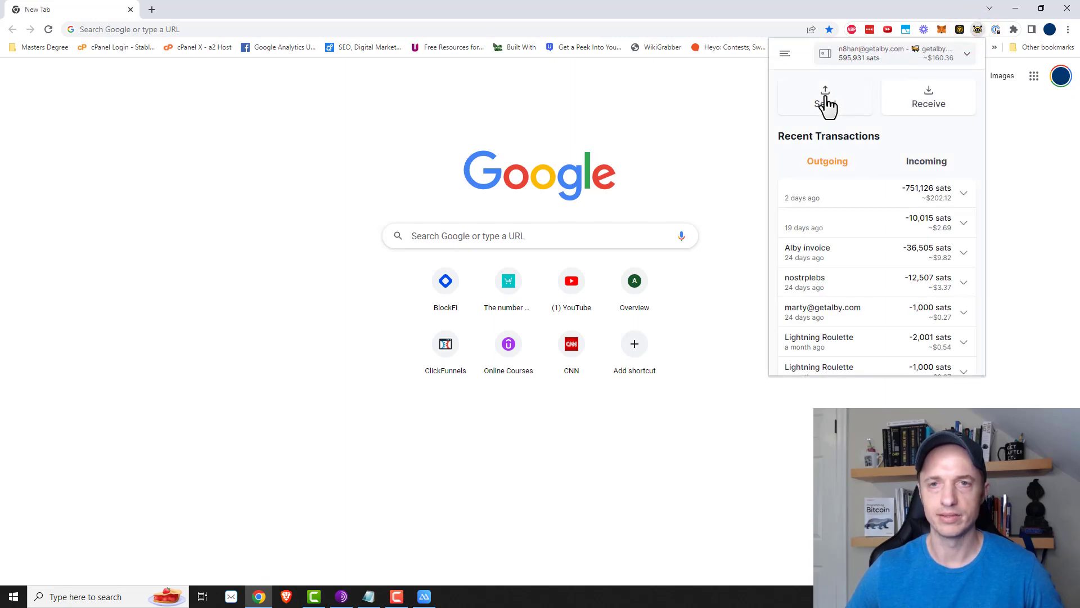
pyautogui.click(825, 97)
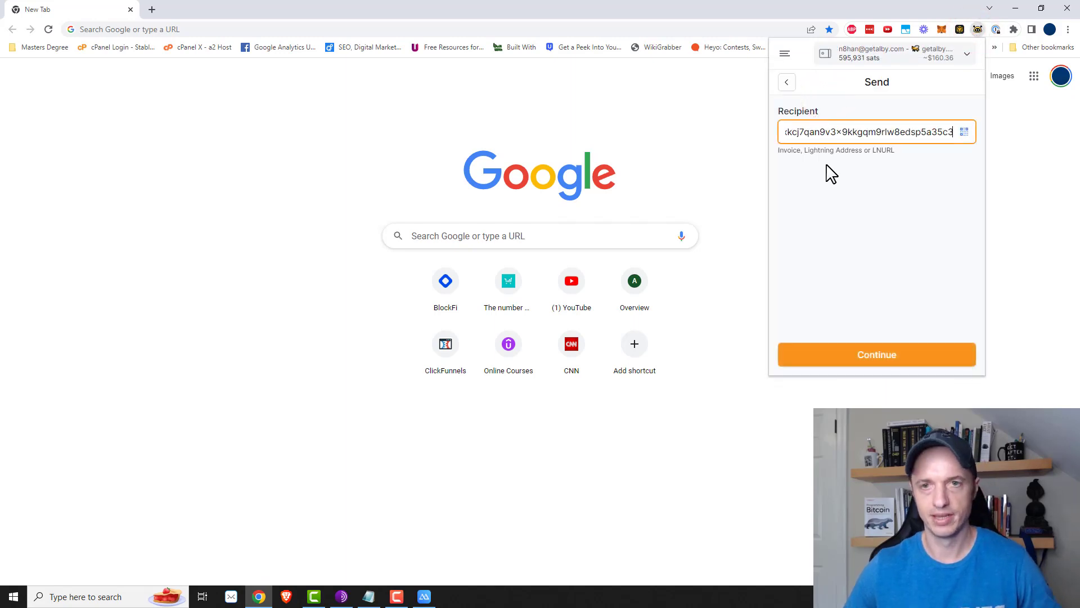
pyautogui.click(876, 354)
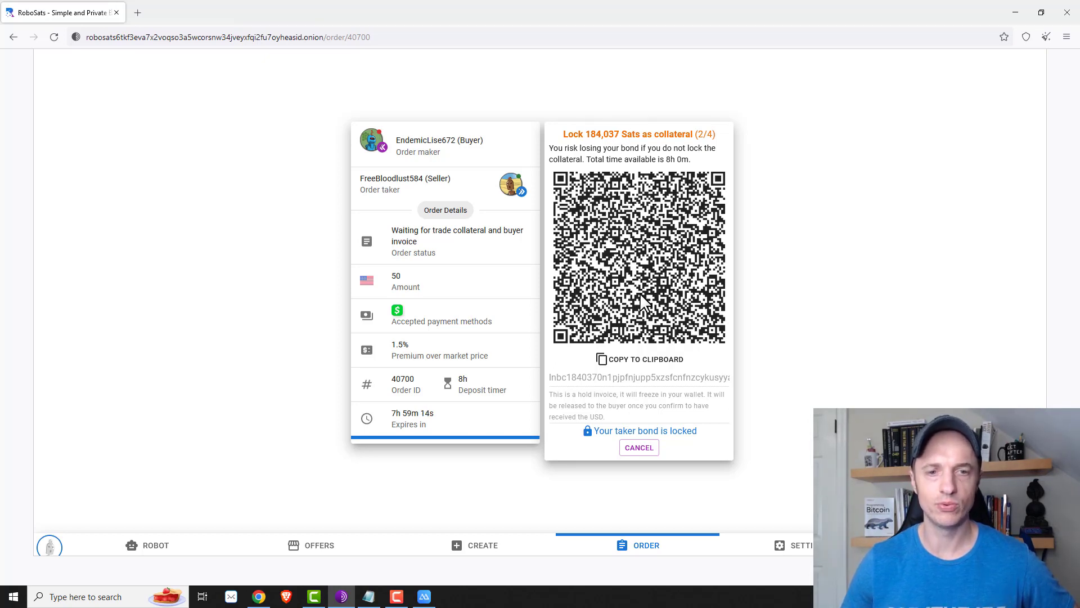
# Step: Copy the 184,037-sat collateral invoice to the clipboard
pyautogui.click(601, 359)
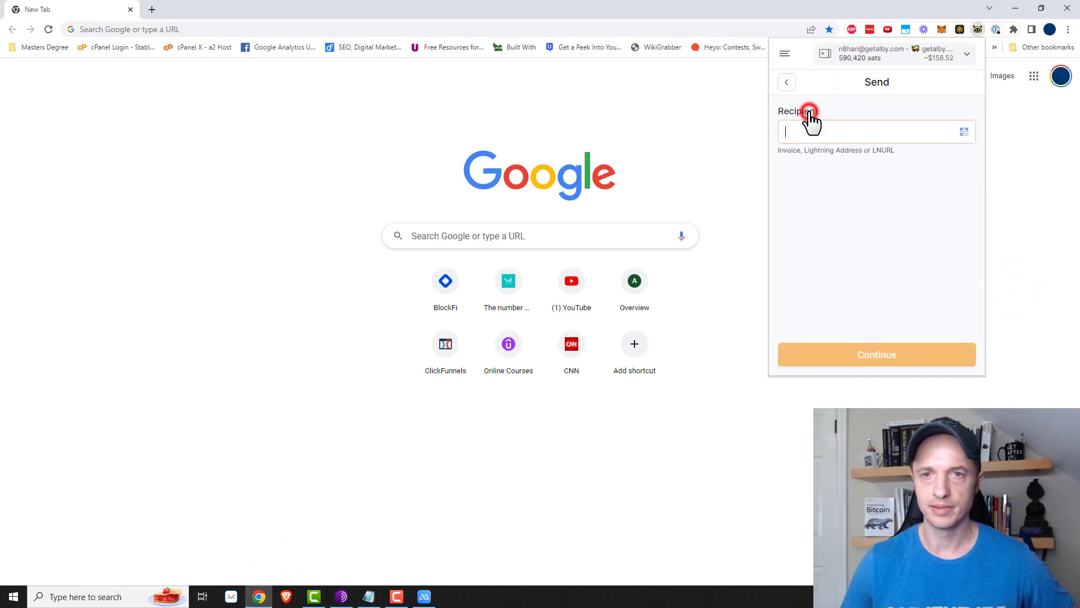
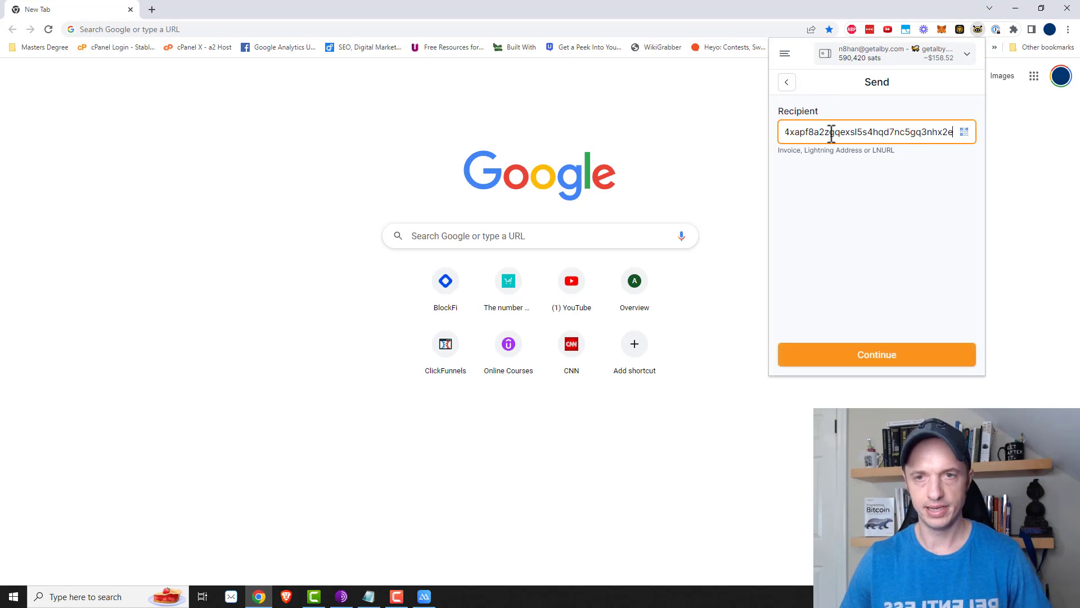
# Step: Paste the collateral invoice into Alby and approve the 184,037-sat payment
pyautogui.click(876, 354)
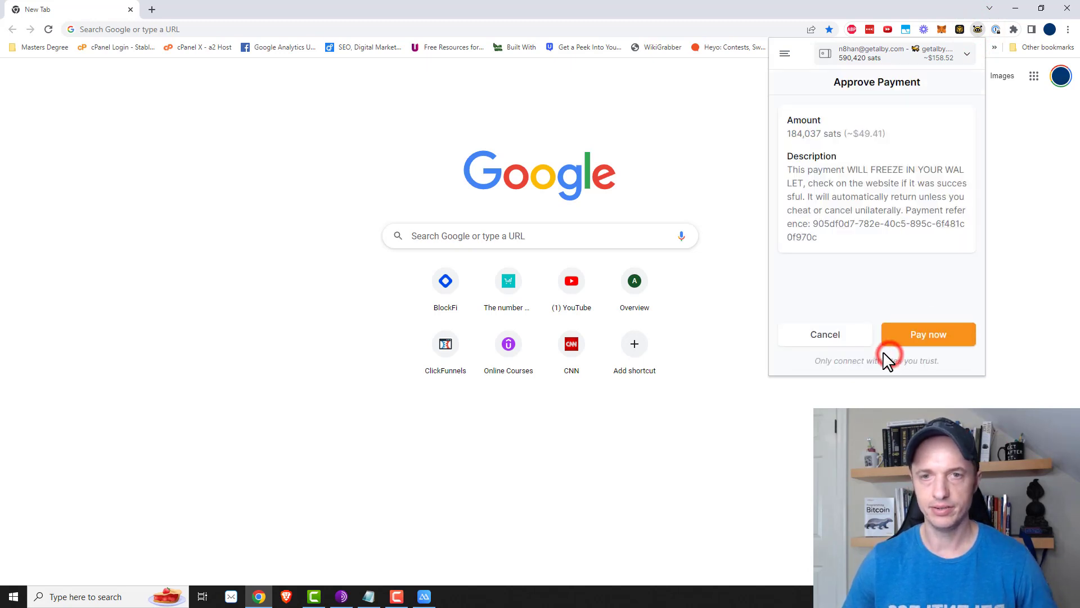
pyautogui.moveTo(861, 134)
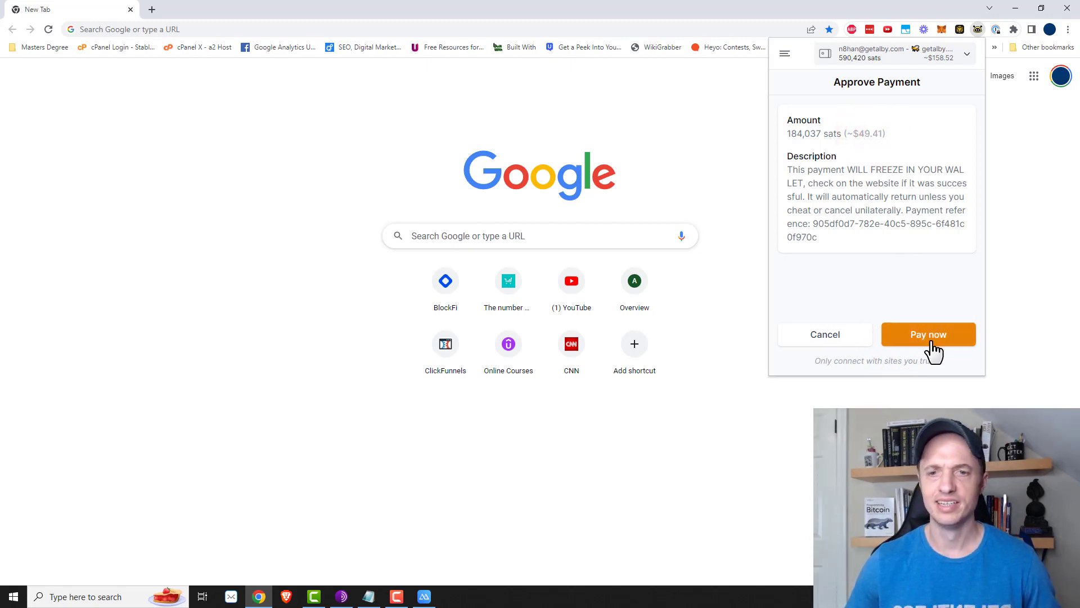
pyautogui.click(928, 335)
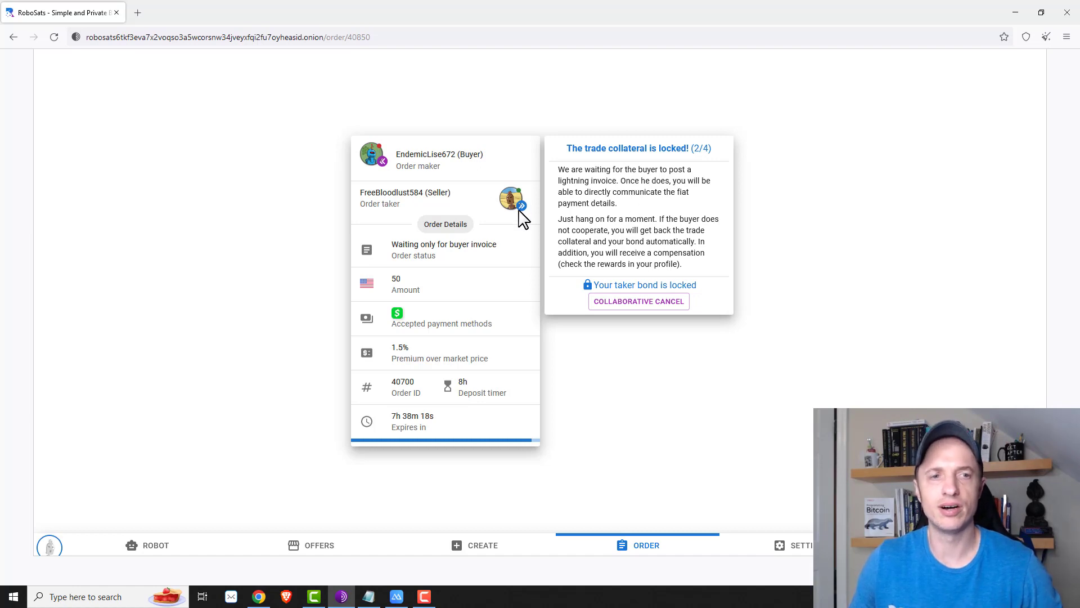
pyautogui.moveTo(499, 226)
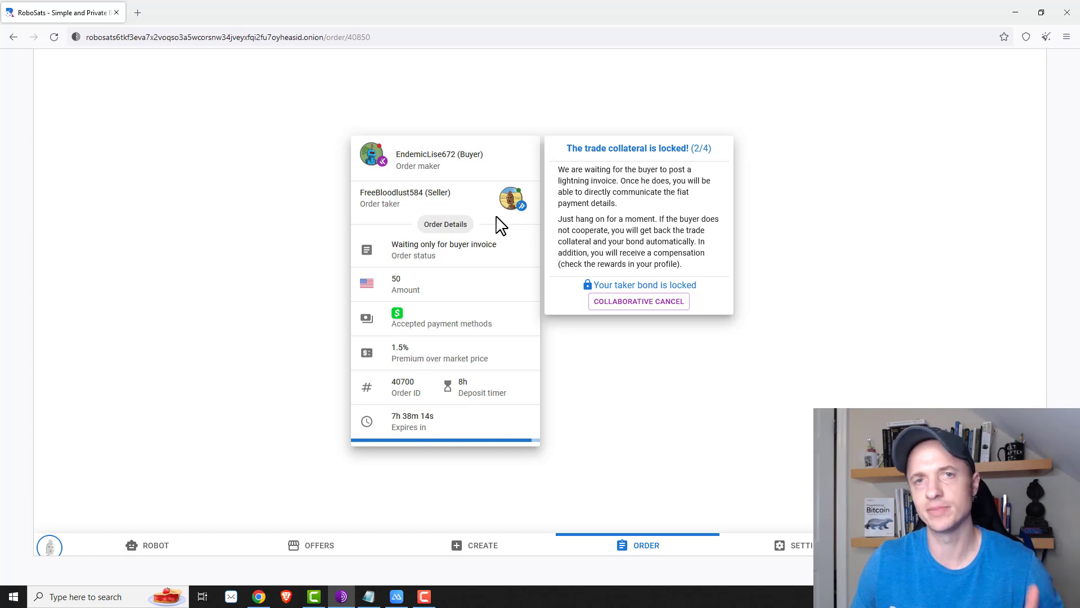
pyautogui.moveTo(305, 341)
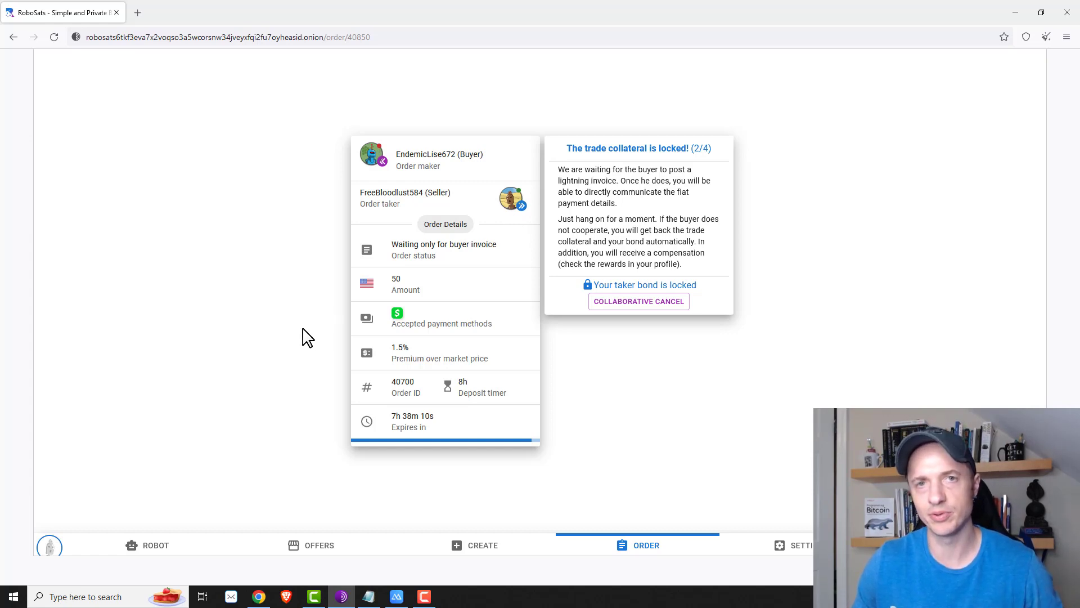
pyautogui.moveTo(121, 584)
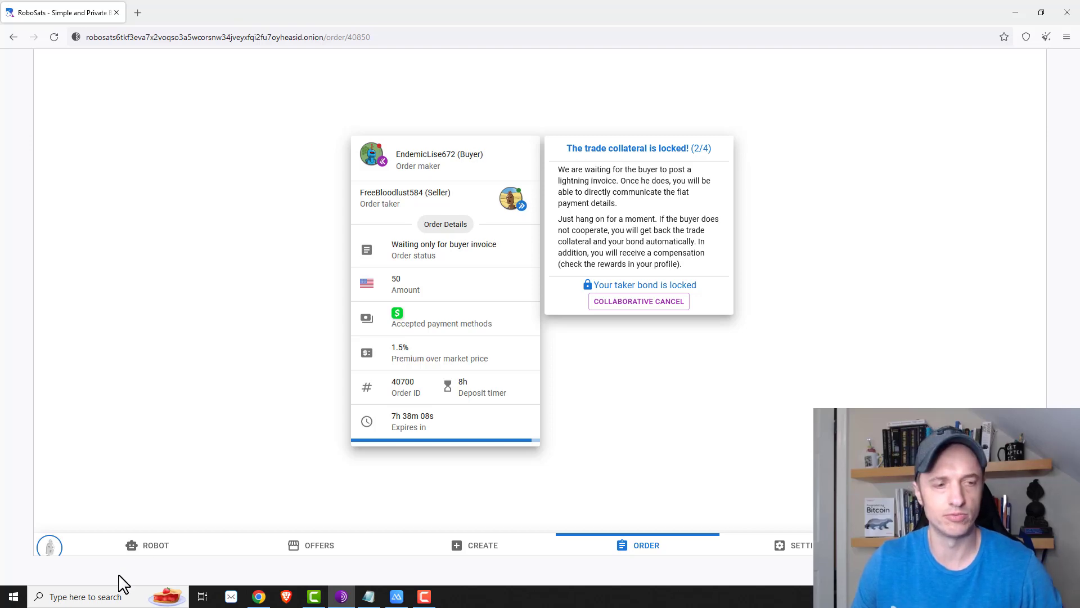
# Step: View the new robot ScragglyBronchi501 in the Robot Garage, then go to the offers book
pyautogui.click(155, 545)
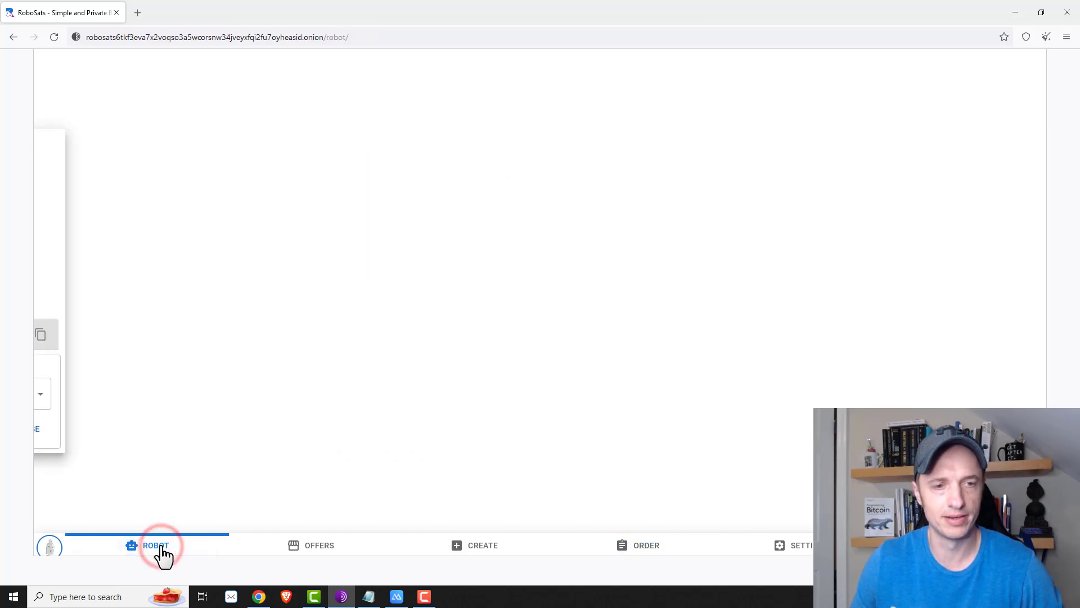
pyautogui.click(155, 544)
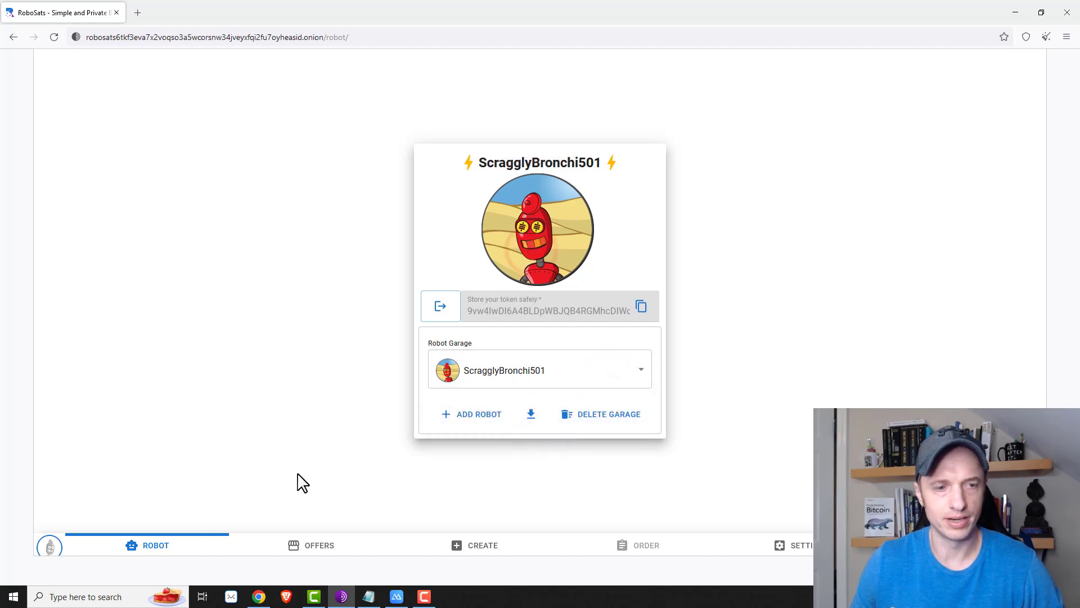
pyautogui.click(319, 544)
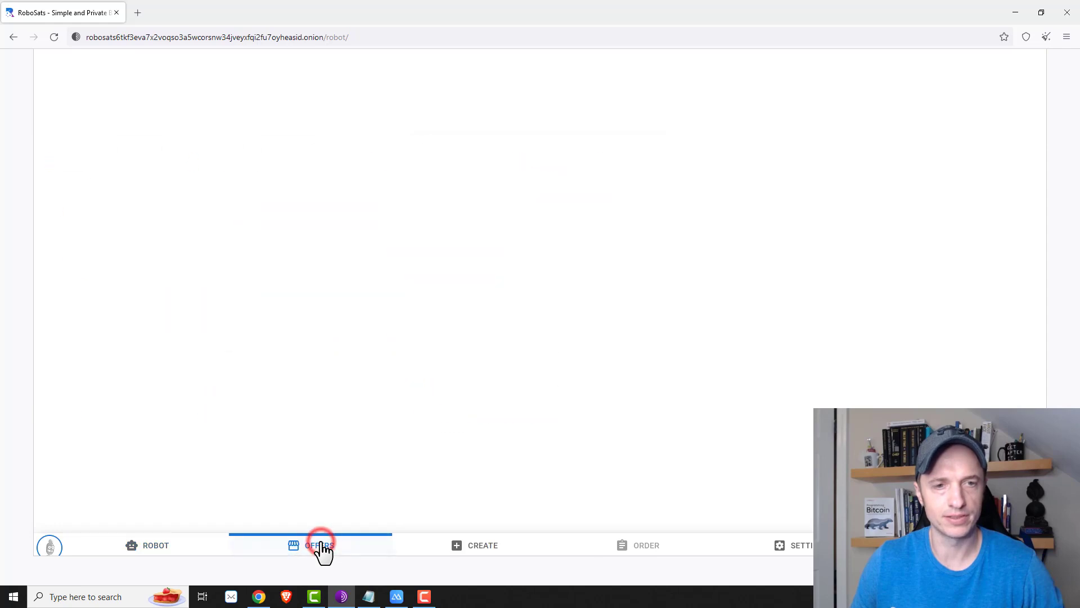
# Step: Take the 100 USD PayPal buy order 40850 from InhibitedHearer19 and confirm the robot token is backed up
pyautogui.click(319, 545)
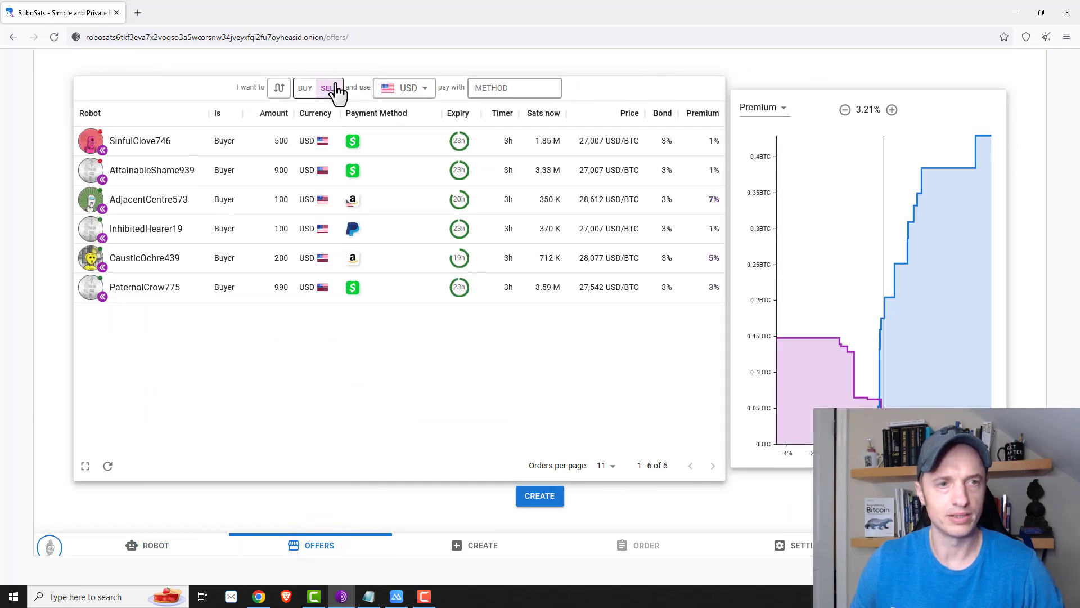
pyautogui.moveTo(146, 234)
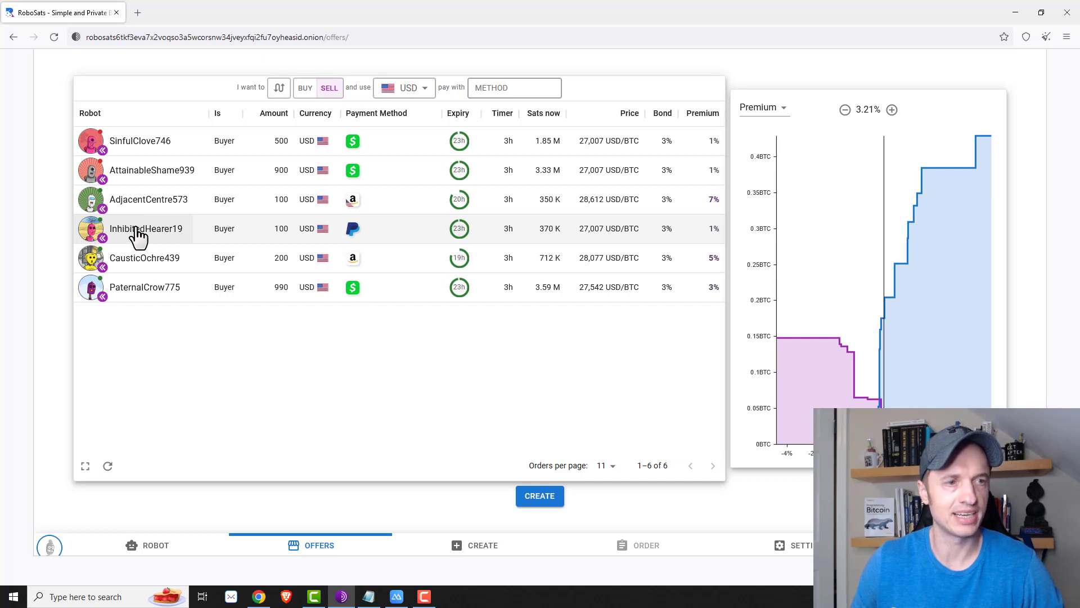
pyautogui.moveTo(97, 229)
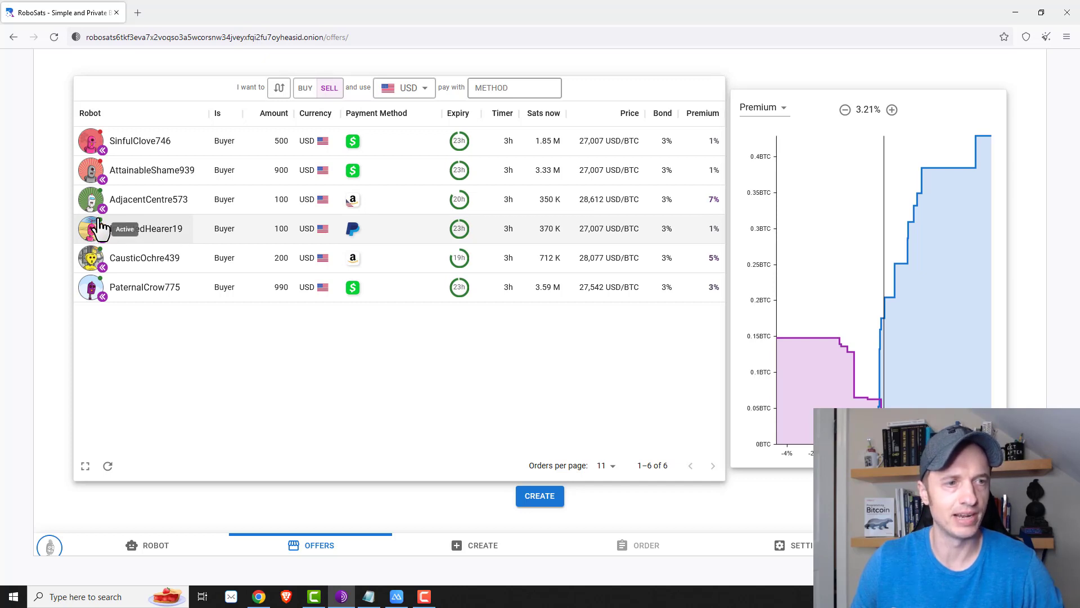
pyautogui.moveTo(100, 170)
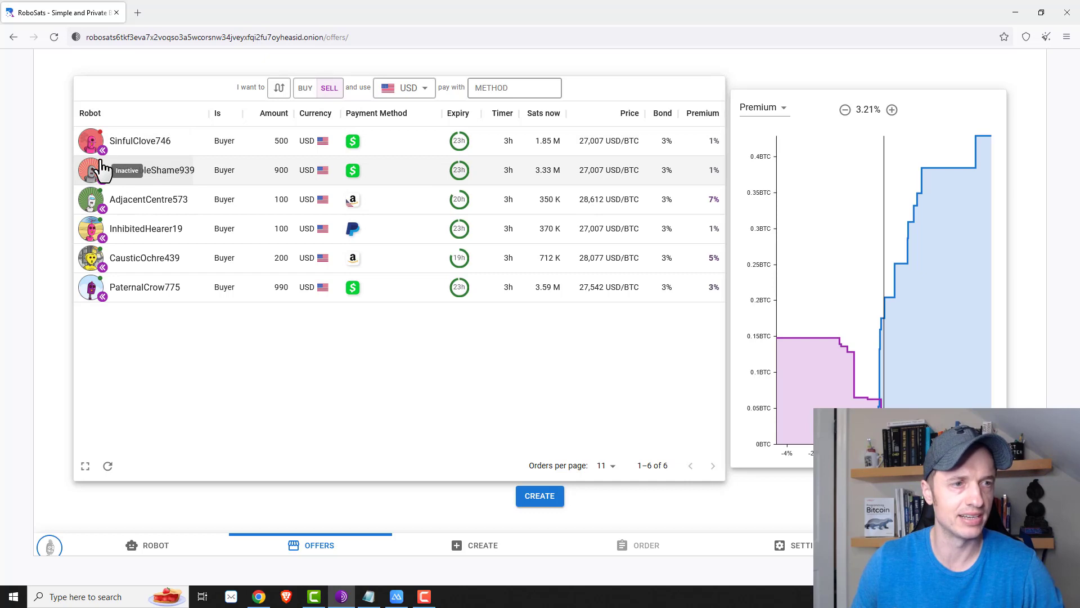
pyautogui.moveTo(163, 236)
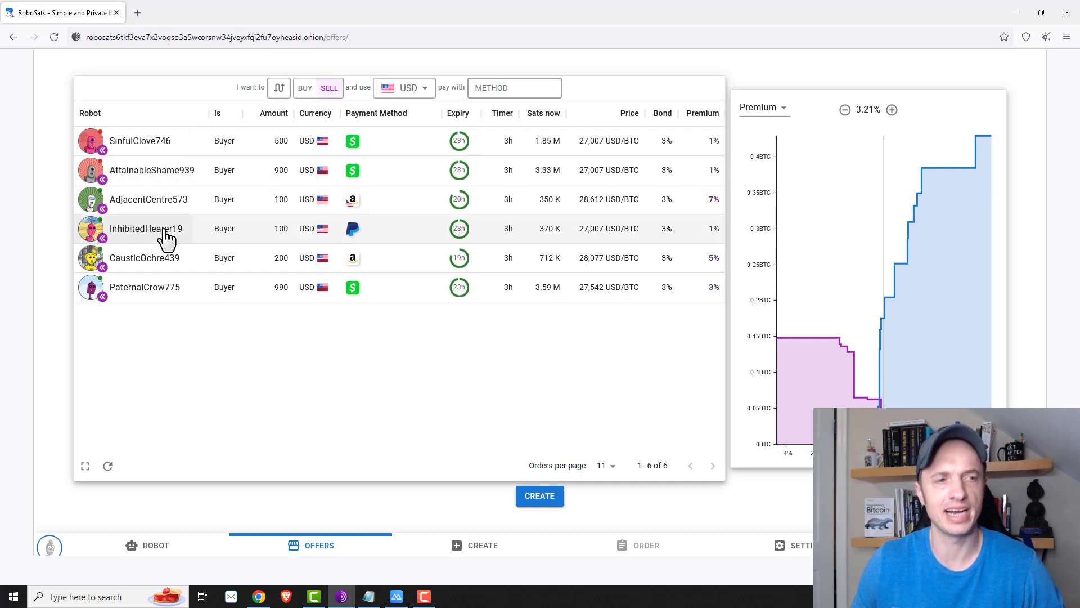
pyautogui.click(145, 228)
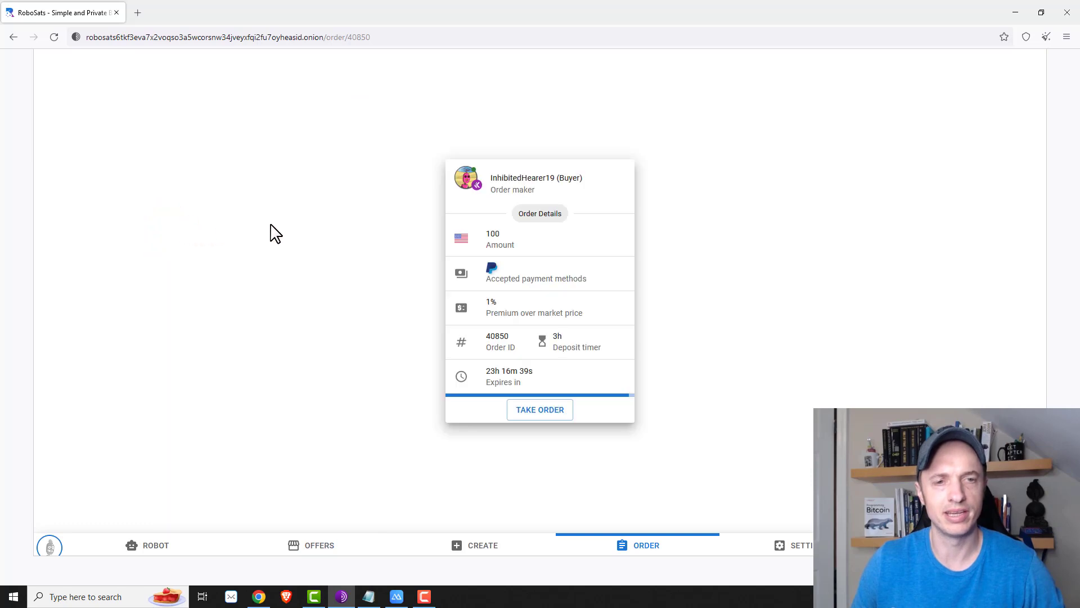
pyautogui.click(539, 409)
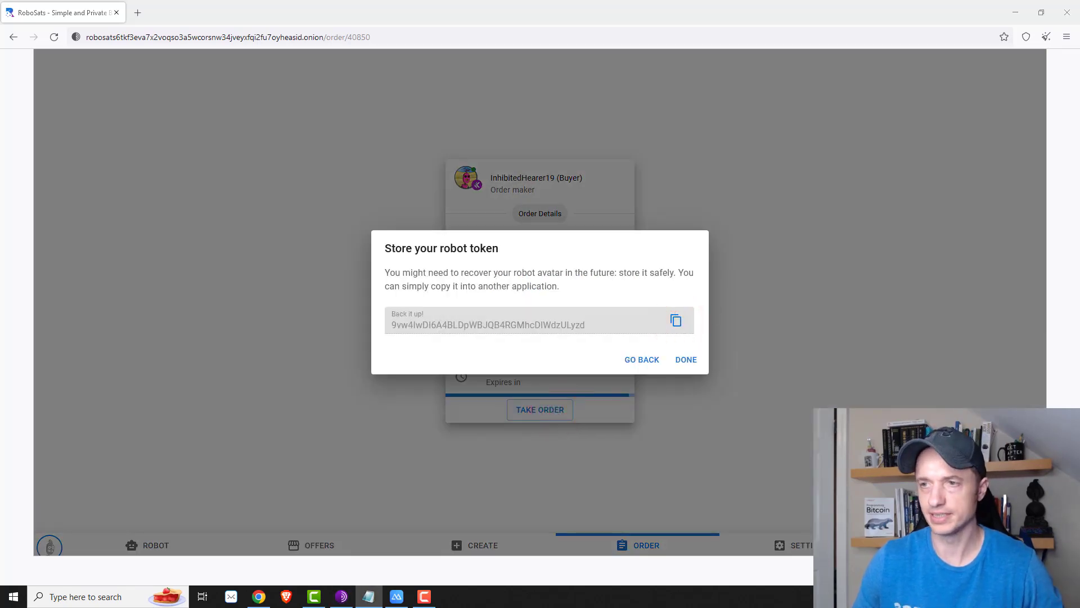
pyautogui.moveTo(686, 359)
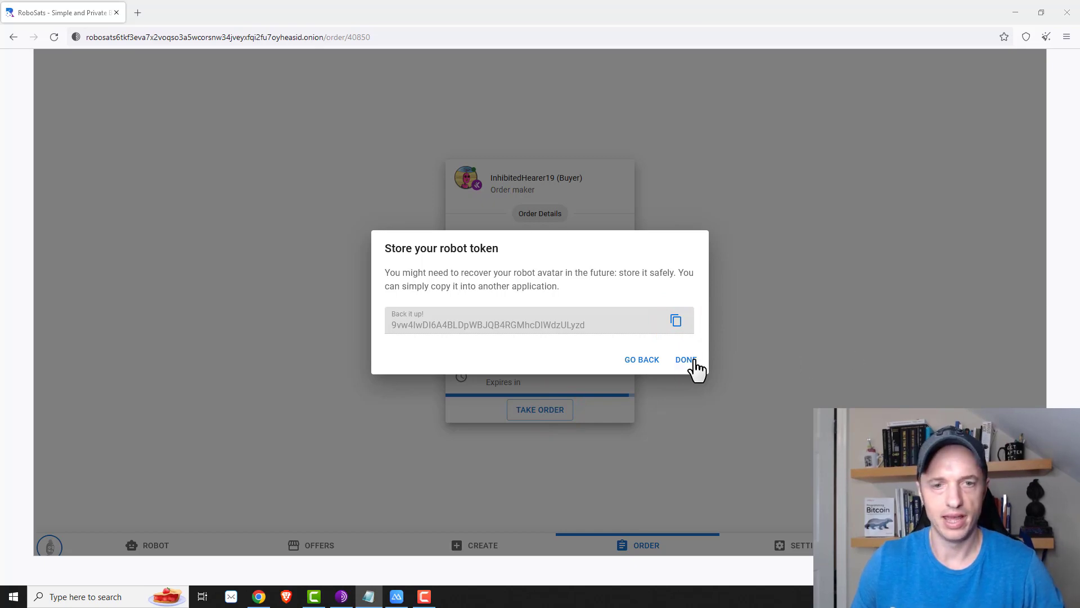
pyautogui.click(686, 359)
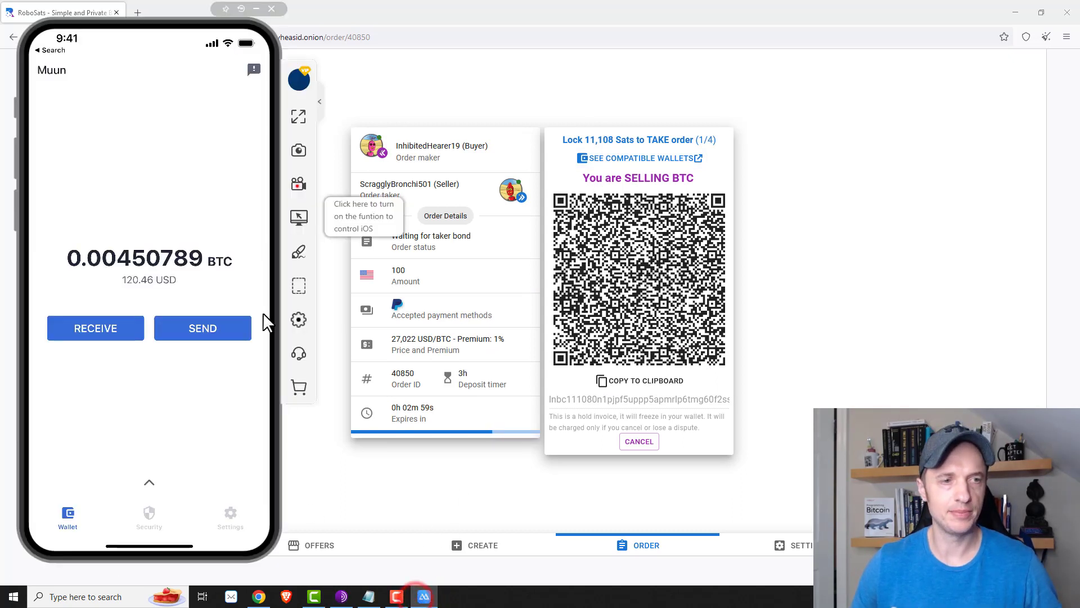
pyautogui.moveTo(730, 177)
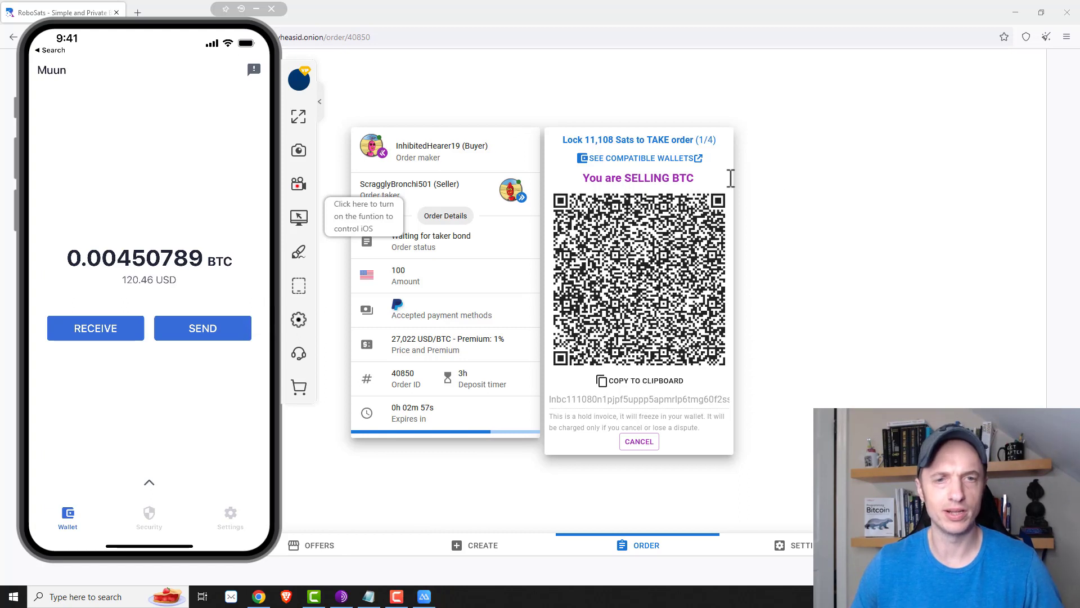
pyautogui.moveTo(623, 251)
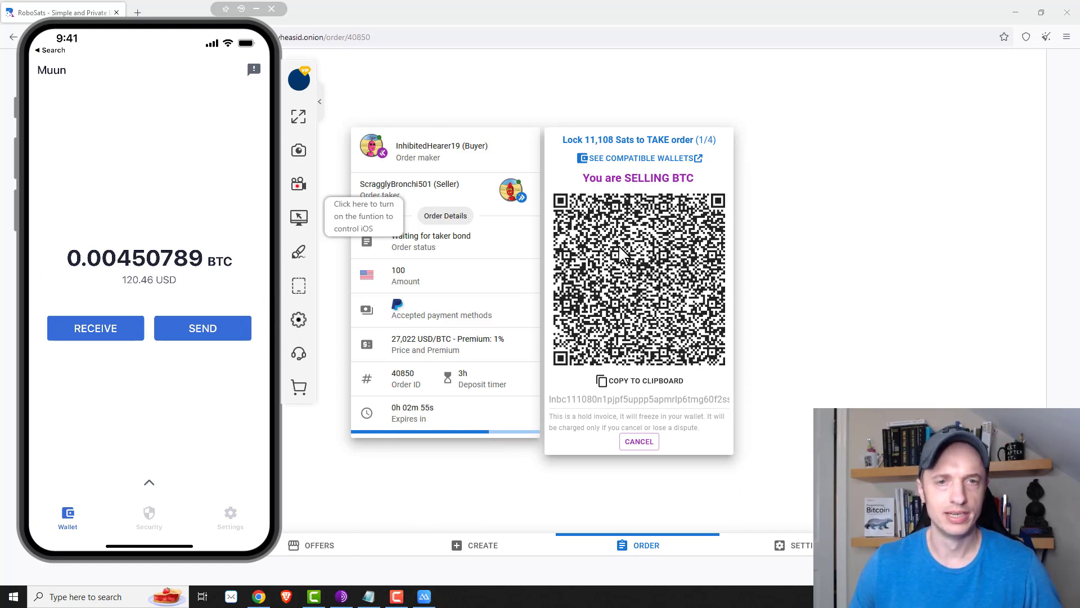
pyautogui.moveTo(203, 328)
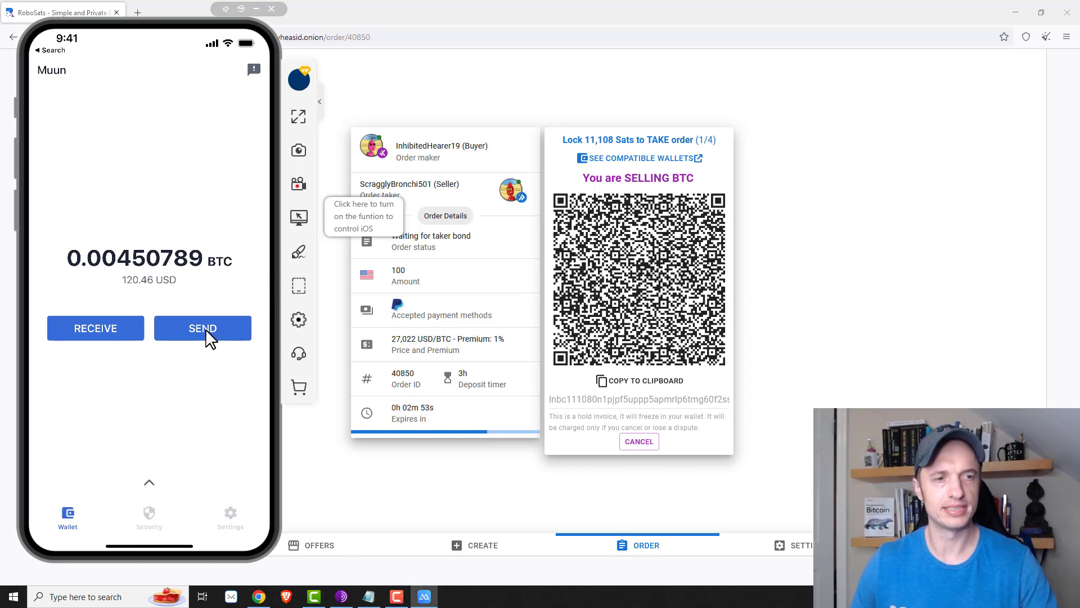
# Step: Pay the 11,108-sat taker bond invoice from Muun and start paying the collateral invoice
pyautogui.click(203, 327)
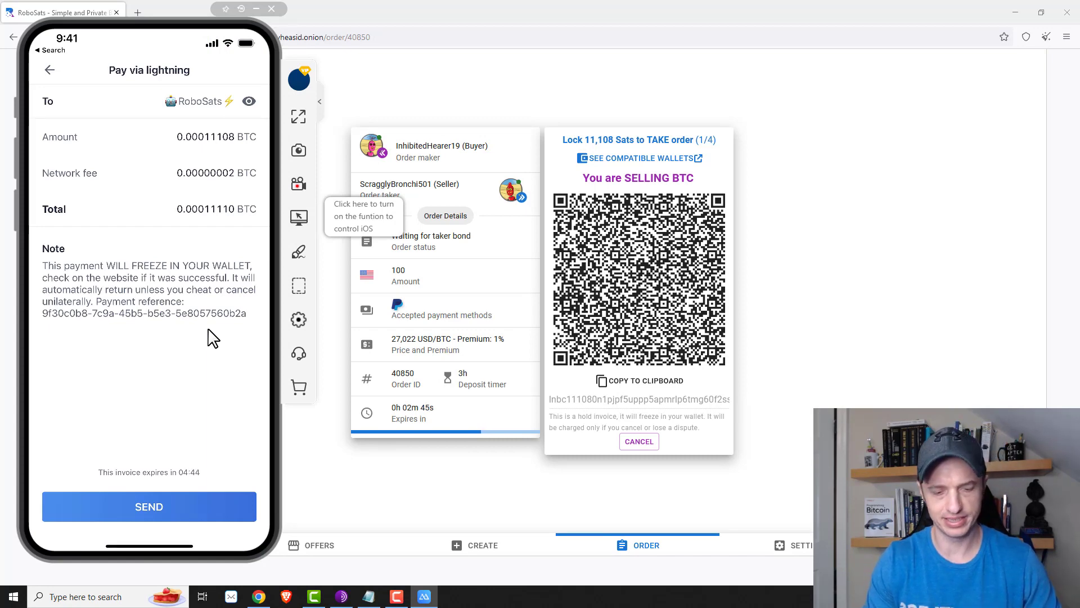
pyautogui.click(148, 507)
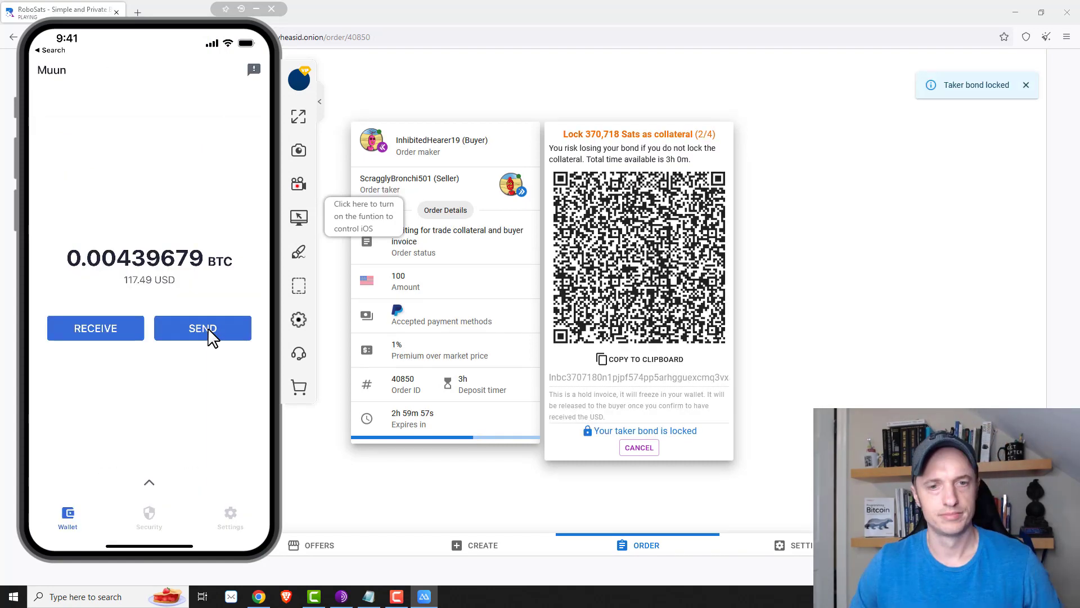
pyautogui.moveTo(701, 249)
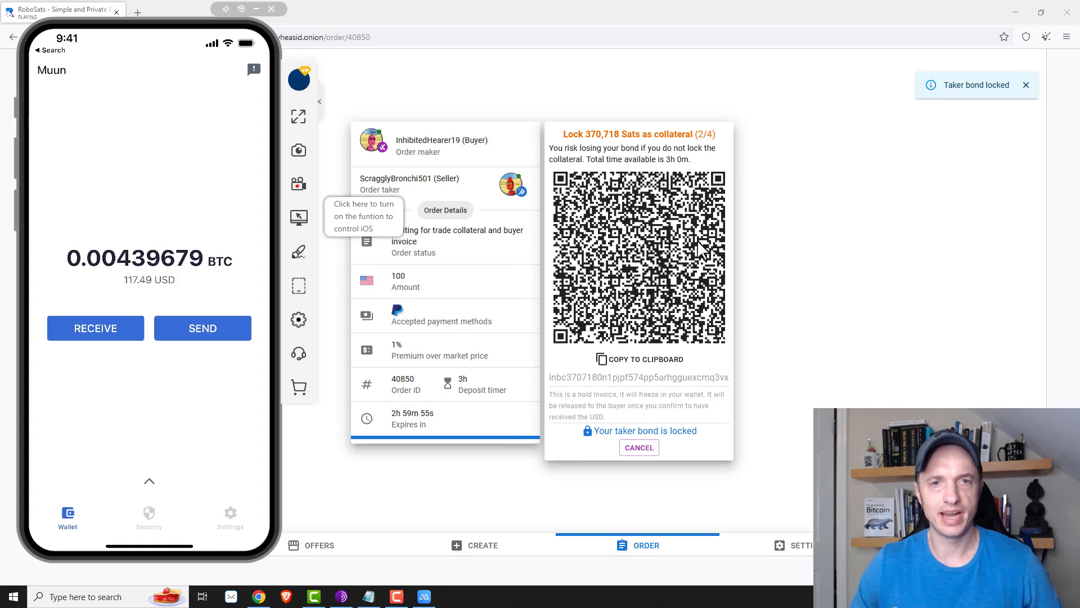
pyautogui.moveTo(613, 250)
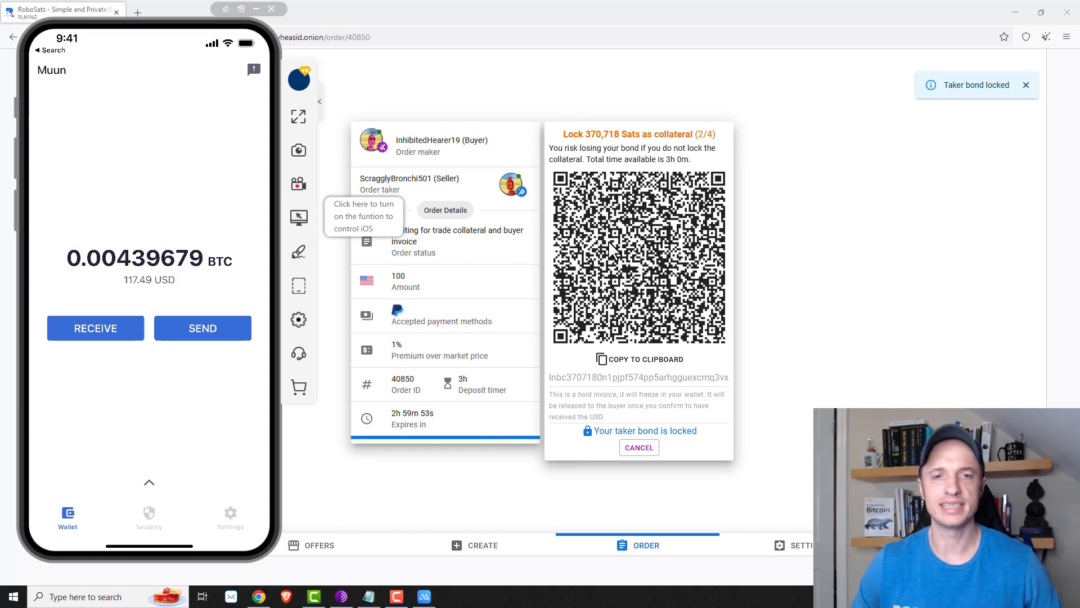
pyautogui.click(203, 327)
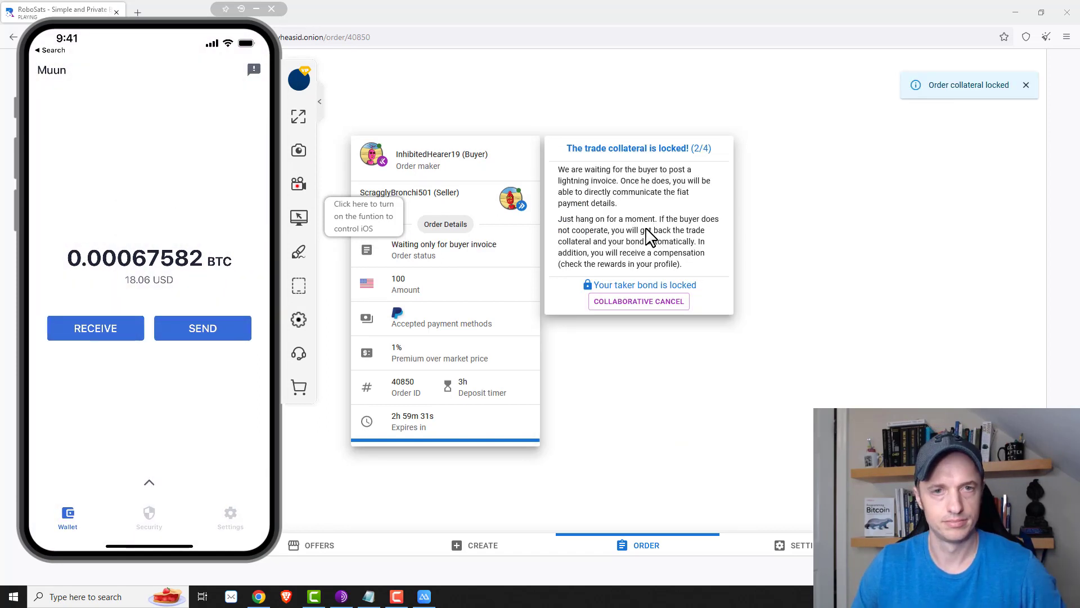
pyautogui.moveTo(594, 195)
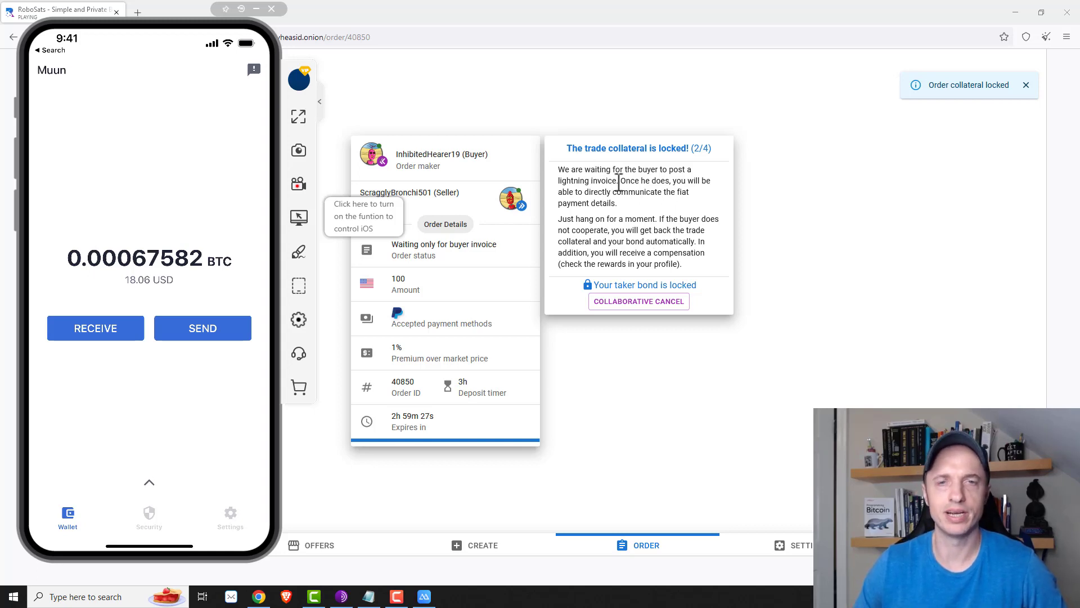
pyautogui.moveTo(377, 155)
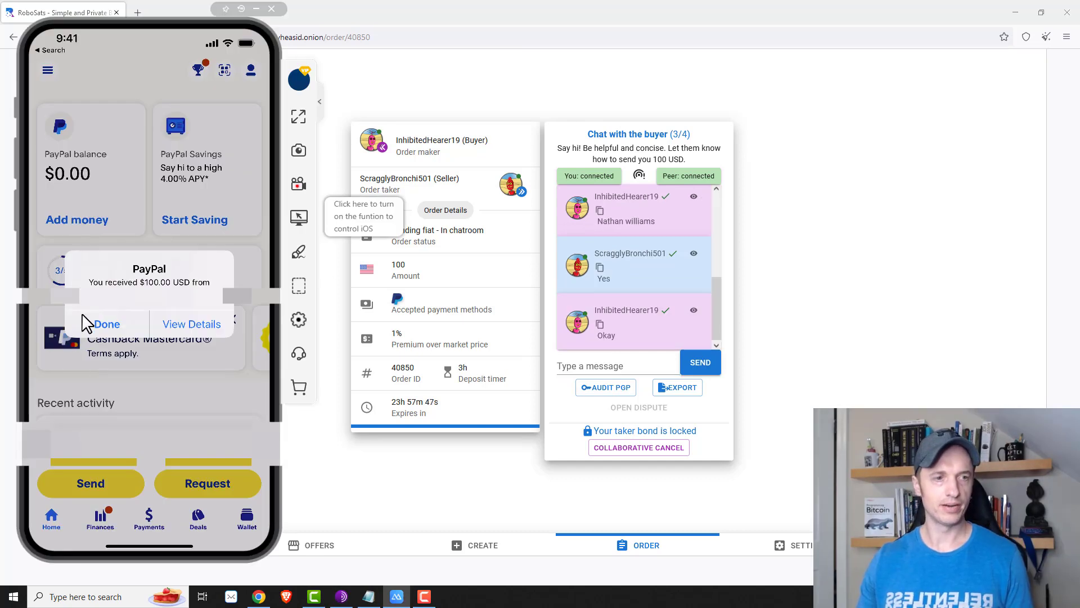
pyautogui.moveTo(159, 308)
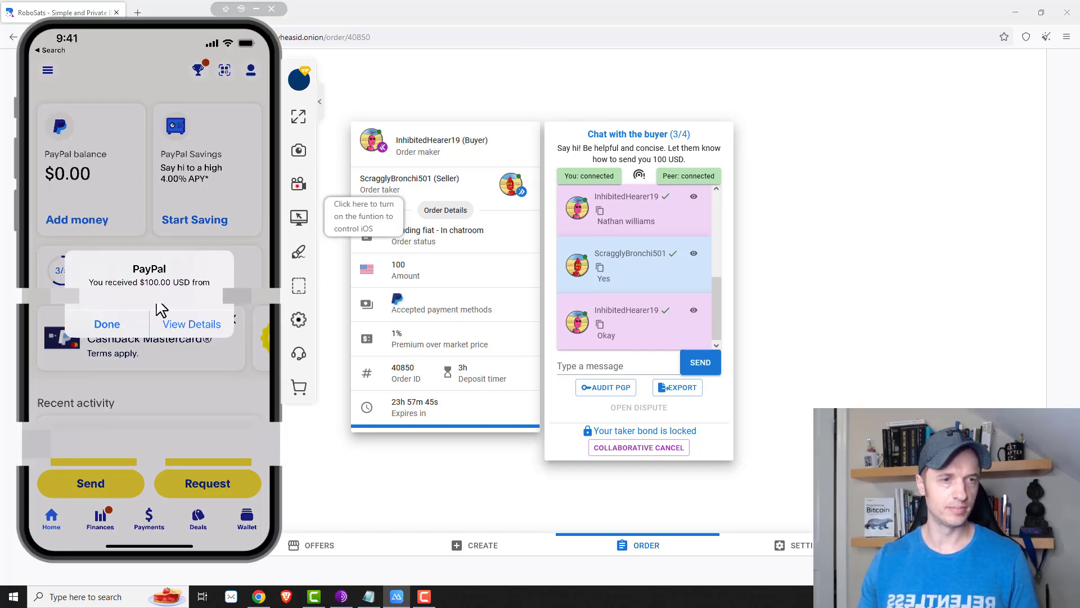
pyautogui.moveTo(112, 333)
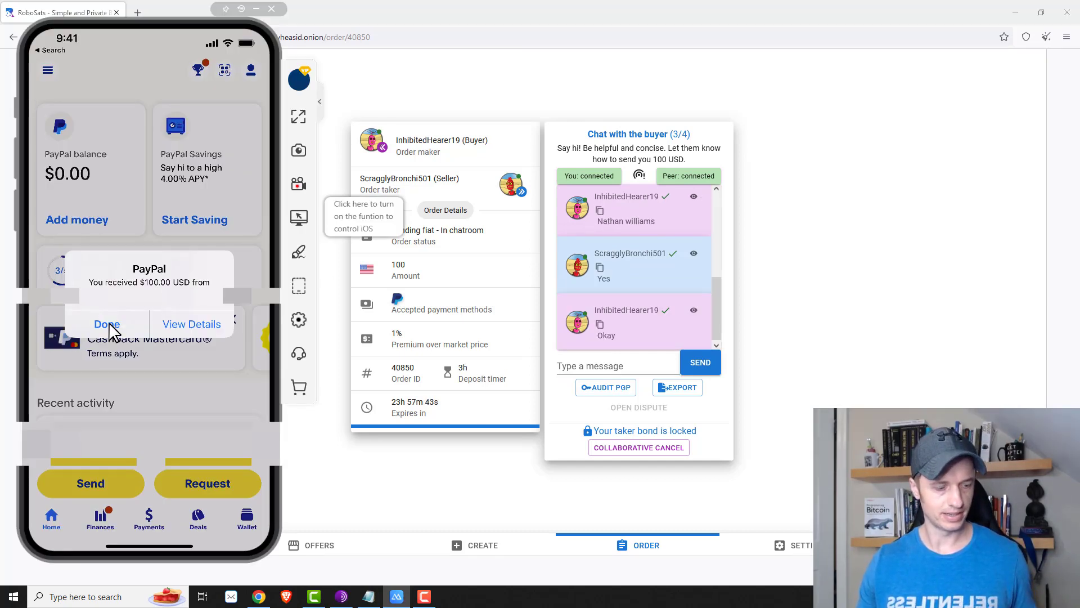
# Step: Dismiss the PayPal $100 received notice and send a 'received' reply to the buyer in chat
pyautogui.click(107, 324)
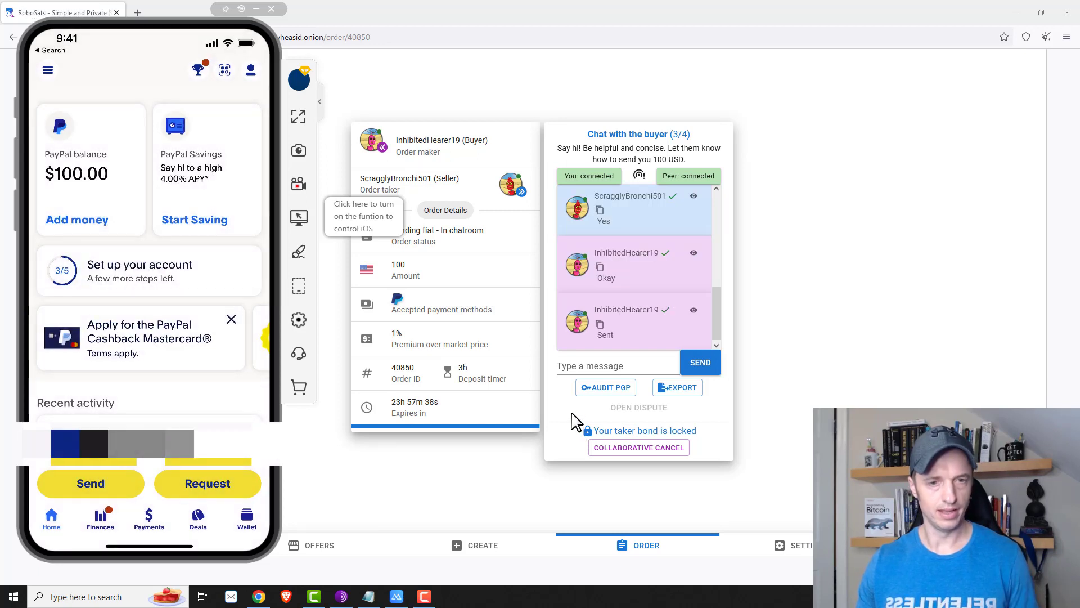
pyautogui.write('re')
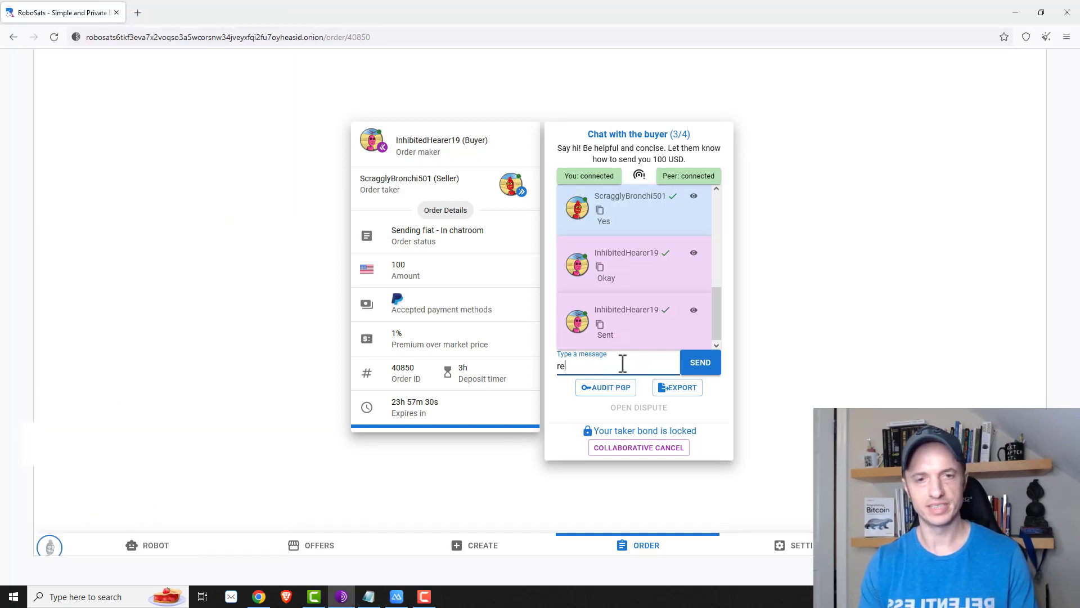
pyautogui.click(699, 361)
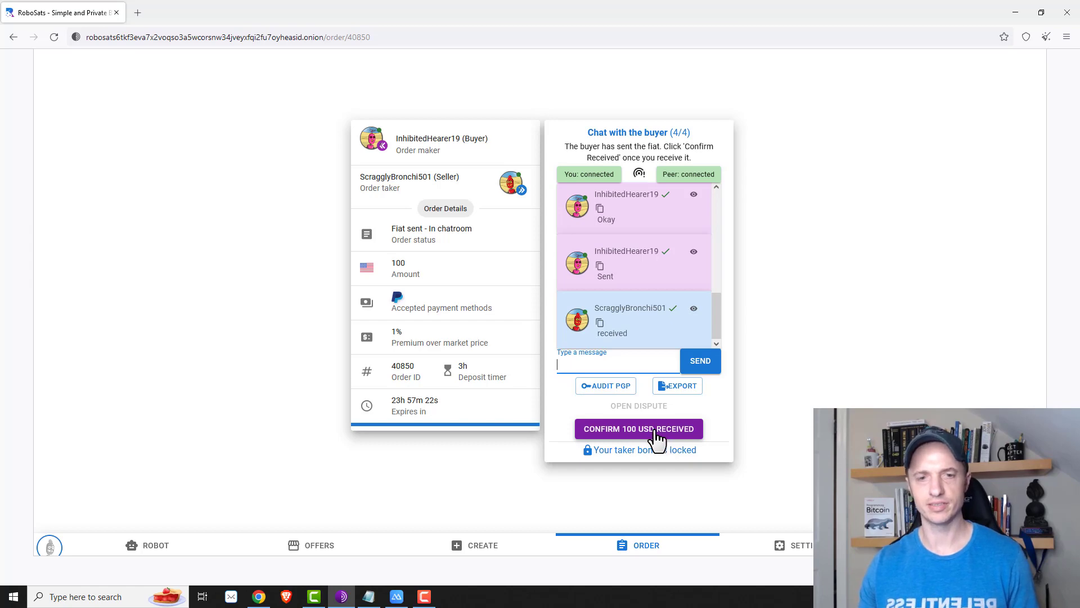
# Step: Confirm the 100 USD was received to release the sats, then rate RoboSats five stars
pyautogui.click(638, 429)
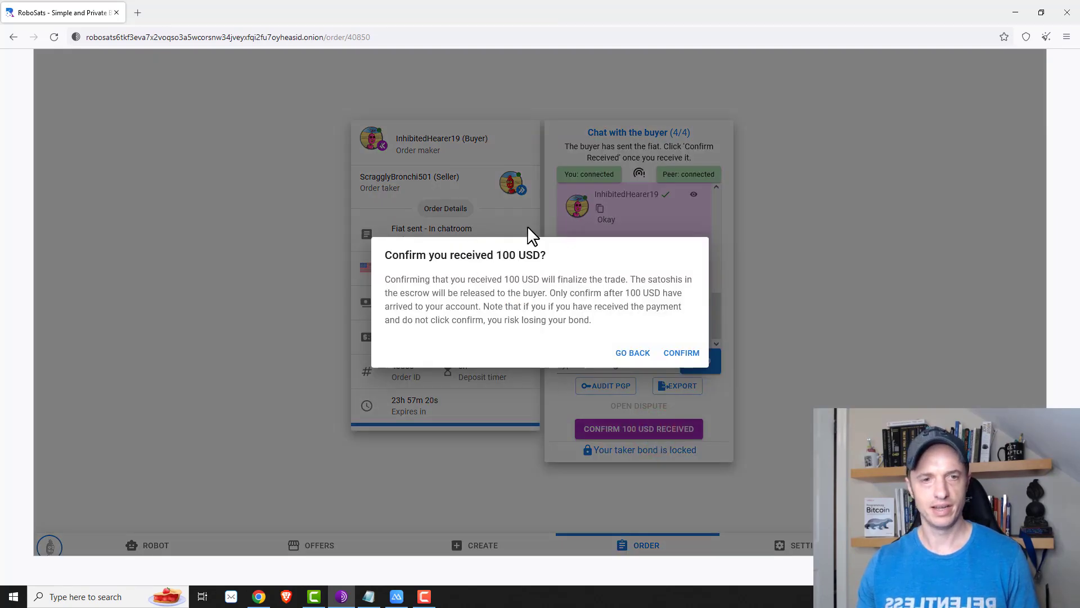
pyautogui.click(681, 352)
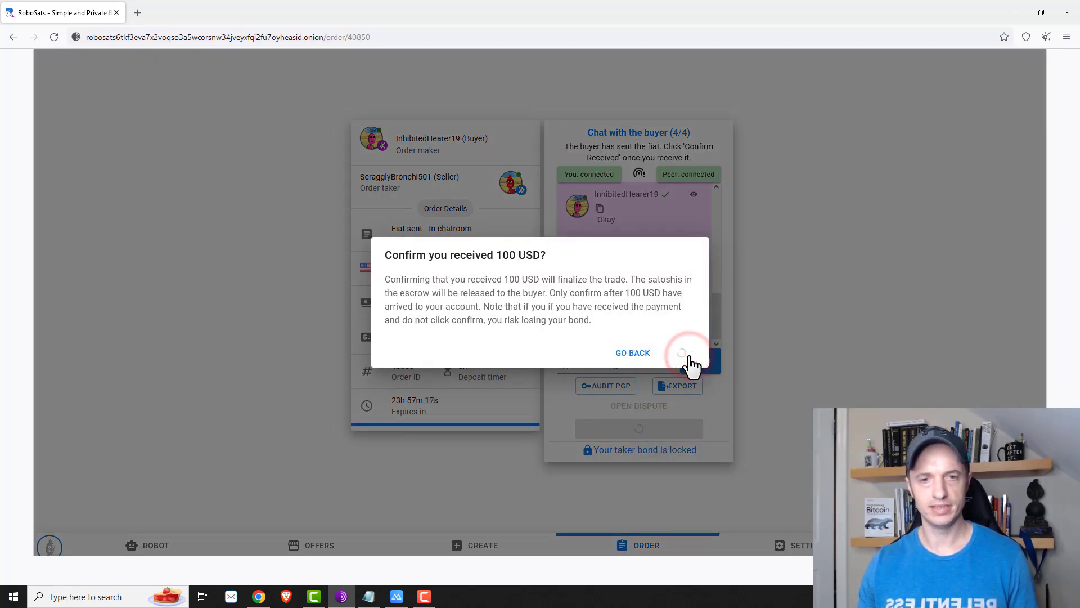
pyautogui.click(689, 362)
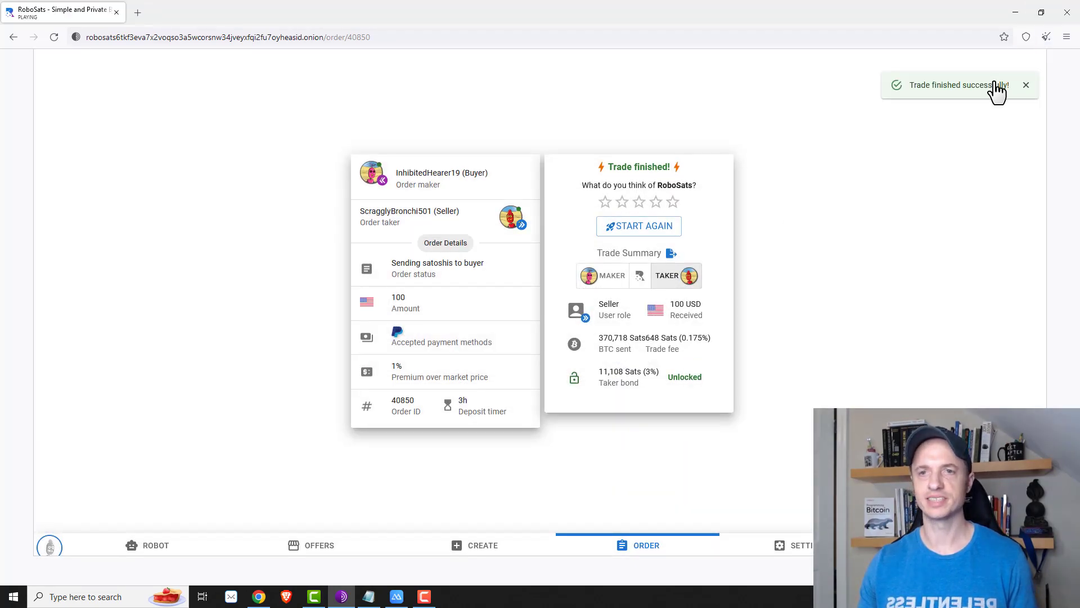
pyautogui.click(671, 202)
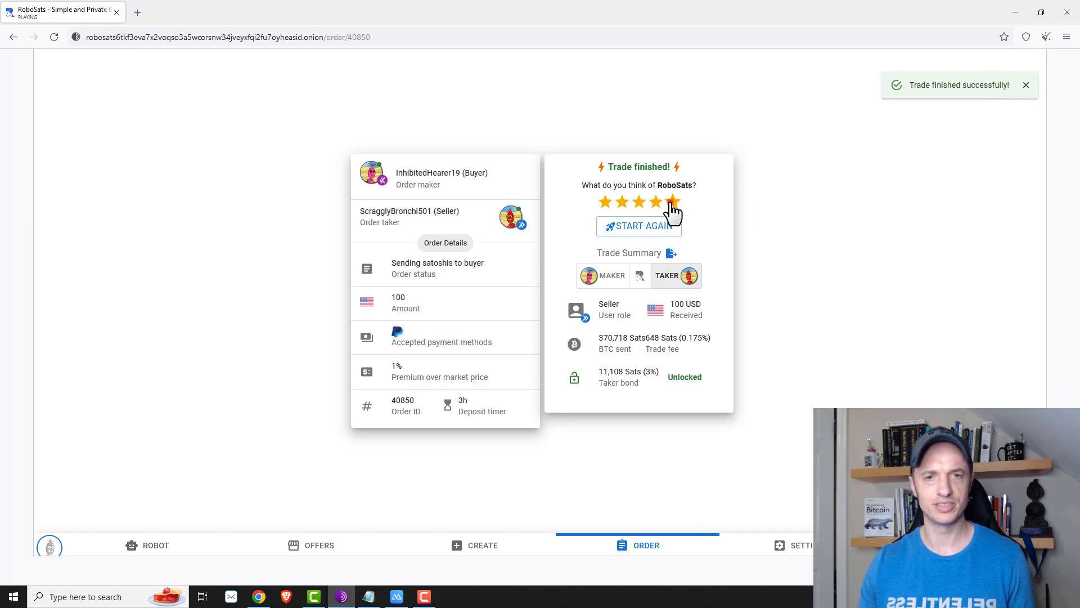
pyautogui.click(672, 201)
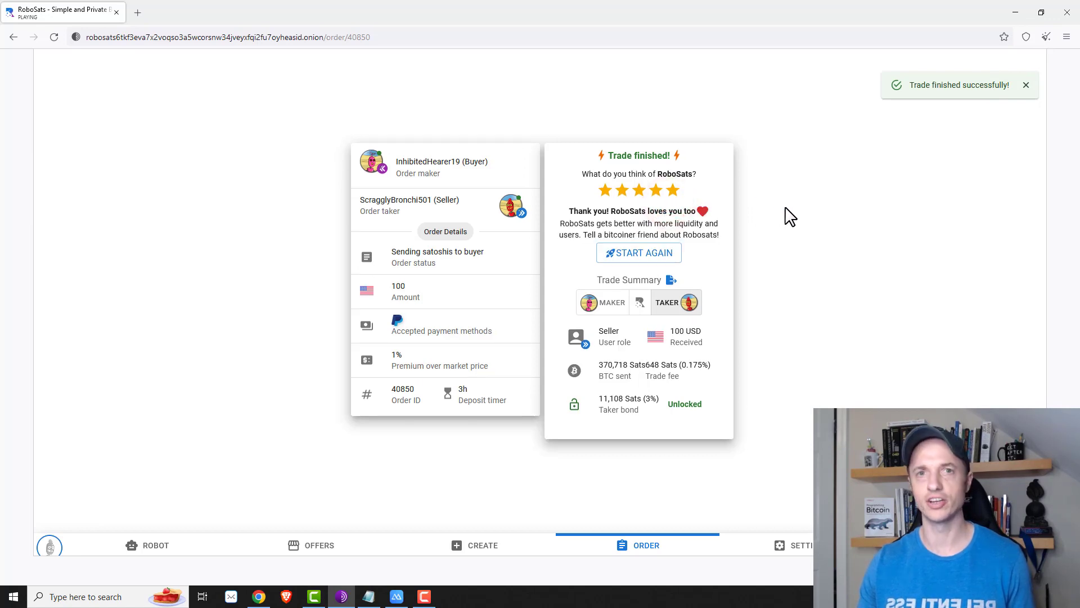
pyautogui.moveTo(981, 103)
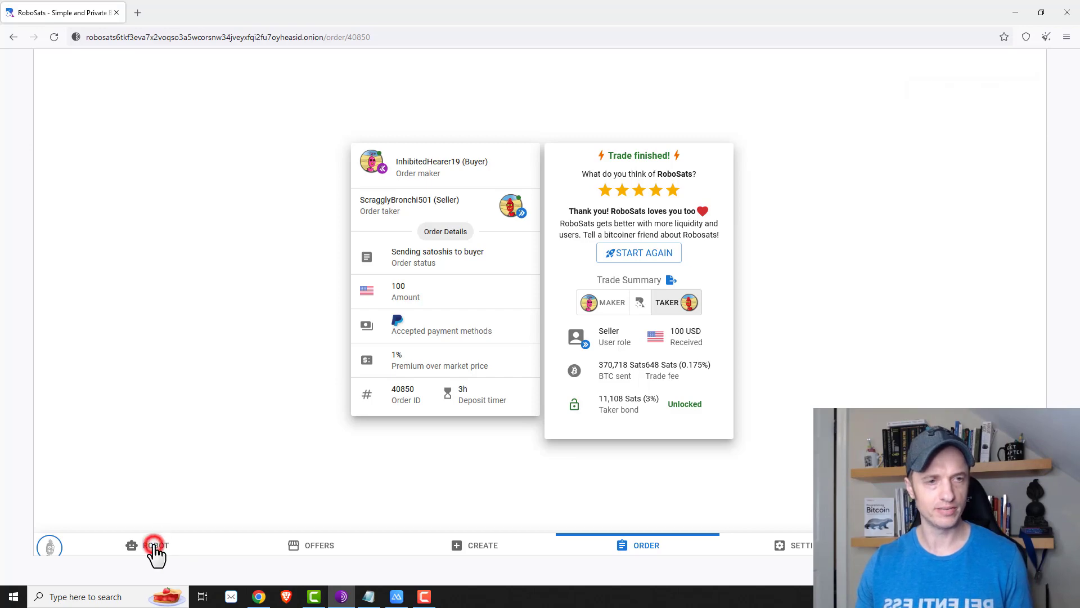
# Step: Switch to robot FreeBloodlust584 in the Robot Garage and view its order 40700
pyautogui.click(155, 545)
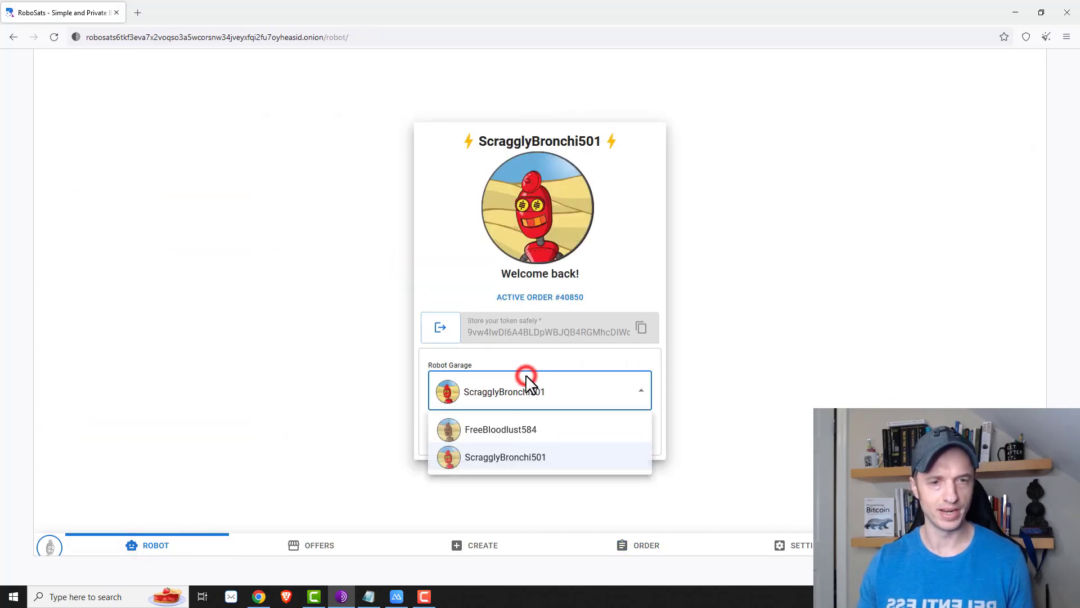
pyautogui.click(500, 429)
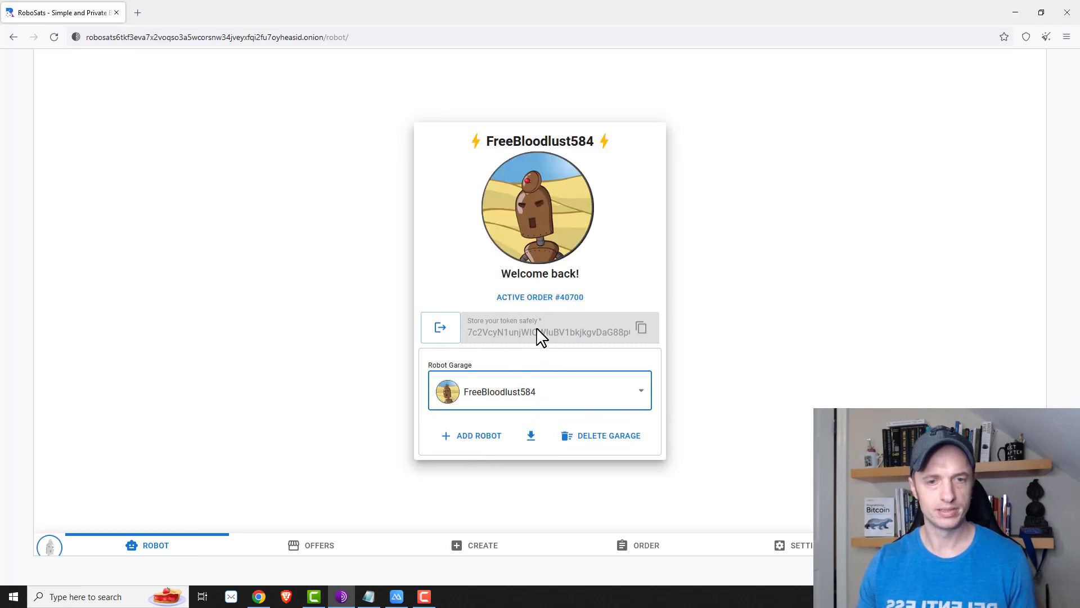
pyautogui.click(637, 545)
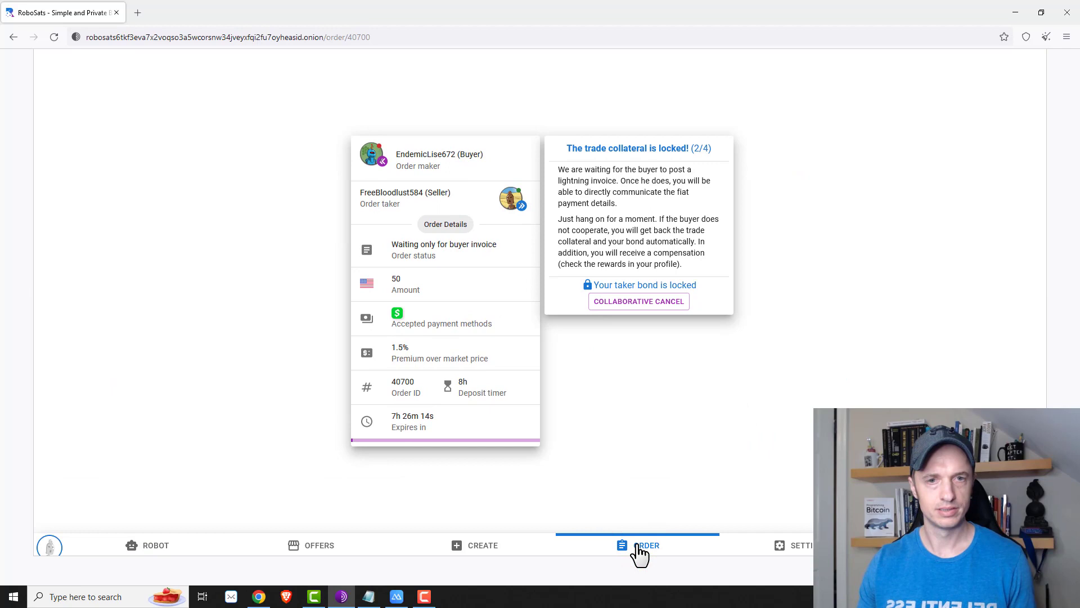
pyautogui.moveTo(680, 177)
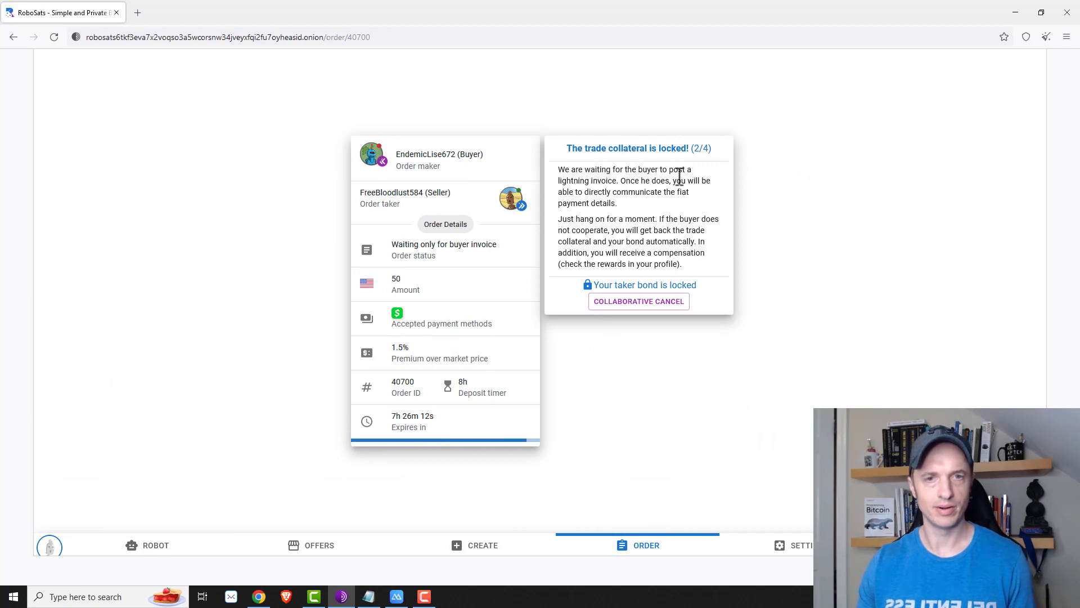
pyautogui.moveTo(492, 546)
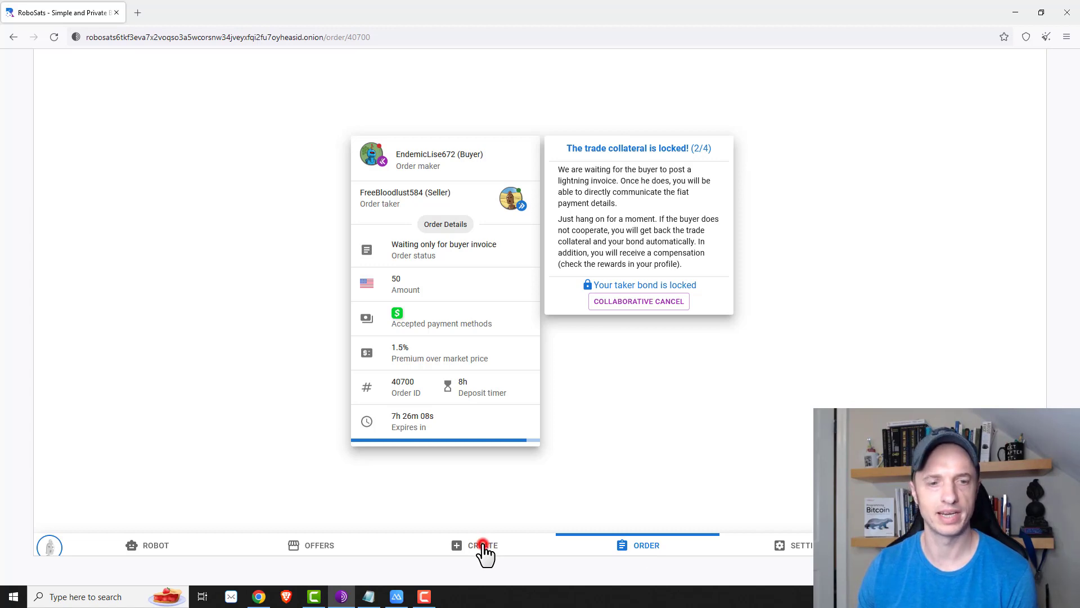
# Step: Start a new order with advanced options, set to buy bitcoin for a 100–250 USD range
pyautogui.click(483, 545)
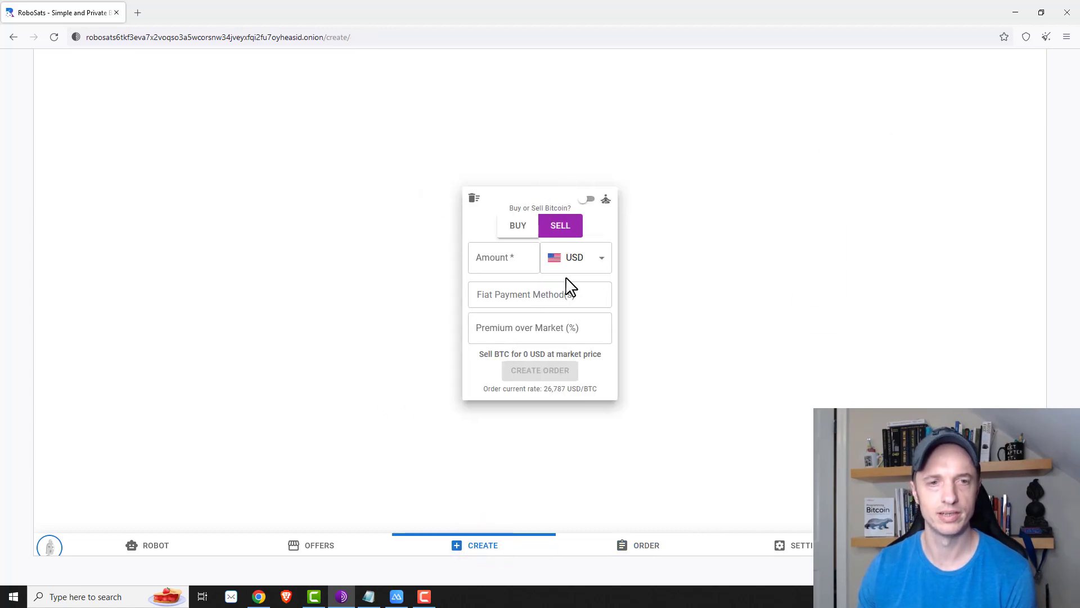
pyautogui.click(518, 225)
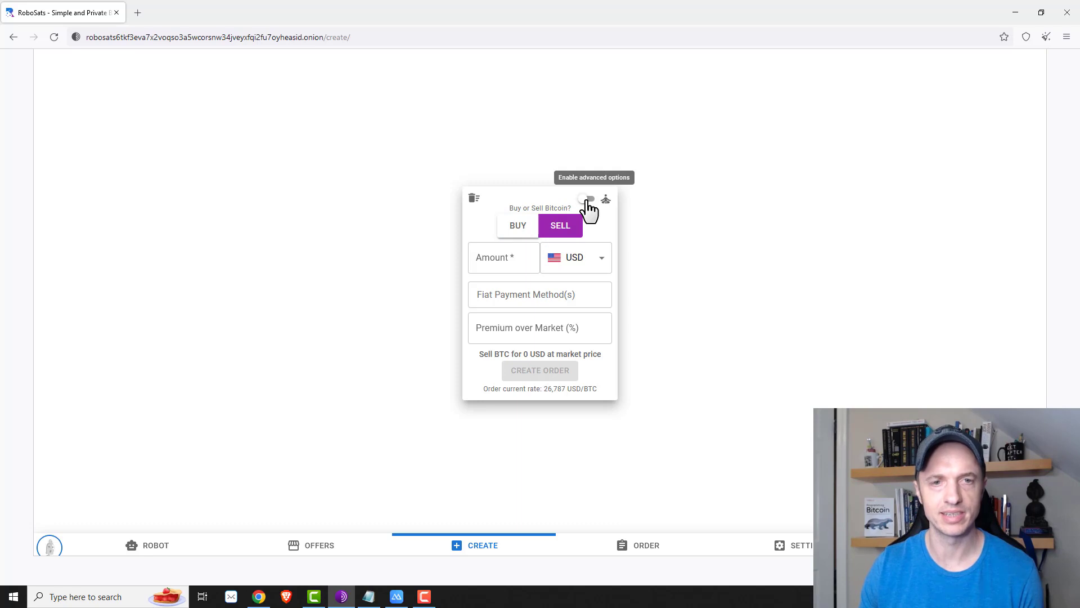
pyautogui.click(588, 200)
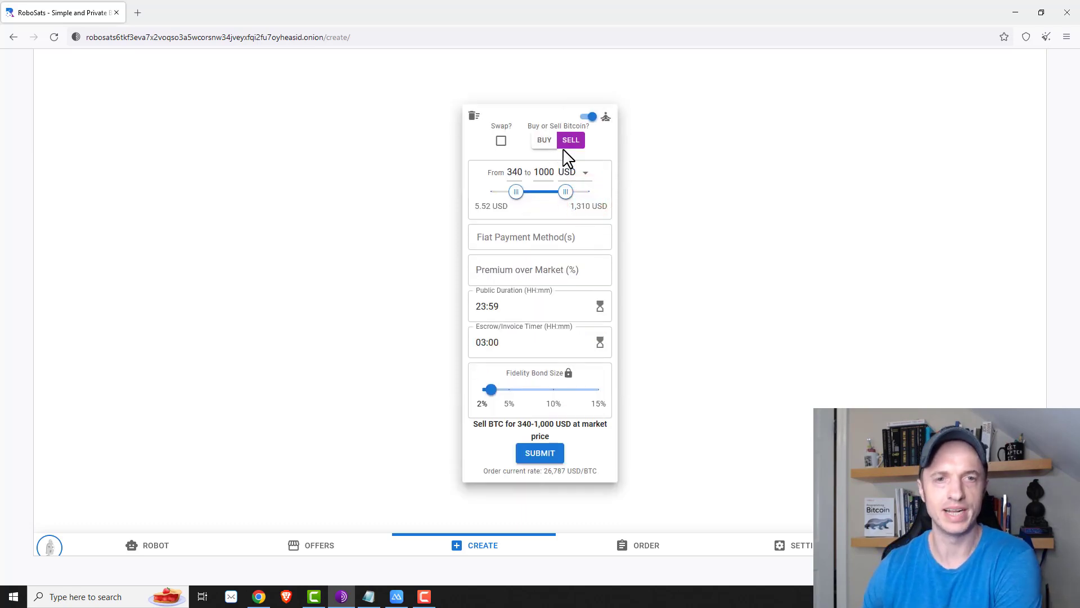
pyautogui.moveTo(515, 192)
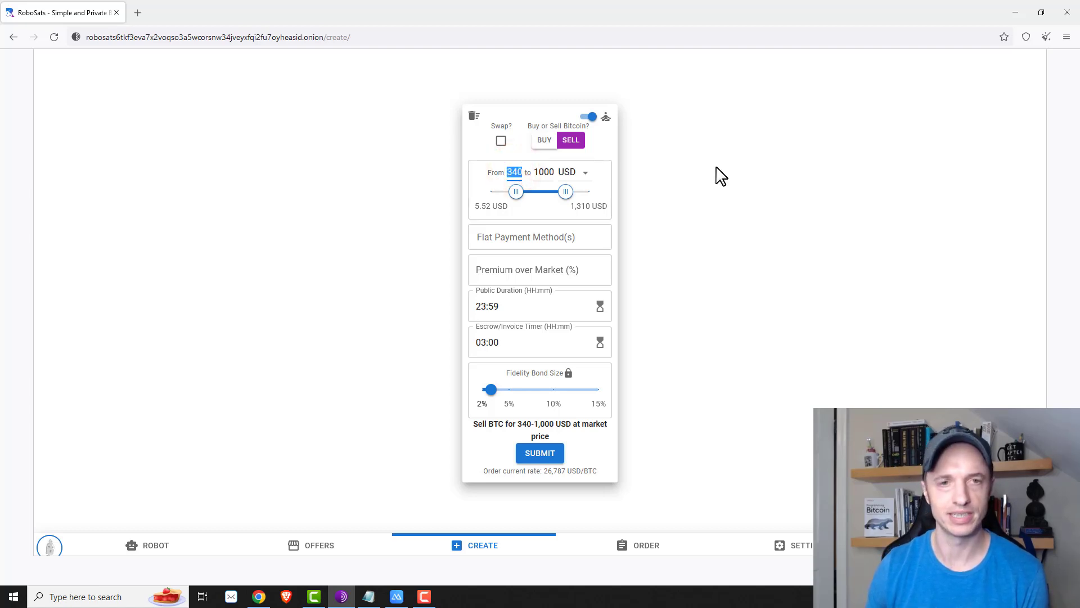
pyautogui.click(543, 140)
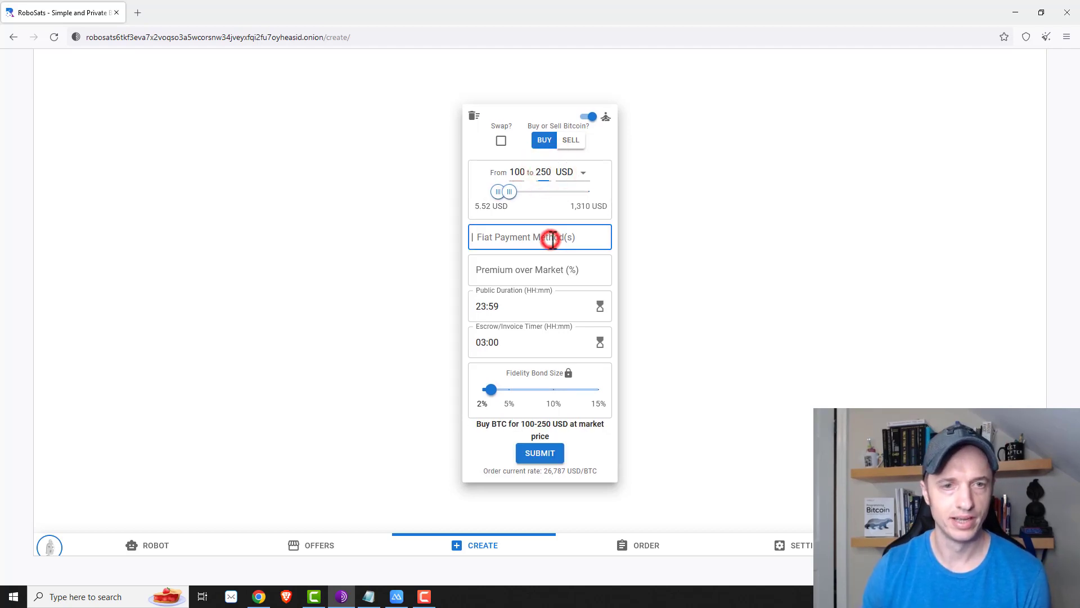
# Step: Add CashApp, Strike and Zelle as the order's fiat payment methods
pyautogui.click(539, 237)
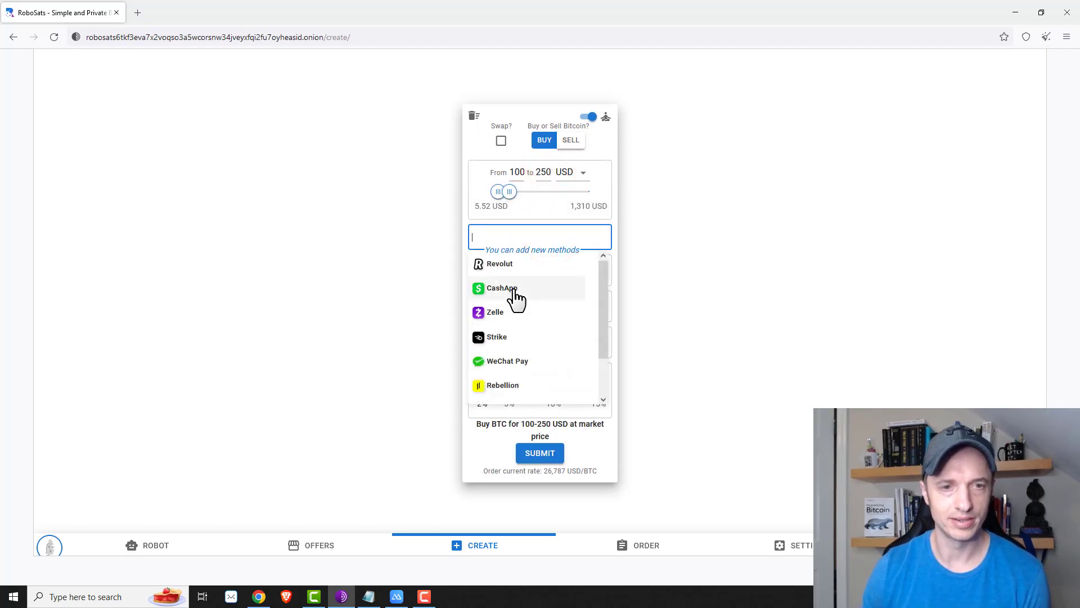
pyautogui.click(502, 287)
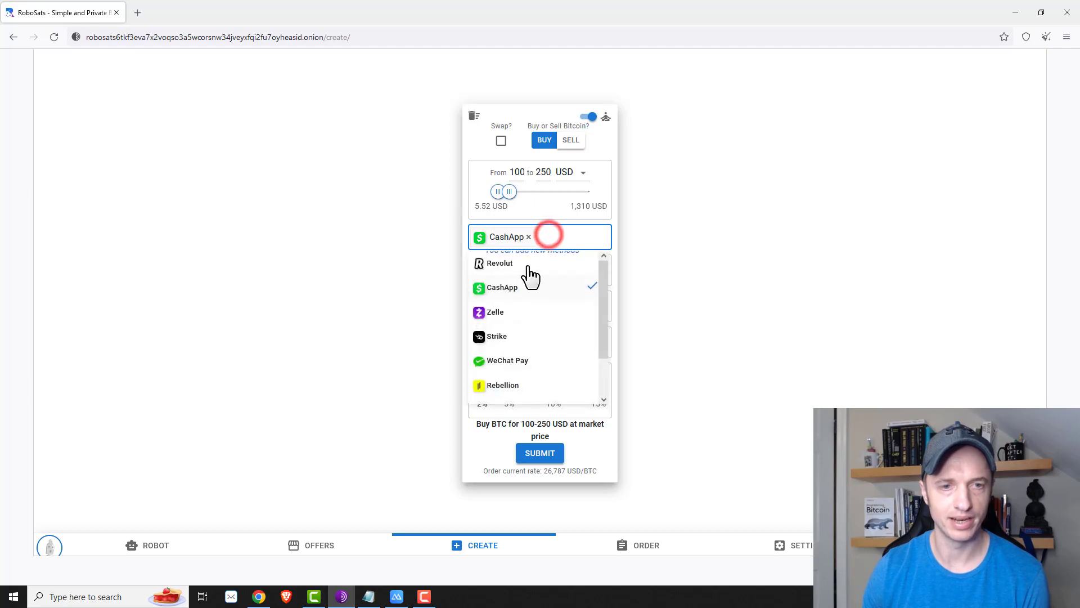
pyautogui.click(496, 336)
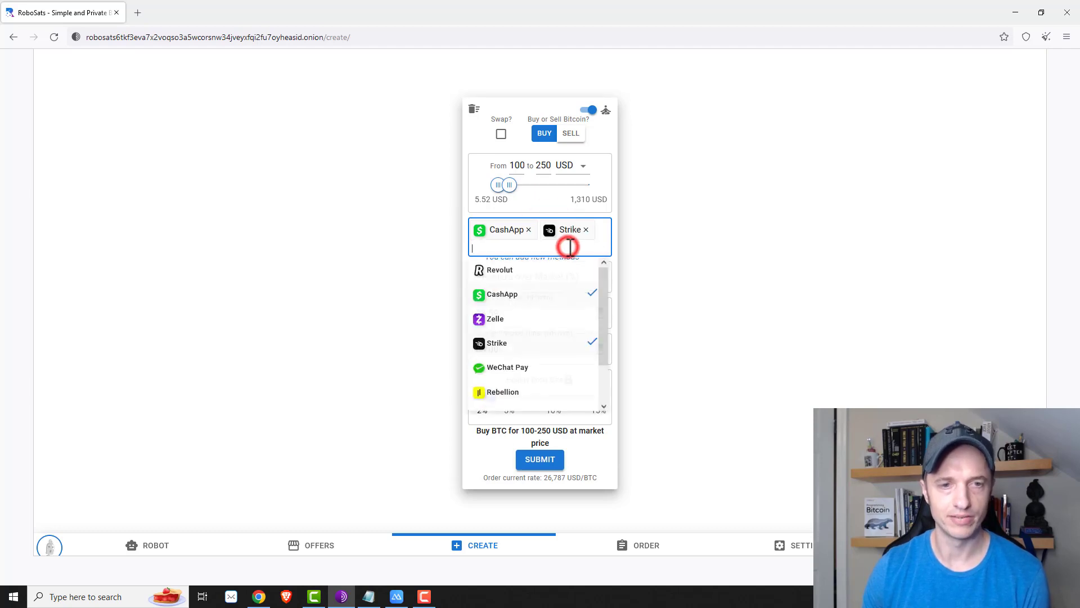
pyautogui.scroll(-3)
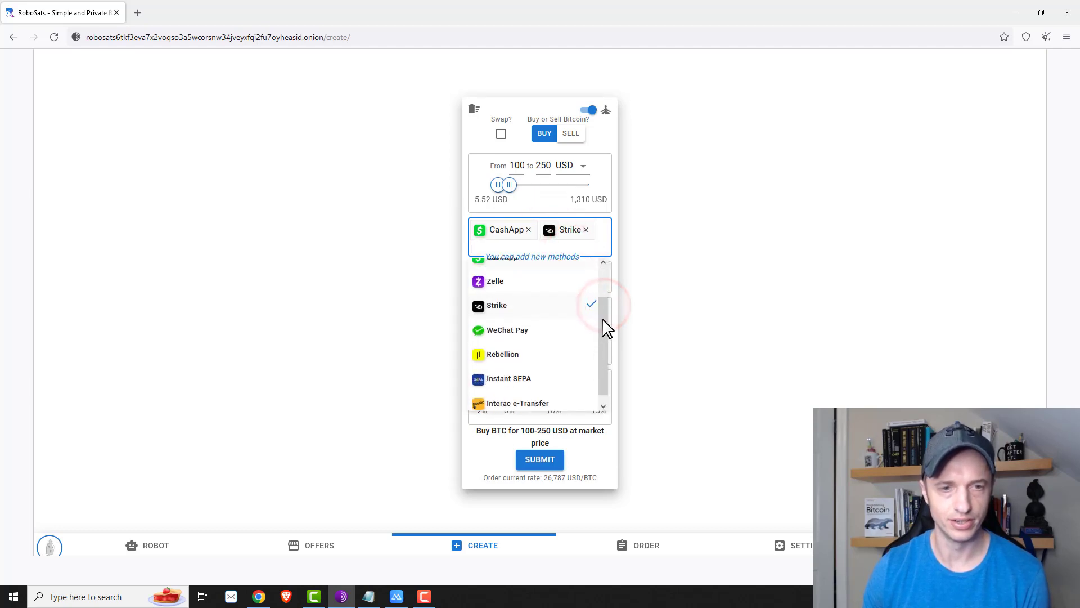
pyautogui.click(496, 281)
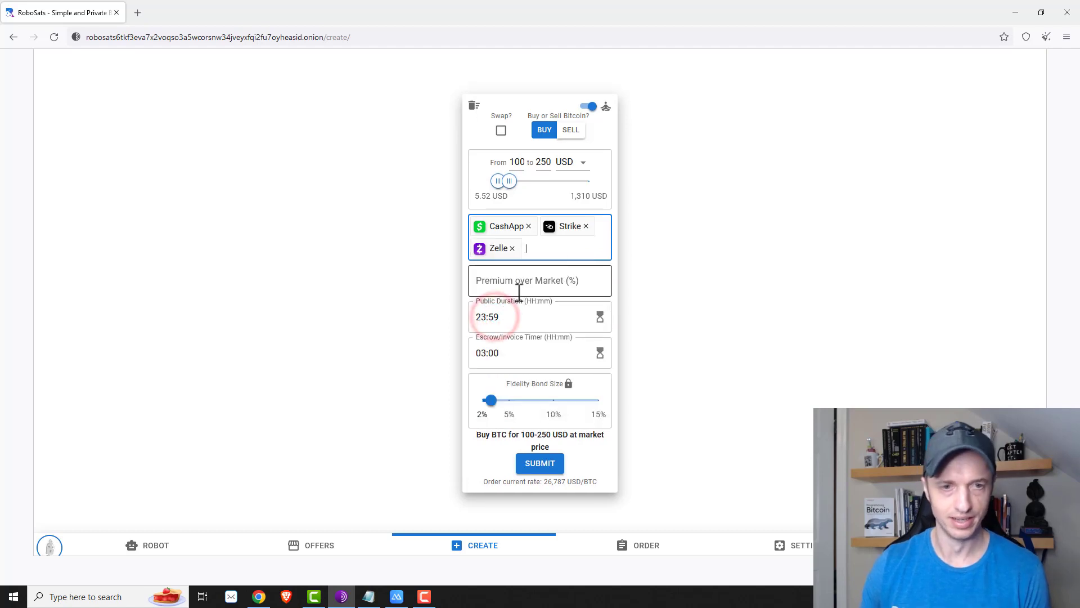
# Step: Set a 3% premium over market, check the duration and escrow timers, and make it a sell order
pyautogui.click(539, 281)
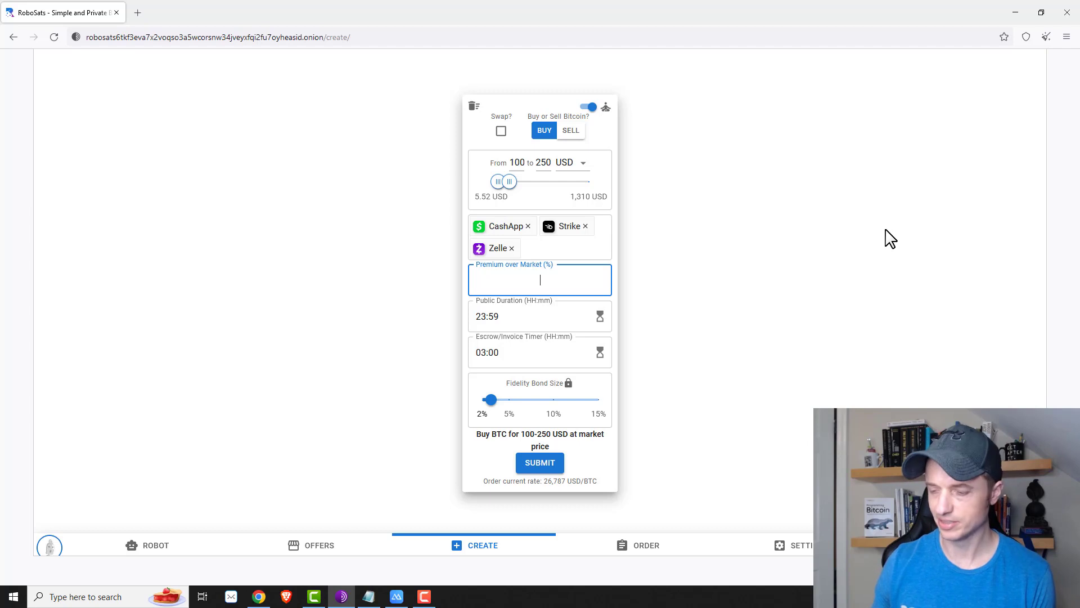
pyautogui.write('3')
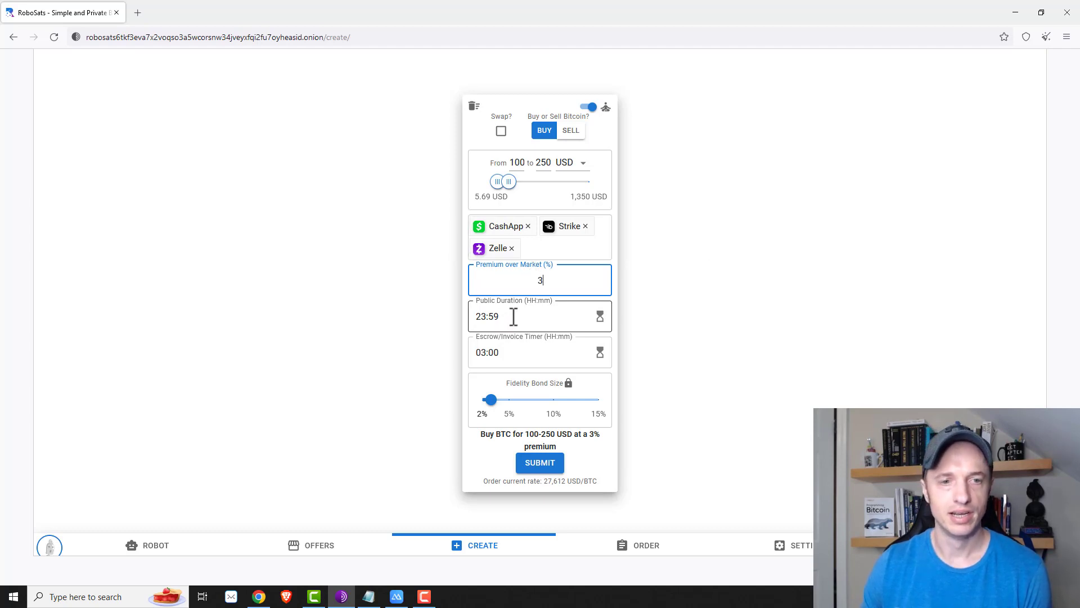
pyautogui.click(510, 316)
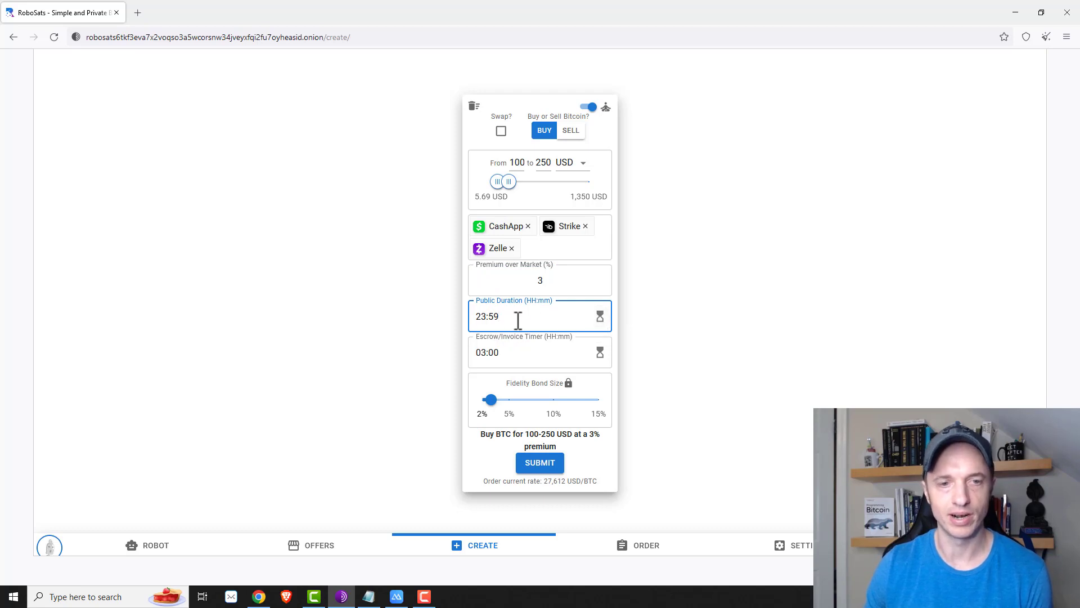
pyautogui.click(510, 353)
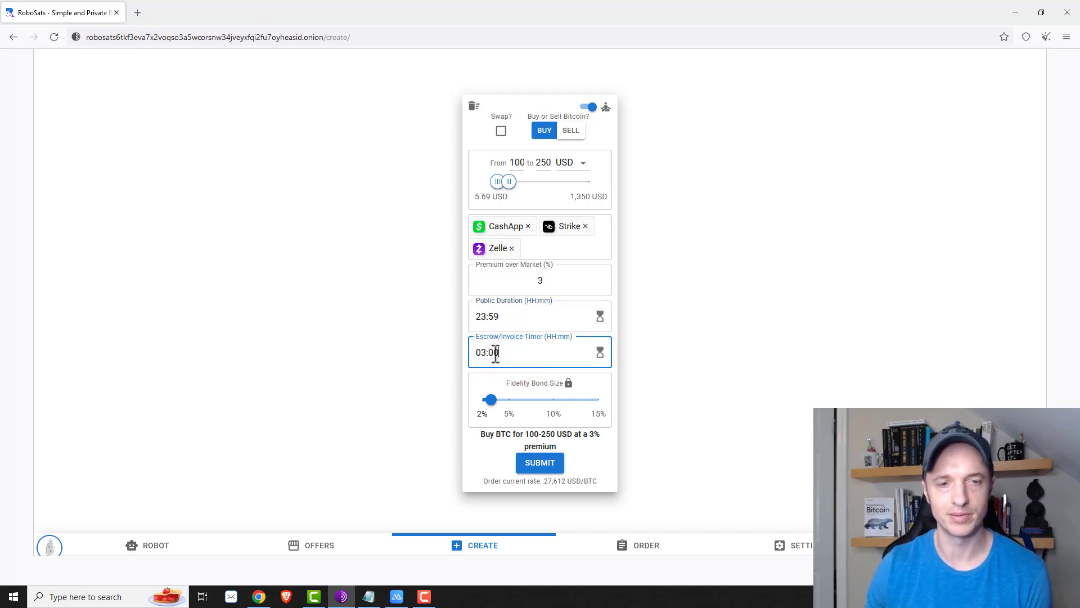
pyautogui.moveTo(548, 396)
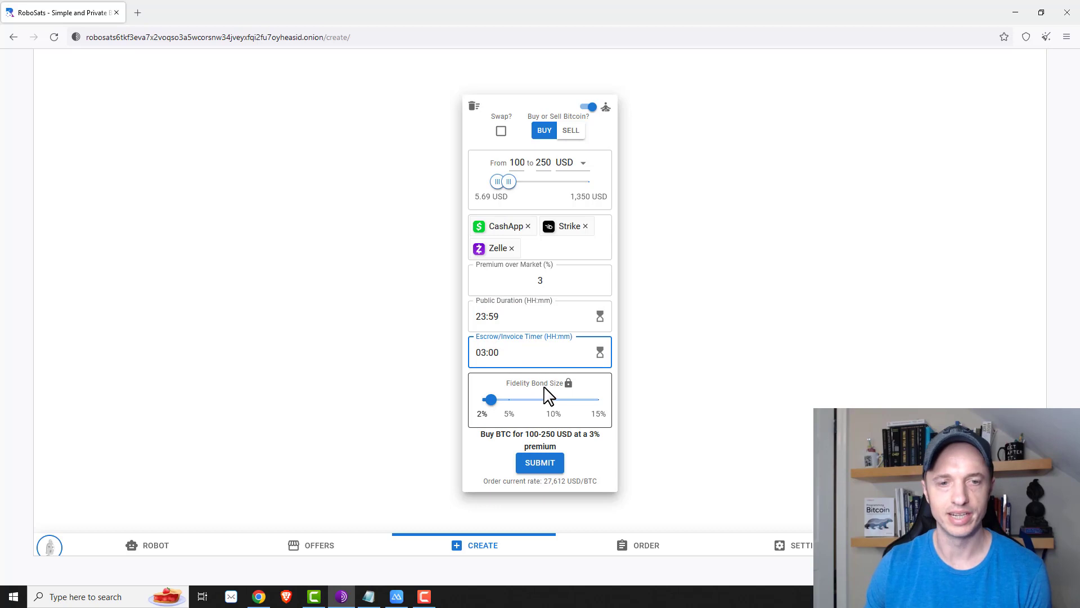
pyautogui.moveTo(523, 420)
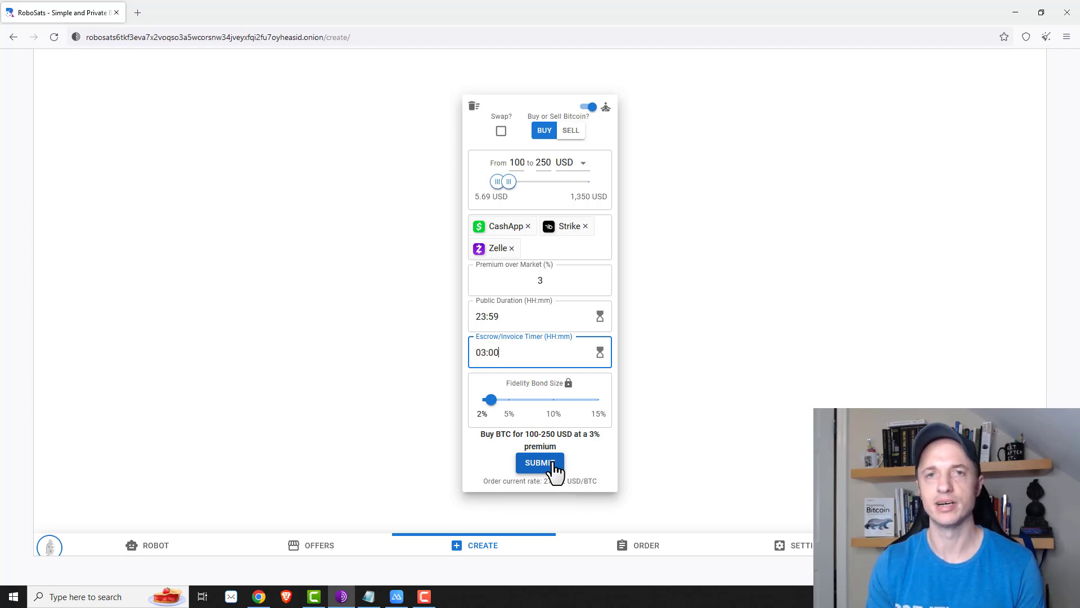
pyautogui.moveTo(570, 130)
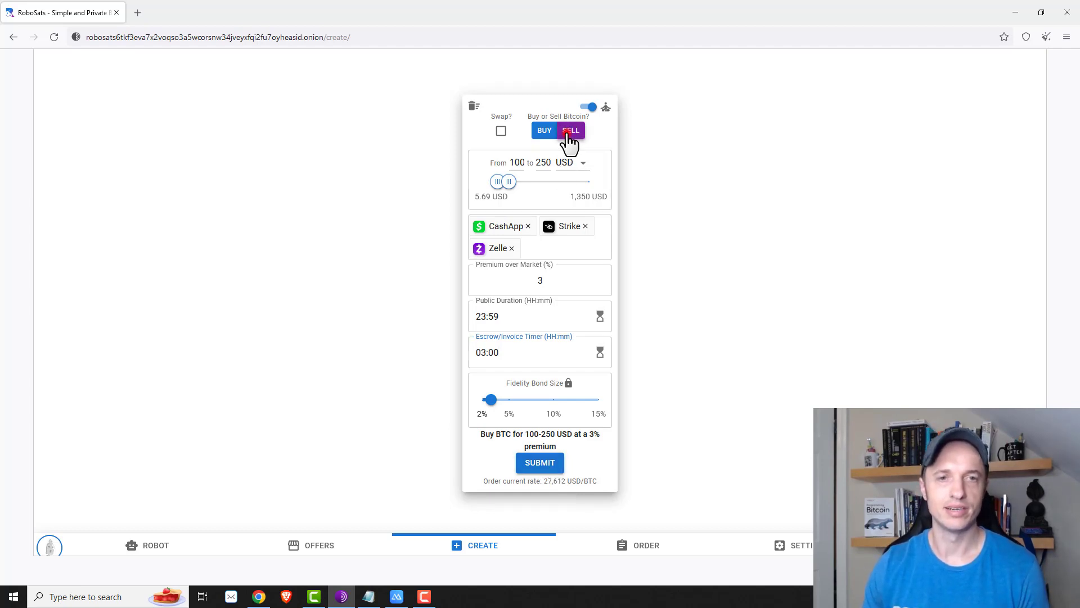
pyautogui.click(571, 130)
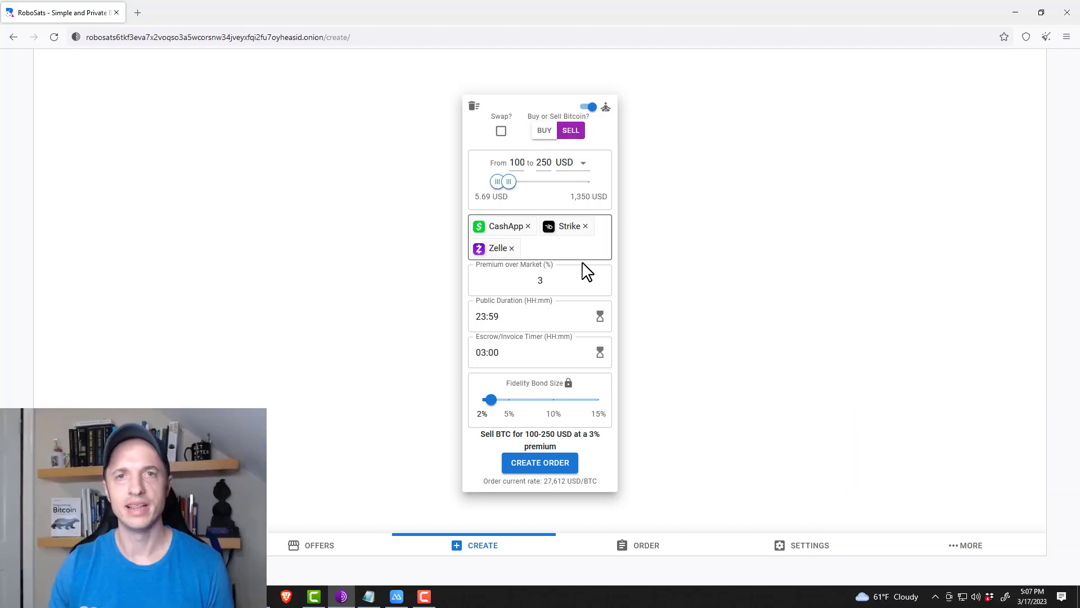
# Step: Open Settings and switch the theme to dark, then back to light
pyautogui.click(809, 545)
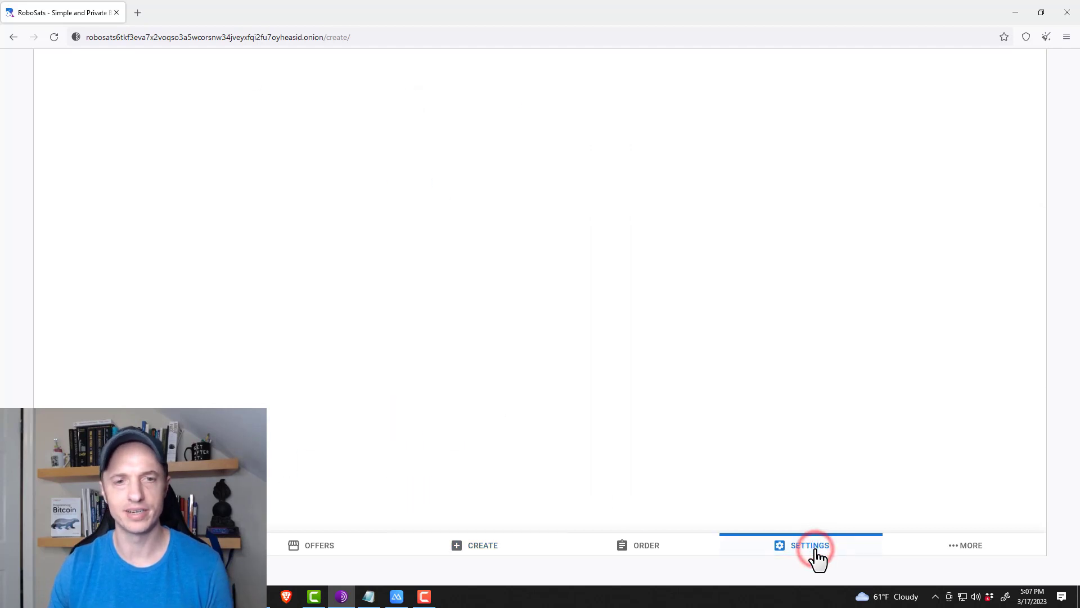
pyautogui.click(801, 545)
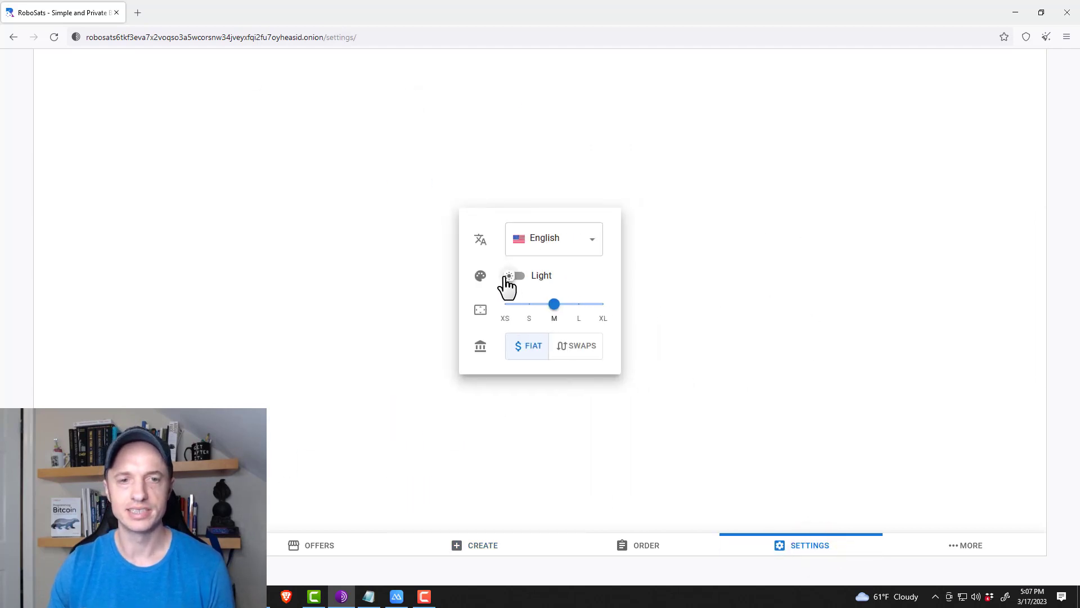
pyautogui.click(514, 276)
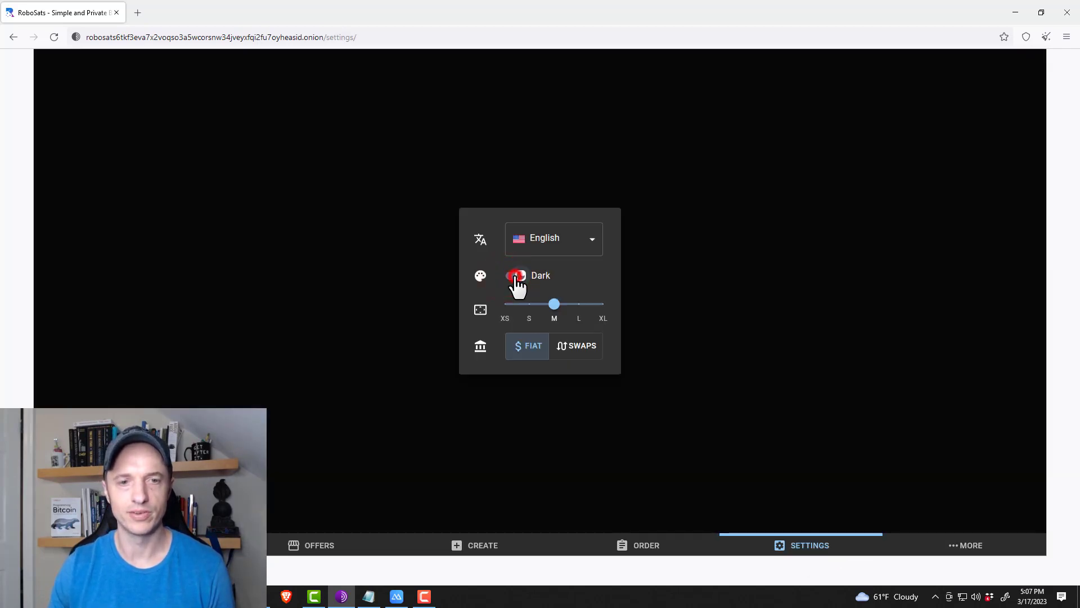
pyautogui.click(517, 276)
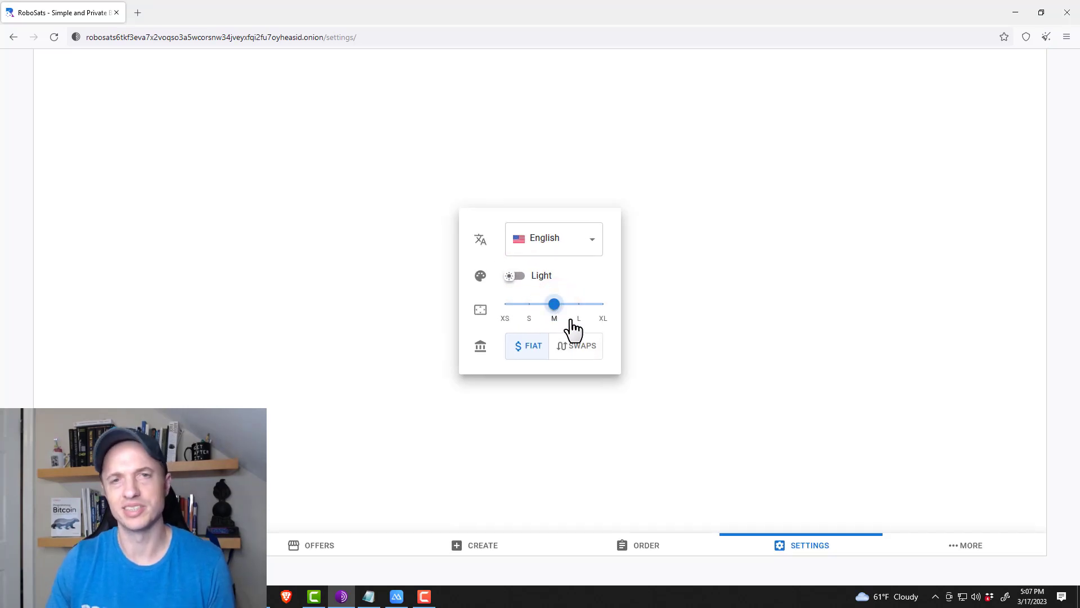
pyautogui.moveTo(956, 549)
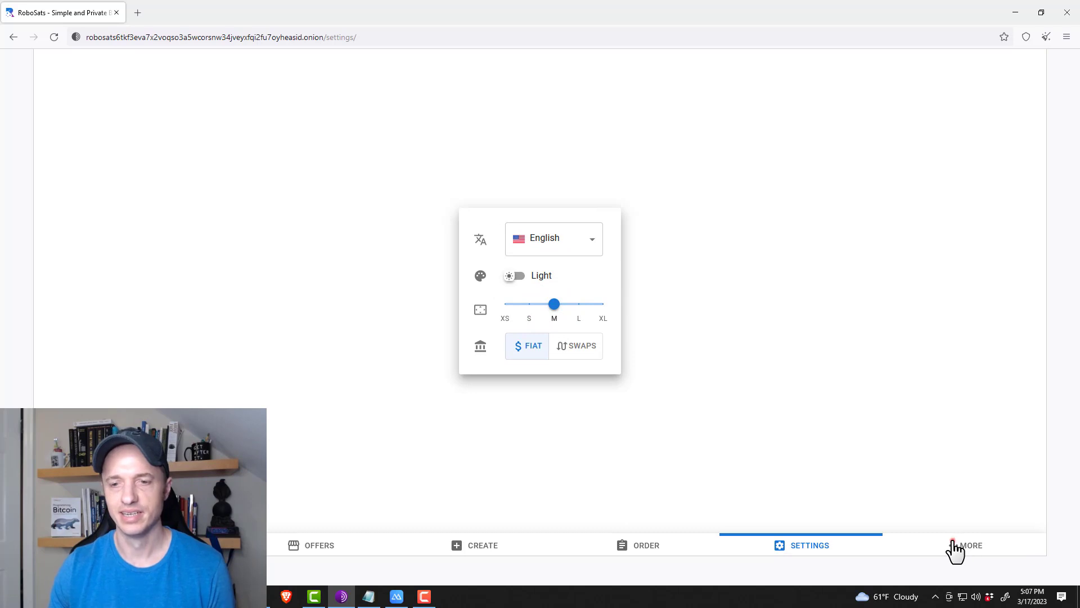
# Step: Expand the More menu to reveal the information, support, coordinator and stats pages
pyautogui.click(969, 545)
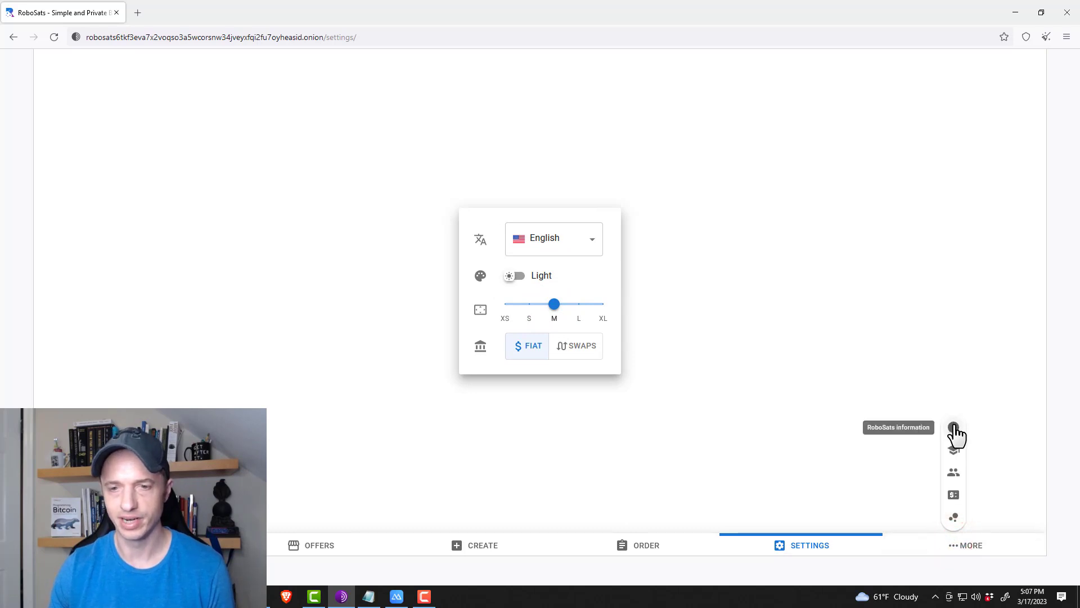
pyautogui.moveTo(953, 471)
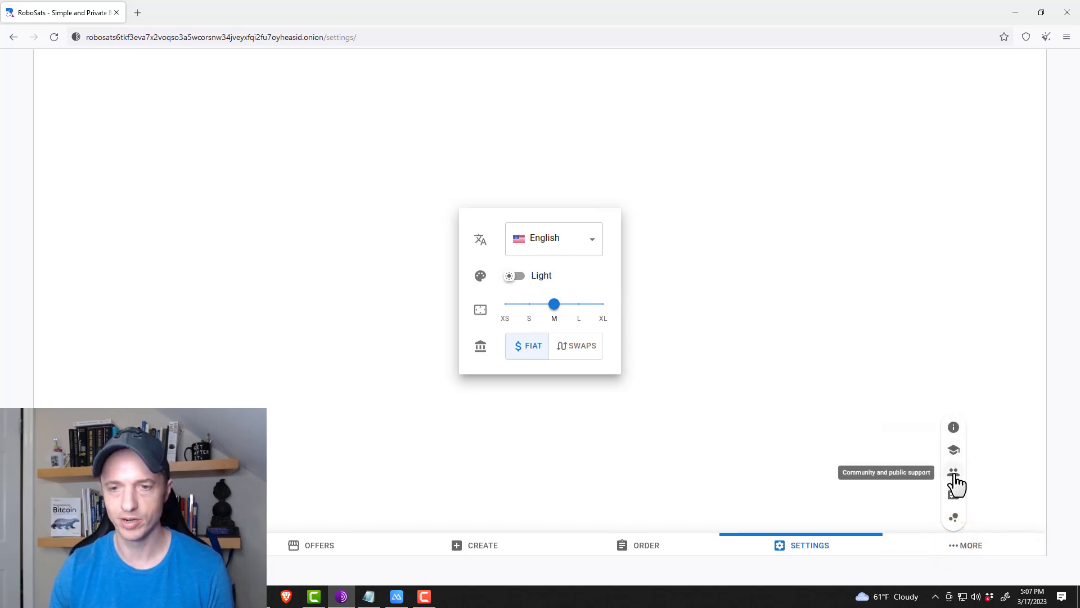
pyautogui.moveTo(954, 495)
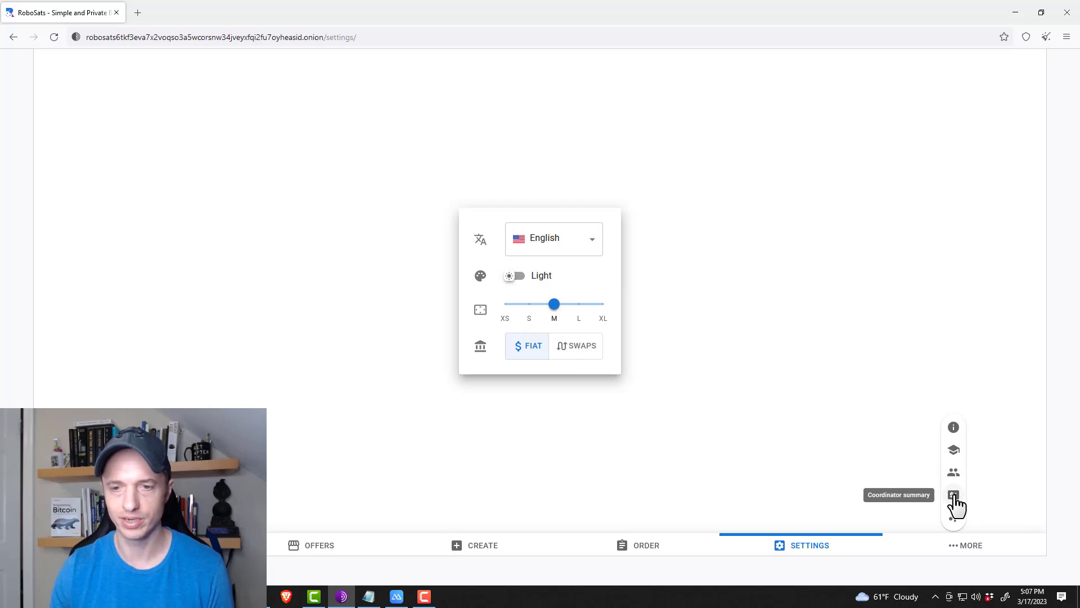
pyautogui.moveTo(955, 520)
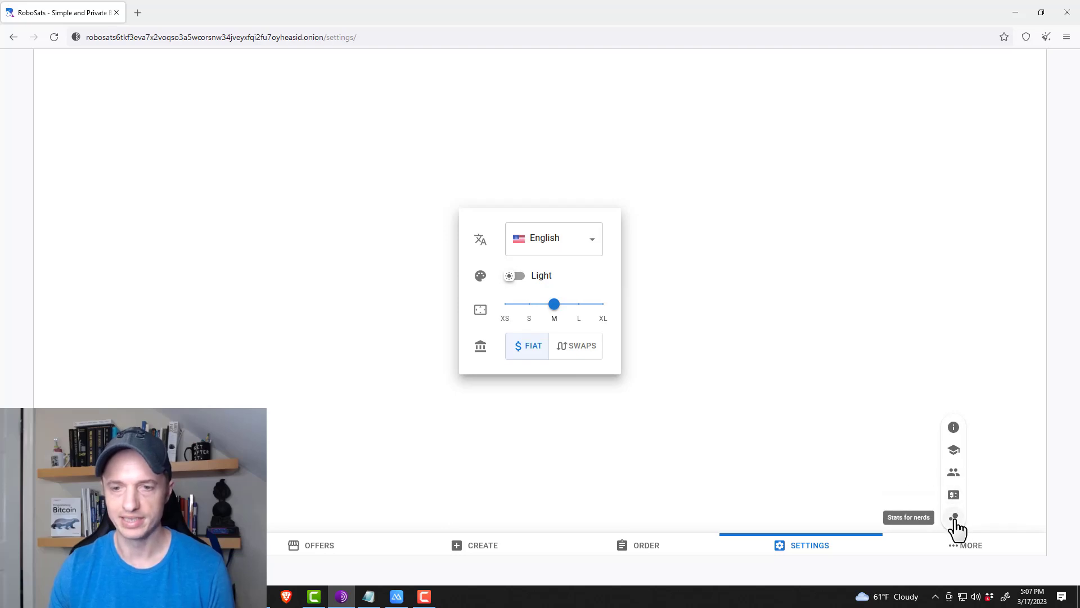
pyautogui.moveTo(910, 419)
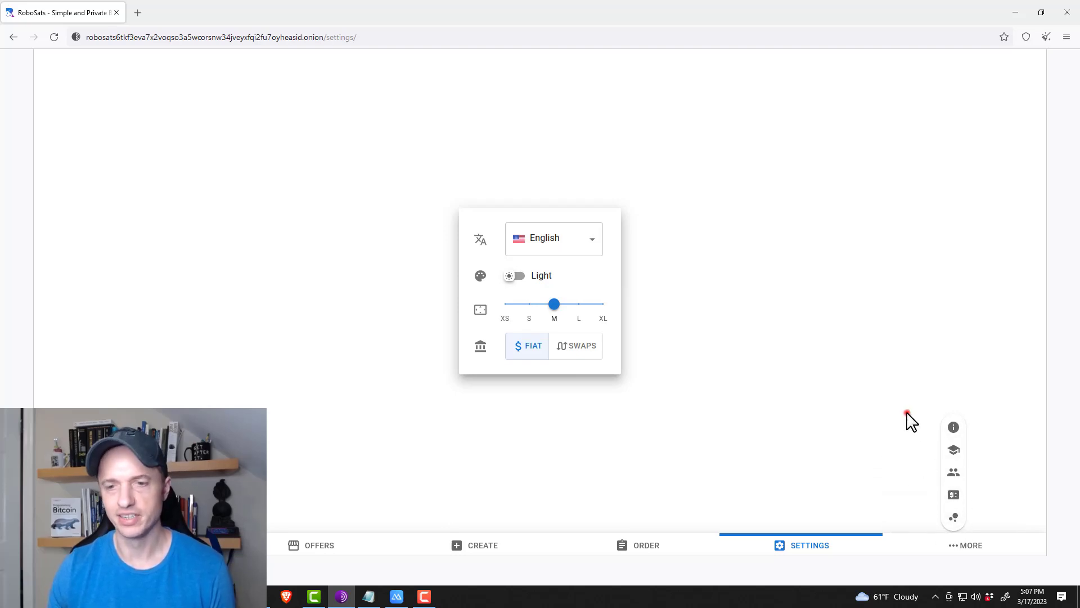
pyautogui.moveTo(790, 337)
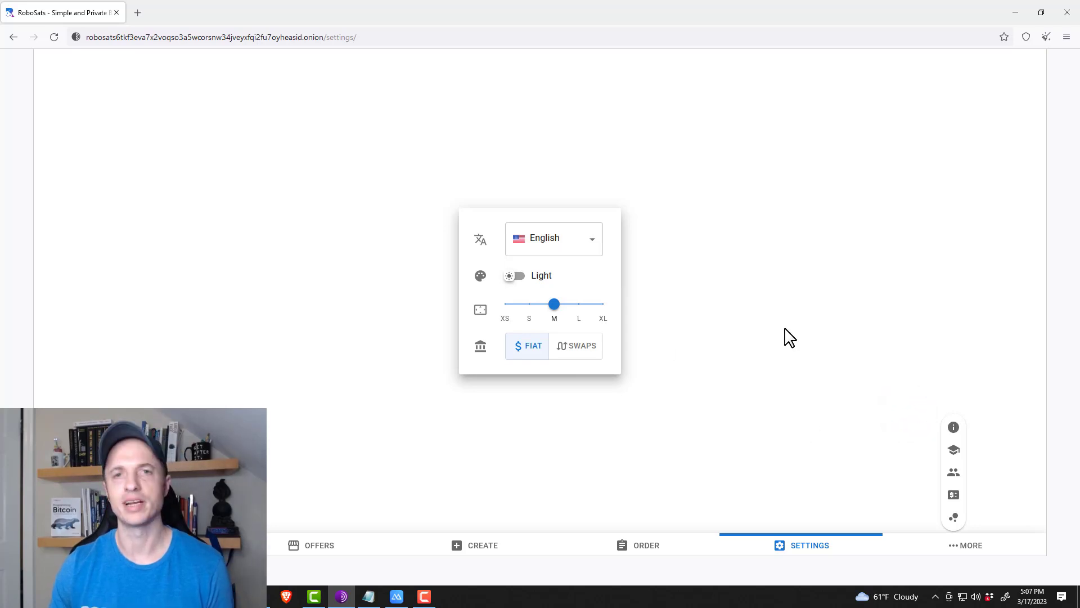